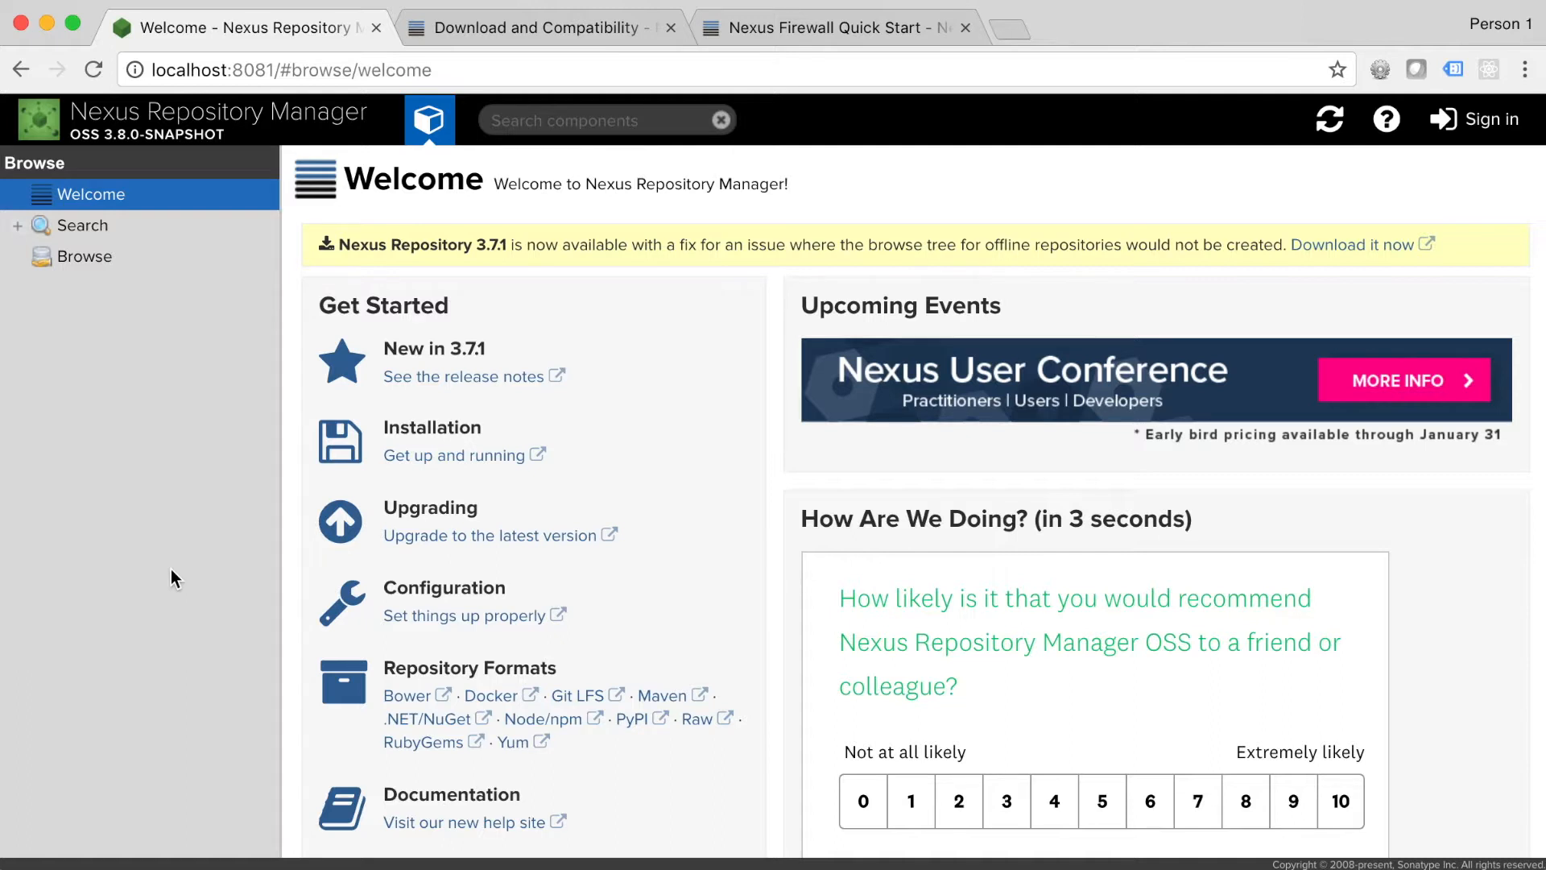
pyautogui.moveTo(367, 169)
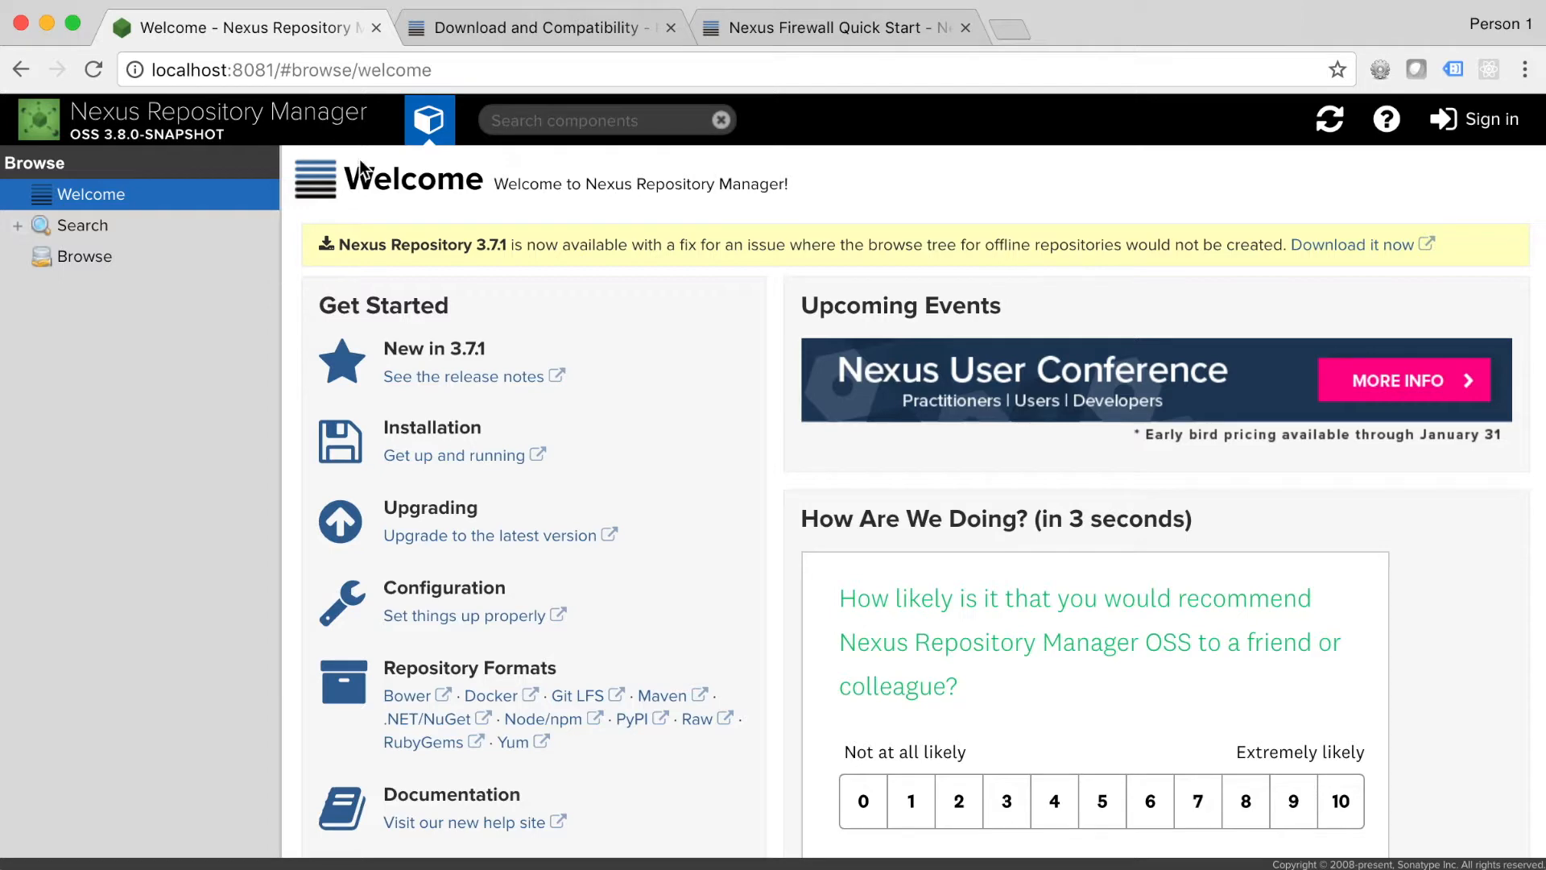
# Step: Show the Download and Compatibility page's Latest Versions table of IQ Server 1.42.0 bundles
pyautogui.click(537, 27)
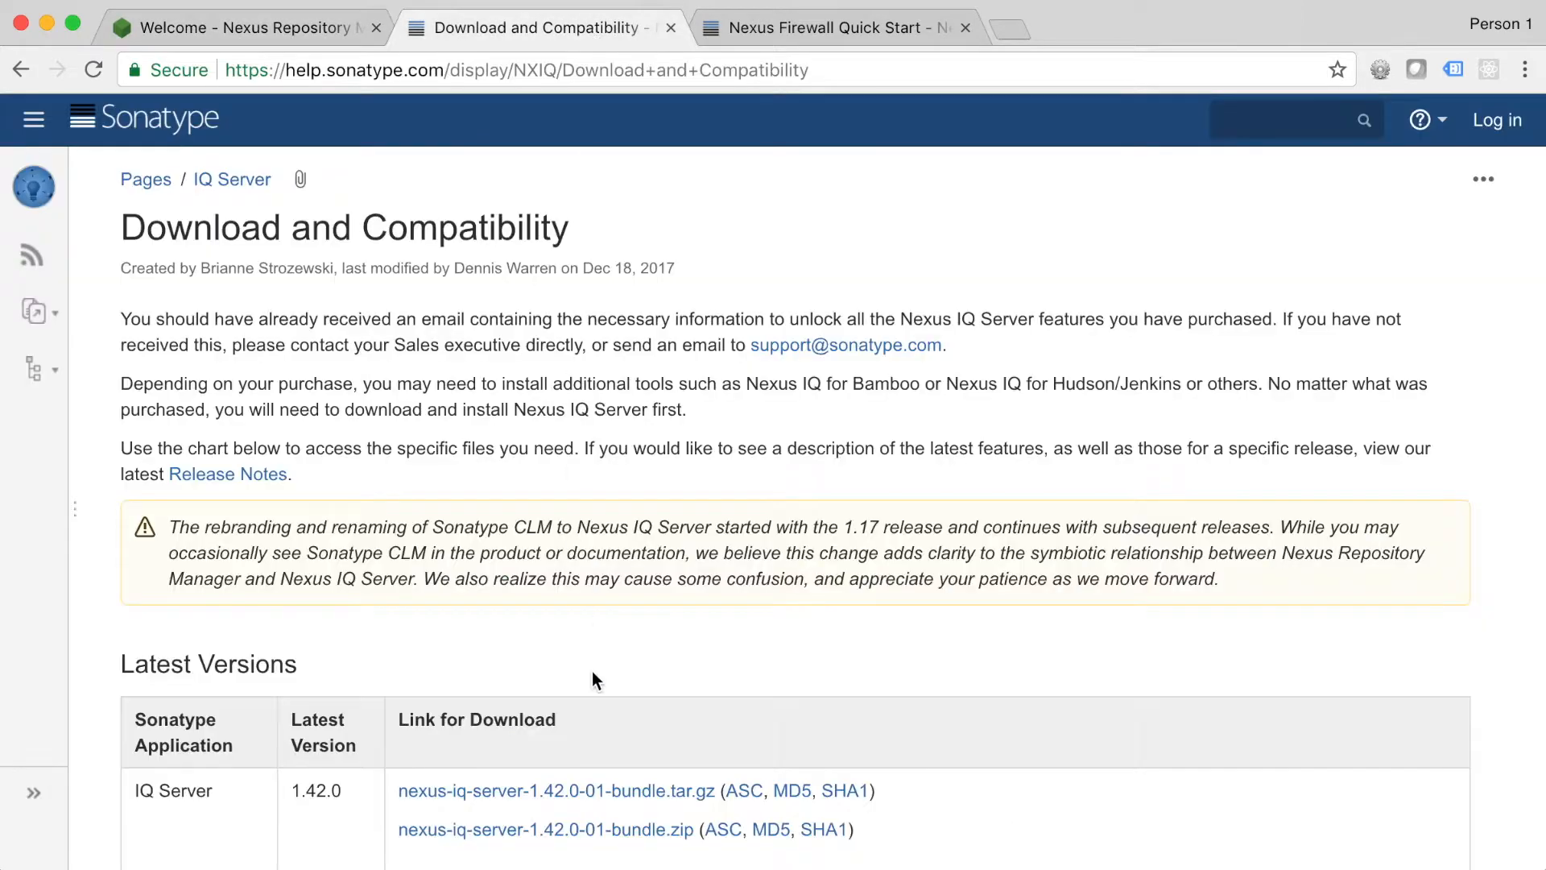
pyautogui.scroll(-3)
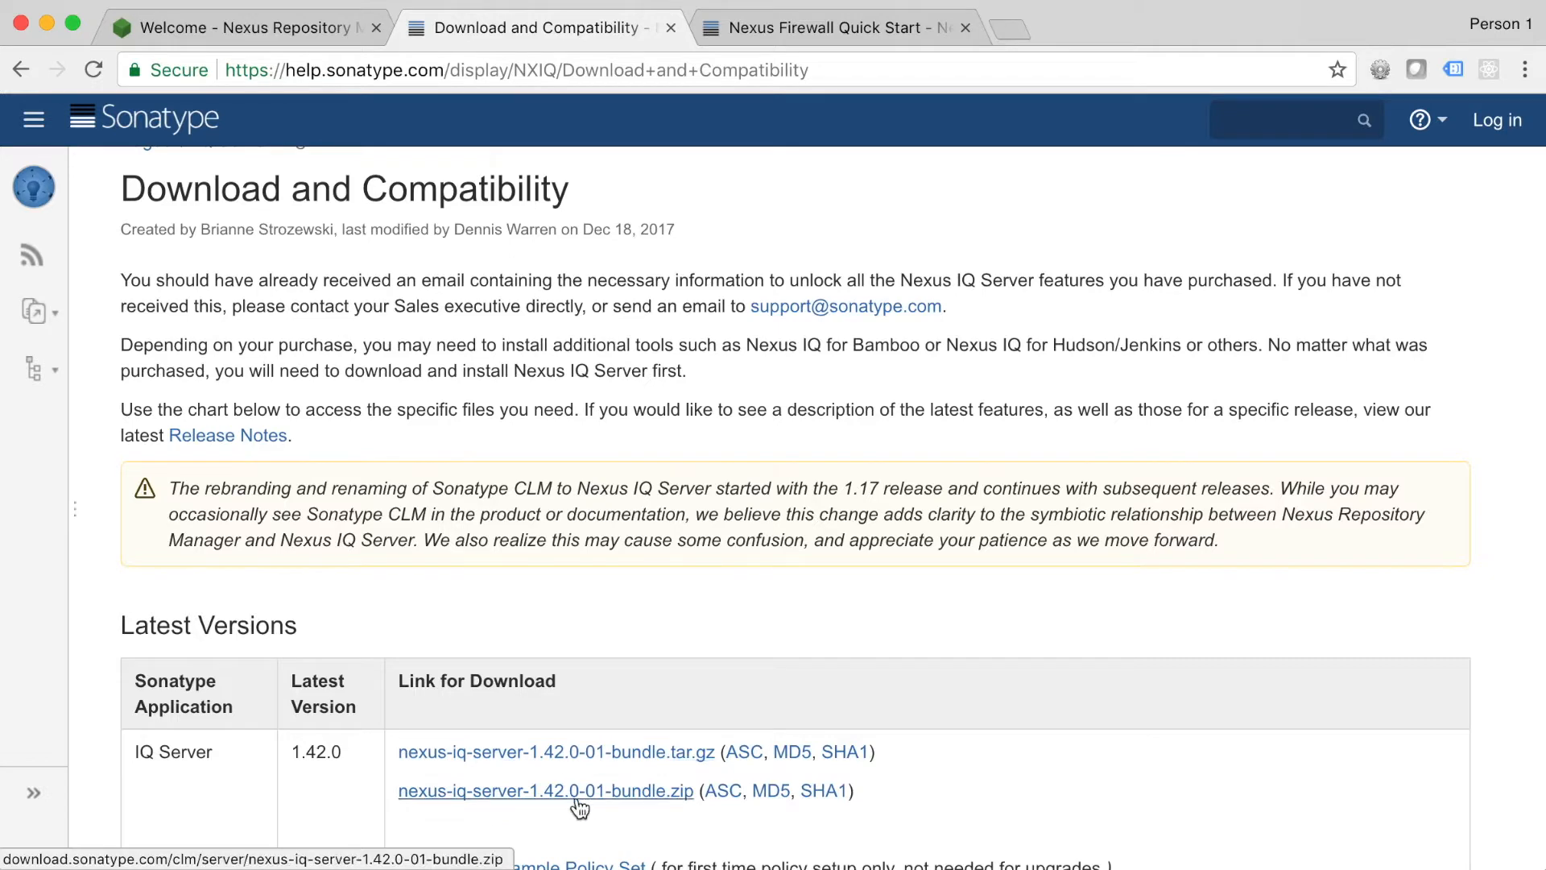
pyautogui.moveTo(508, 394)
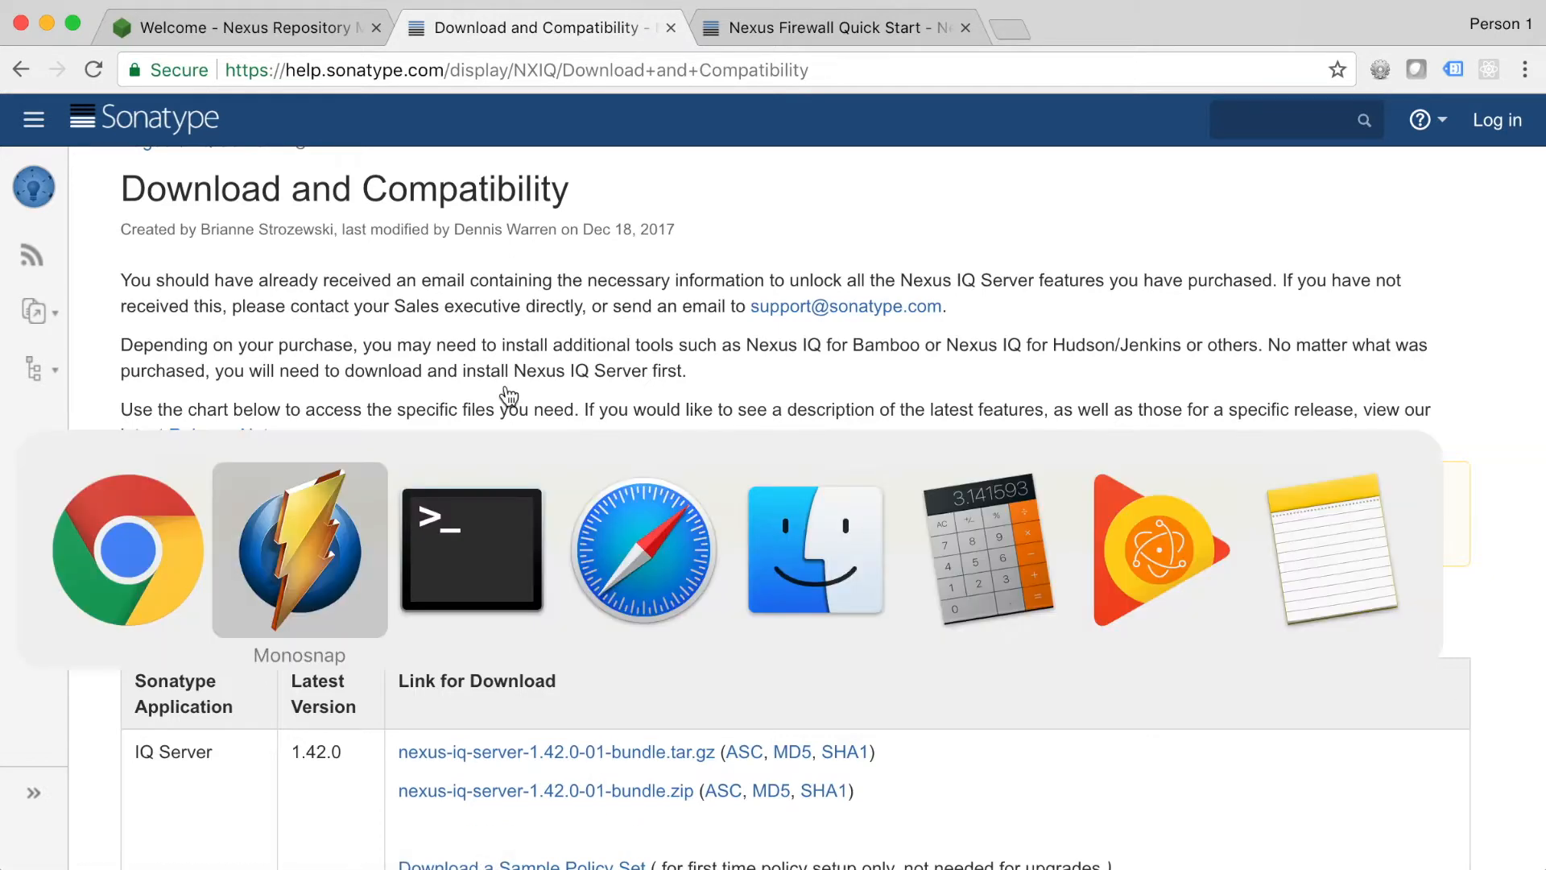
# Step: Confirm the demo.sh log shows IQ Server listening on ports 8070 and 8071, then return to Chrome
pyautogui.click(472, 551)
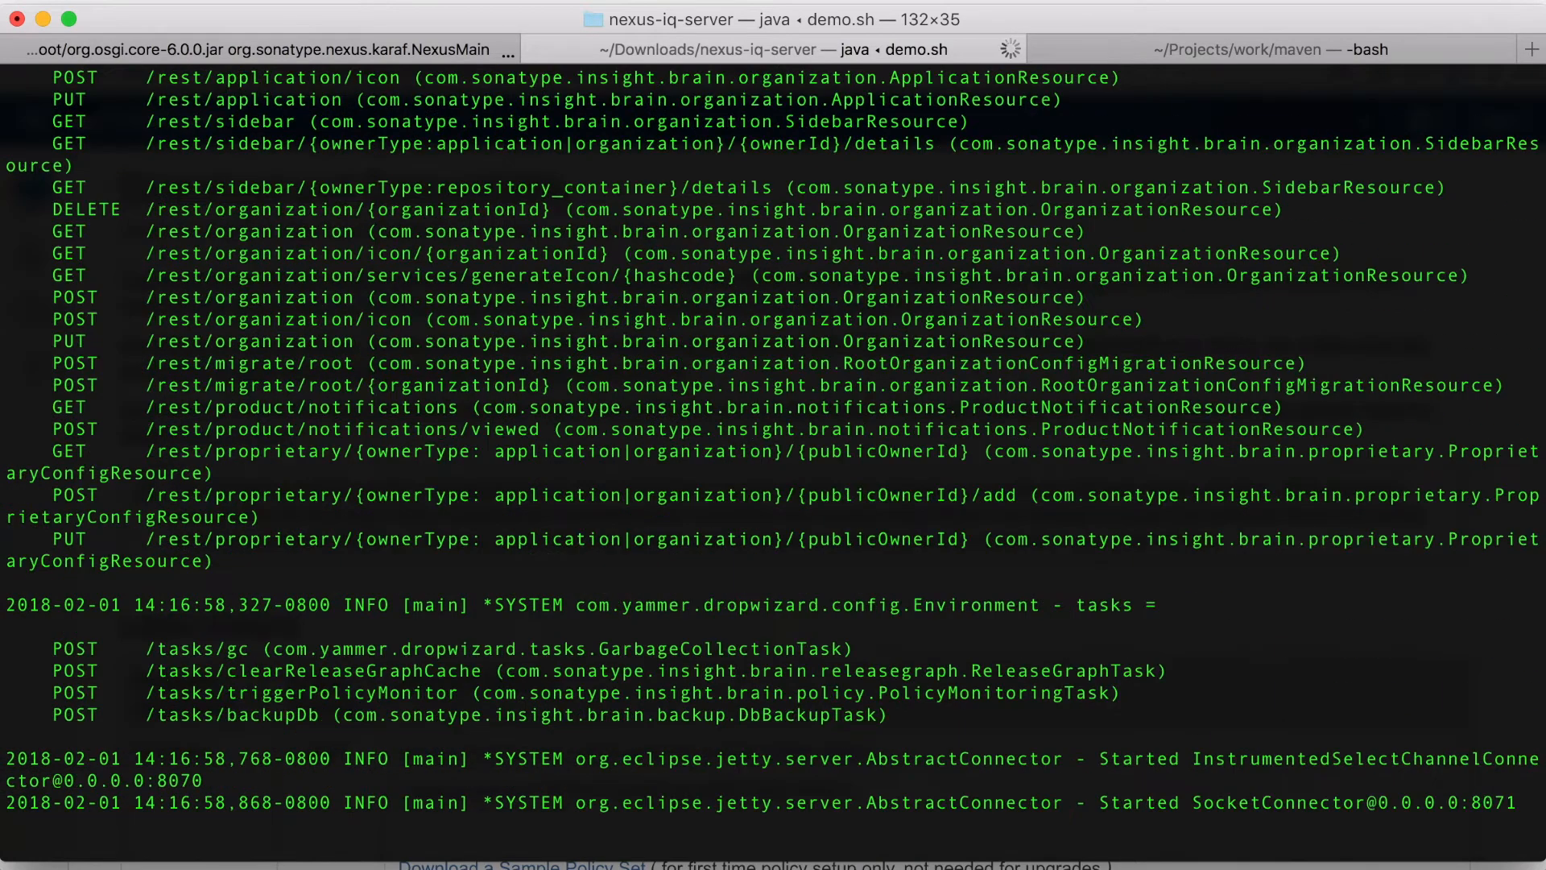
pyautogui.press('Cmd+Tab')
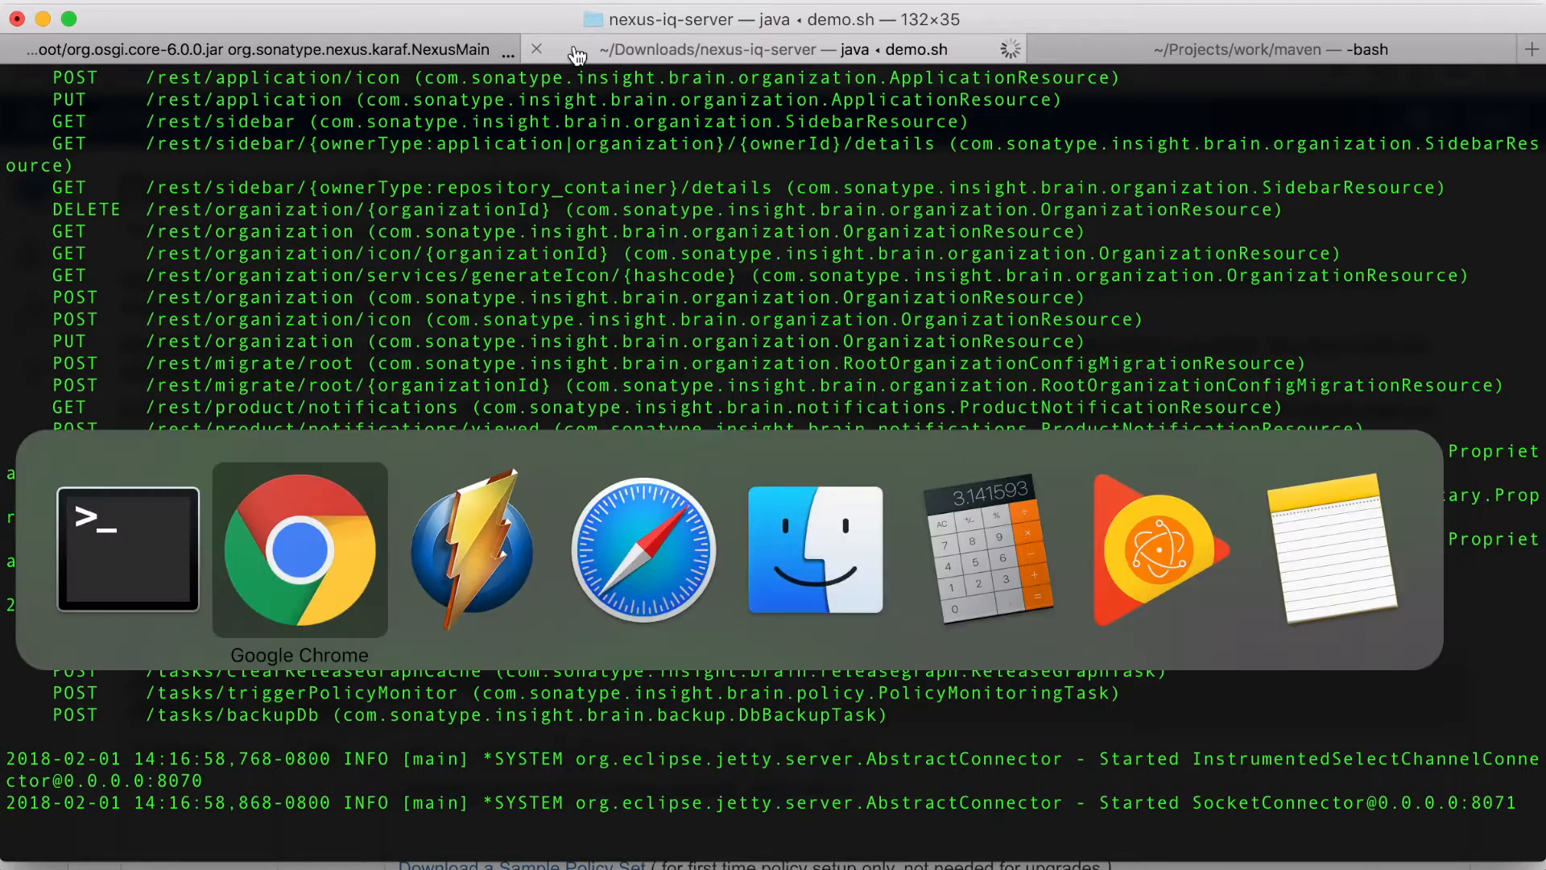
# Step: Sign in to IQ Server at localhost:8070 with username admin and its password
pyautogui.click(299, 551)
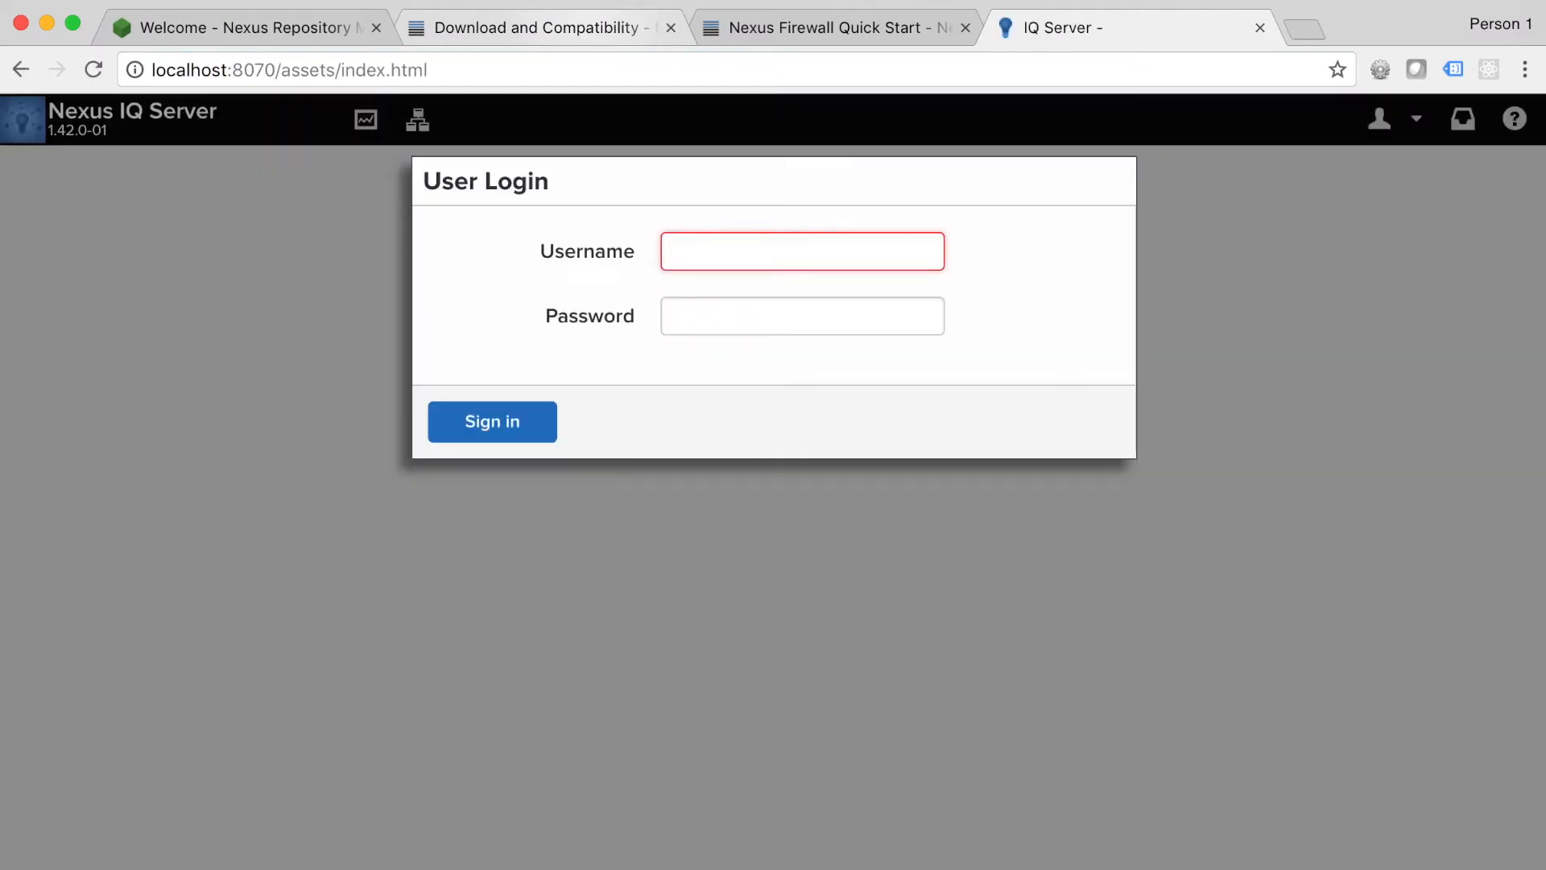
pyautogui.write('admin')
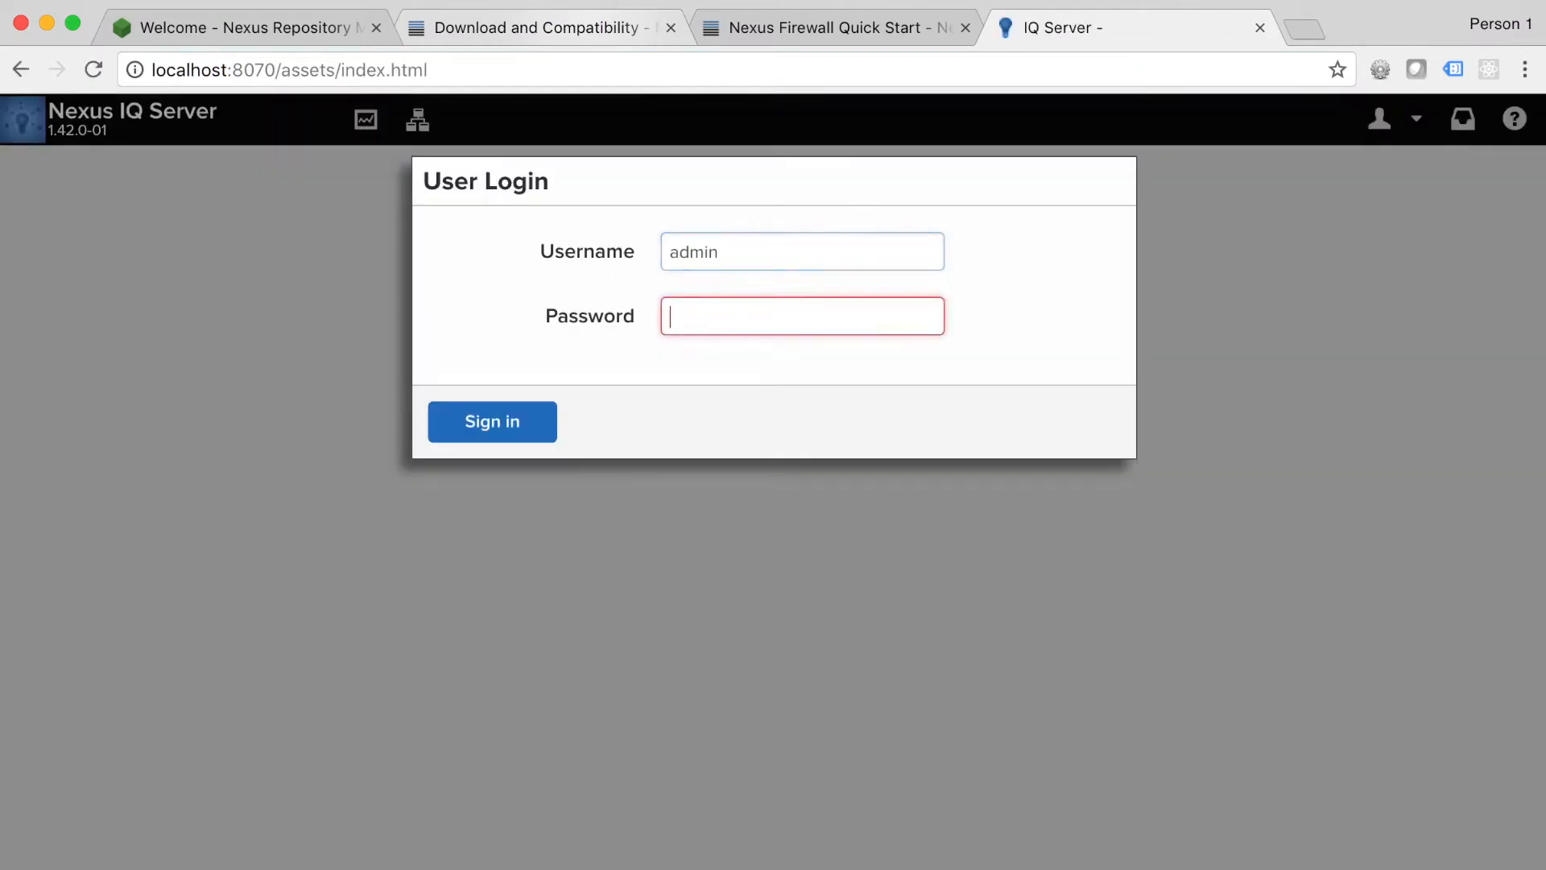
pyautogui.click(492, 421)
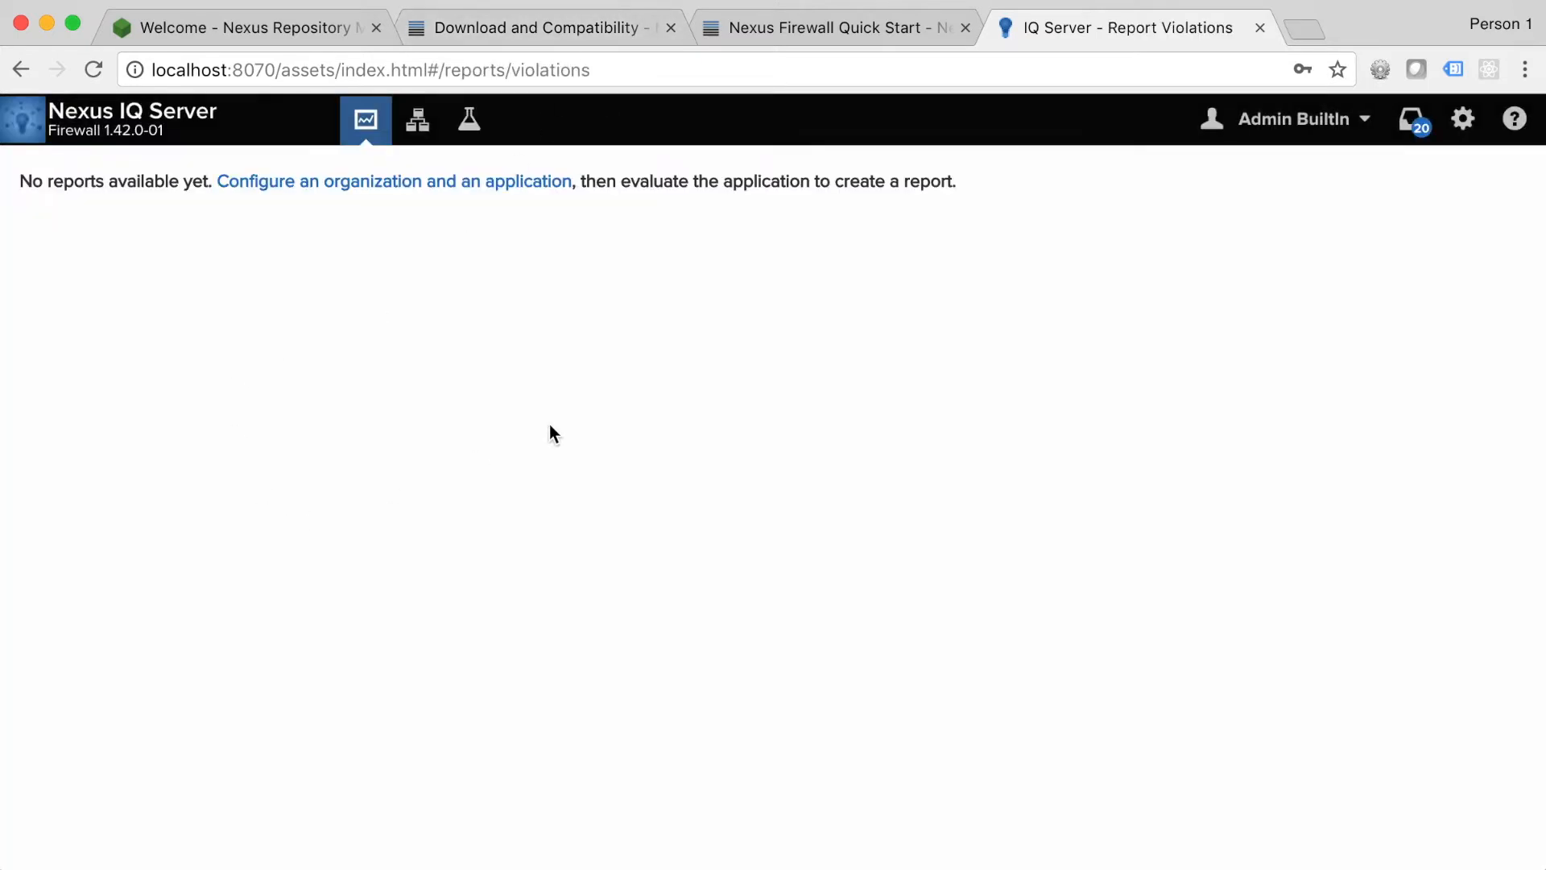
pyautogui.moveTo(1141, 346)
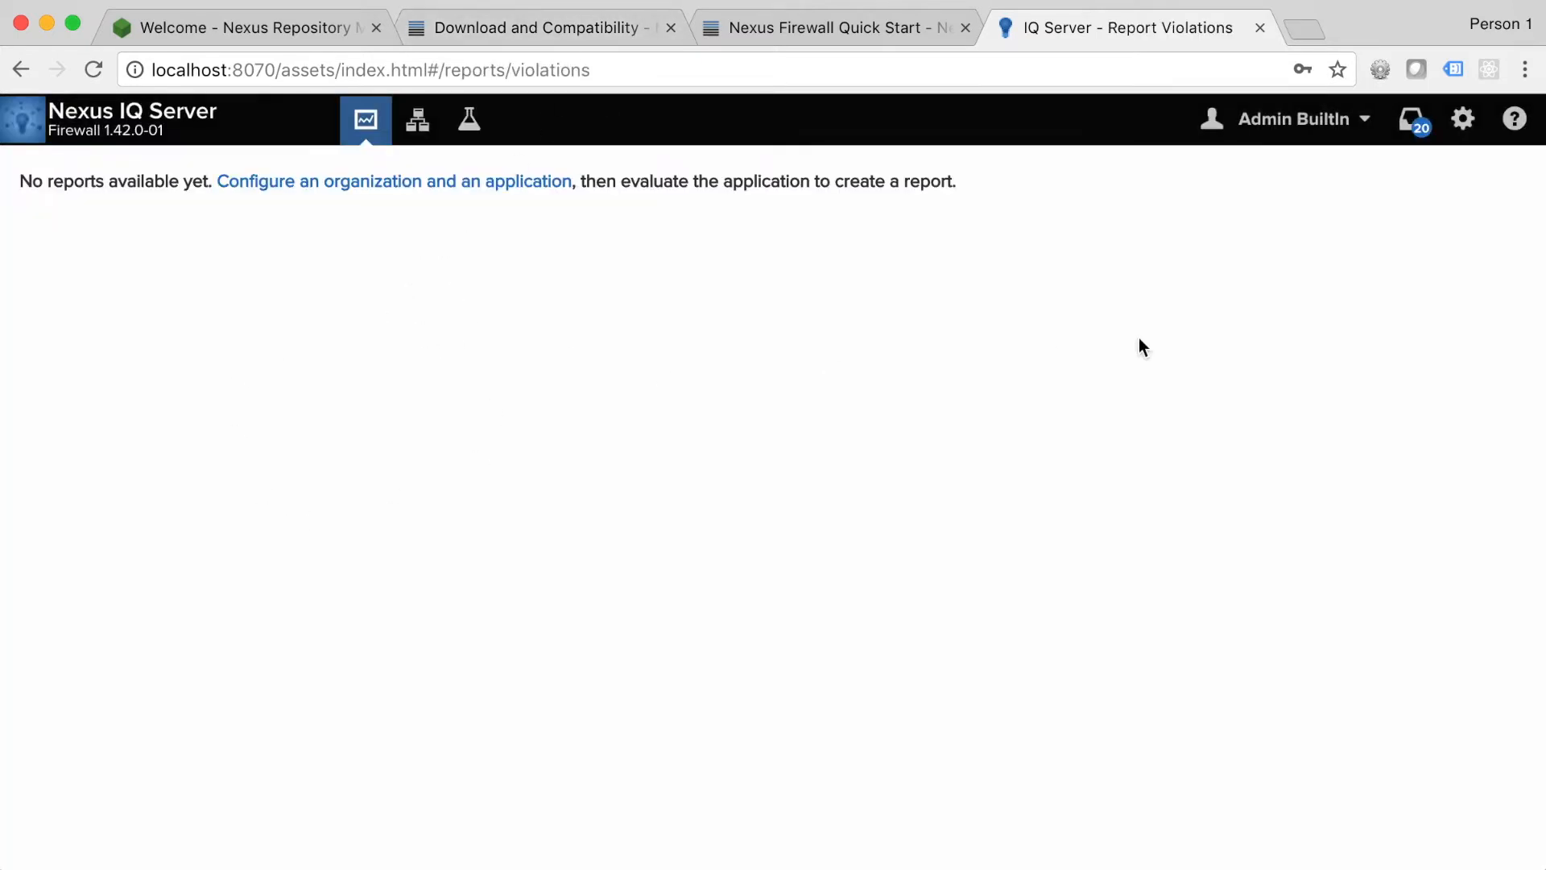
pyautogui.moveTo(1465, 119)
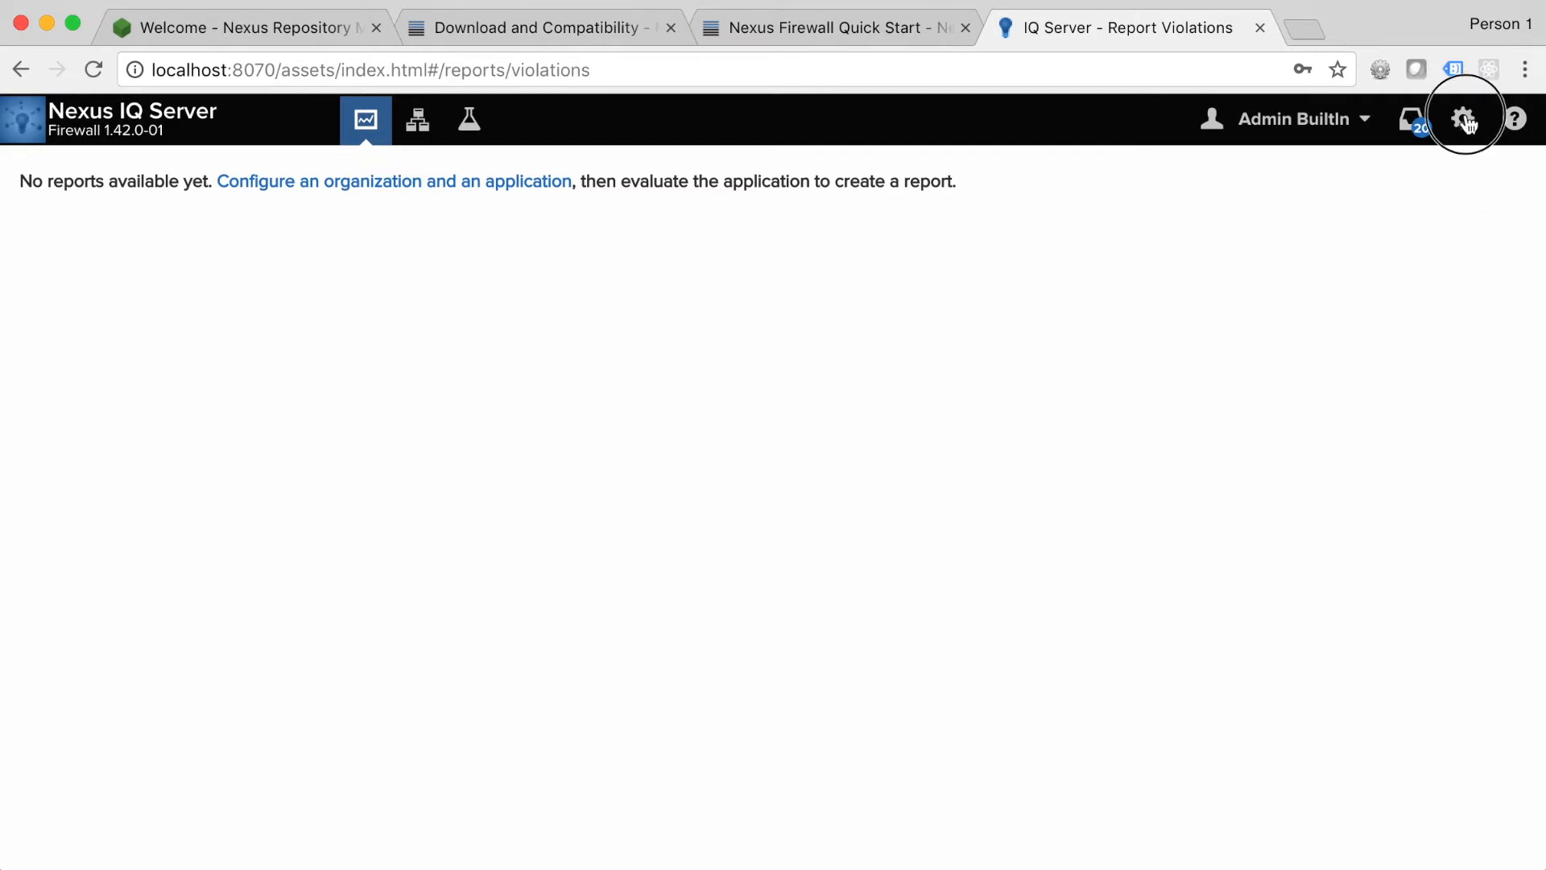
# Step: Install the license file under Product License and refresh, showing a September 30, 2019 expiry
pyautogui.click(1465, 116)
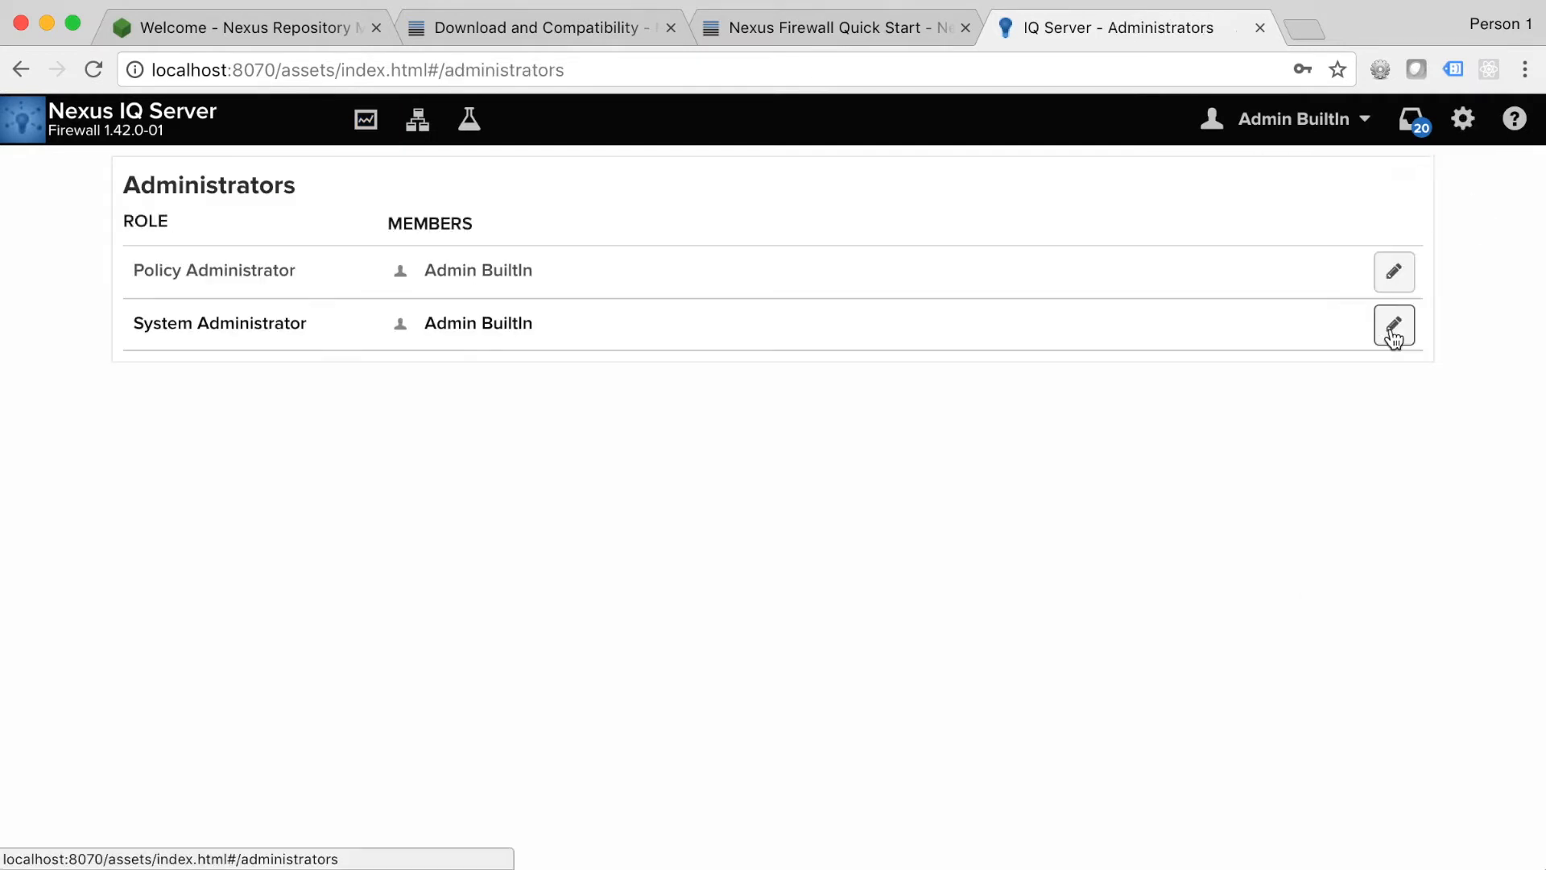
pyautogui.click(1463, 118)
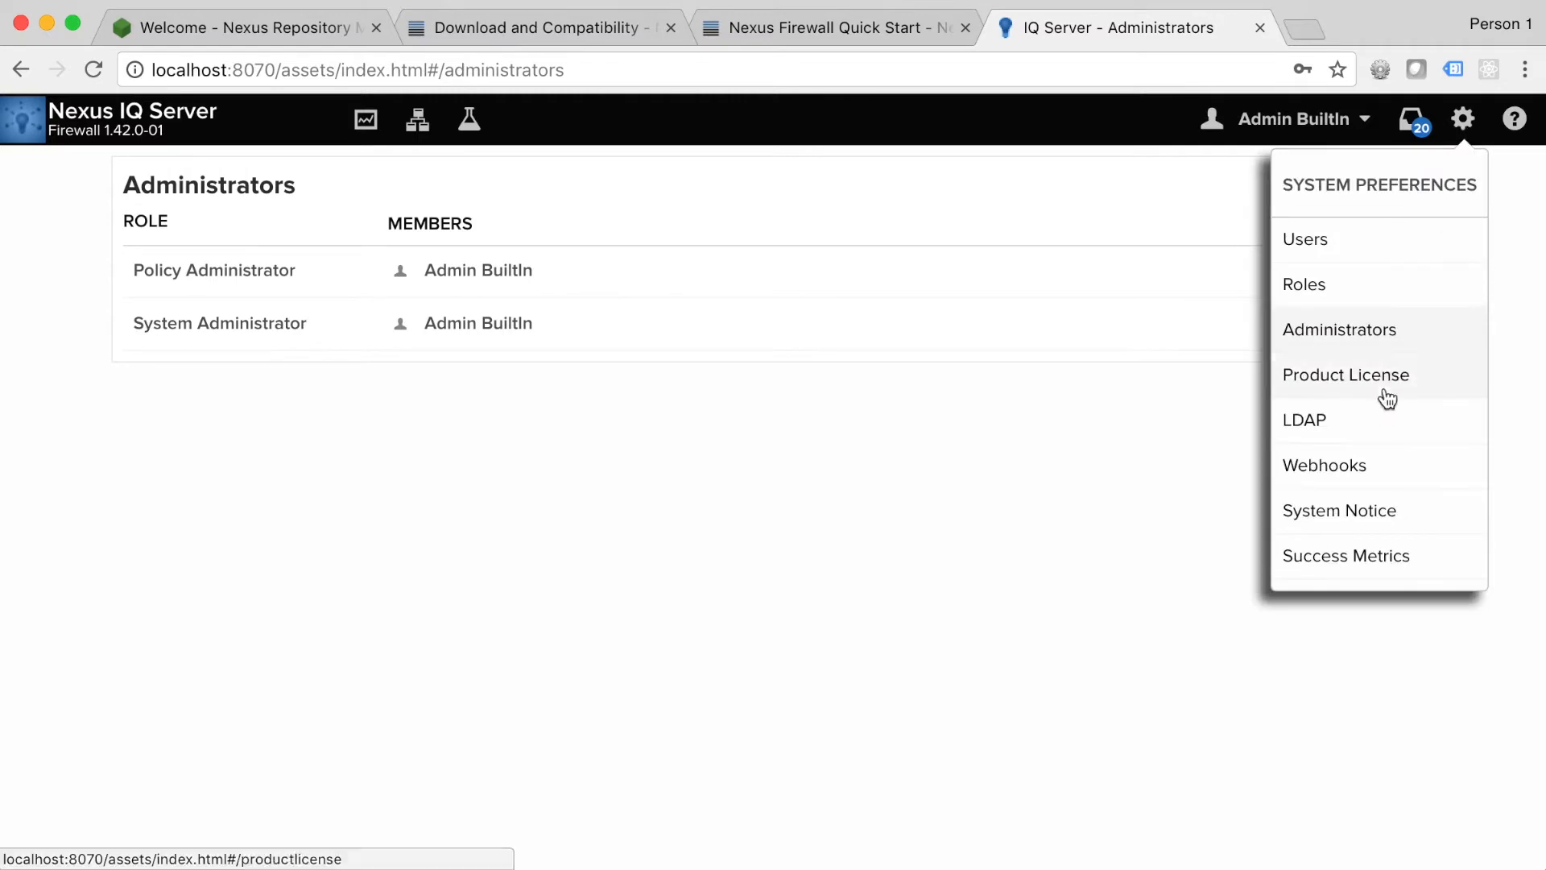
pyautogui.click(1345, 375)
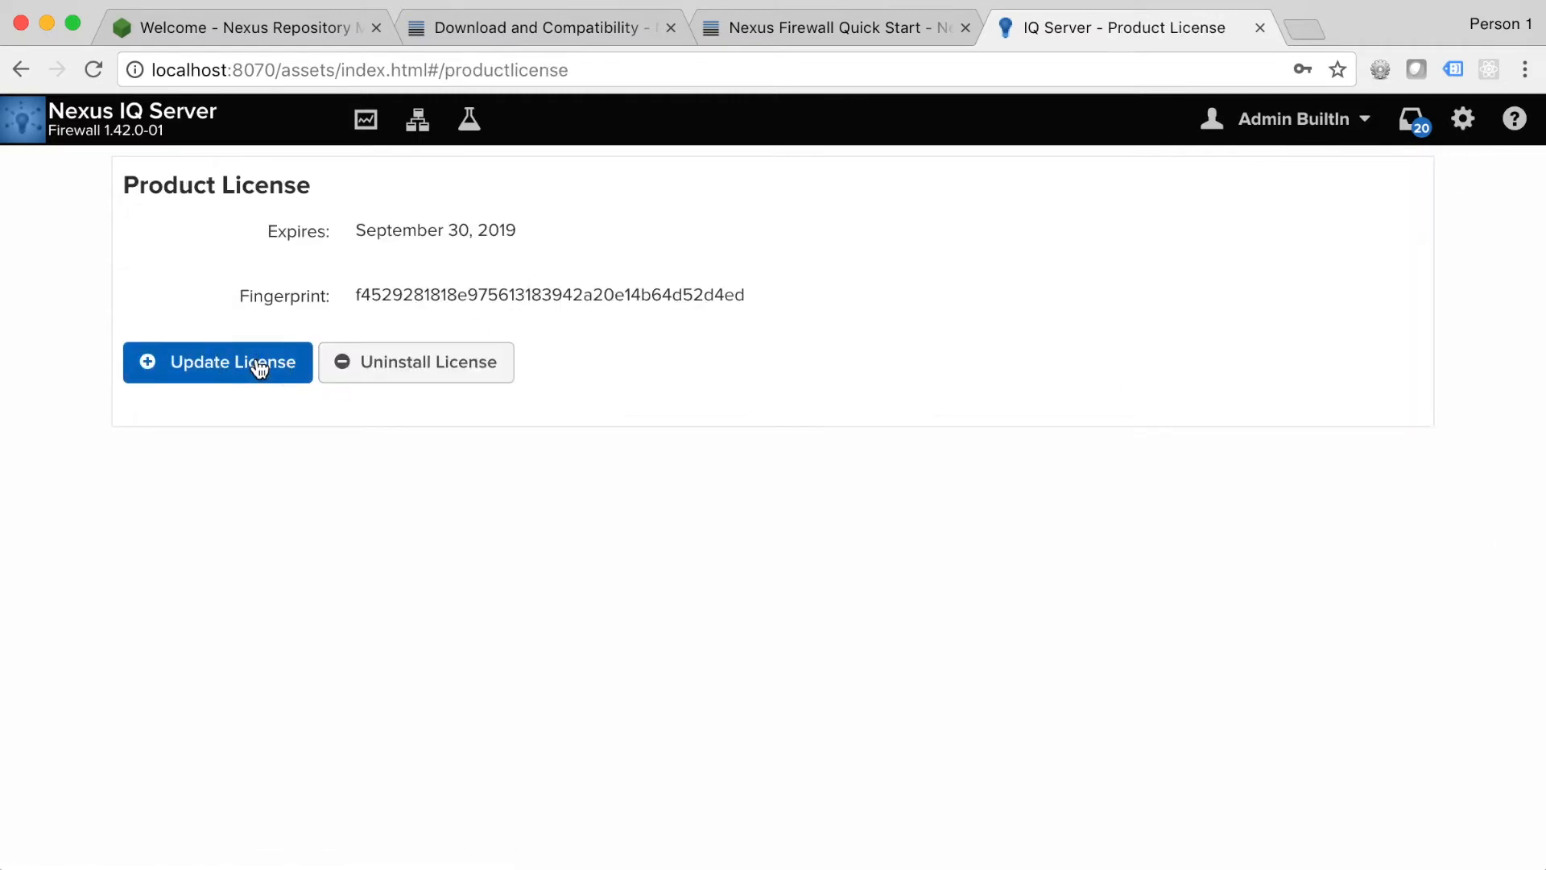
pyautogui.click(217, 363)
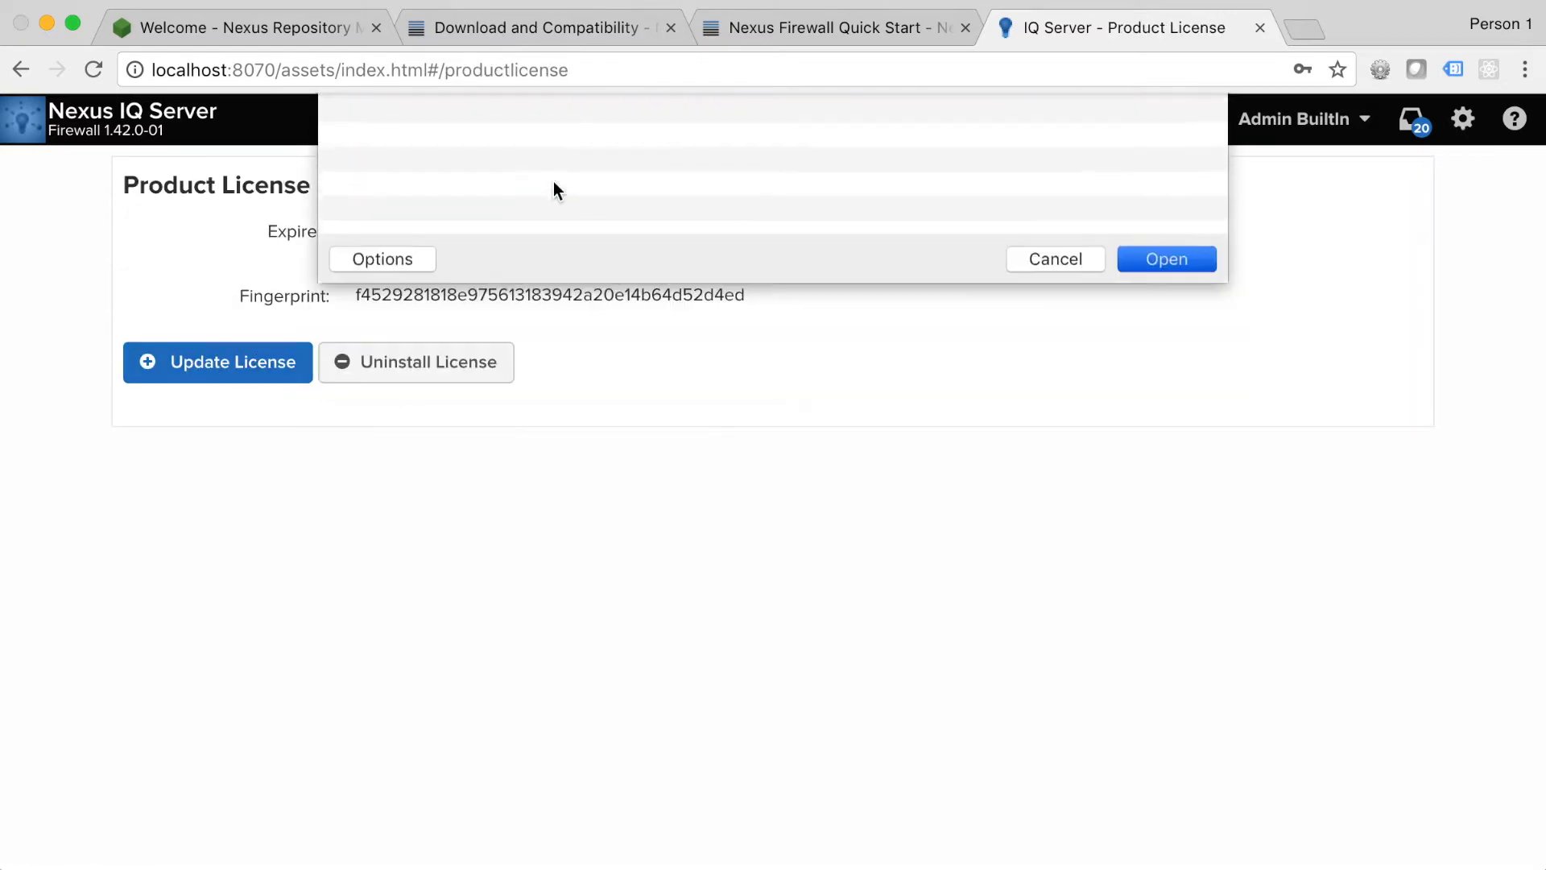
pyautogui.click(1166, 258)
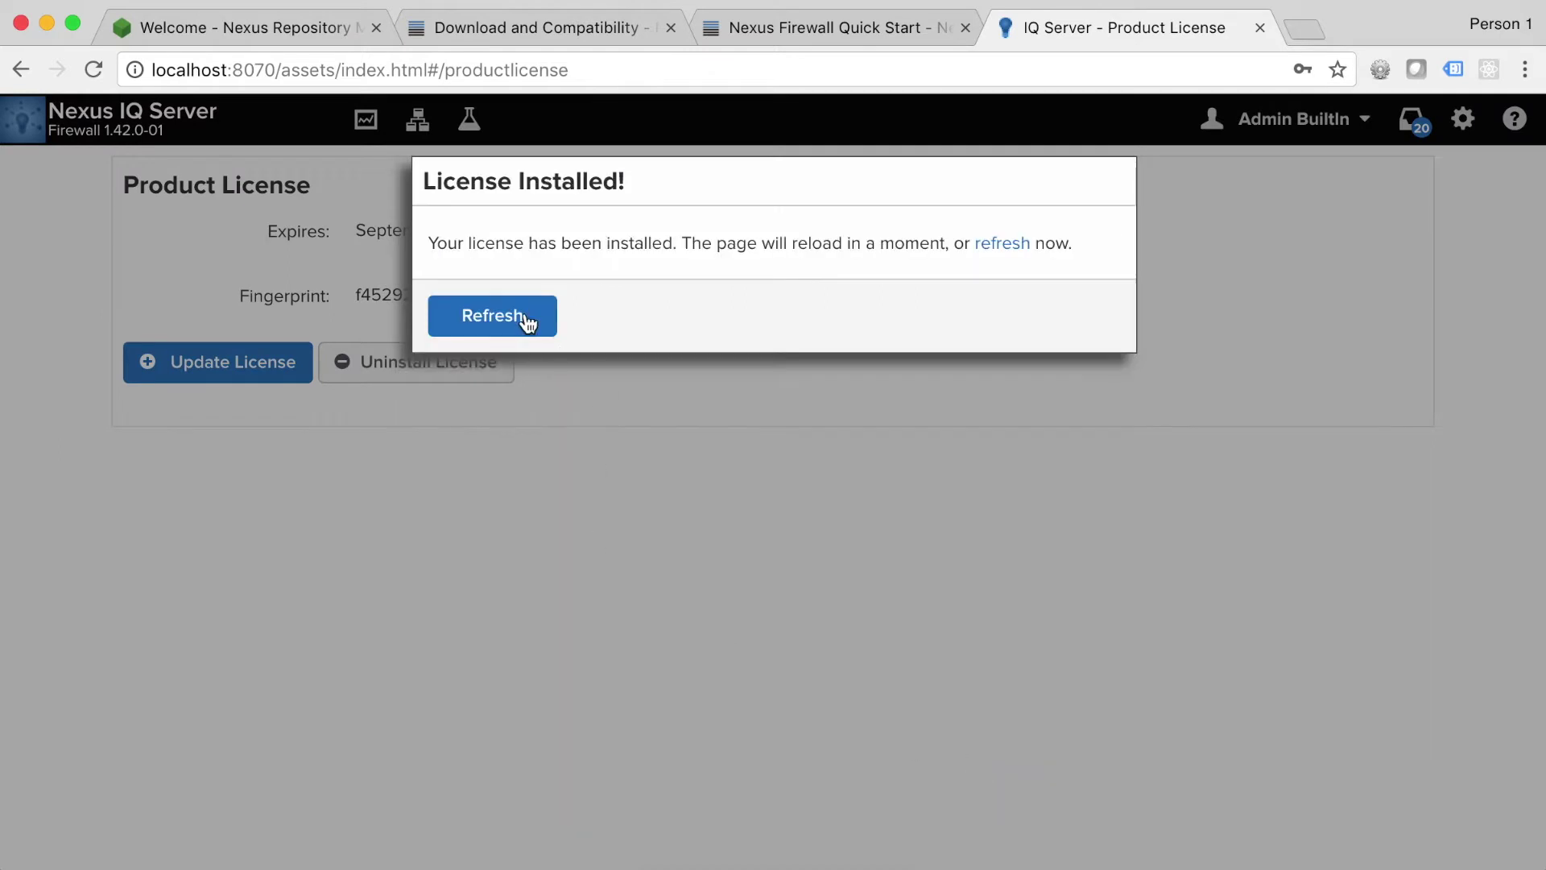
pyautogui.click(492, 316)
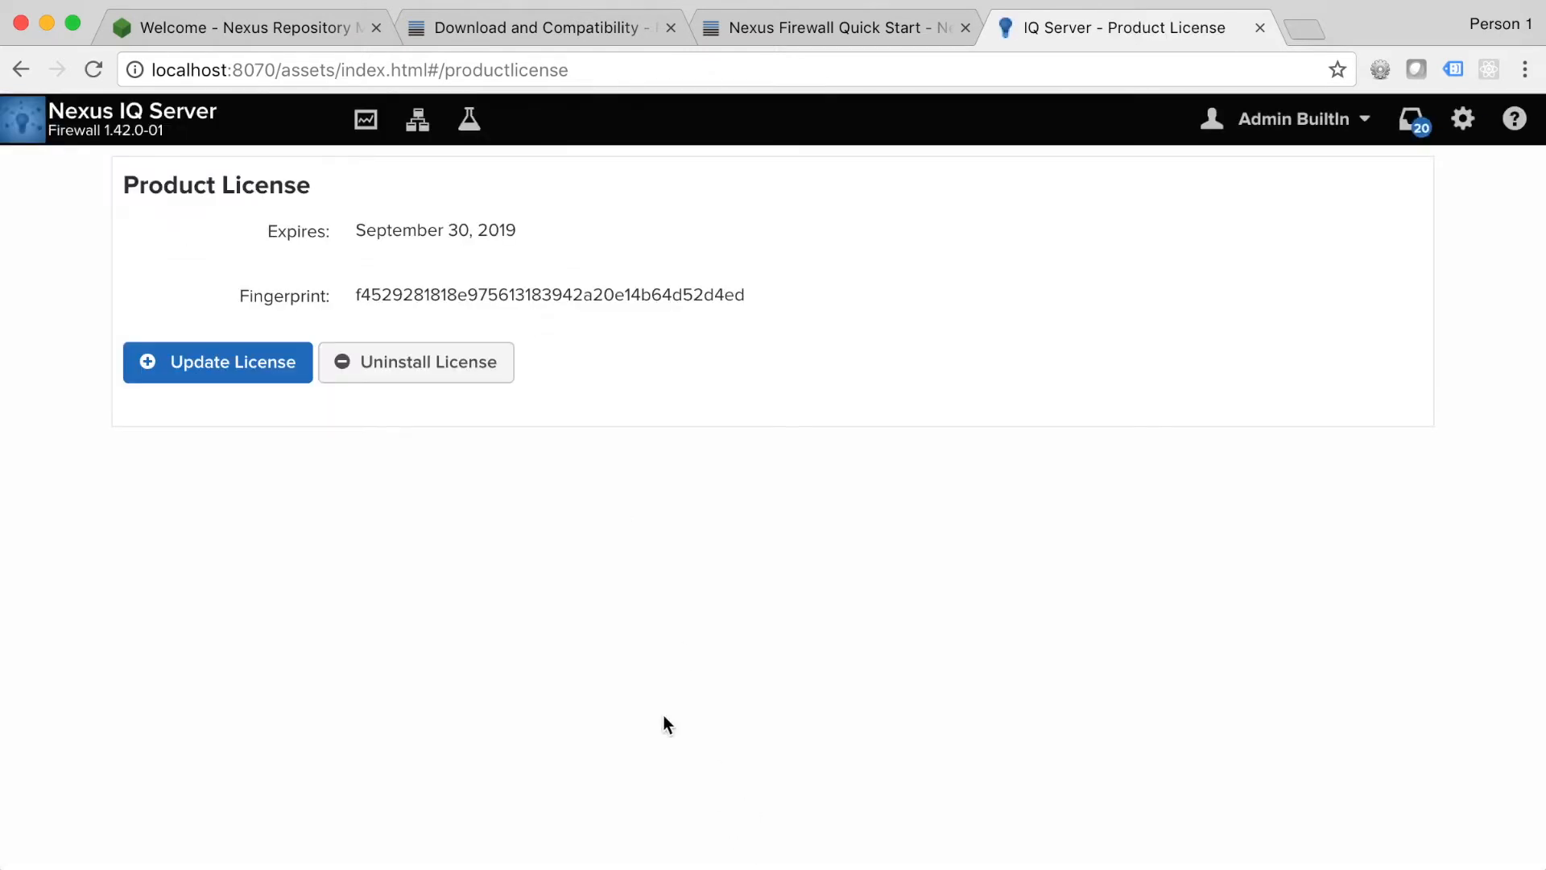
pyautogui.moveTo(459, 182)
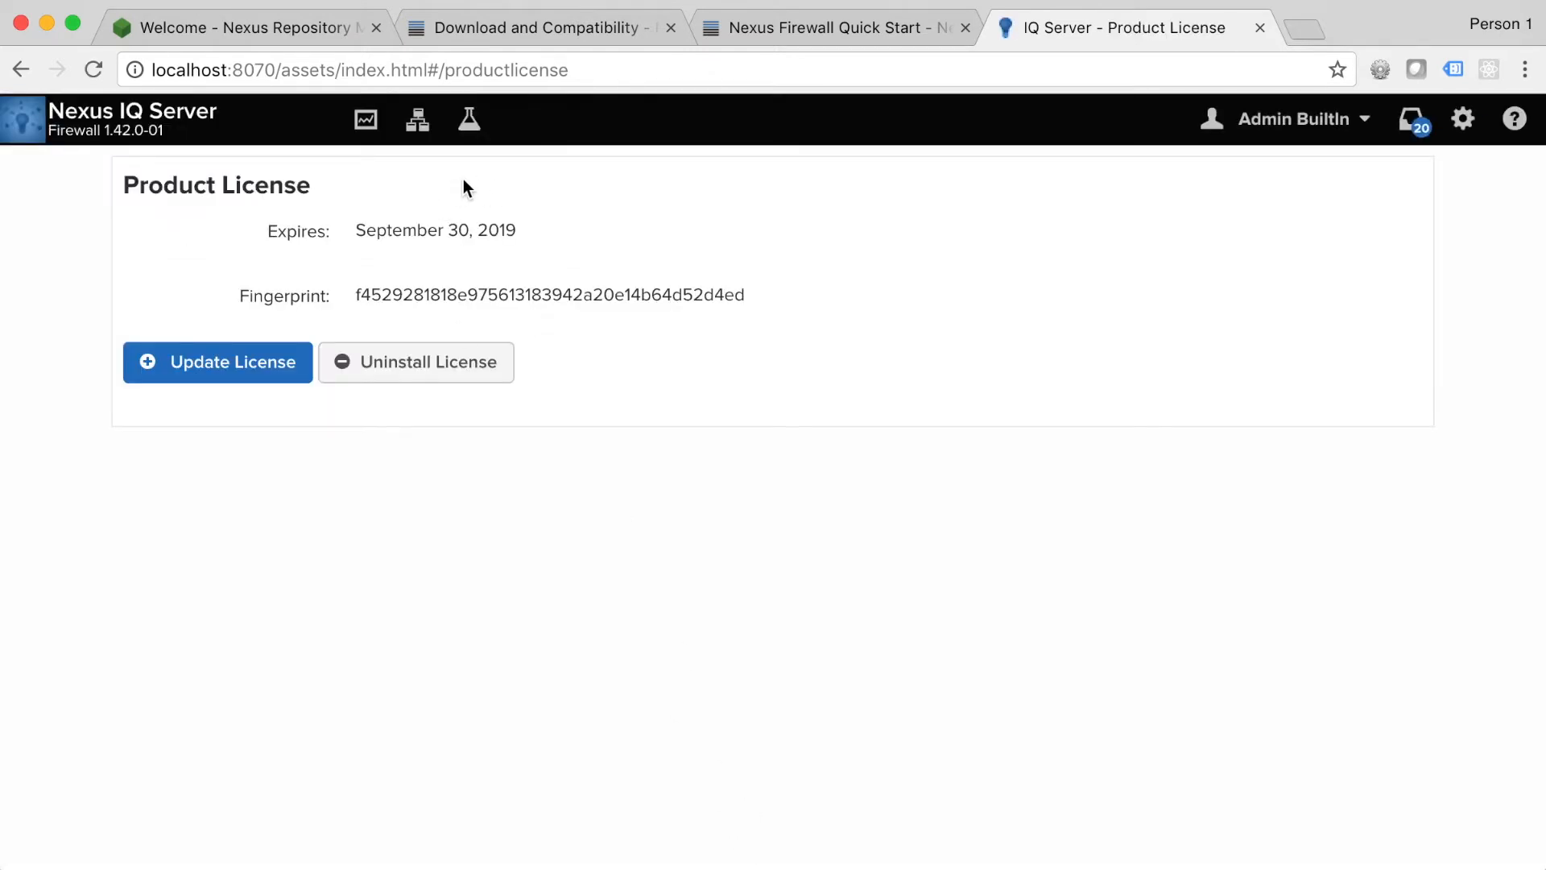
pyautogui.moveTo(430, 178)
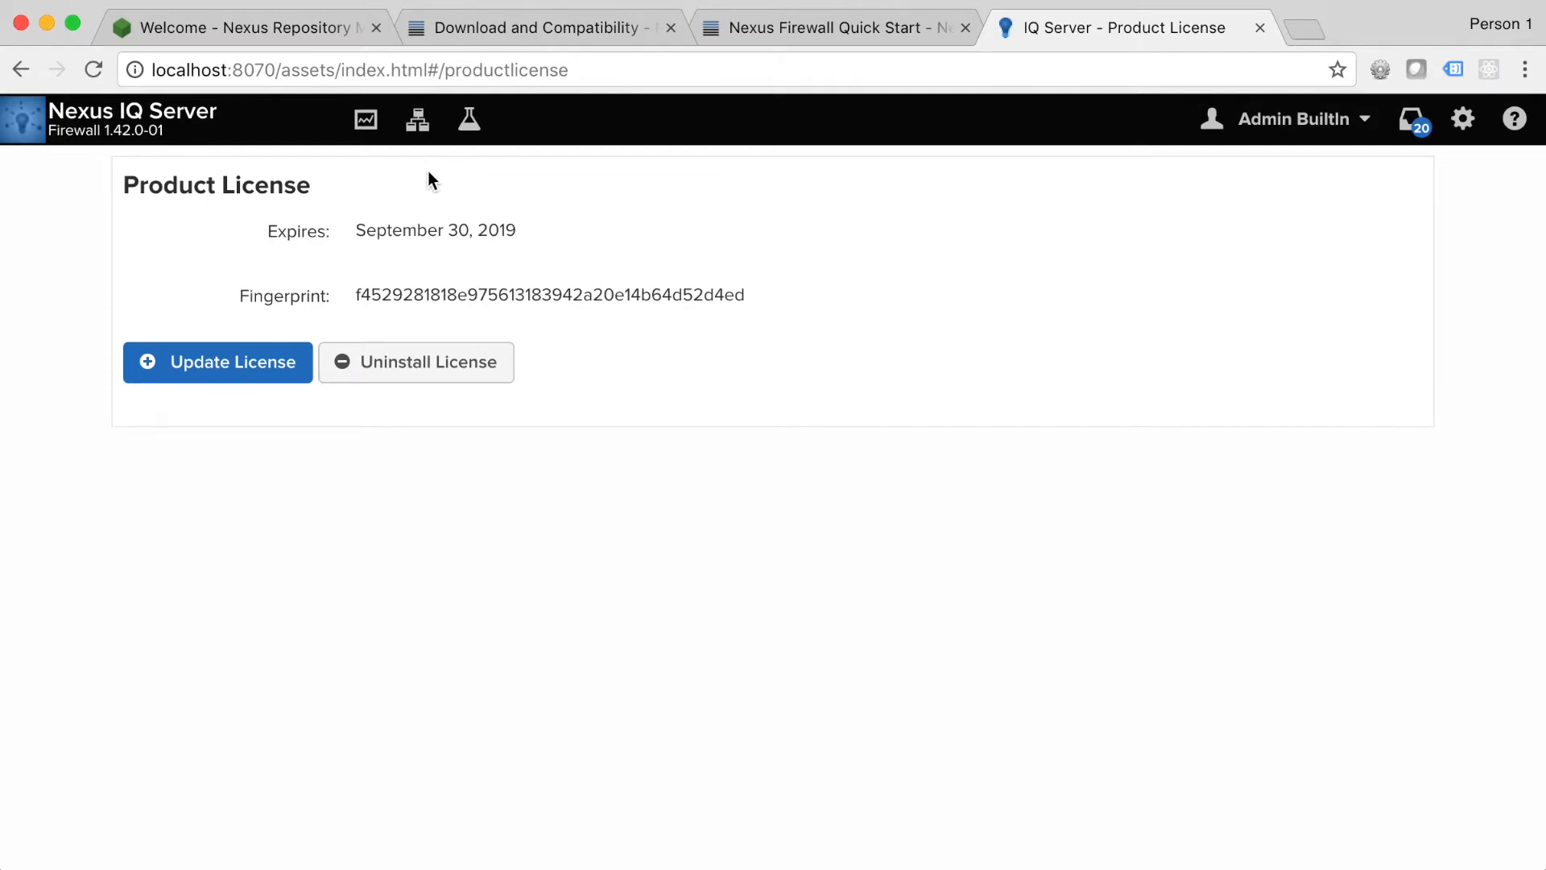
# Step: Open Organization & Policies to view Root Organization, with no categories or local policies
pyautogui.click(417, 119)
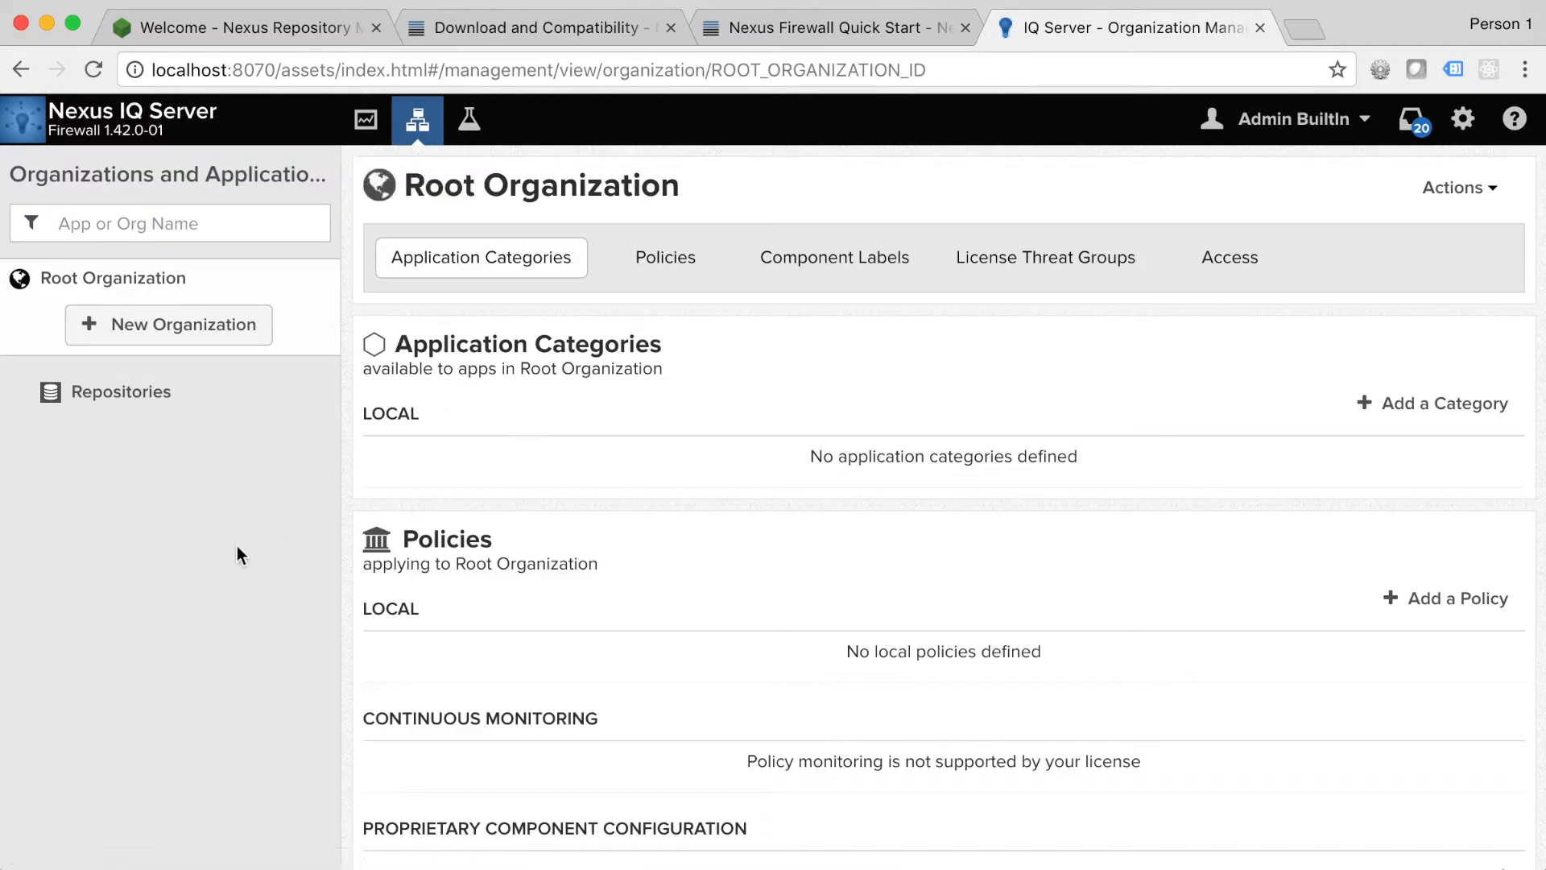
pyautogui.moveTo(212, 570)
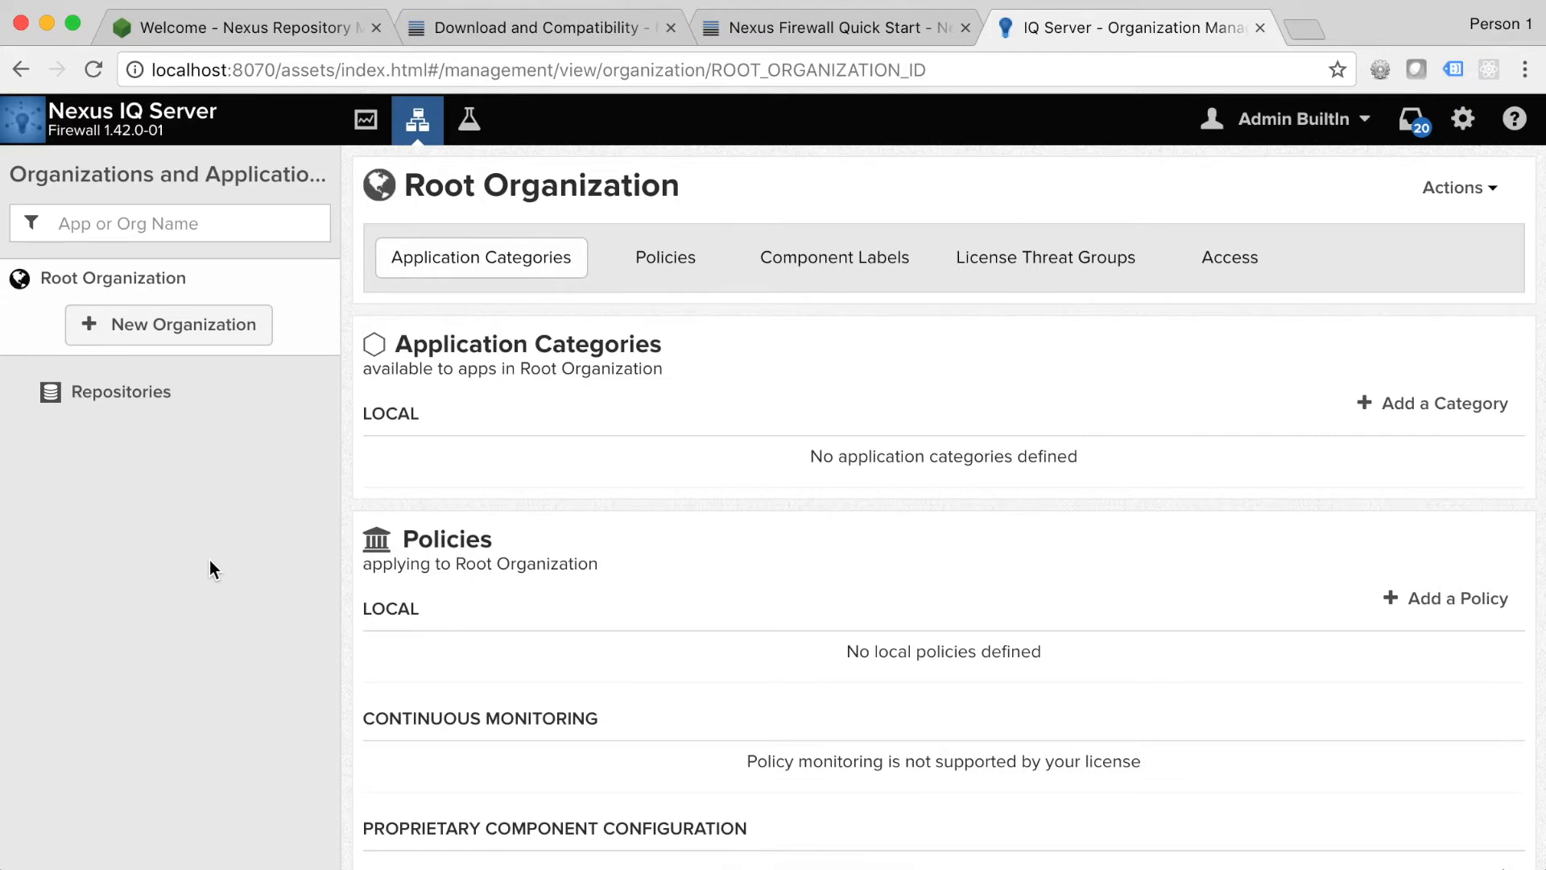
pyautogui.moveTo(1200, 350)
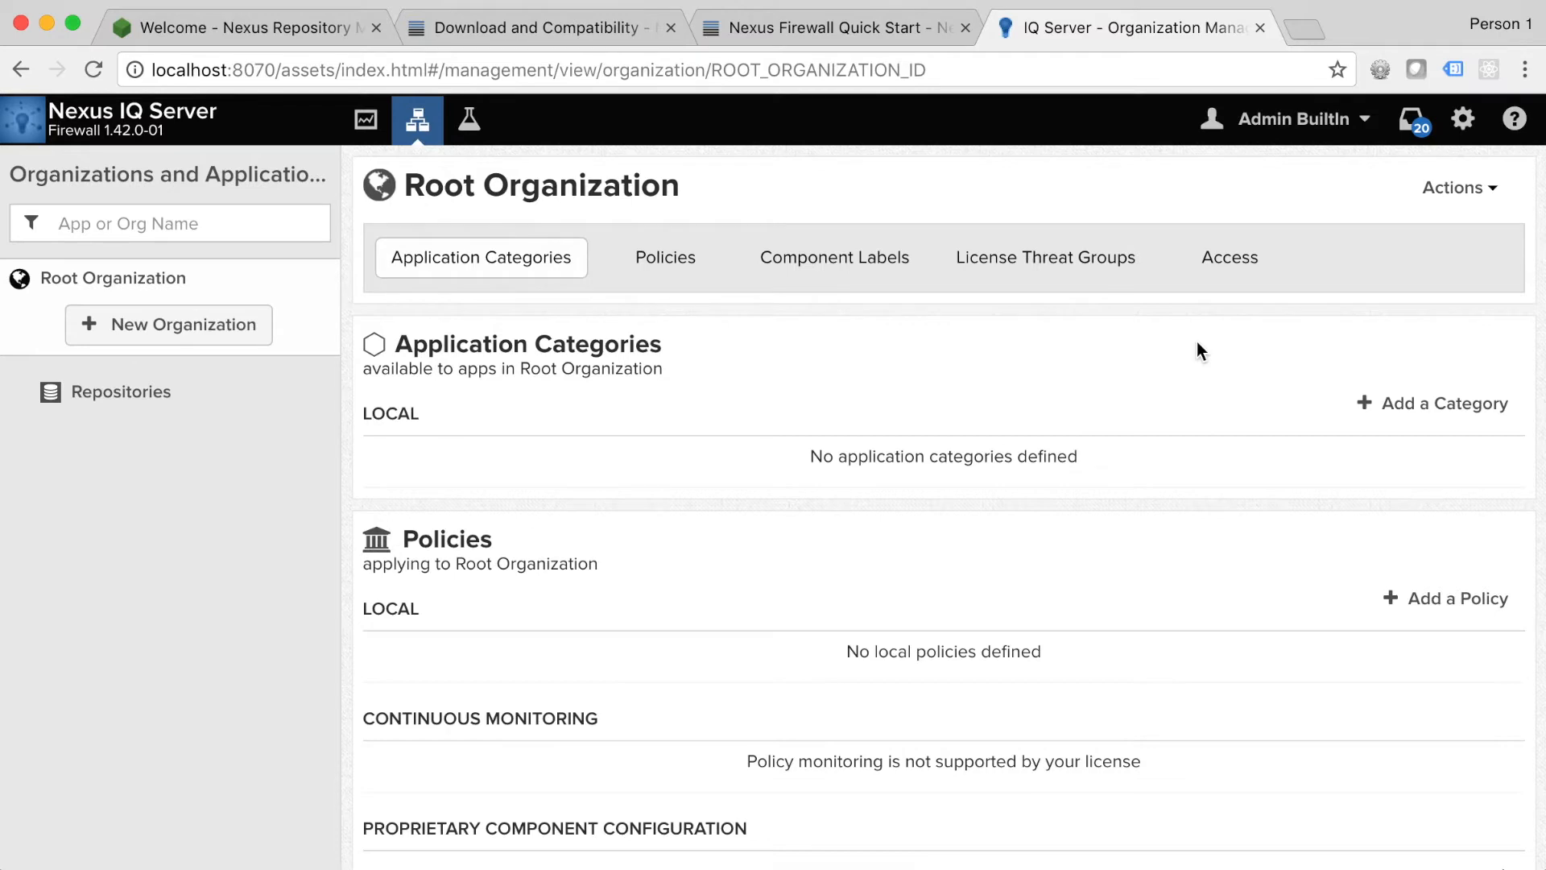
pyautogui.moveTo(1317, 199)
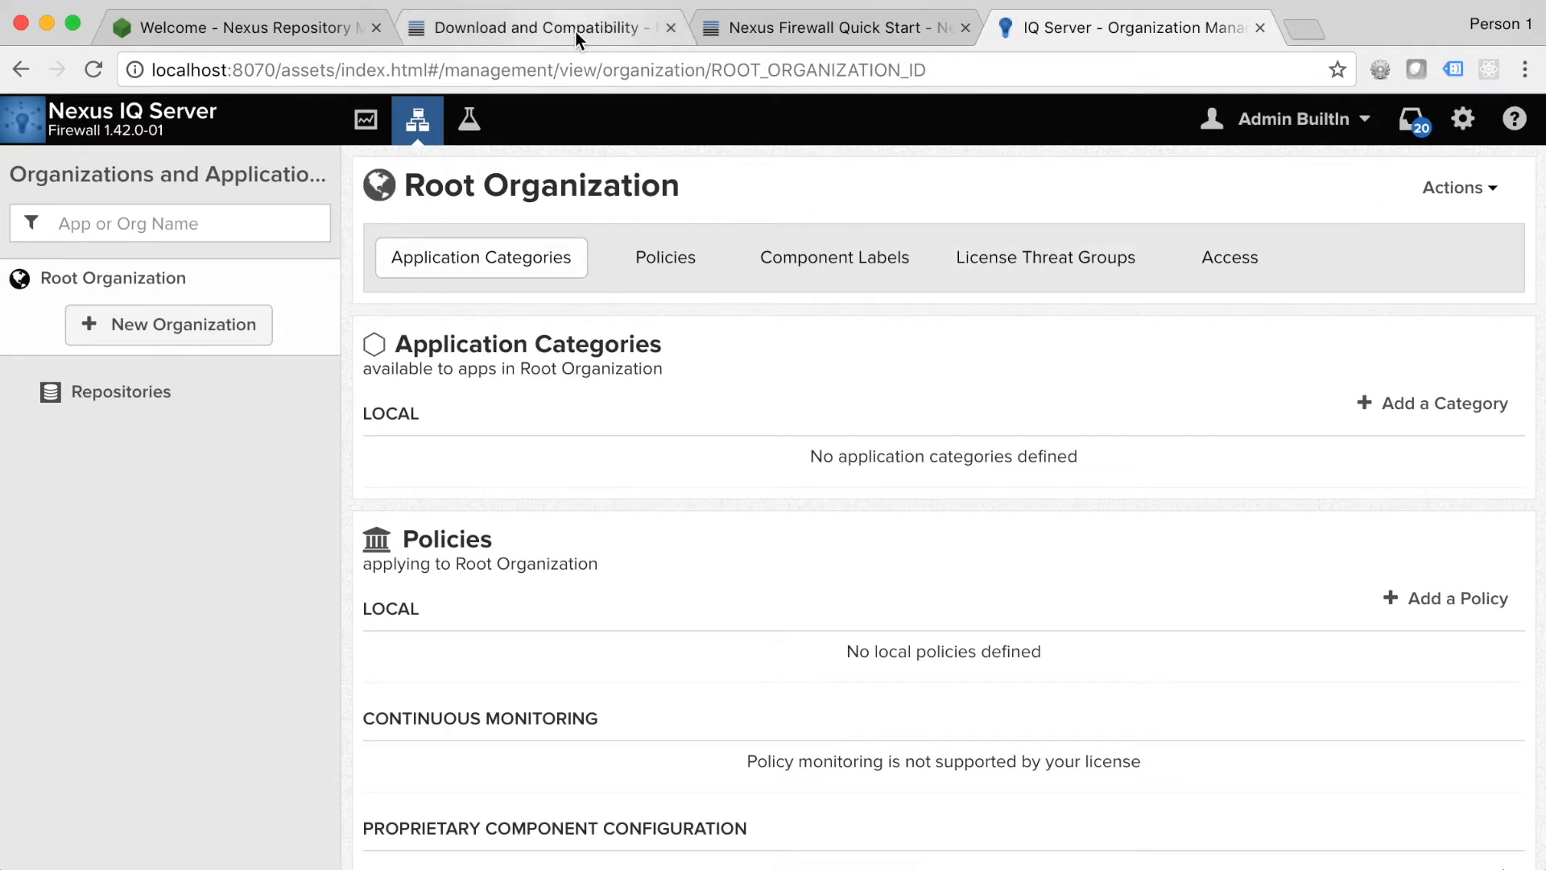
# Step: Download Sonatype-Sample-Policy-Set-1.22.json and return to the IQ Server Organization Management tab
pyautogui.click(538, 27)
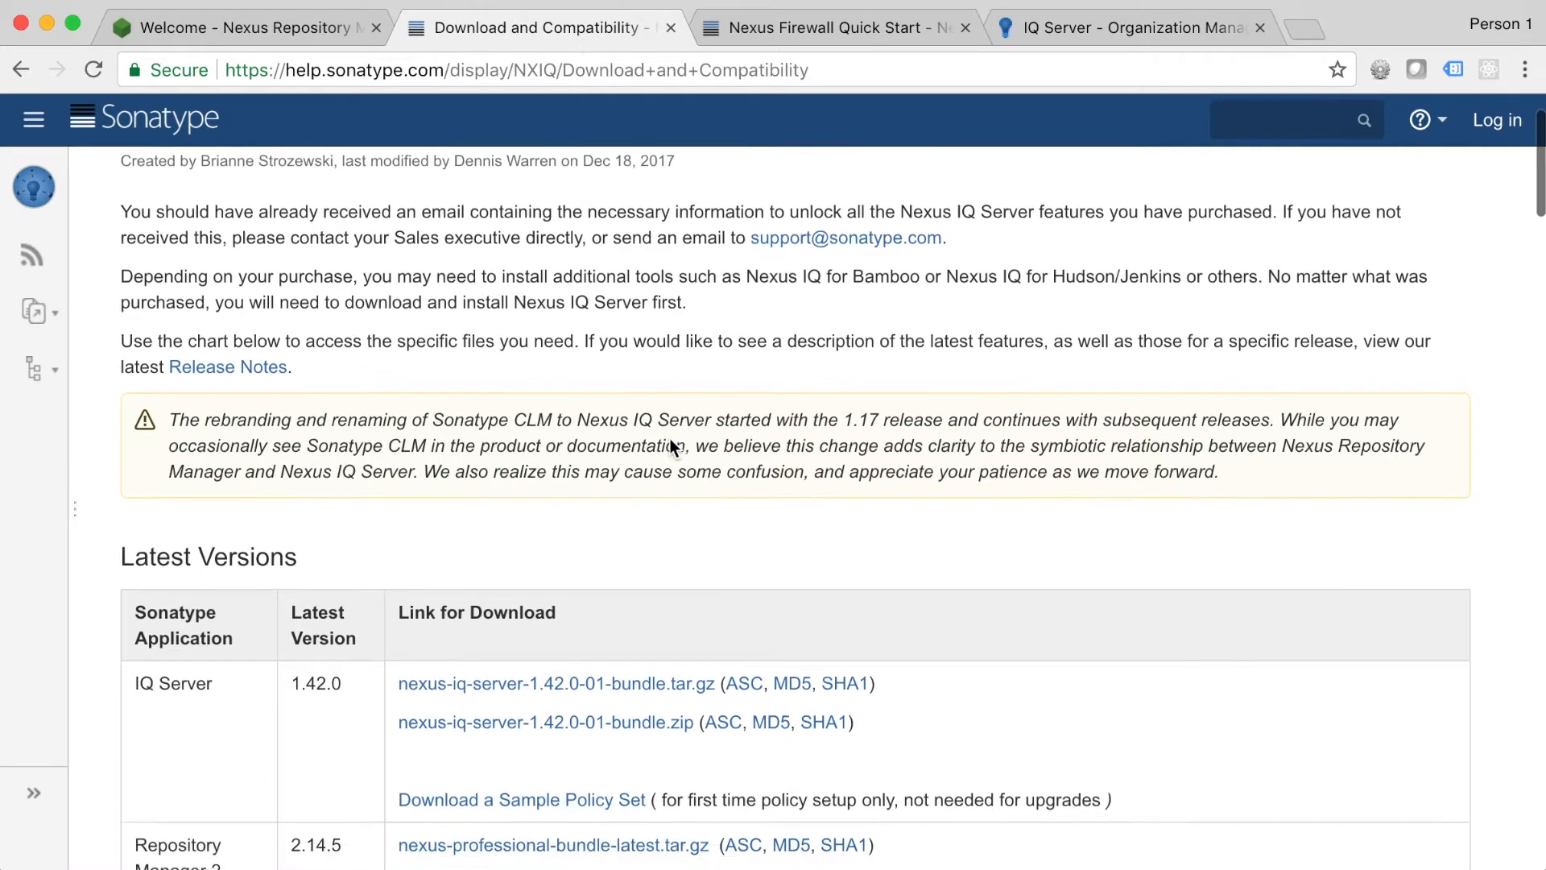
pyautogui.scroll(-3)
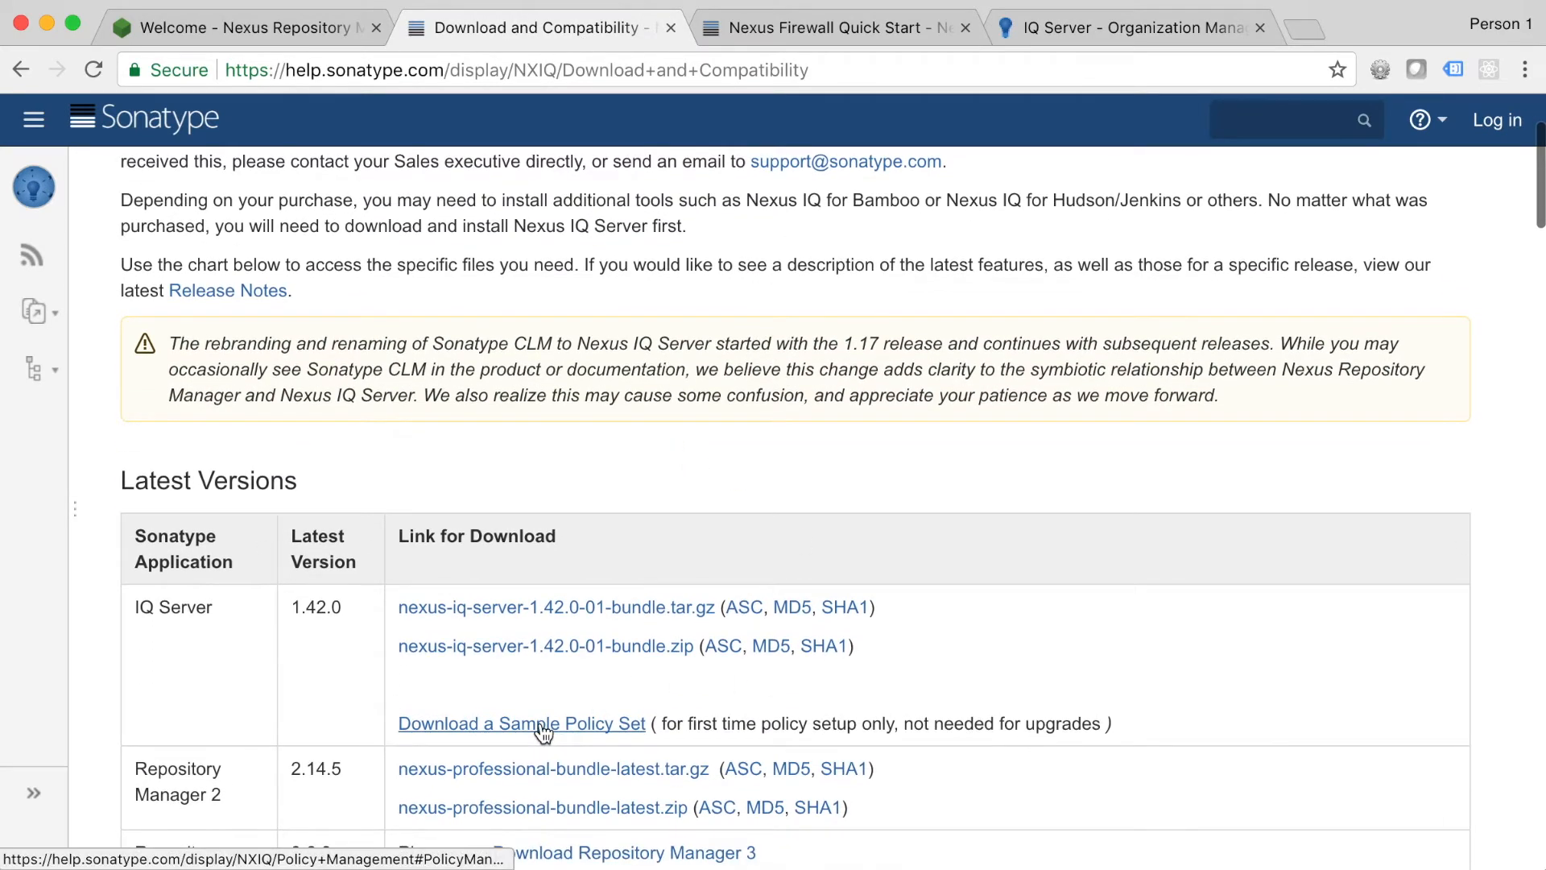
pyautogui.click(521, 723)
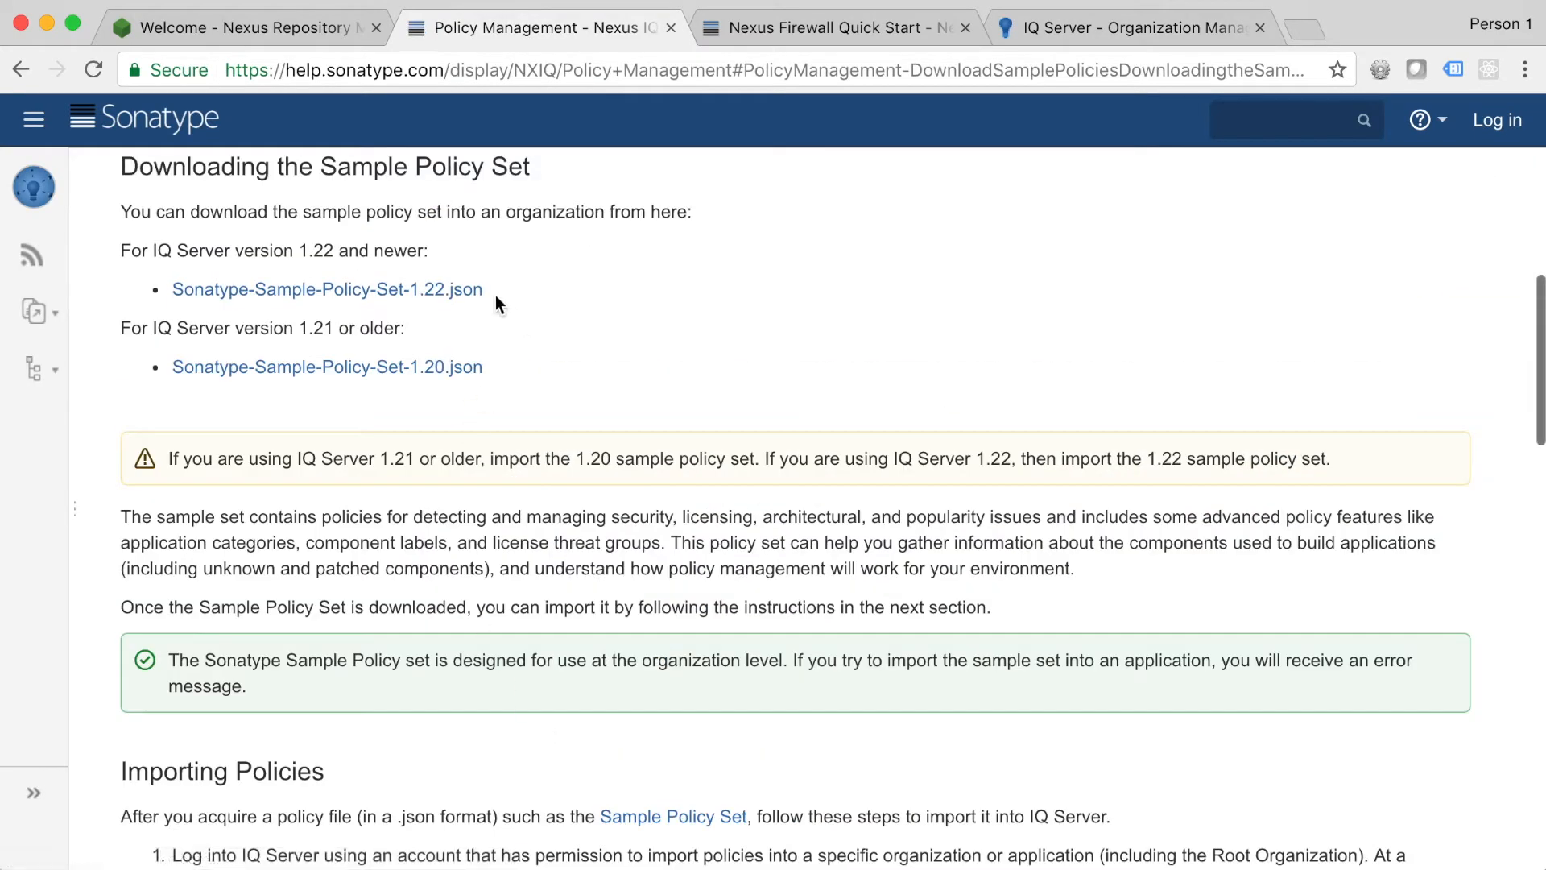
pyautogui.click(327, 289)
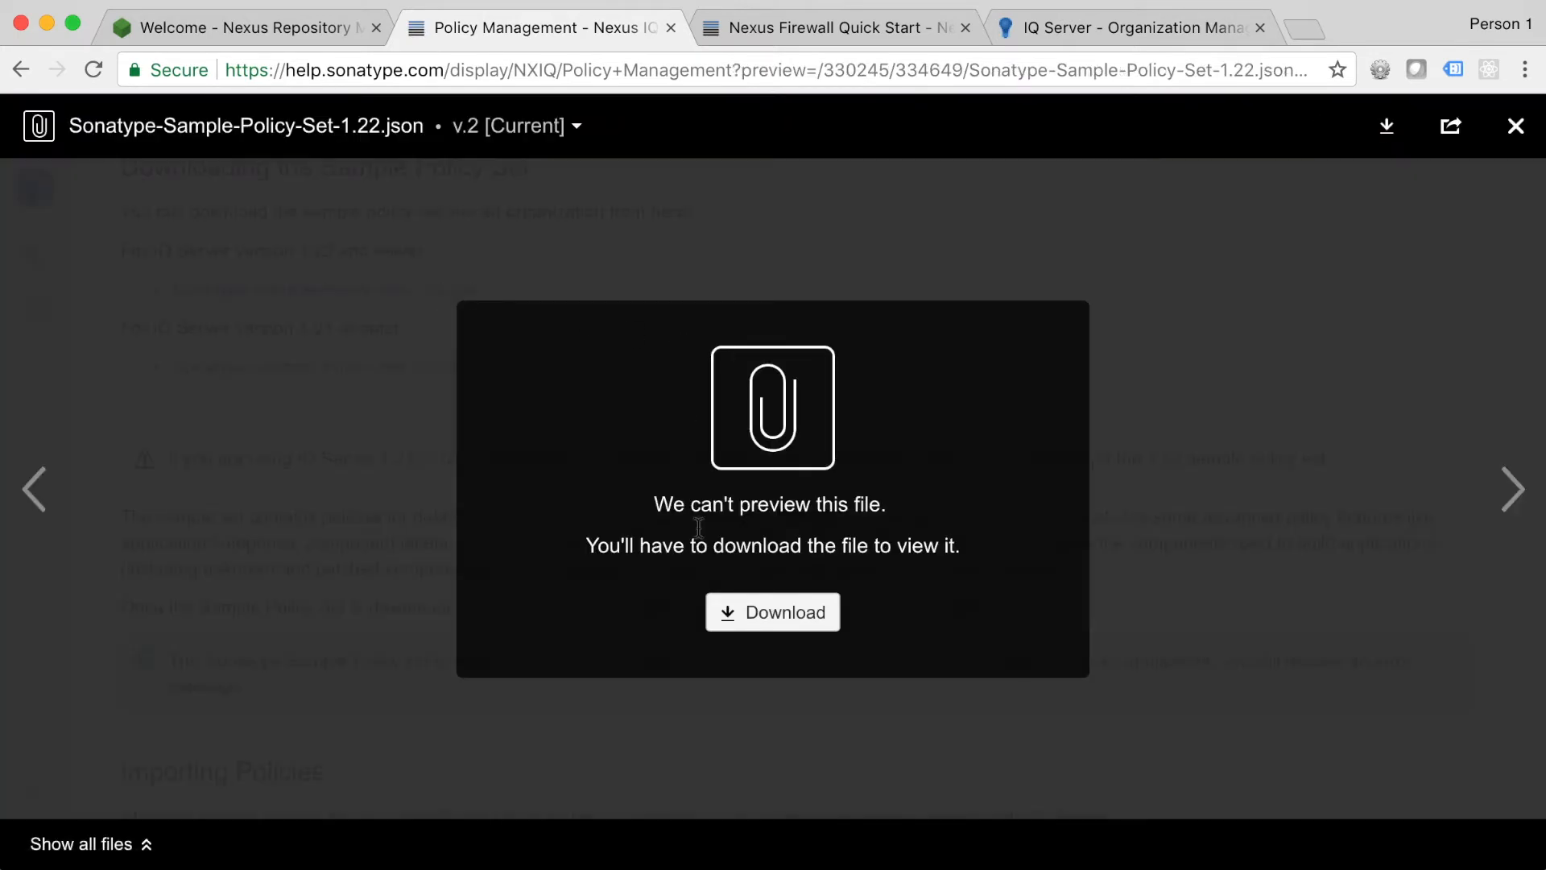
pyautogui.moveTo(863, 644)
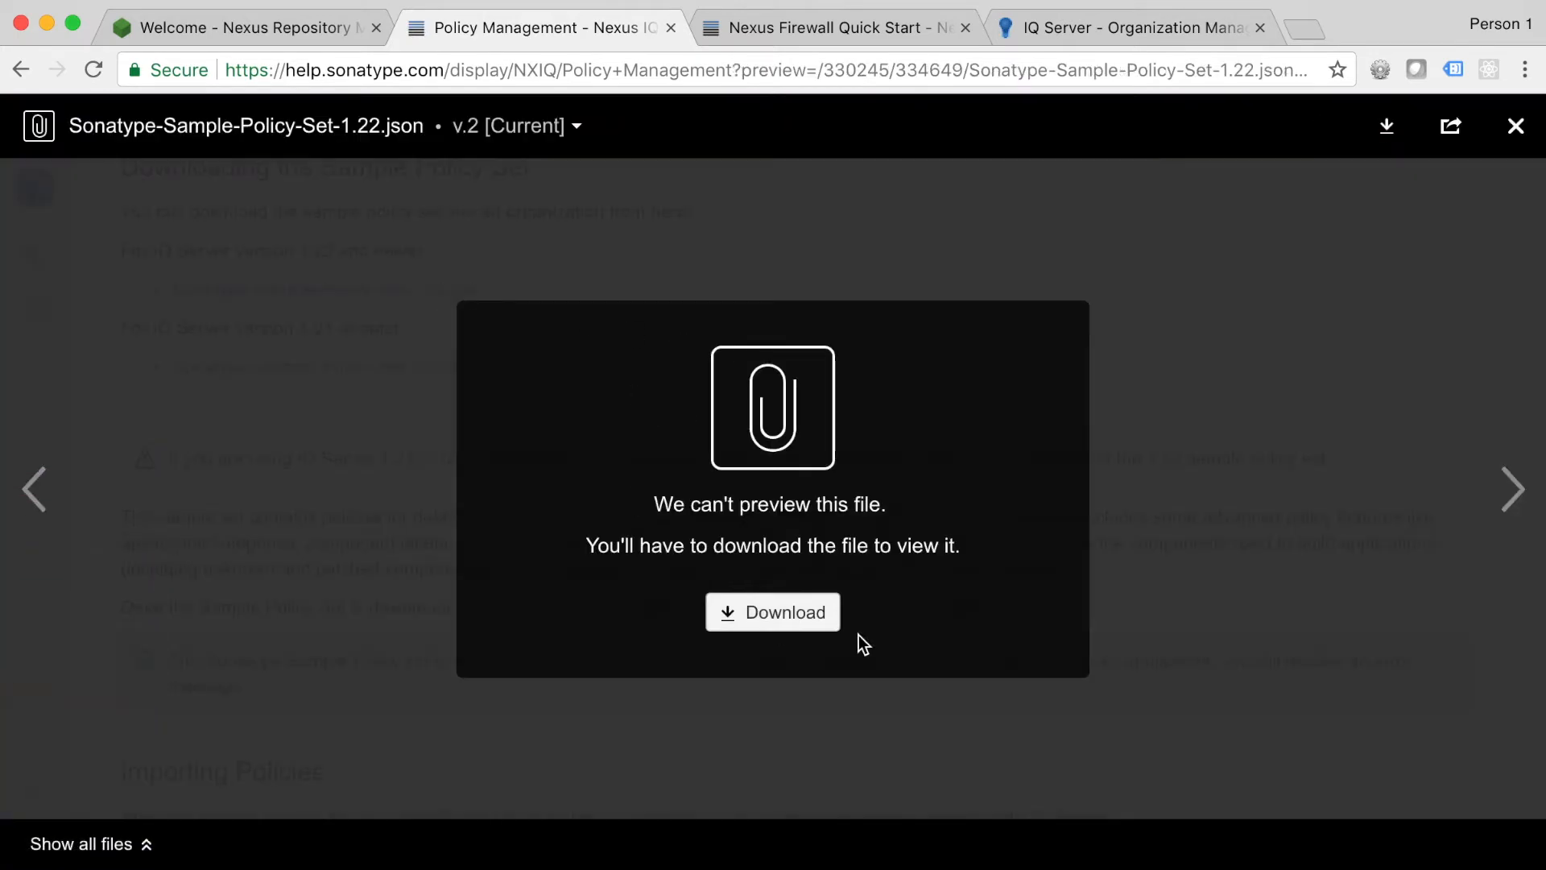
pyautogui.click(1123, 26)
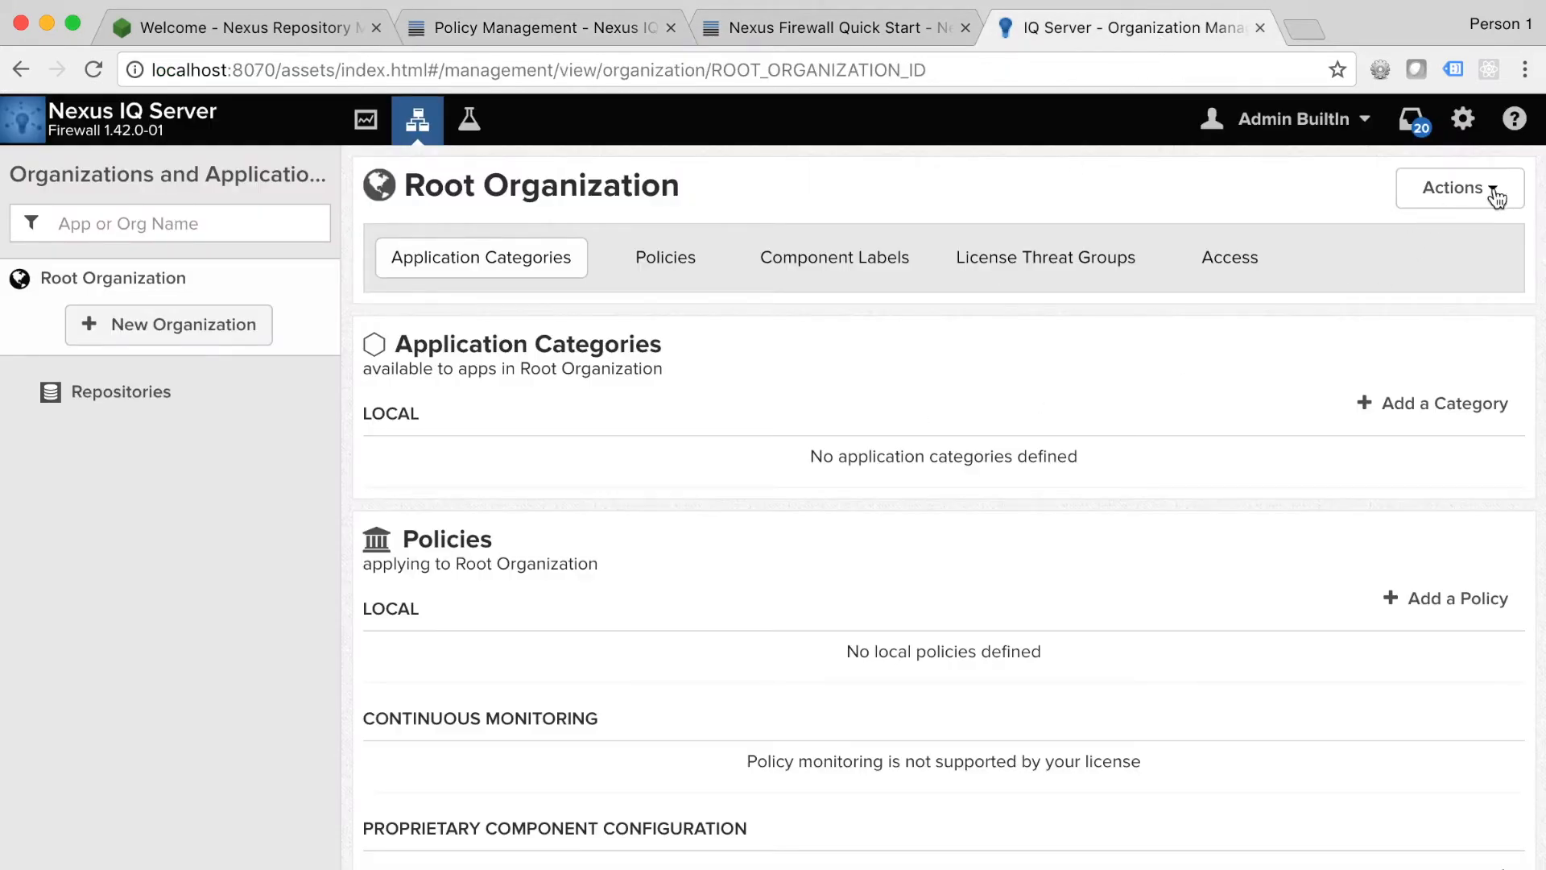
# Step: Import the sample policy set JSON into Root Organization and list its policies, e.g. Security-Critical
pyautogui.click(1459, 187)
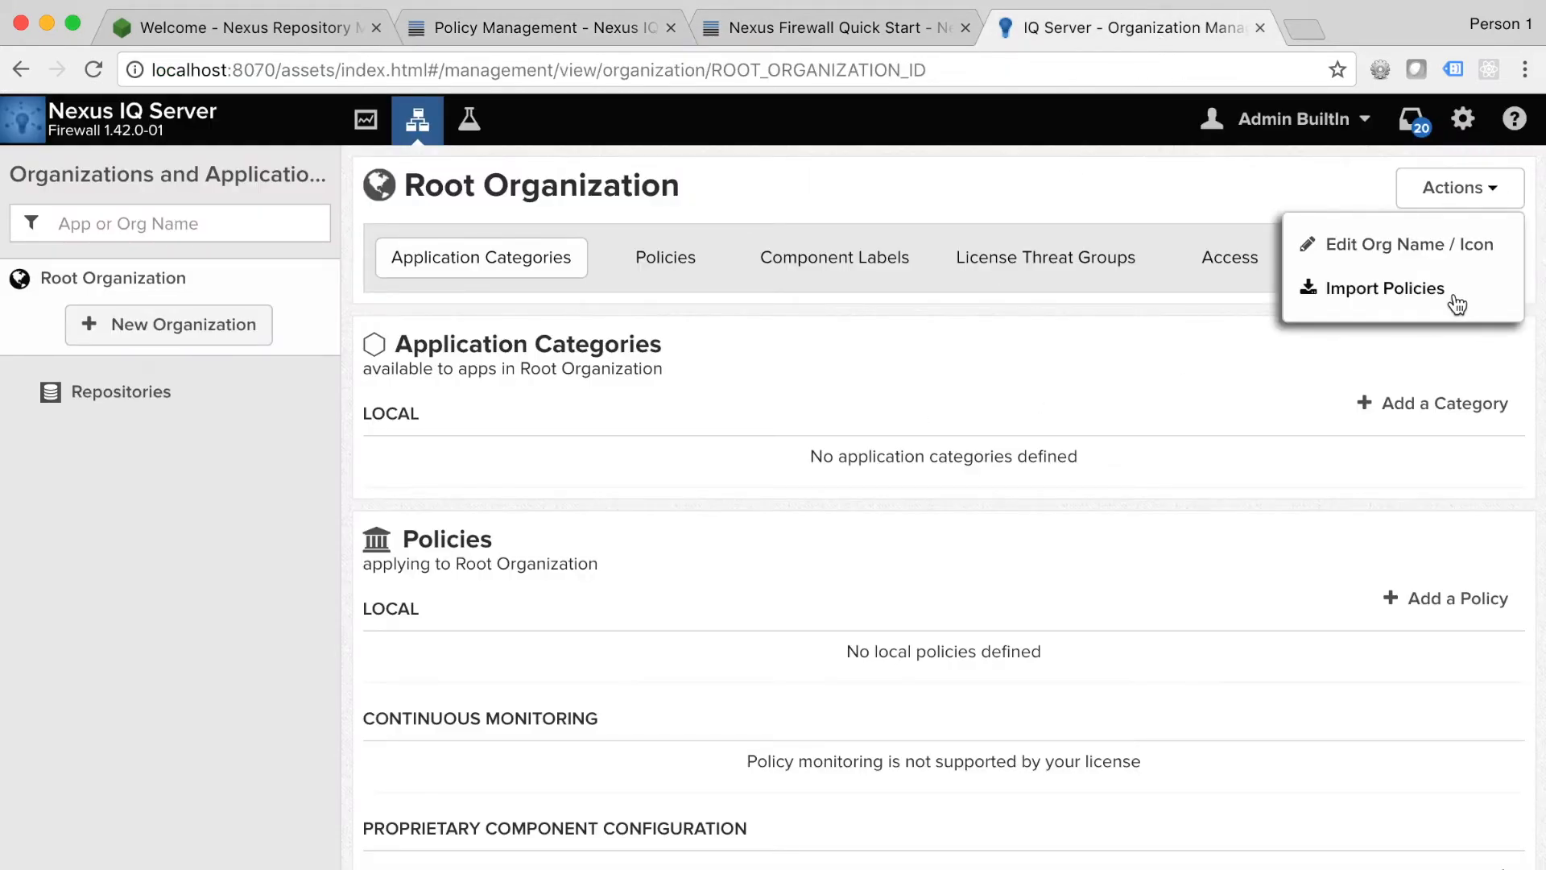
pyautogui.click(1383, 288)
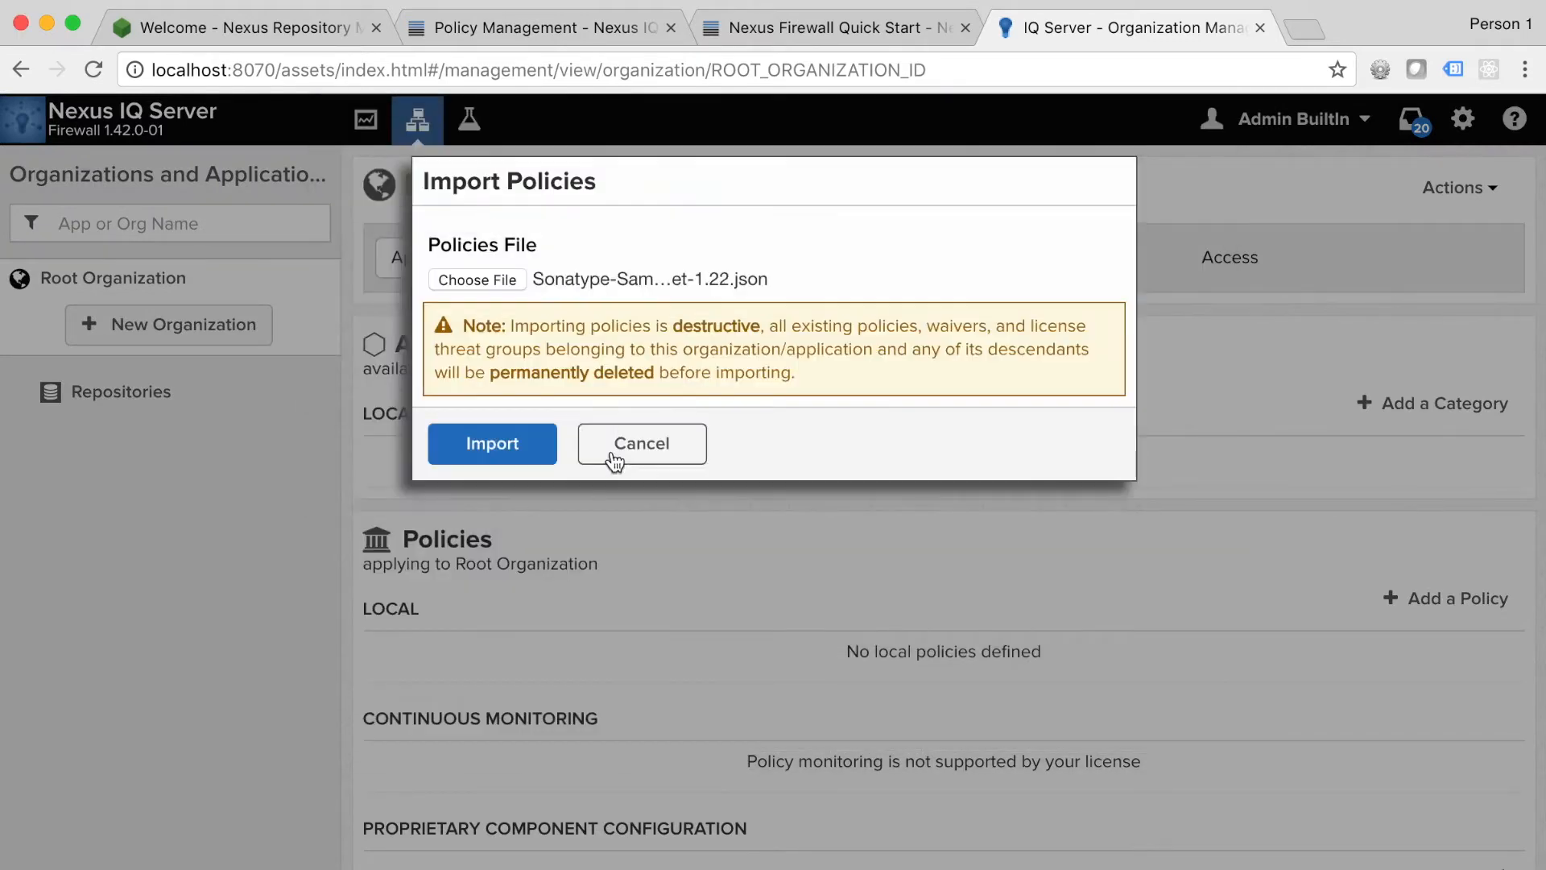
pyautogui.click(641, 443)
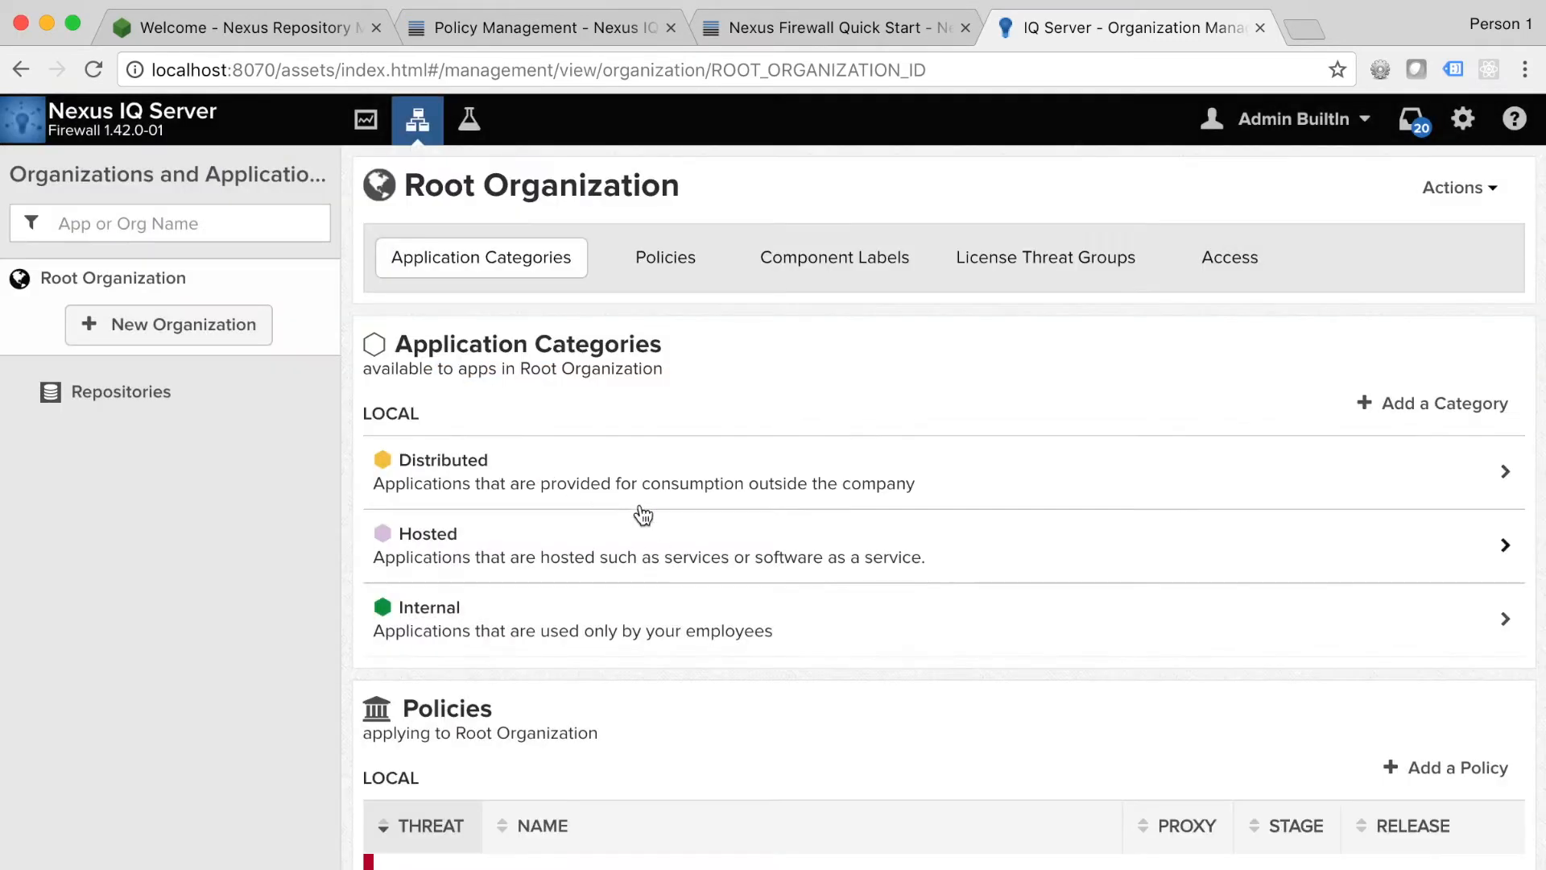
pyautogui.click(665, 256)
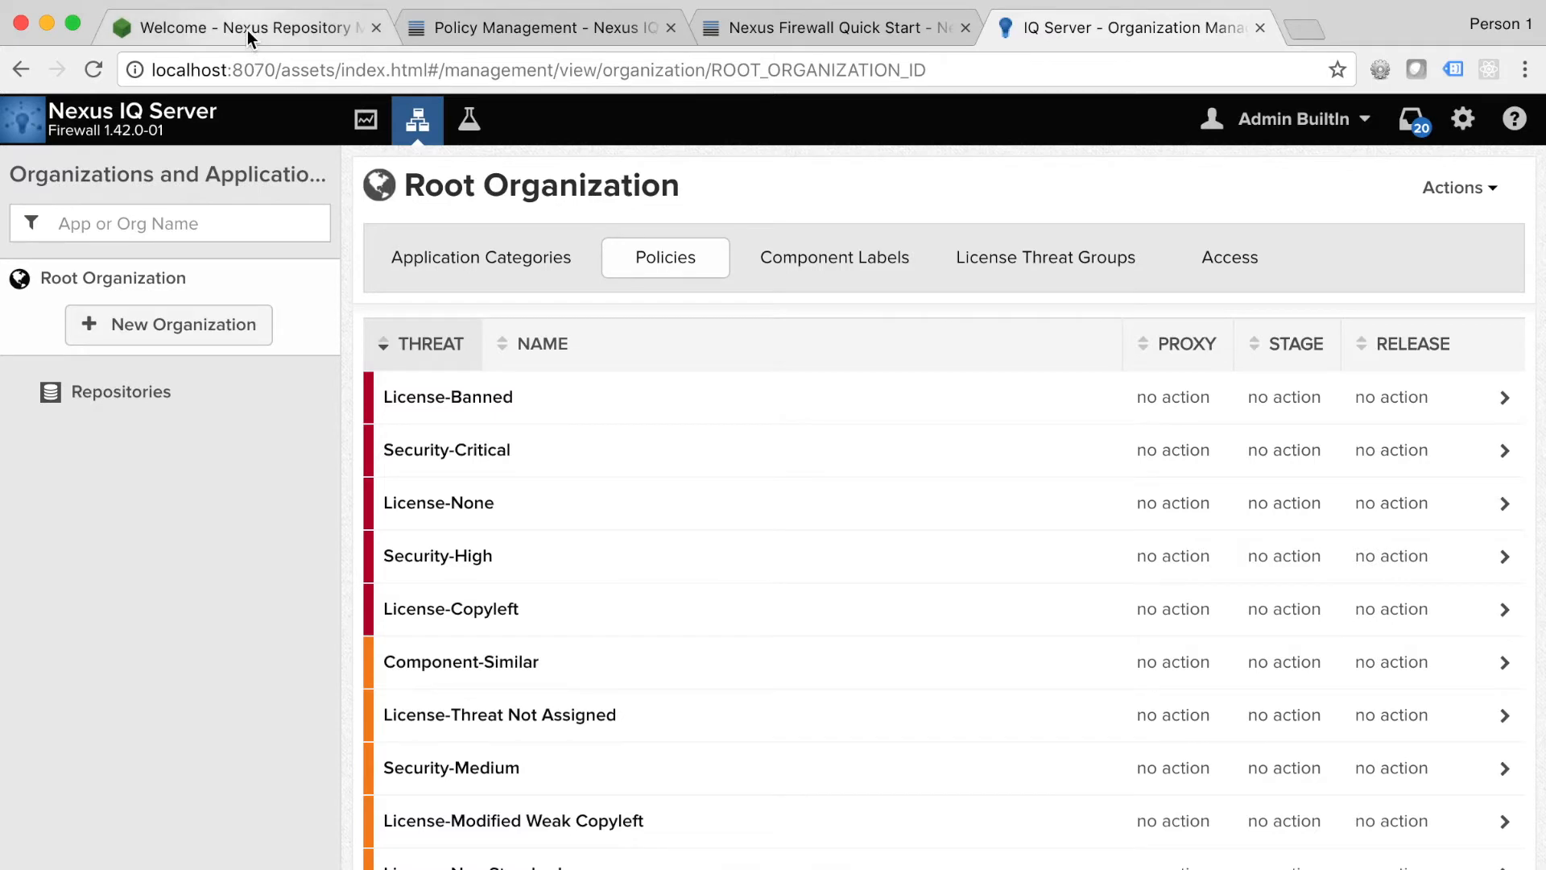
pyautogui.click(242, 26)
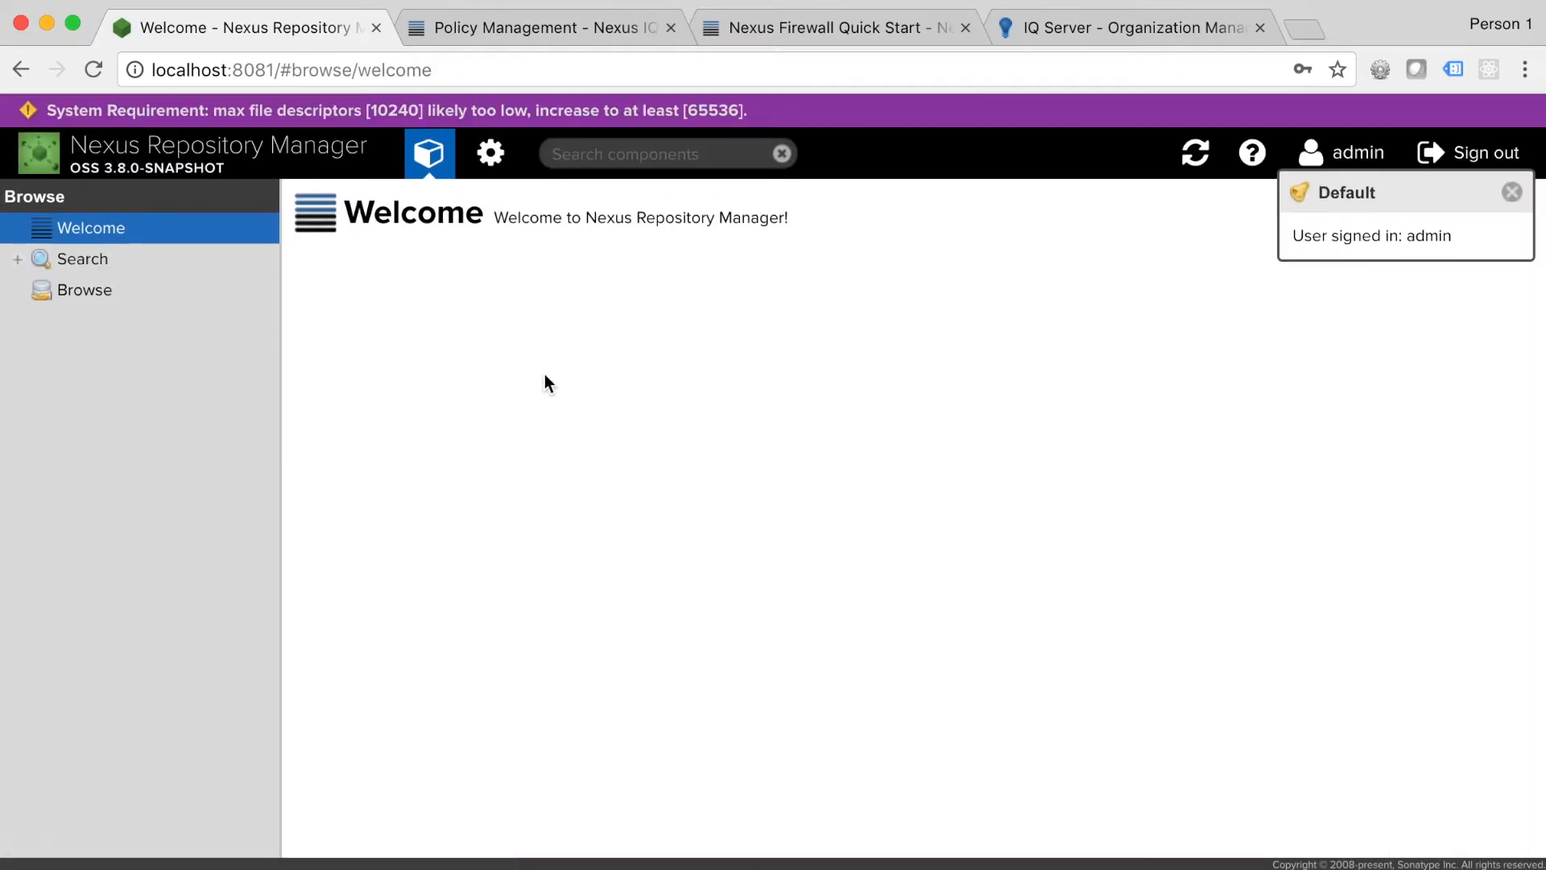
pyautogui.click(490, 153)
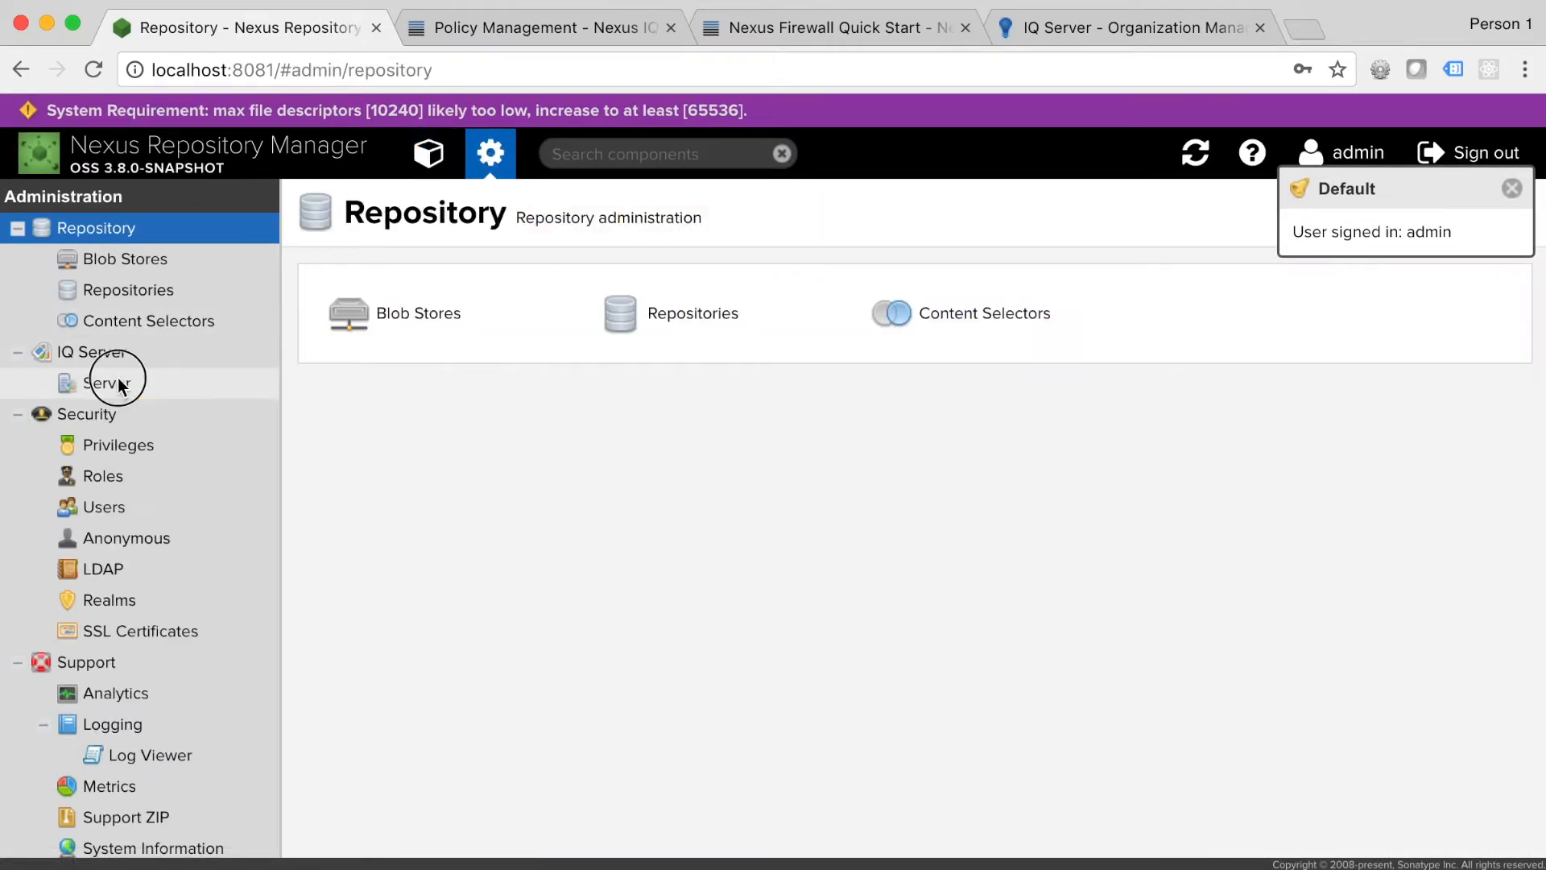
pyautogui.click(107, 383)
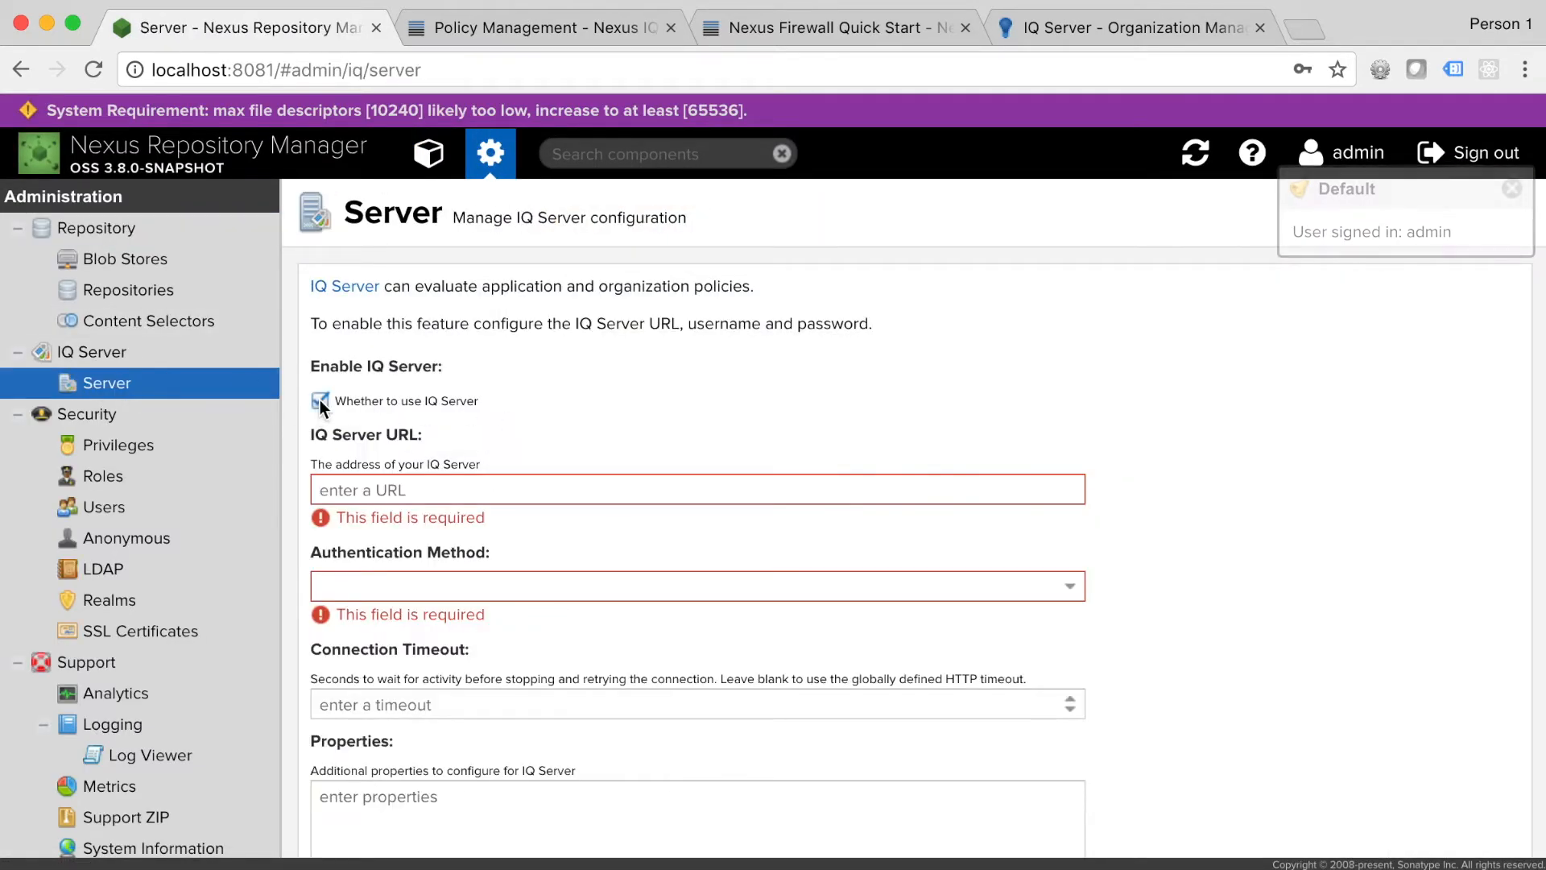
pyautogui.write('http://localhost:8070')
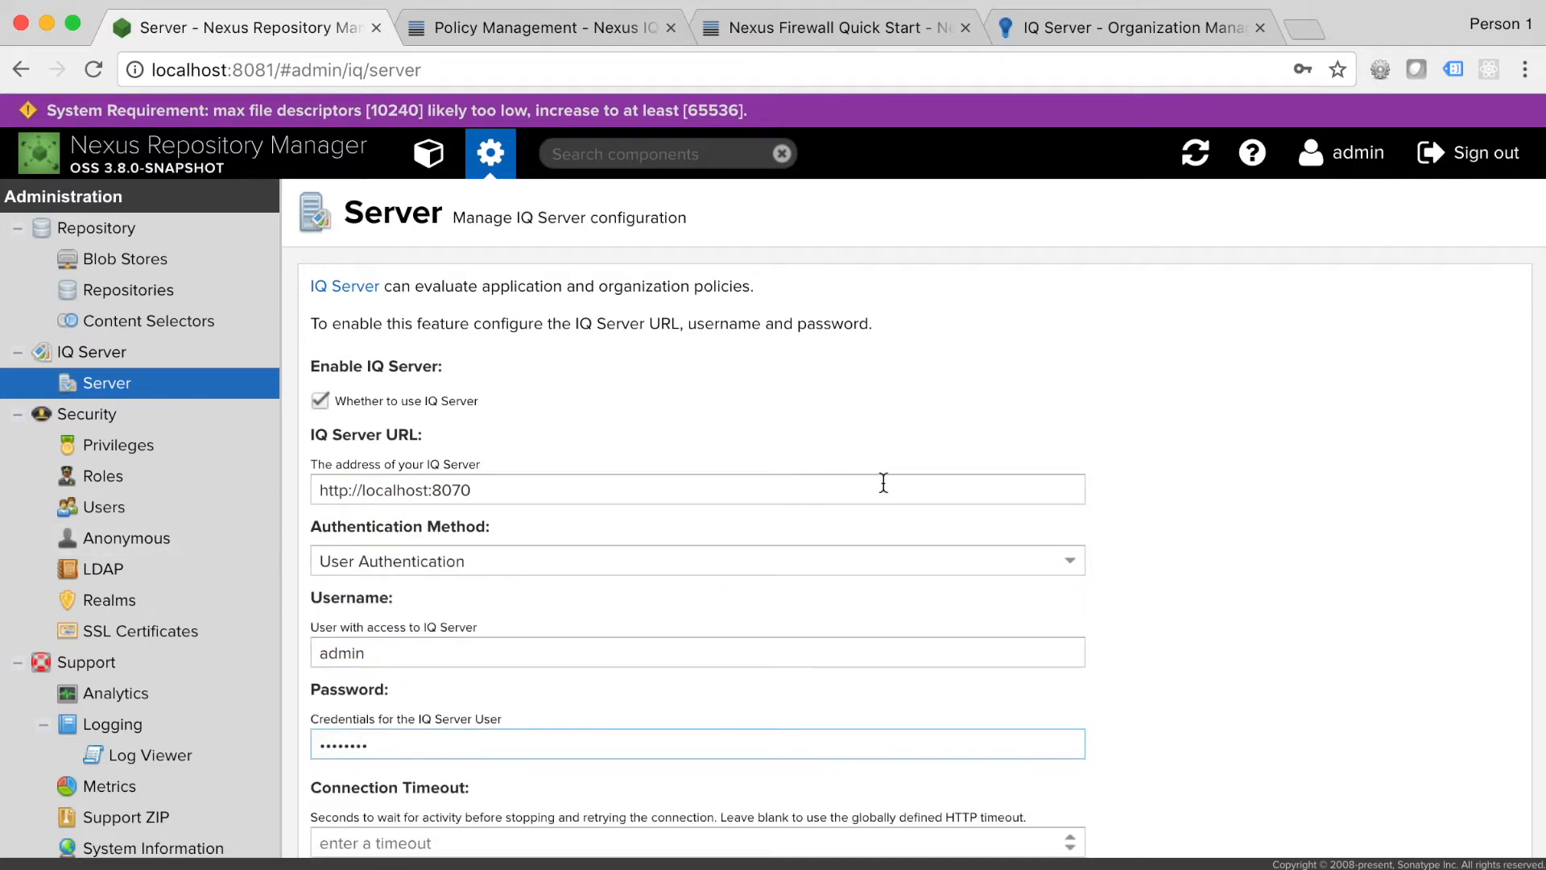
pyautogui.click(598, 819)
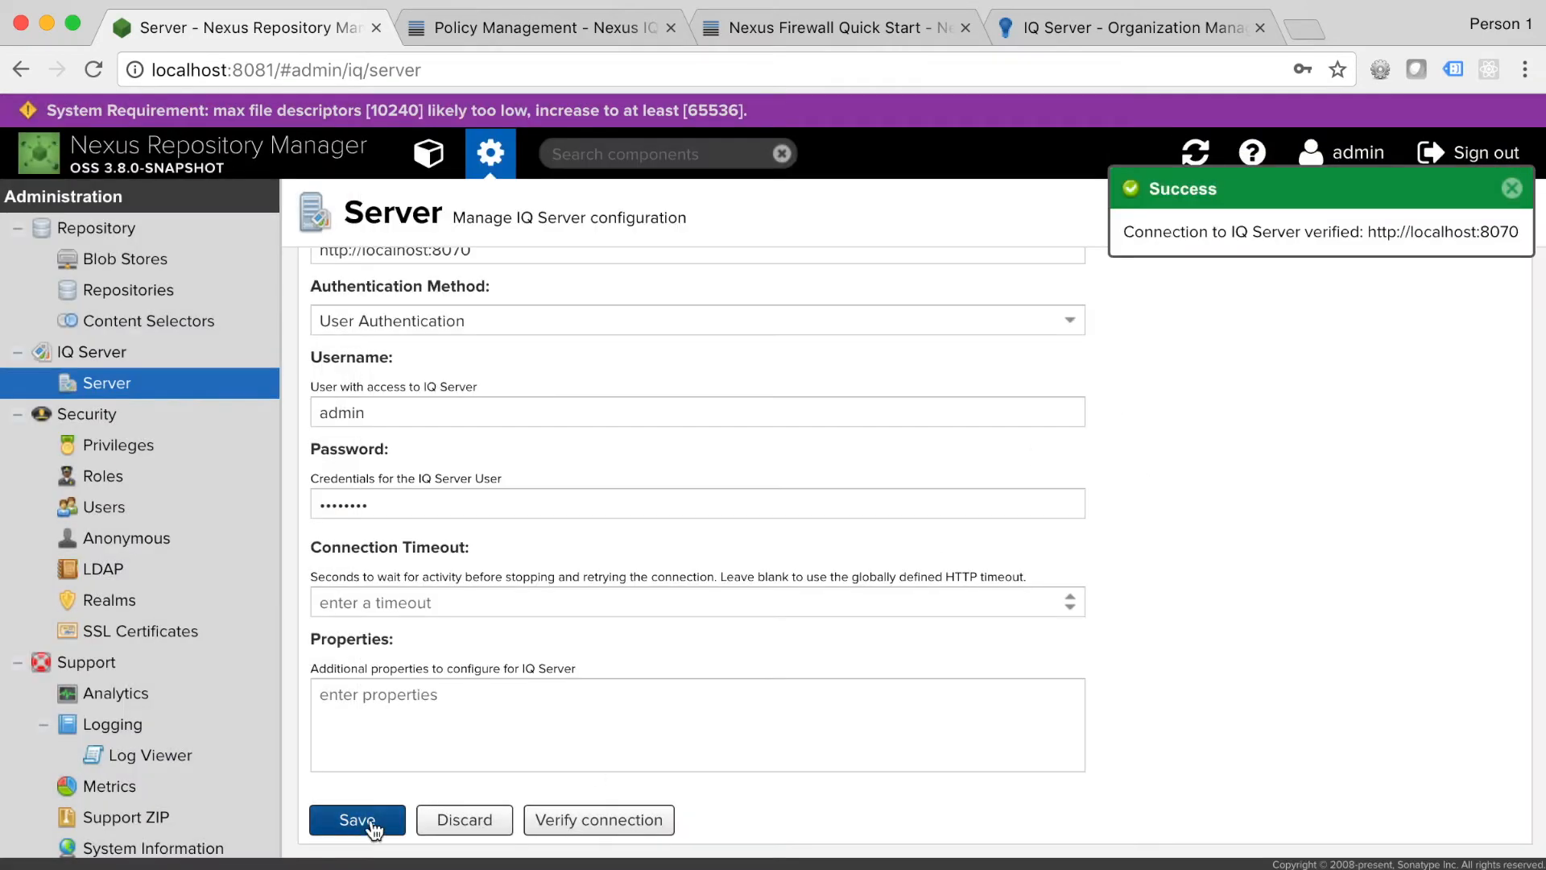
pyautogui.click(357, 819)
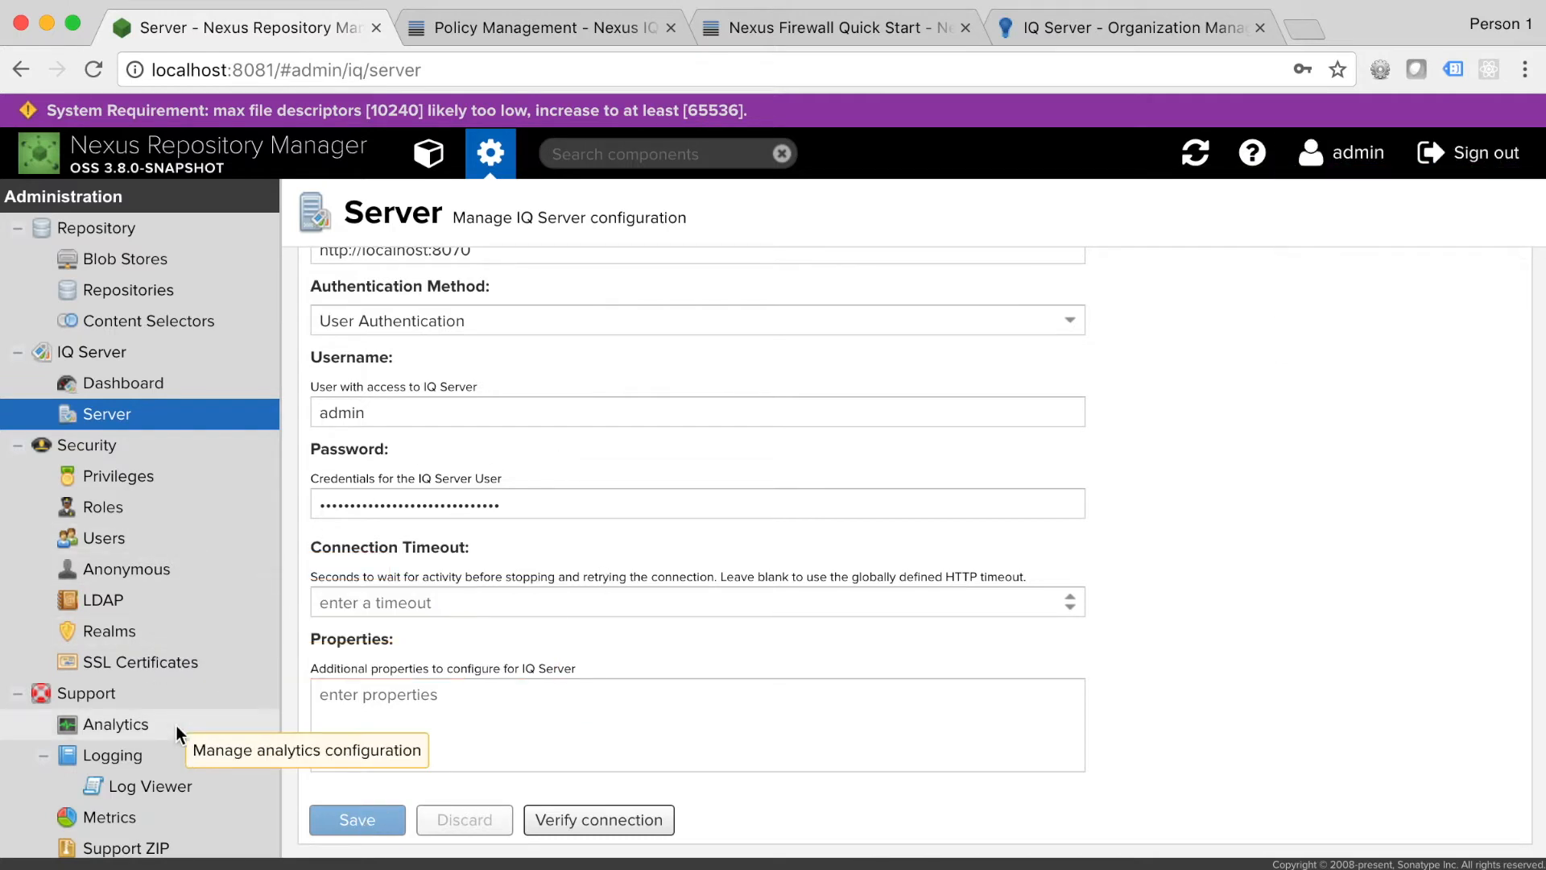
# Step: Create an IQ: Audit and Quarantine capability for maven-central with Enable Quarantine ticked
pyautogui.scroll(-3)
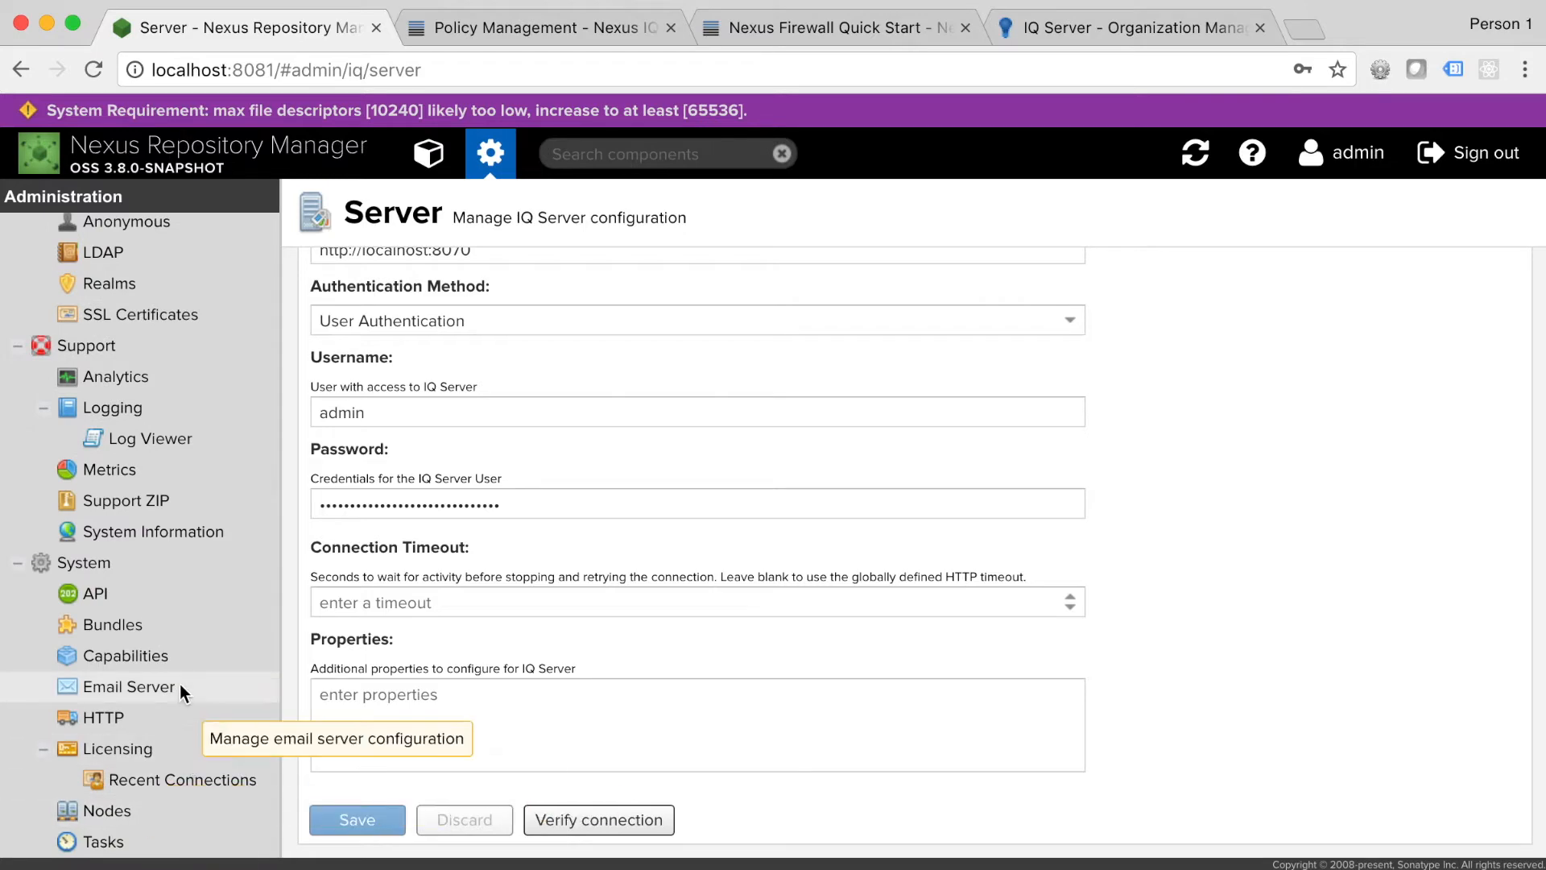
pyautogui.click(126, 656)
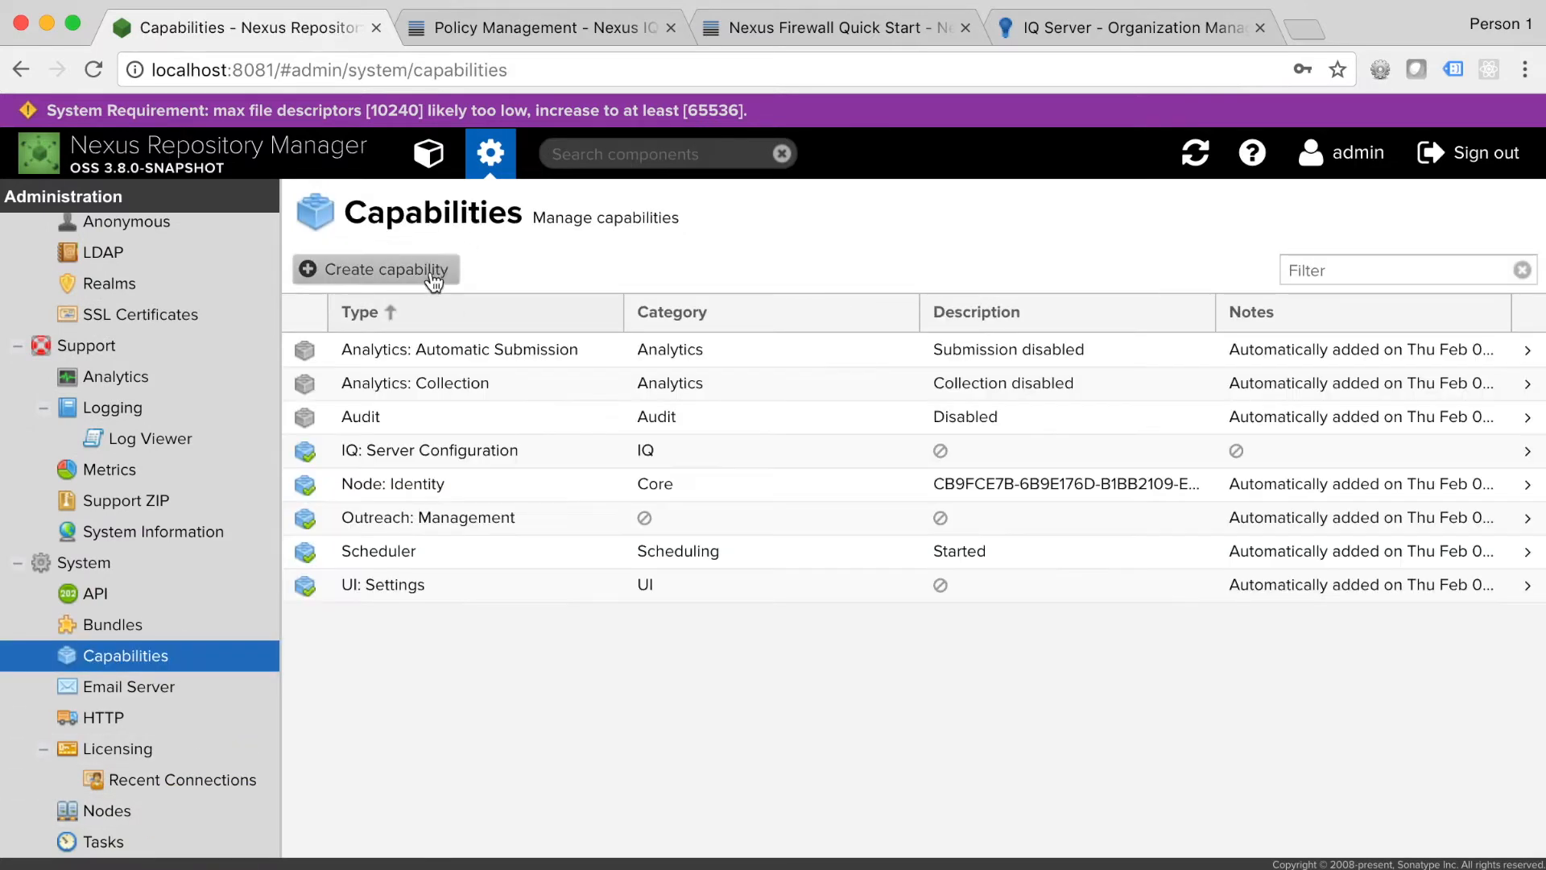
pyautogui.click(380, 270)
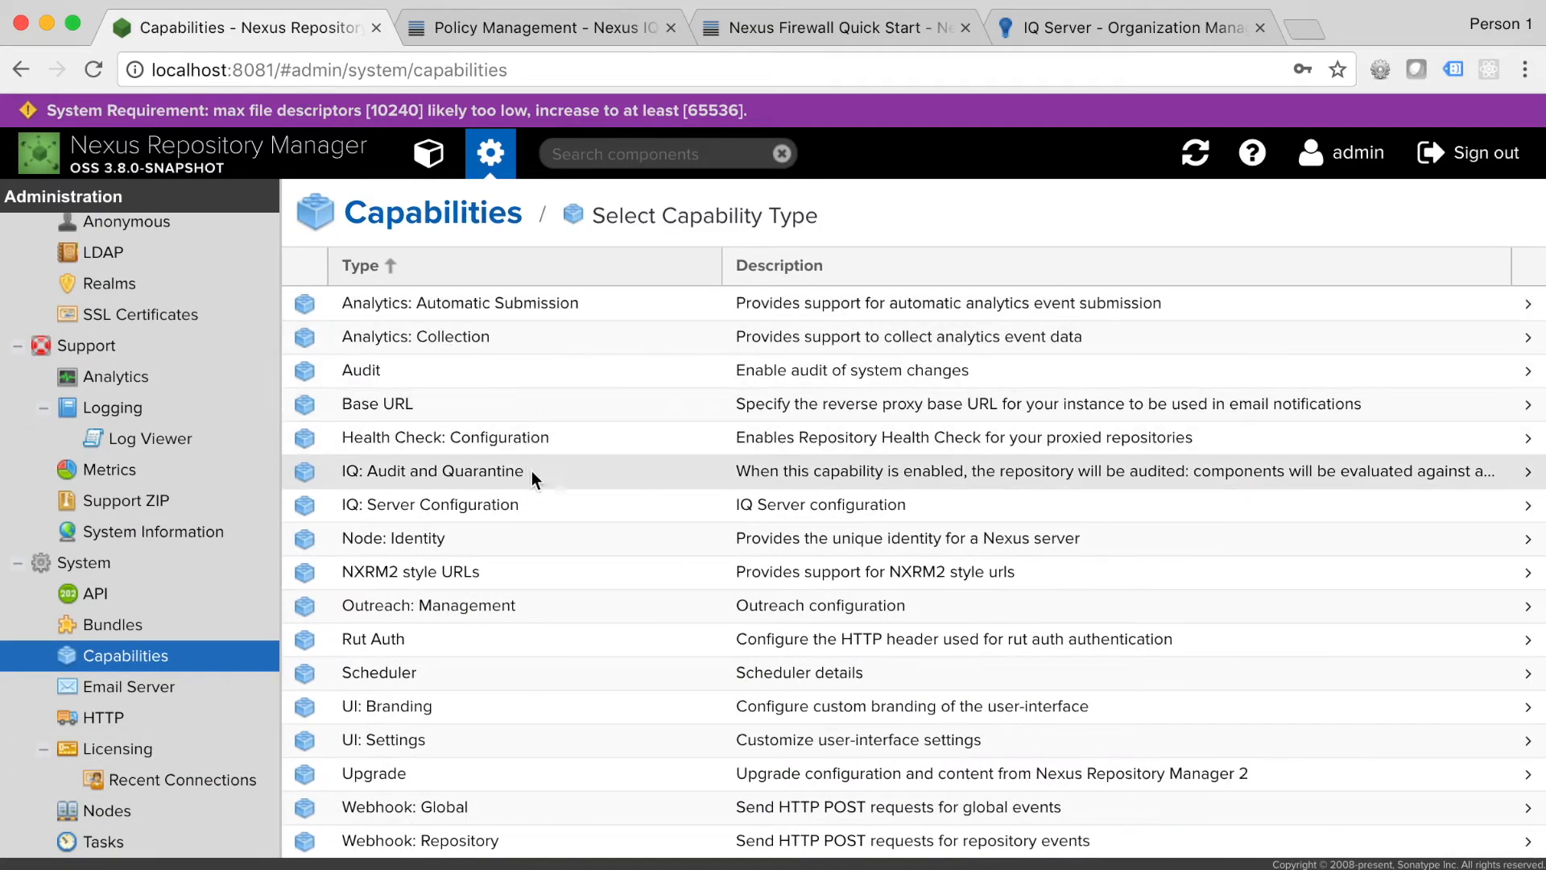
pyautogui.click(431, 471)
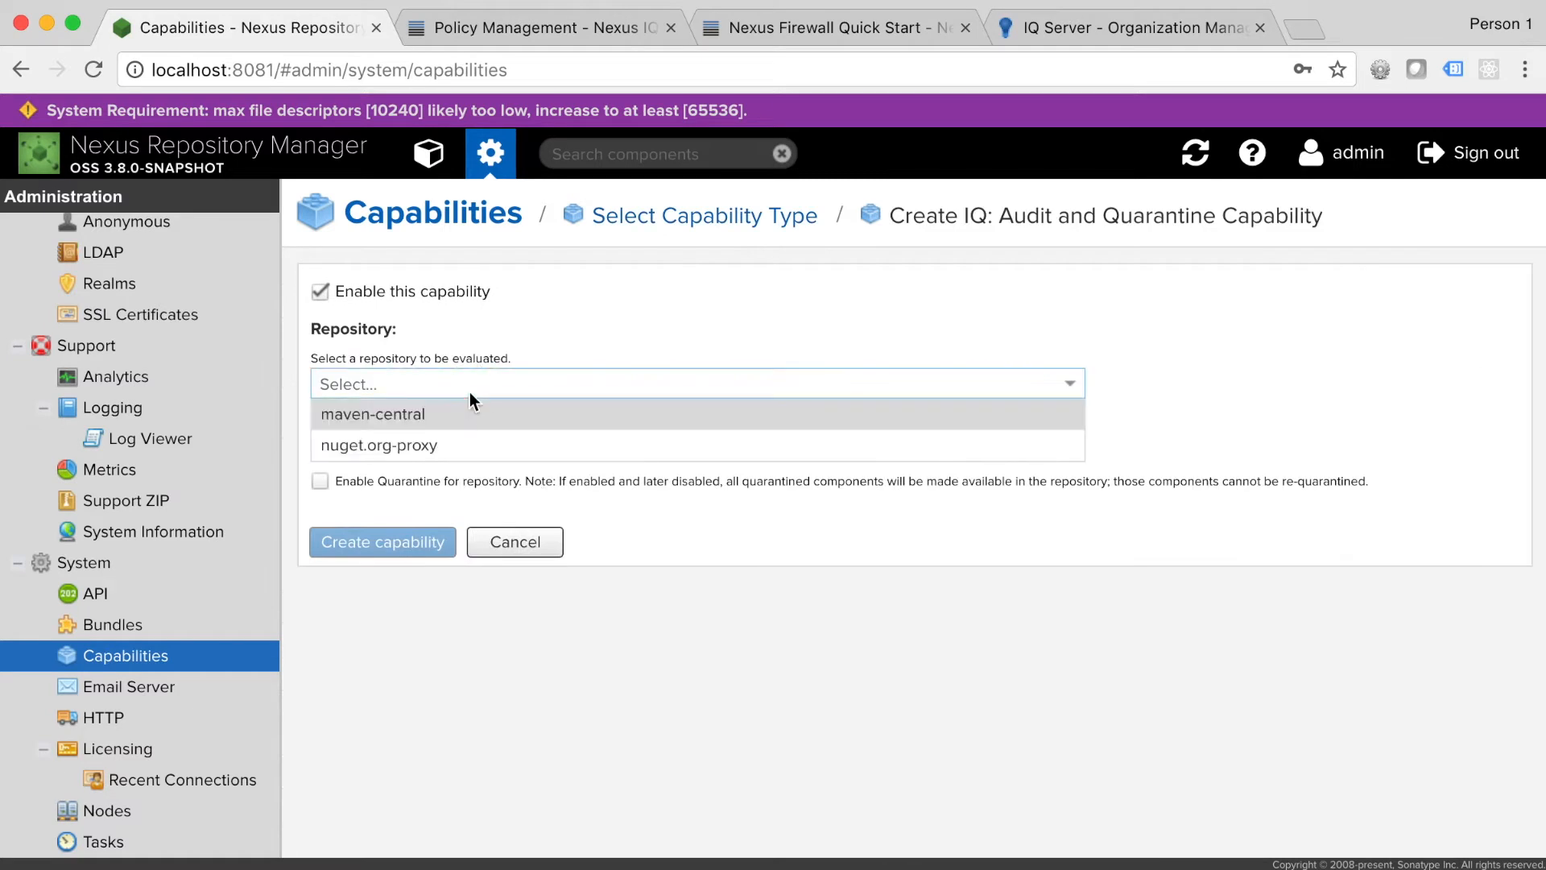
pyautogui.click(372, 414)
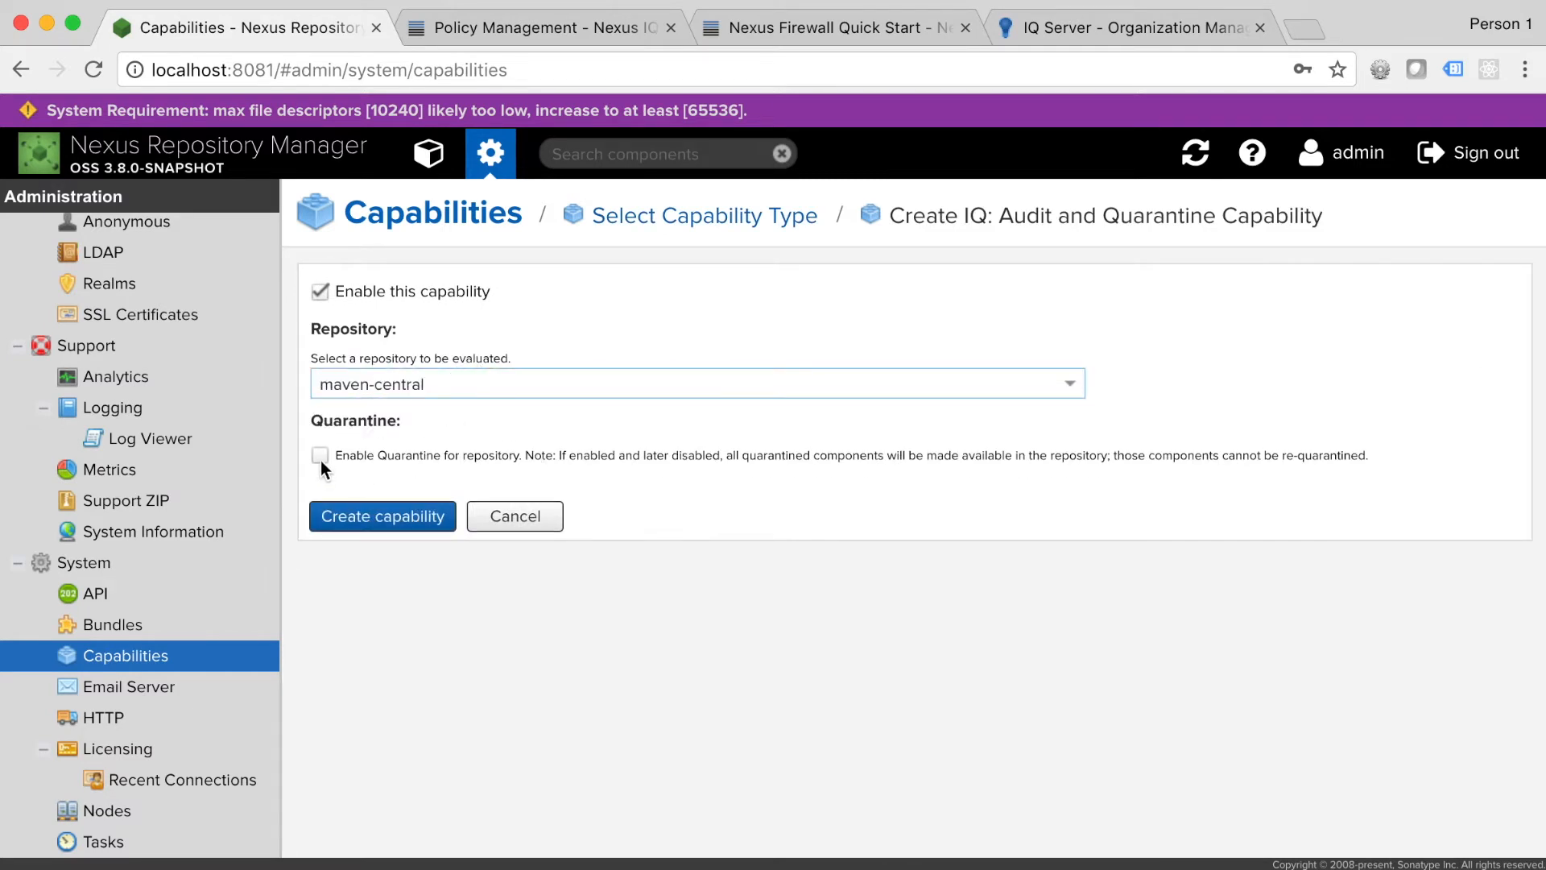
pyautogui.click(320, 455)
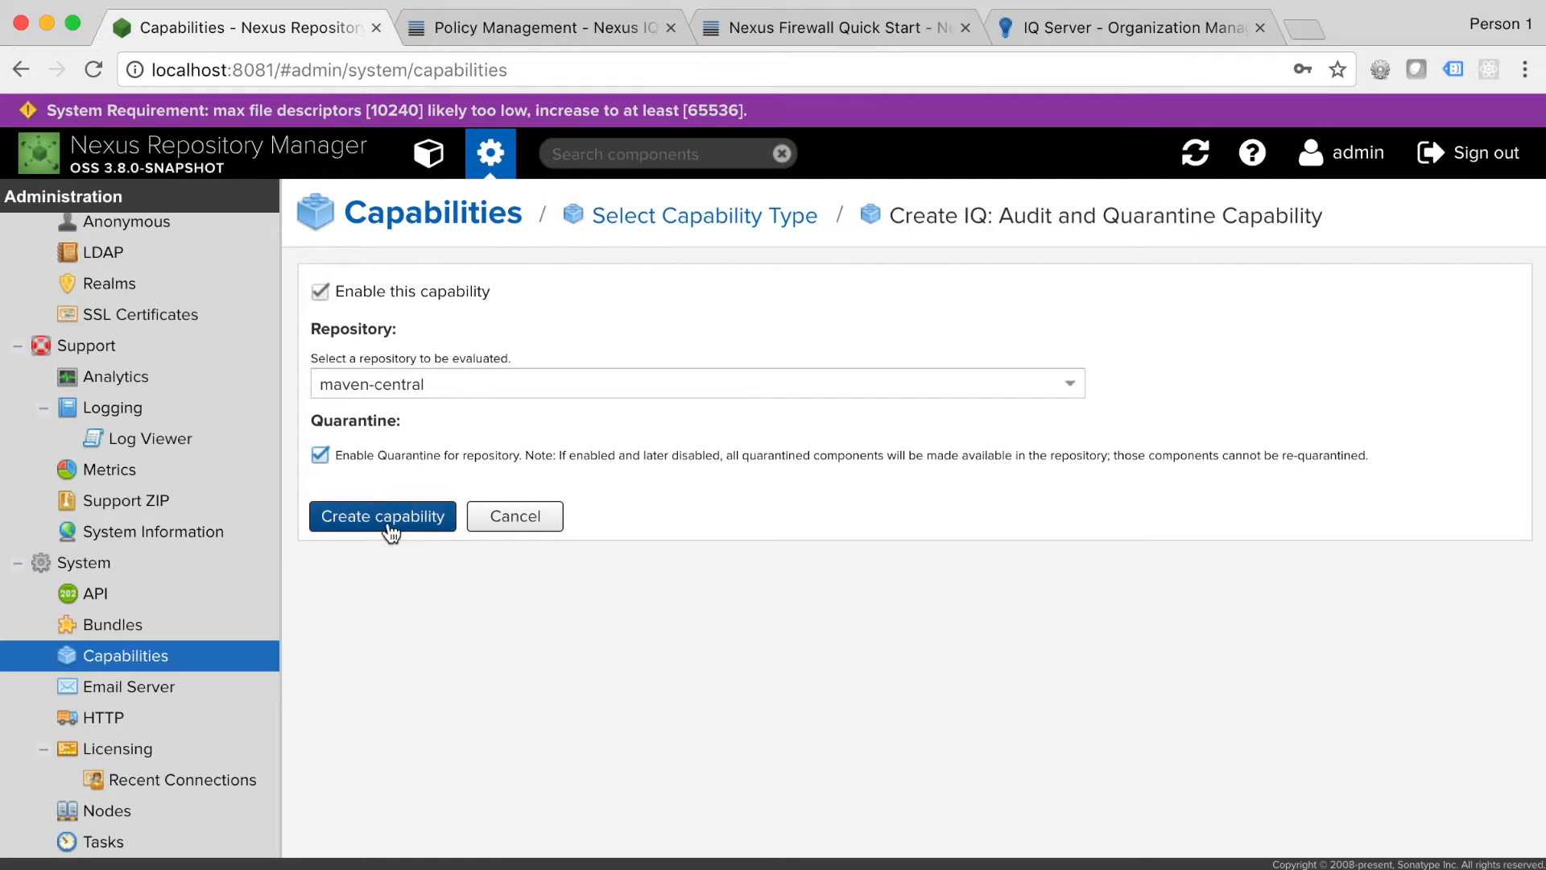
pyautogui.click(383, 516)
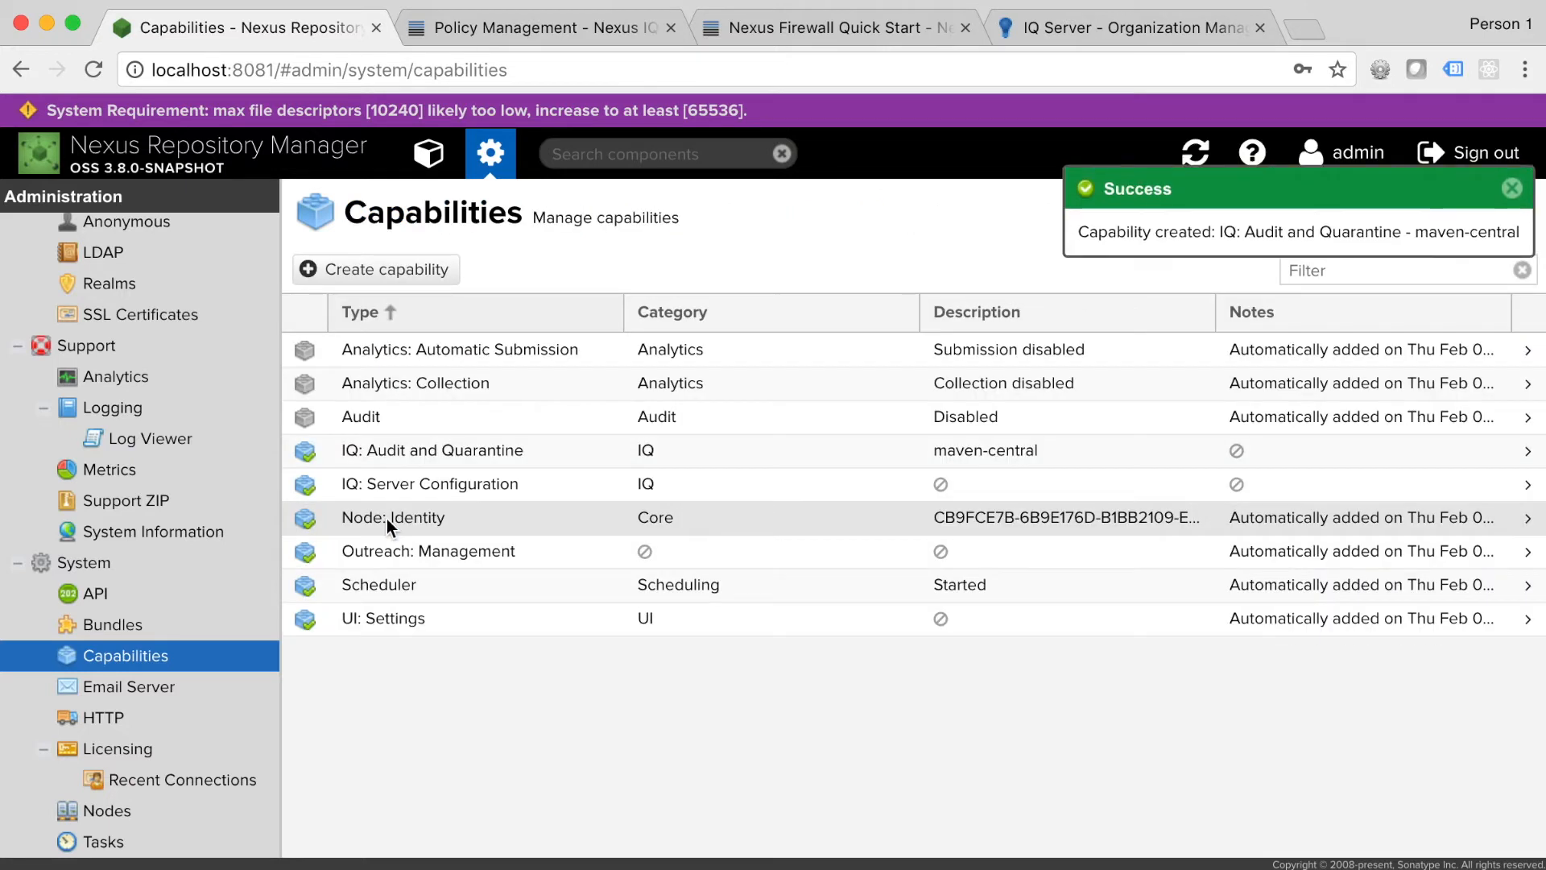
pyautogui.moveTo(537, 710)
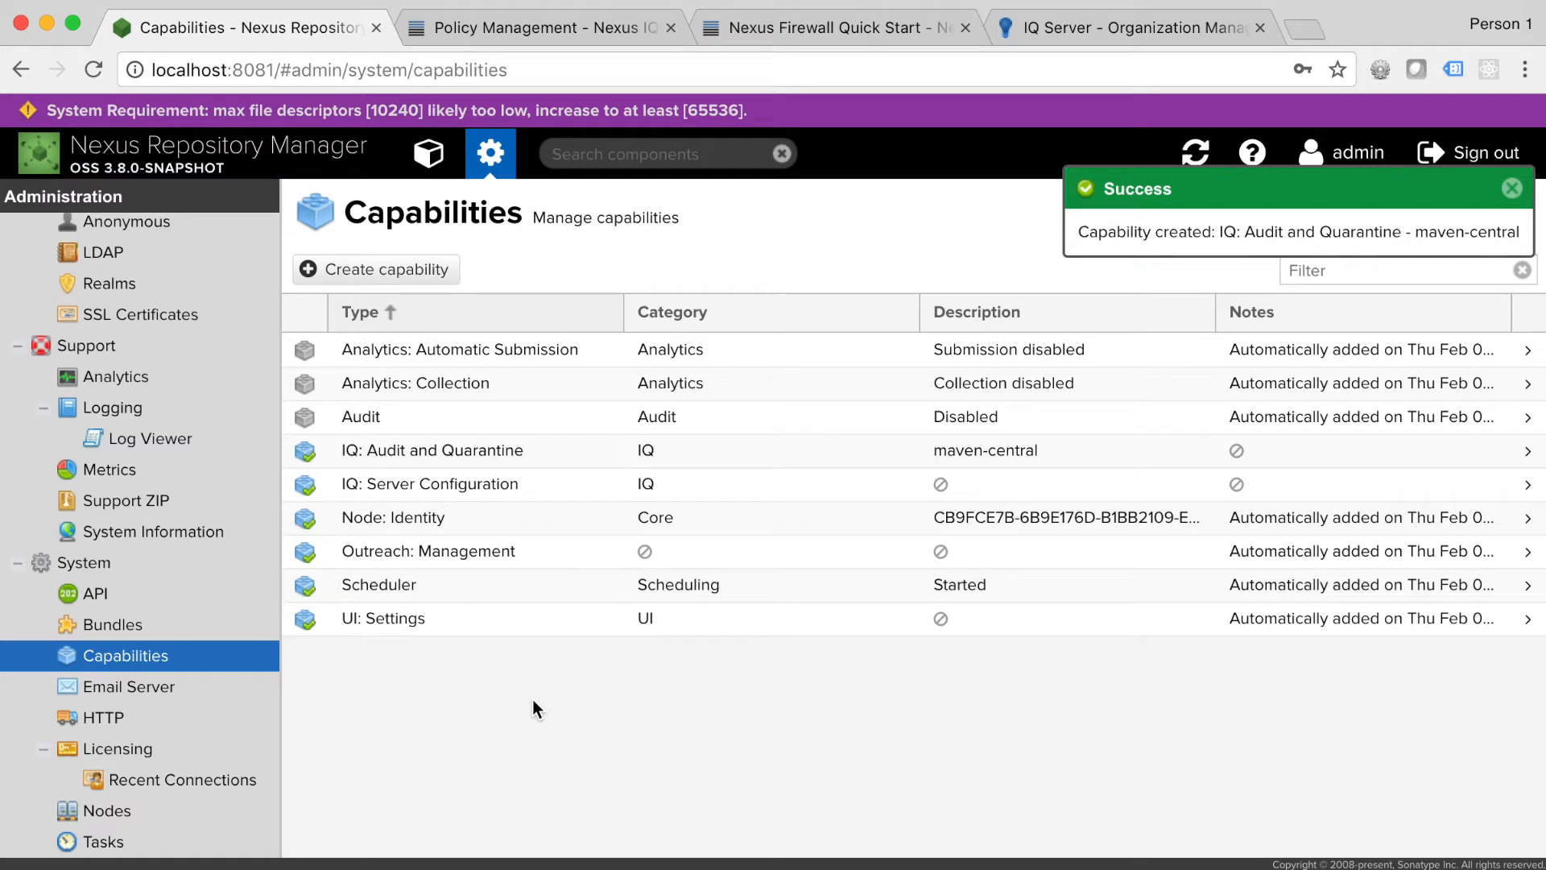
pyautogui.click(1528, 189)
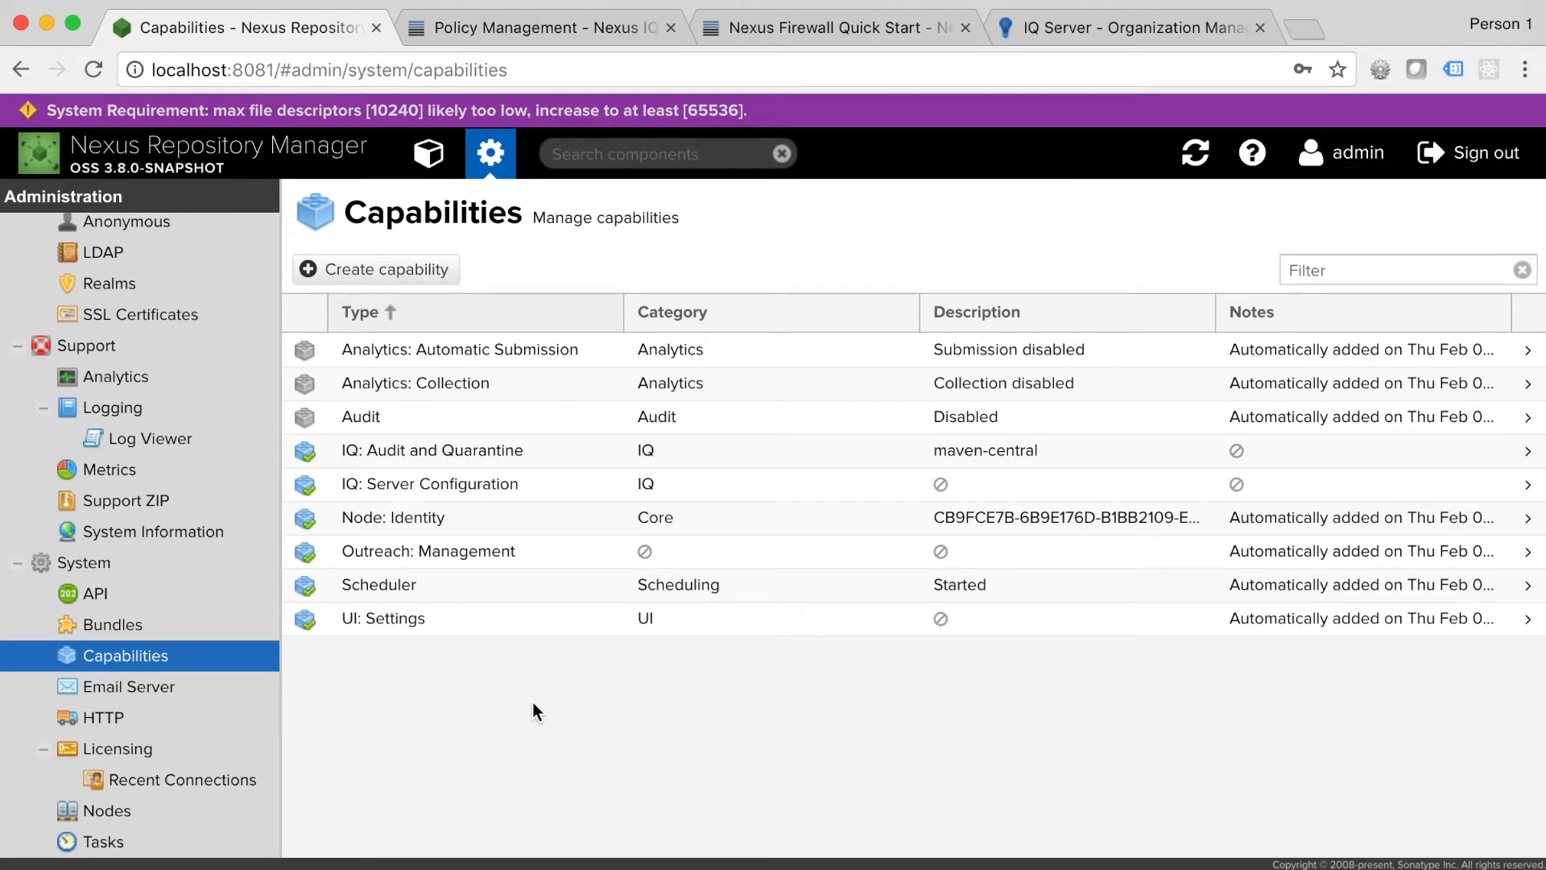
pyautogui.moveTo(714, 702)
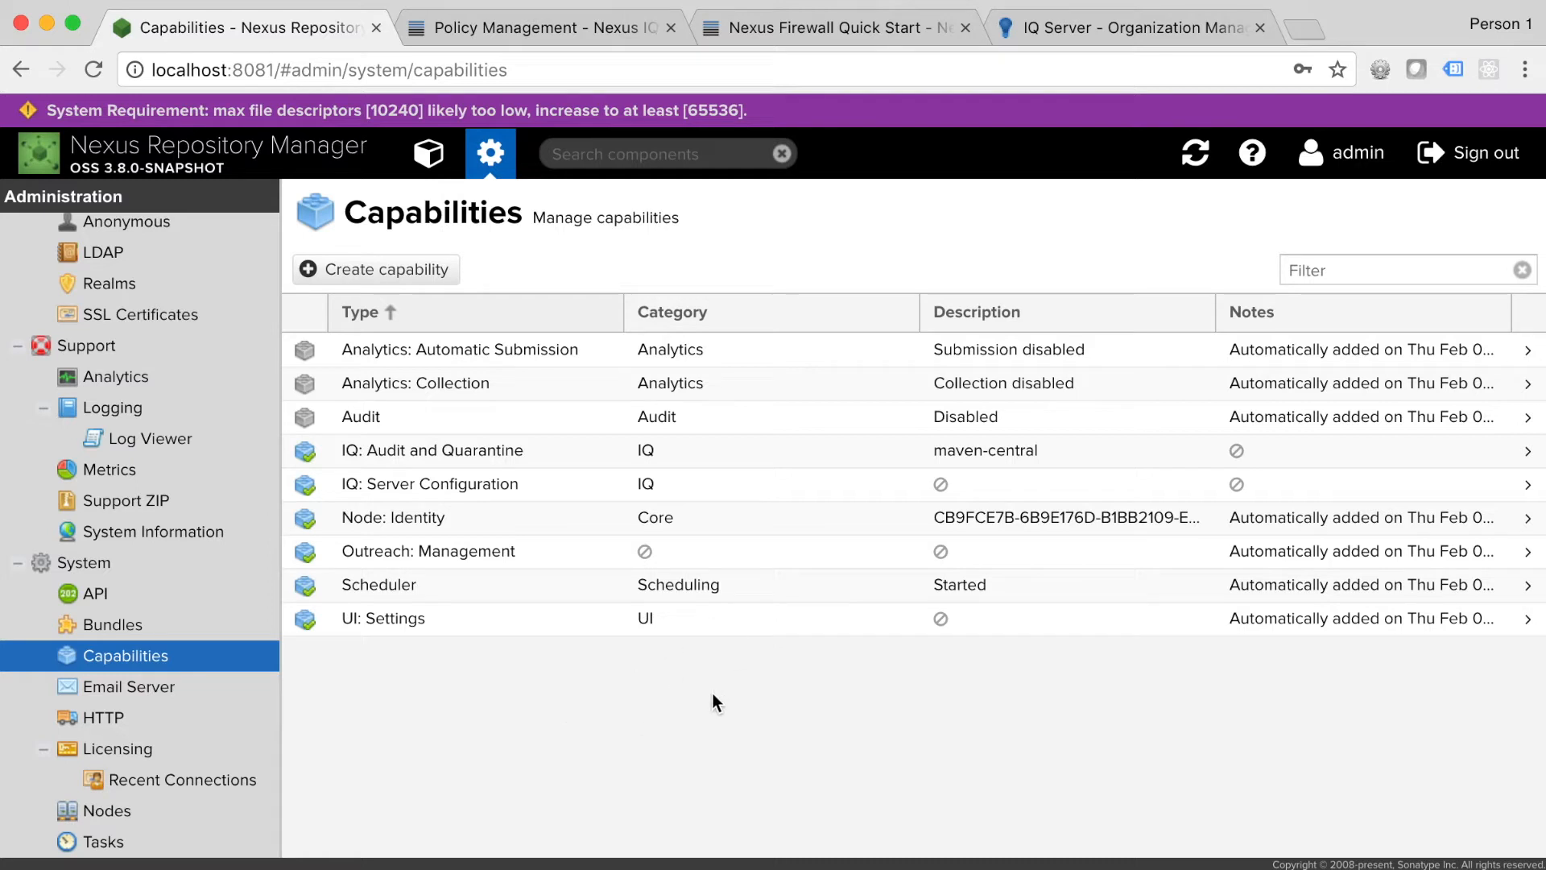
pyautogui.moveTo(730, 722)
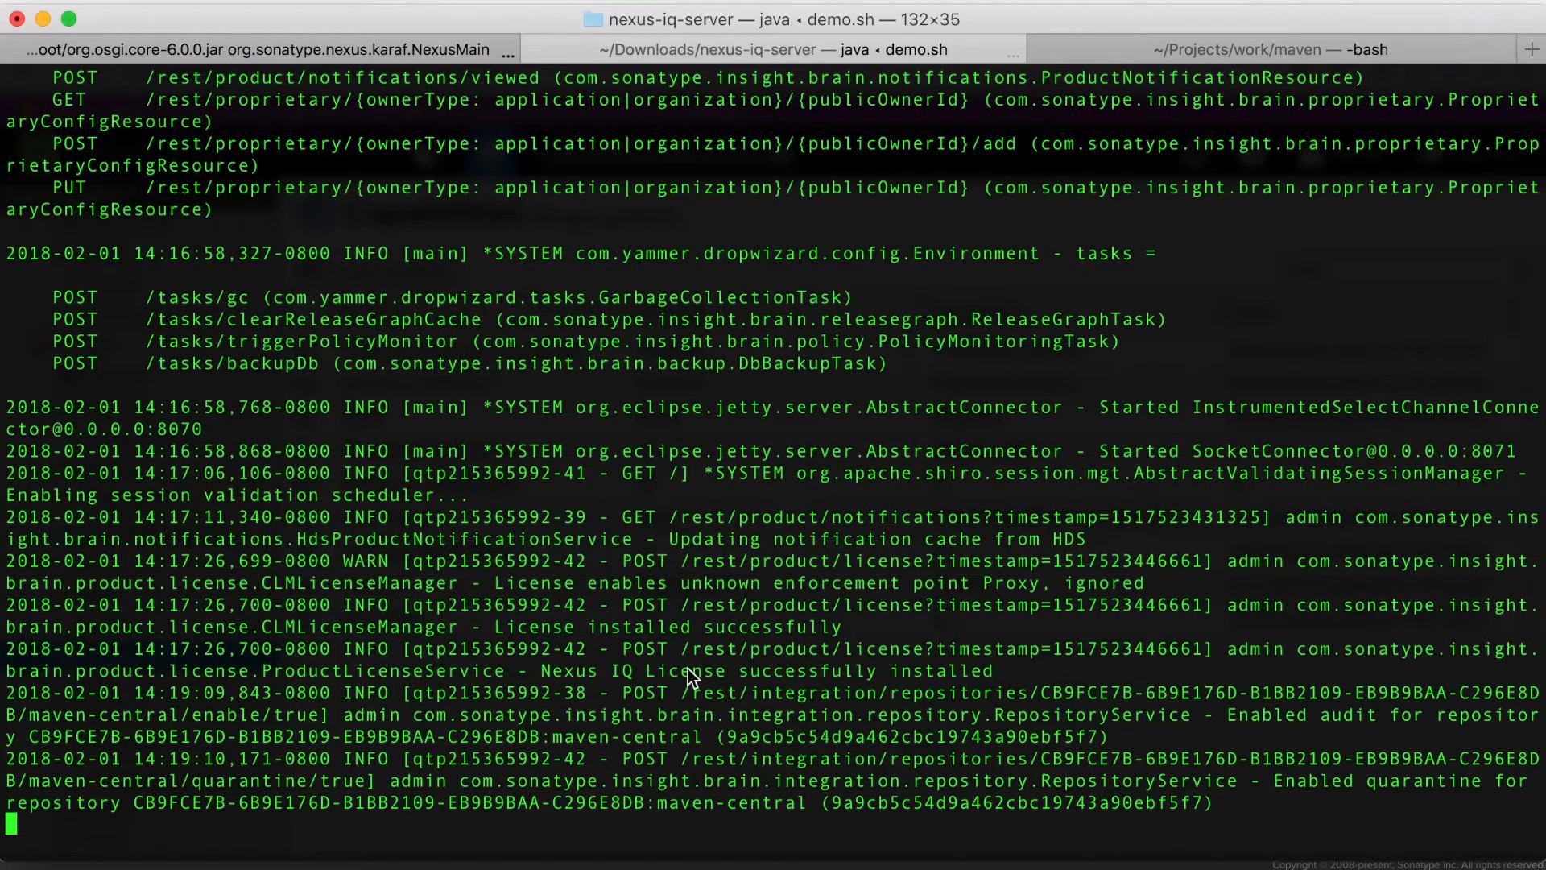
# Step: Run mvn clean install -s settings.xml in the maven project shell until BUILD SUCCESS
pyautogui.click(1270, 48)
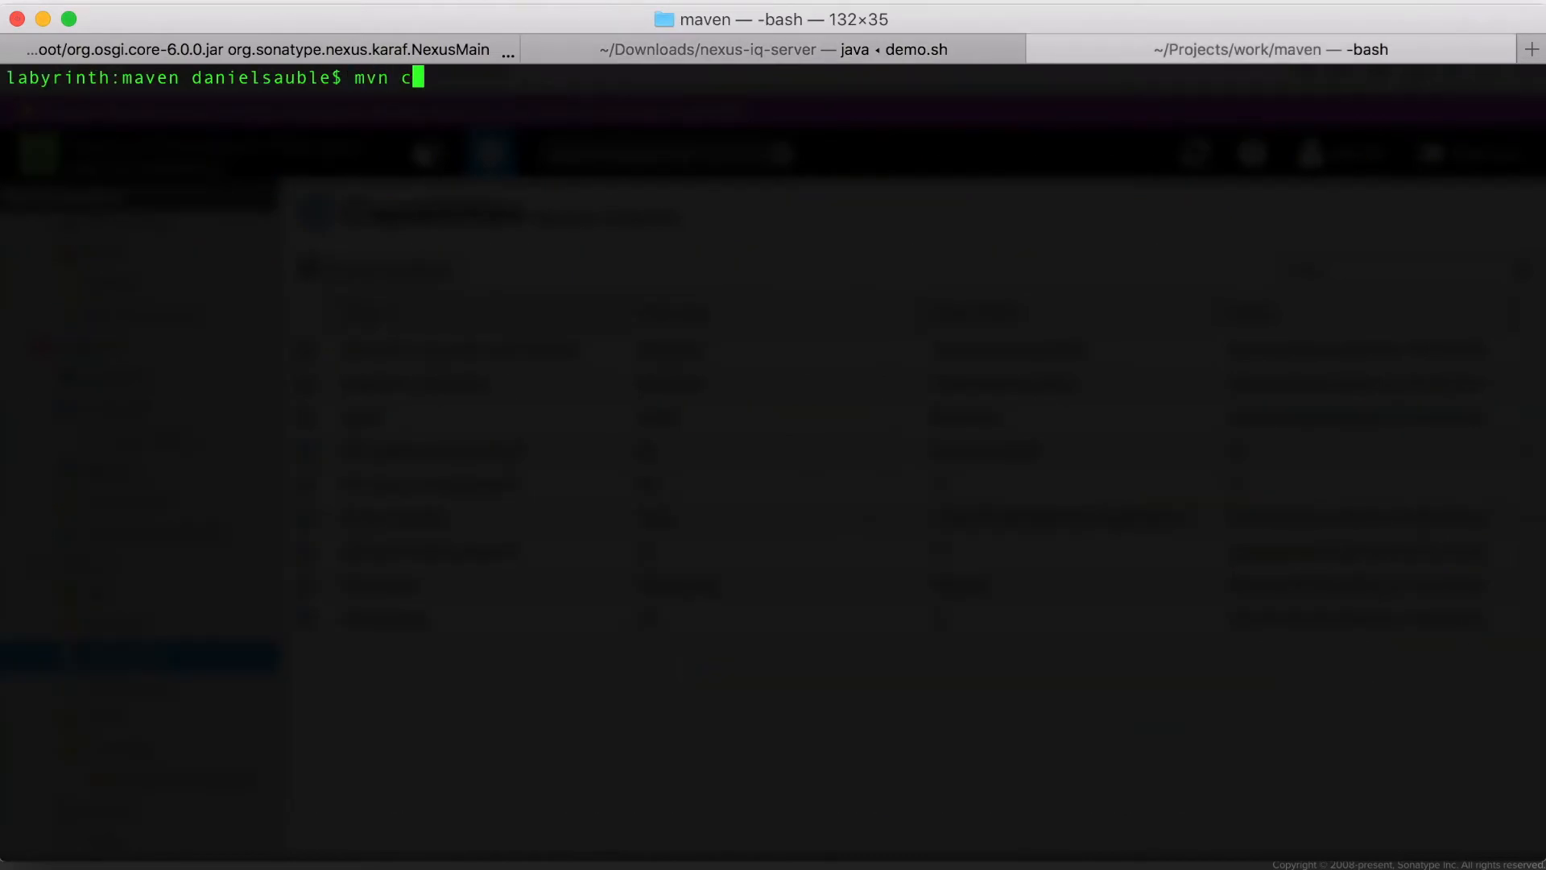
pyautogui.write('lean install -s settings.xml')
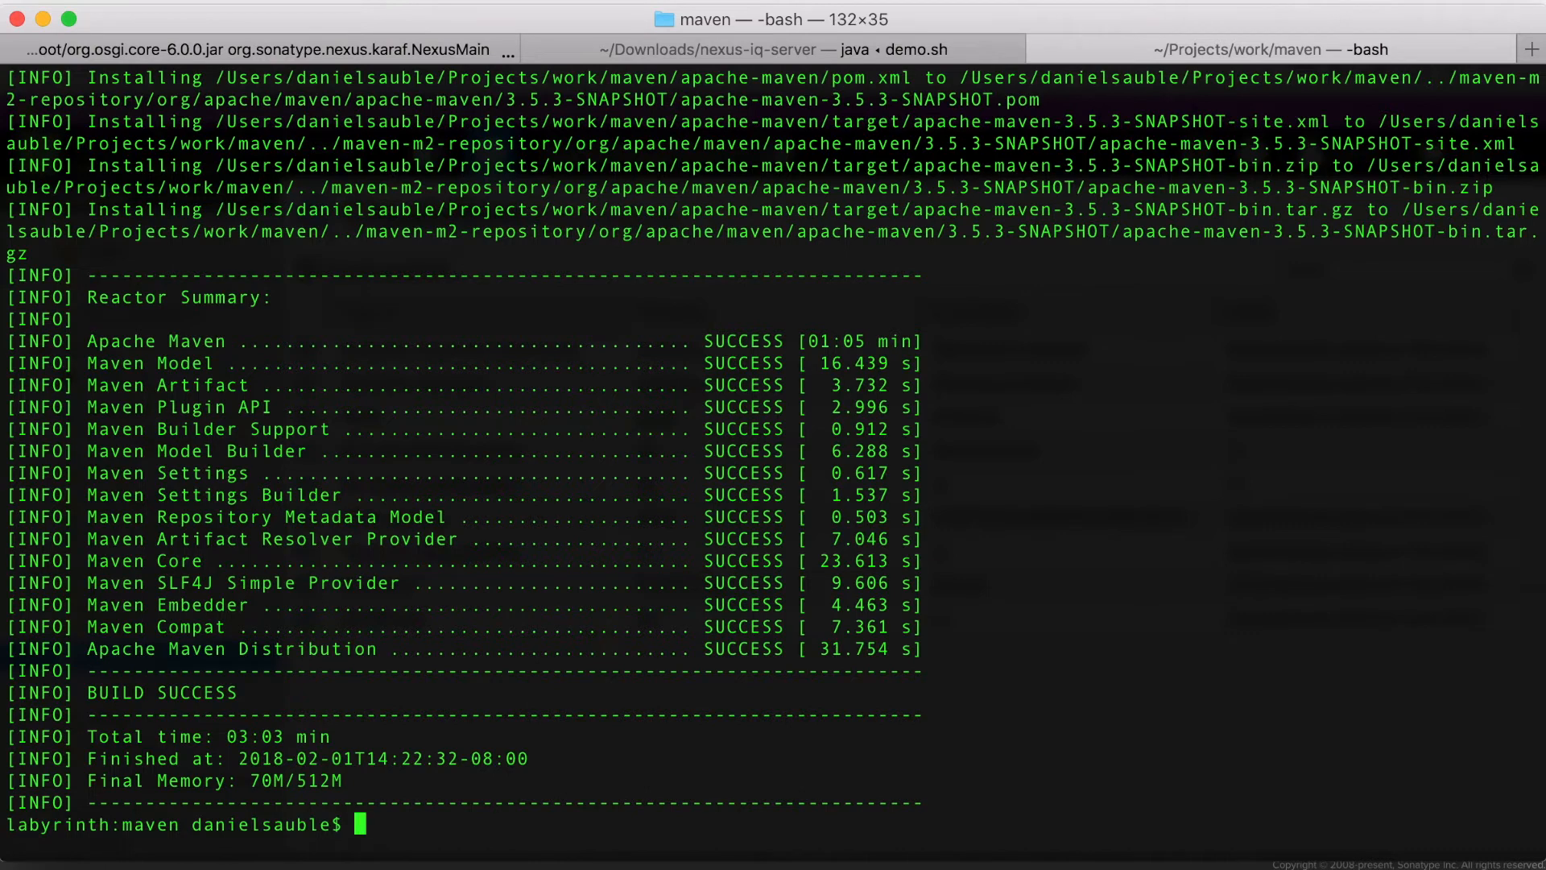
pyautogui.press('Cmd+Tab')
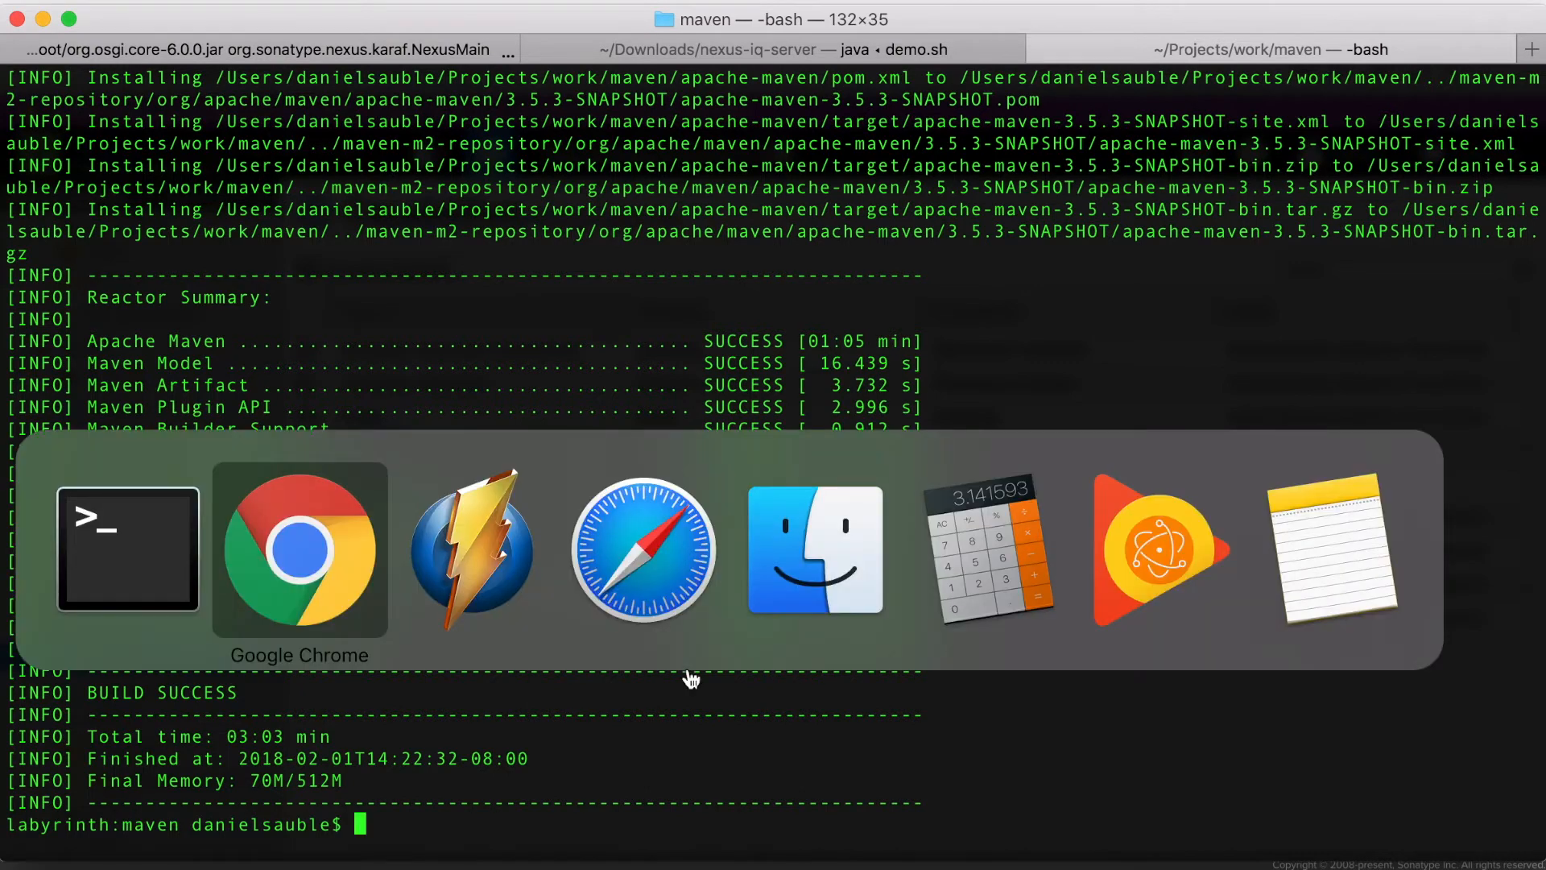
# Step: Open maven-central's IQ policy violation report from the Repositories list
pyautogui.click(298, 549)
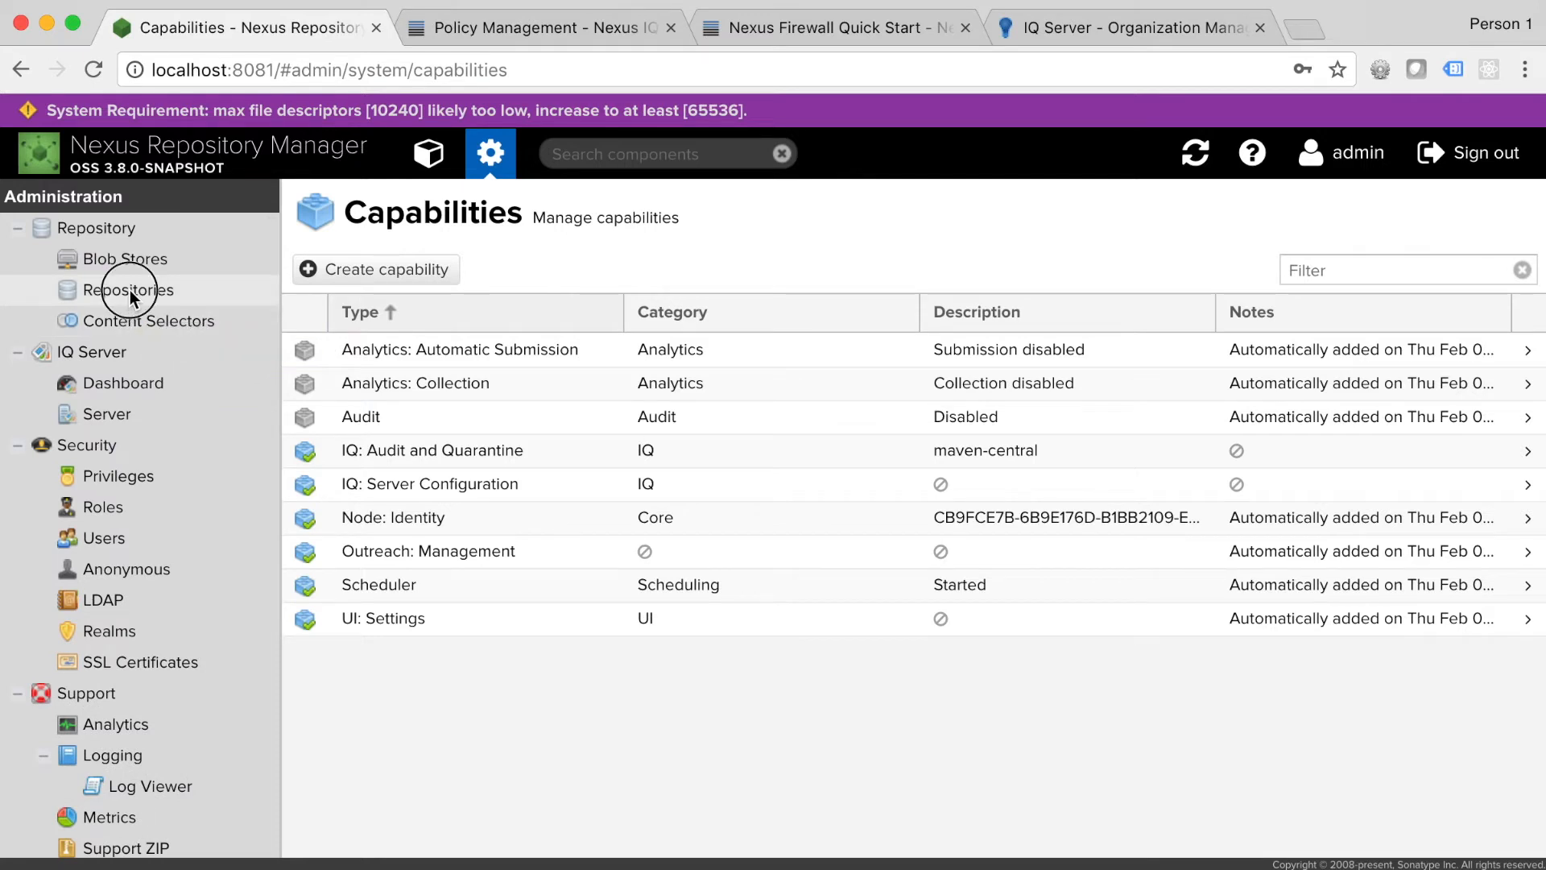
pyautogui.click(128, 290)
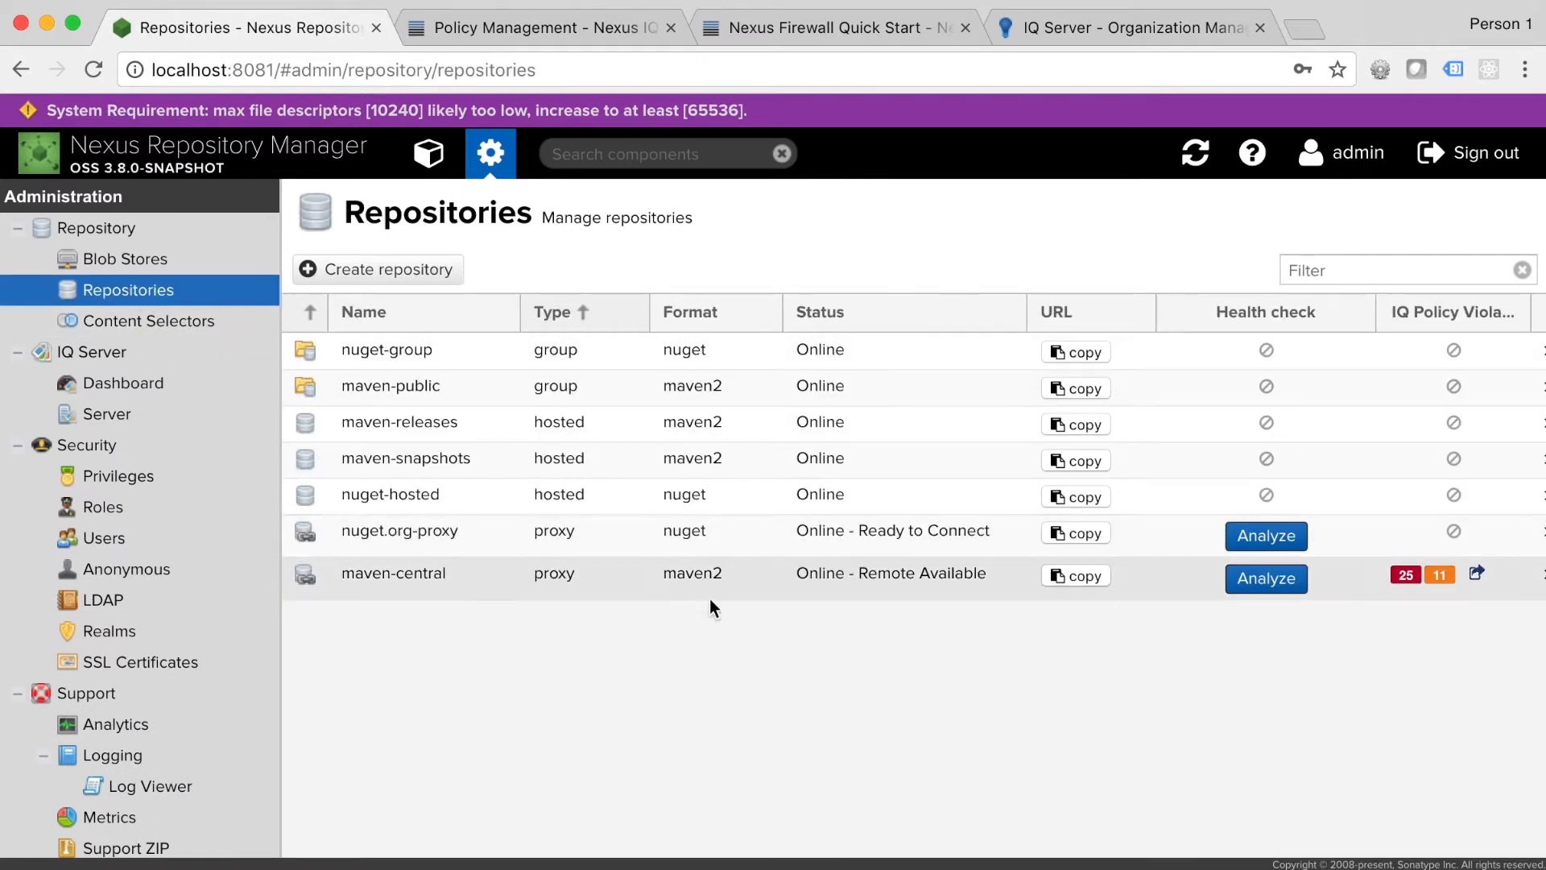
pyautogui.moveTo(1425, 604)
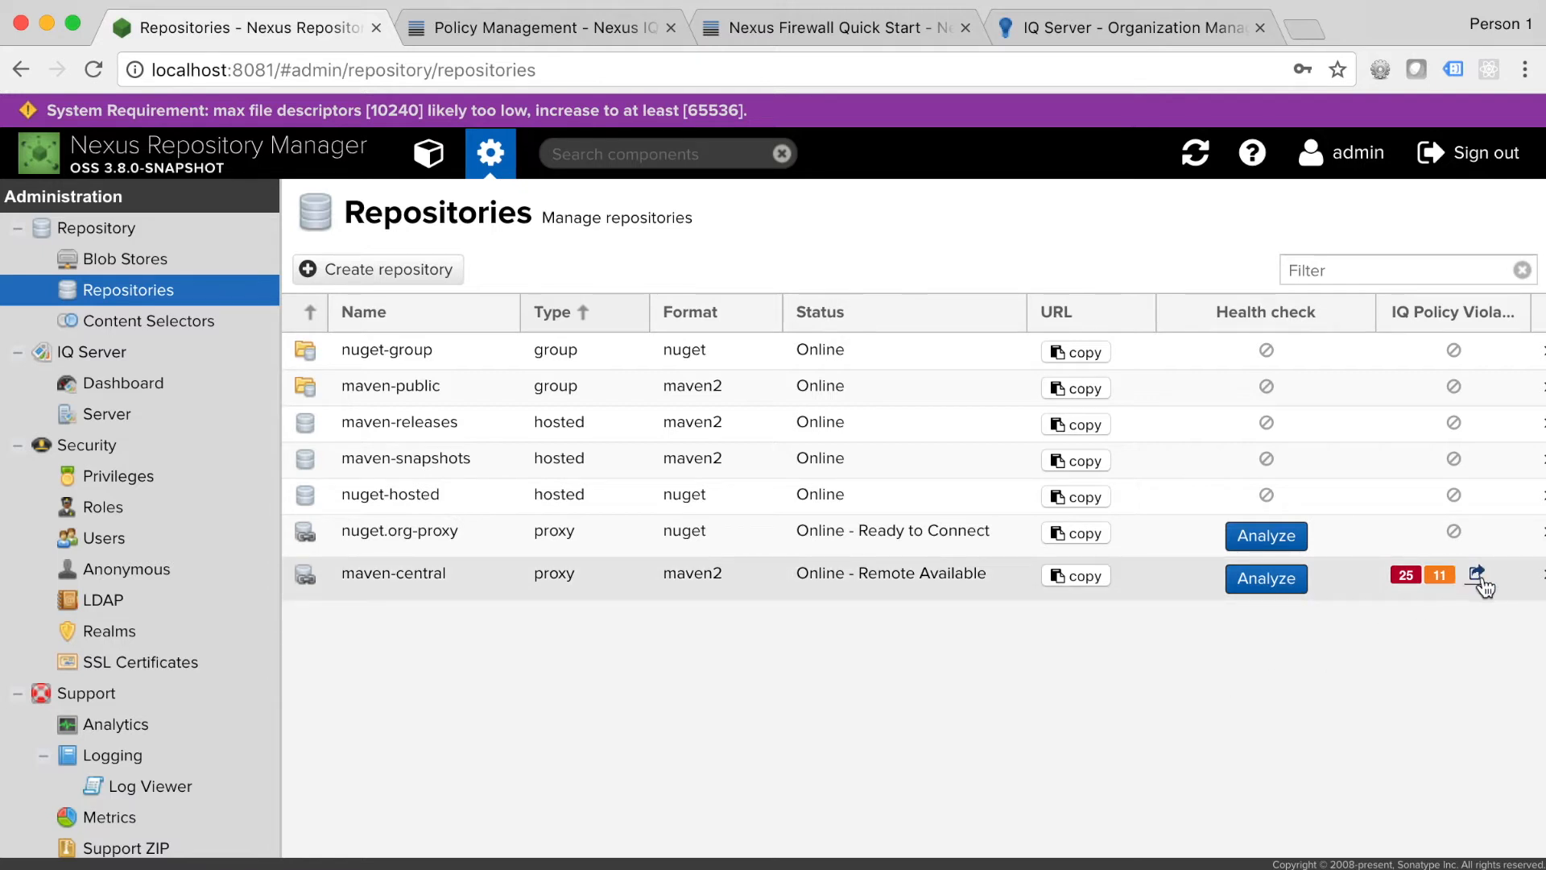
pyautogui.click(1474, 577)
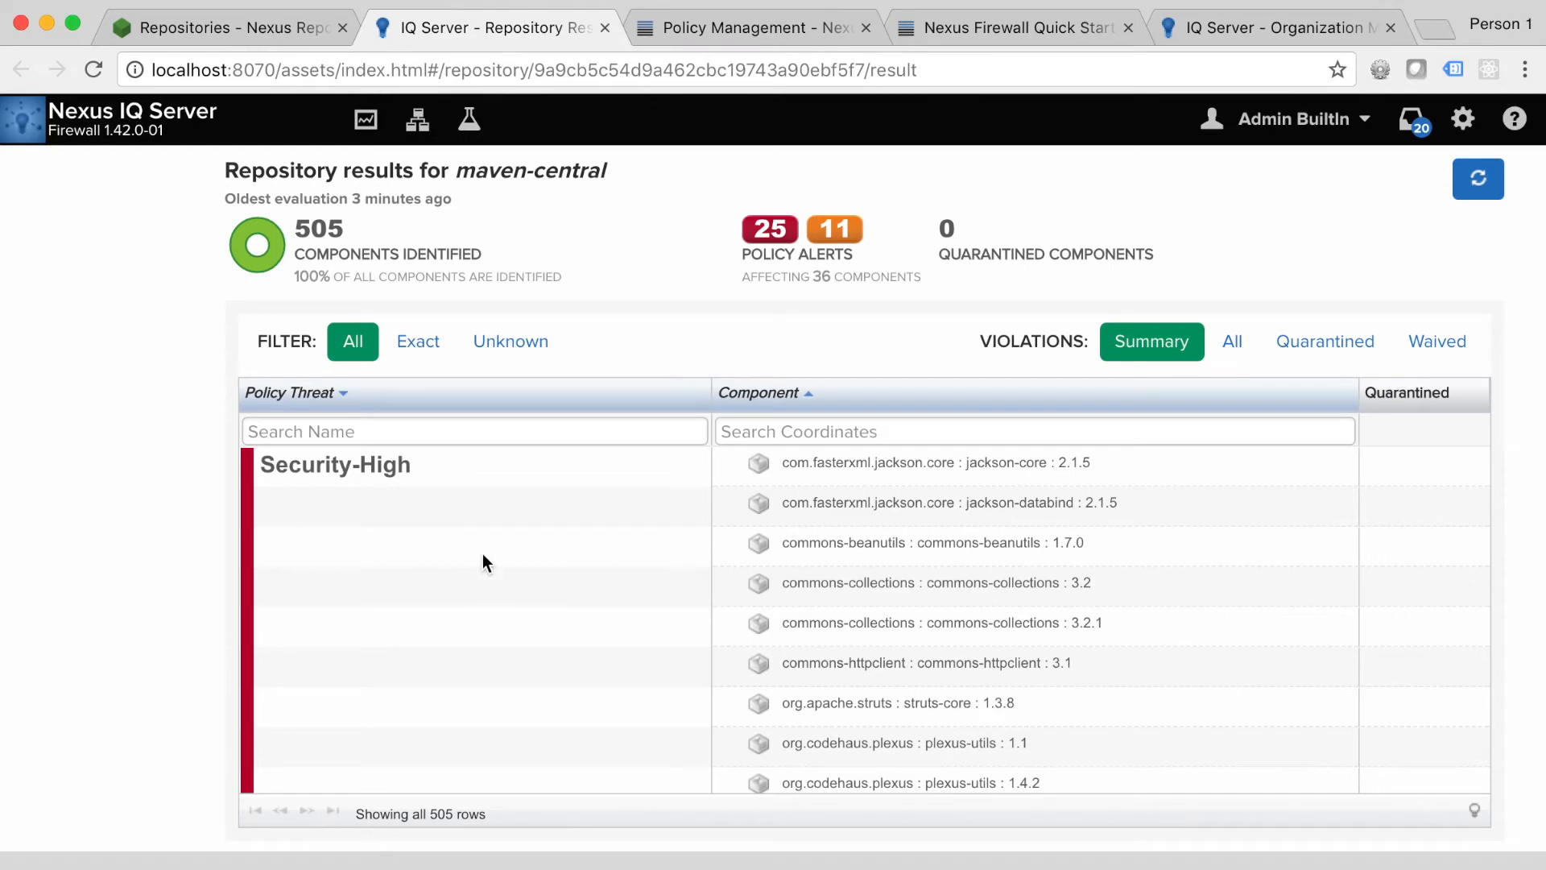
# Step: Inspect jackson-core 2.1.5's policy, vulnerability and component info tabs: threat 9, CVSS 7.5, Apache-2.0
pyautogui.scroll(-3)
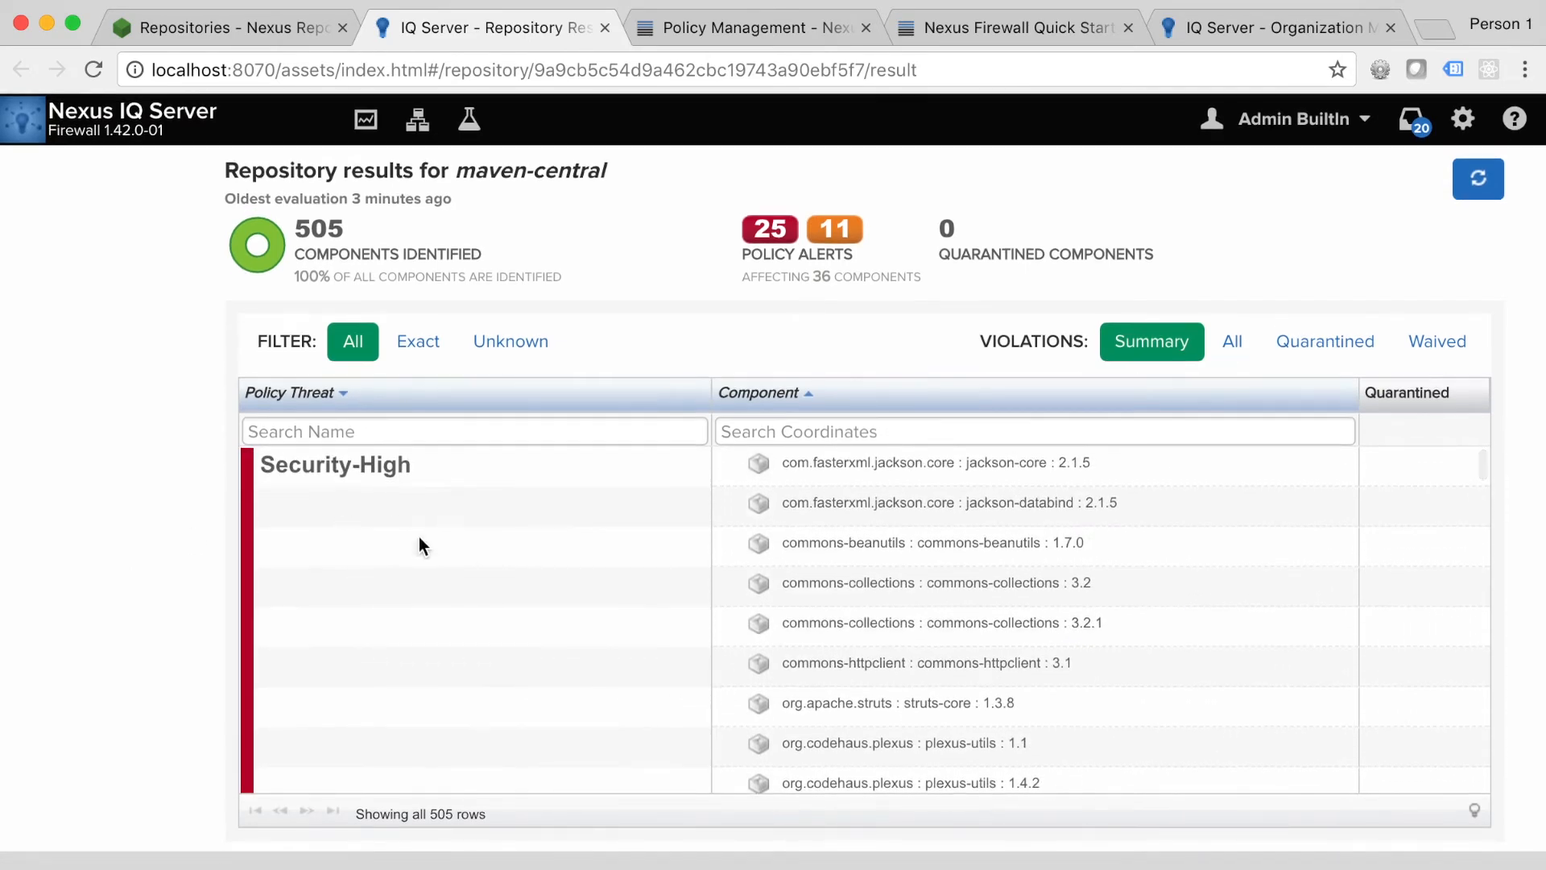
pyautogui.moveTo(943, 537)
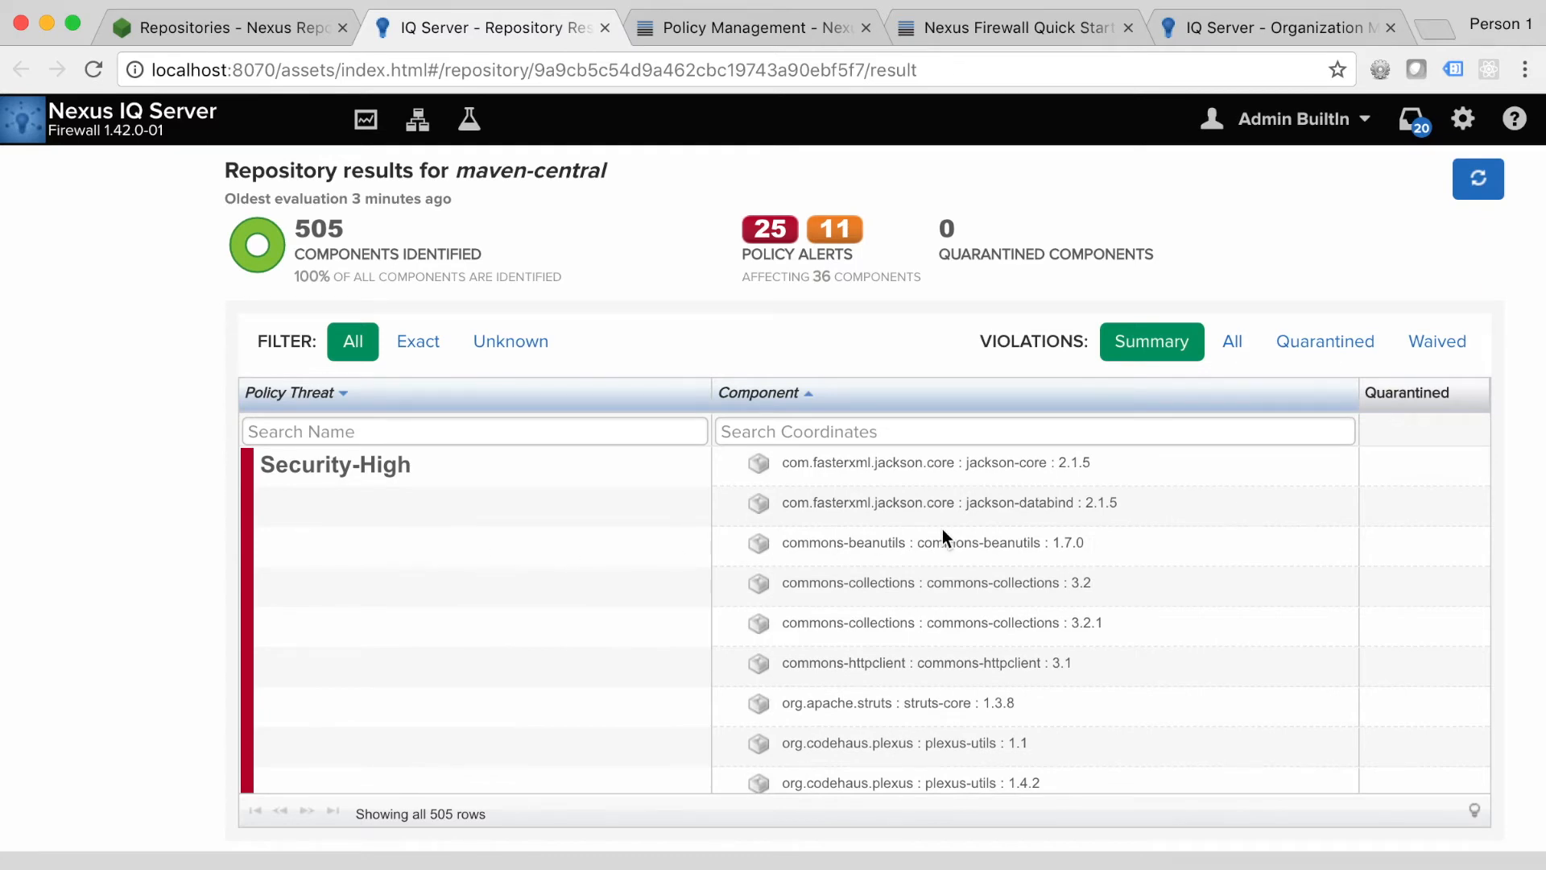
pyautogui.moveTo(790, 656)
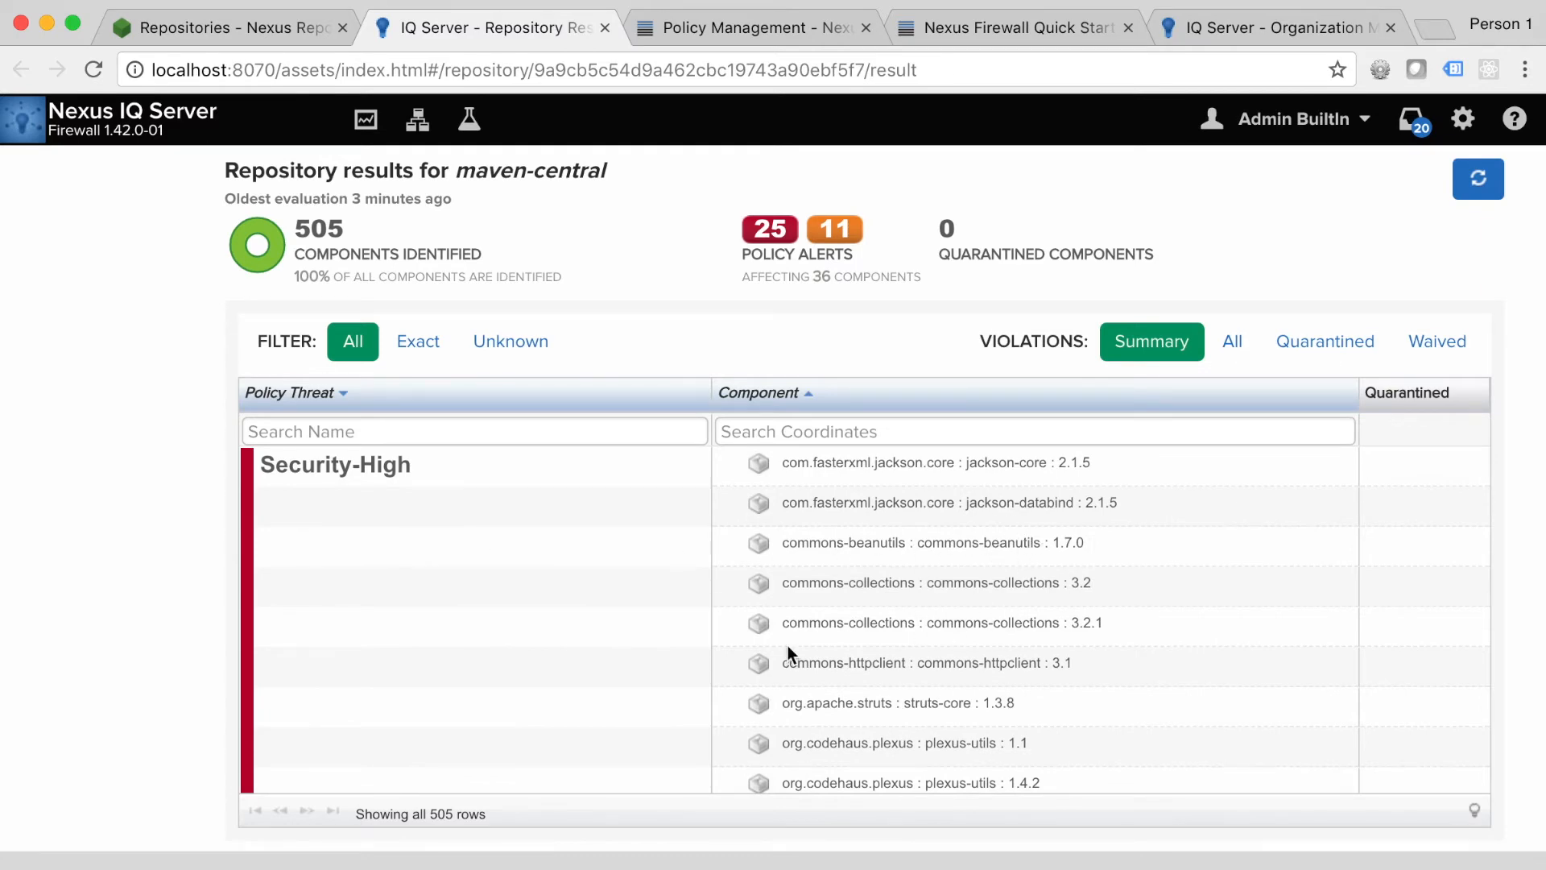
pyautogui.moveTo(928, 531)
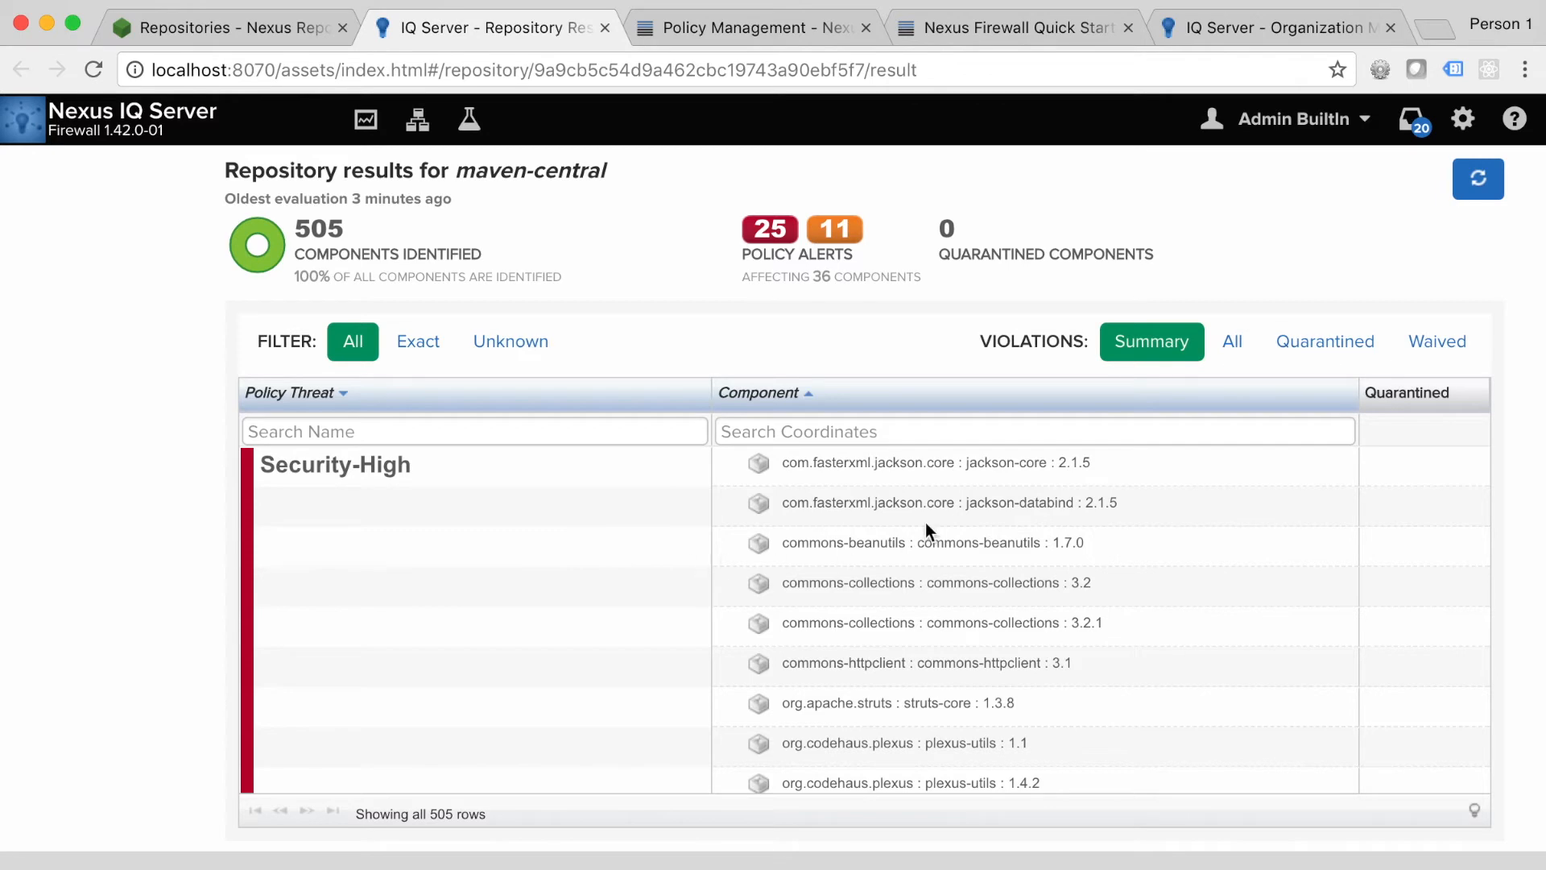
pyautogui.click(929, 462)
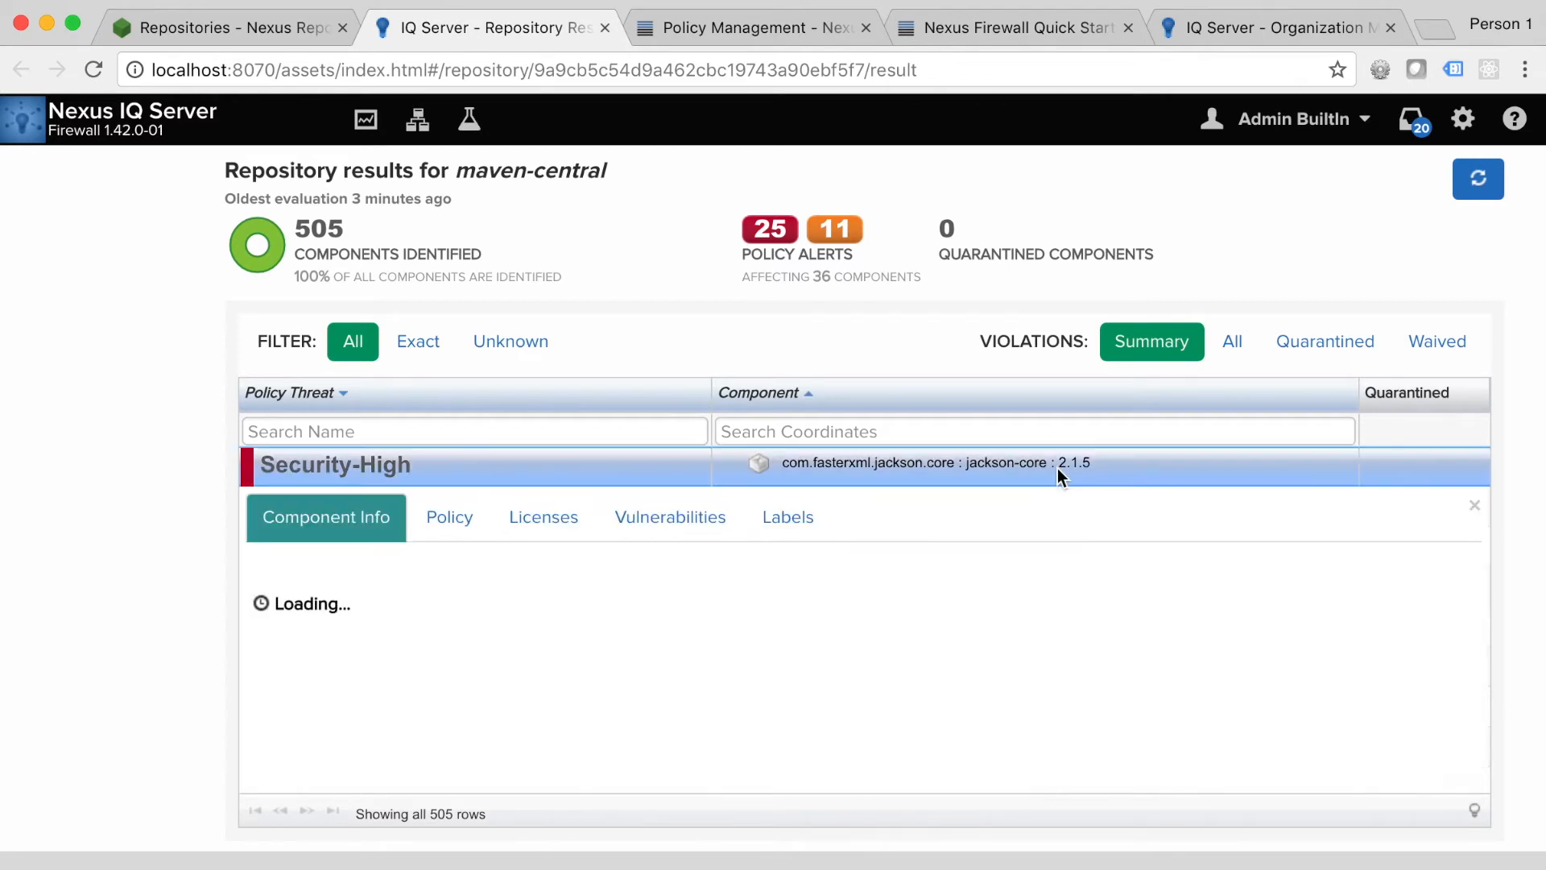
pyautogui.click(449, 517)
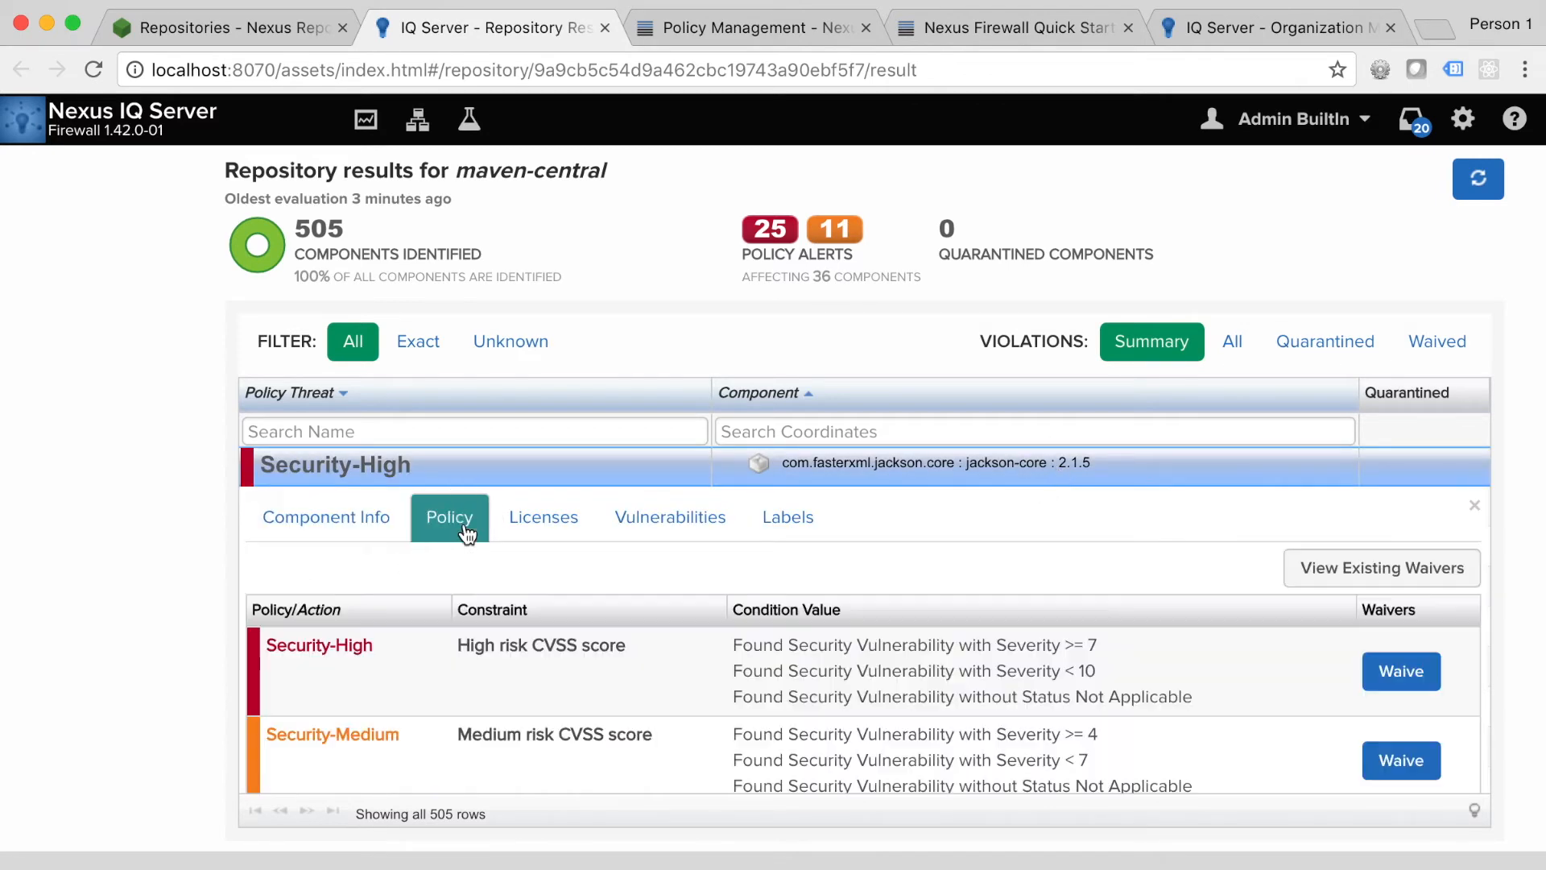
pyautogui.click(670, 517)
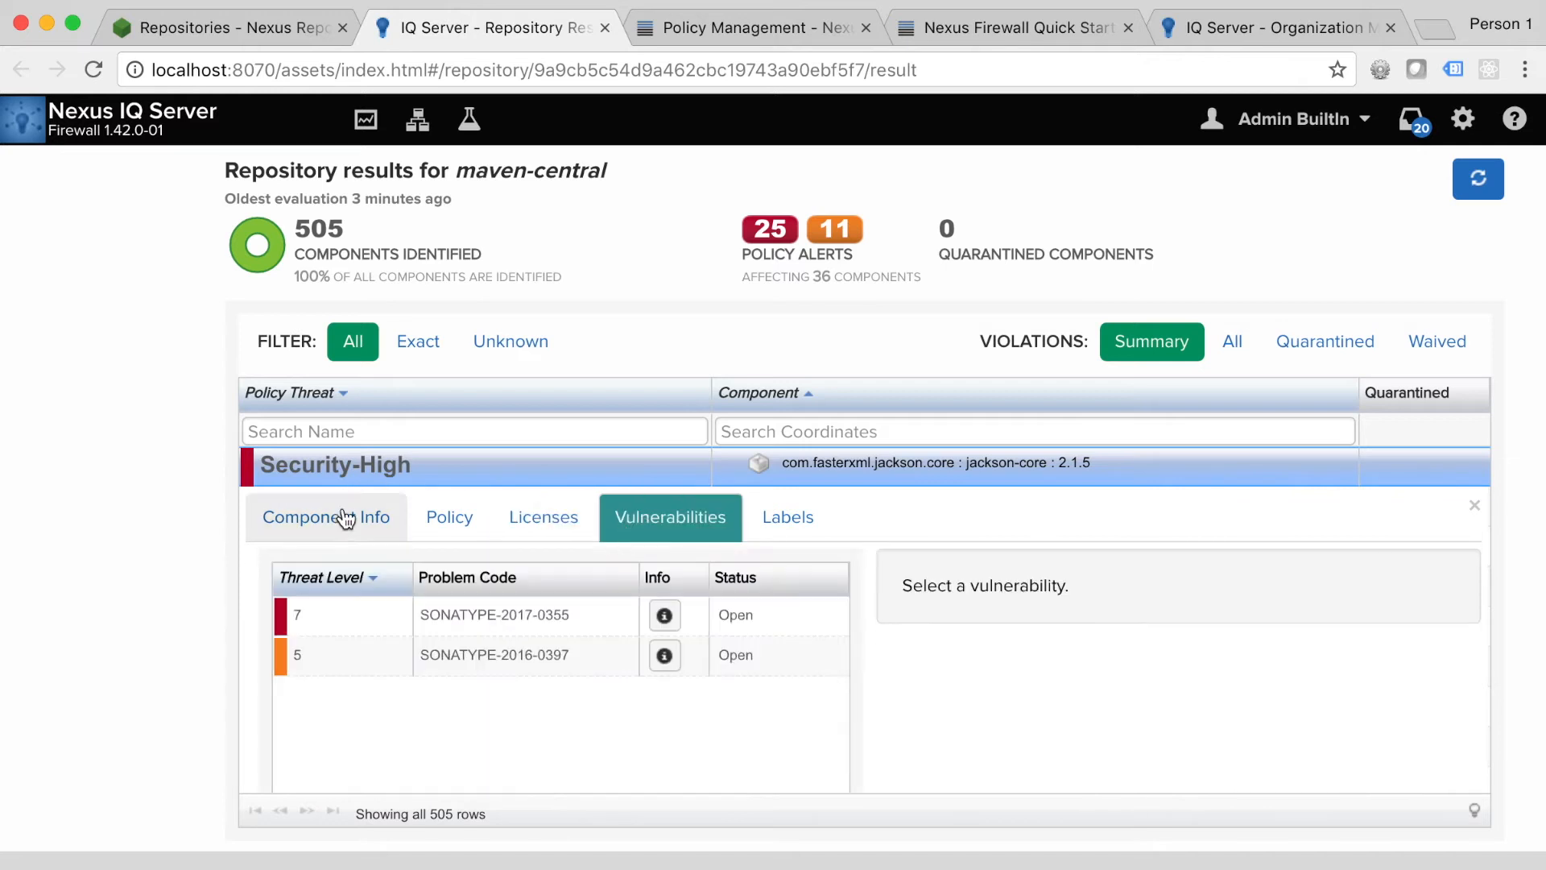
pyautogui.click(326, 517)
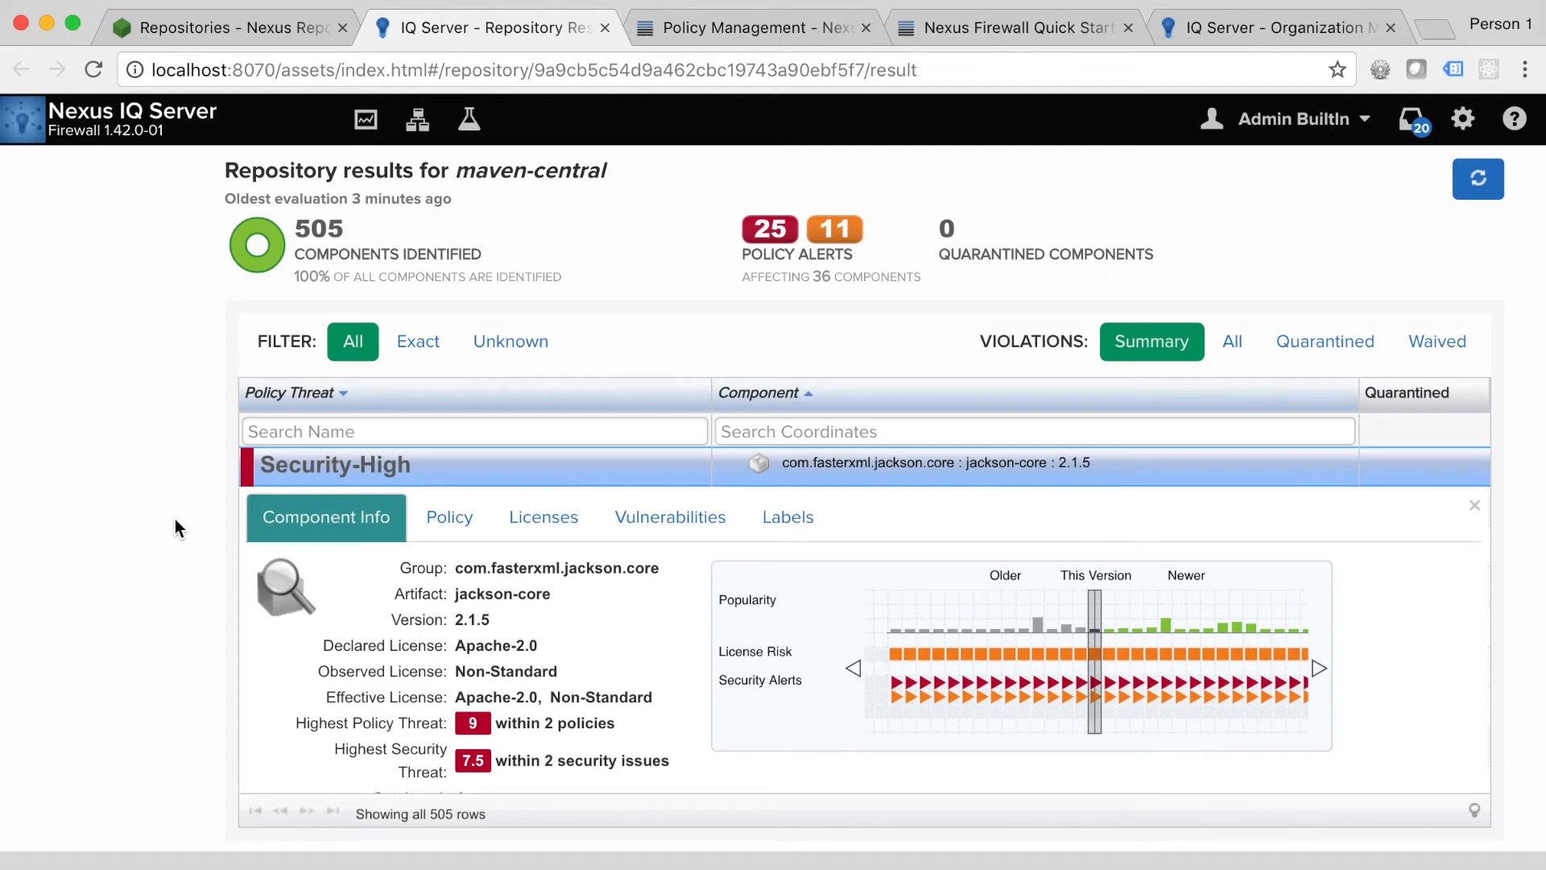
pyautogui.moveTo(120, 516)
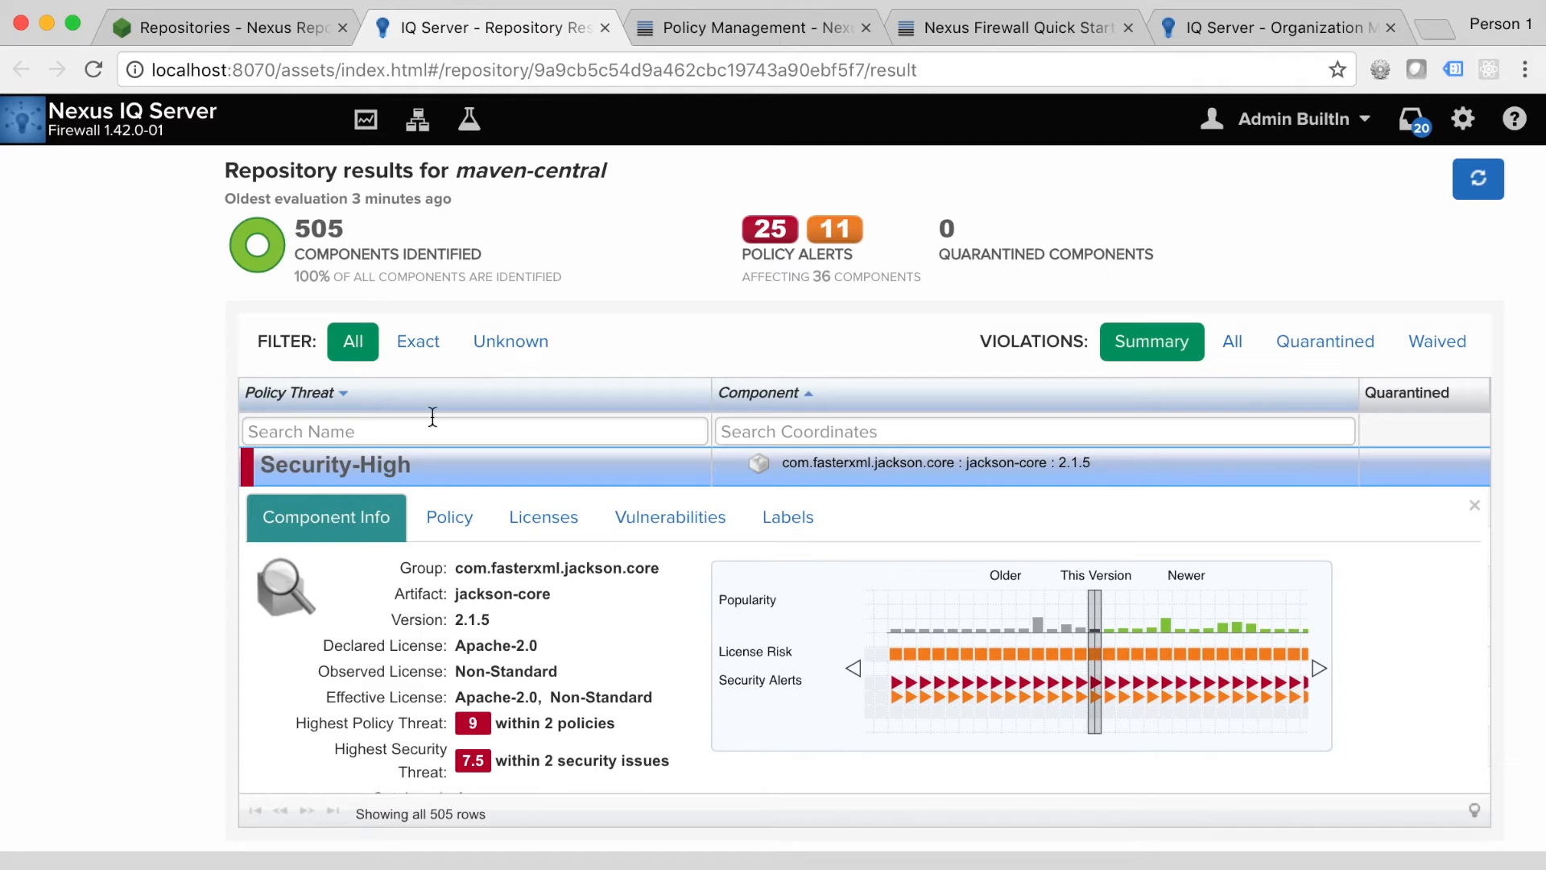
# Step: Set Security-High's proxy action to Fail, leaving stage and release at No Action
pyautogui.click(1279, 26)
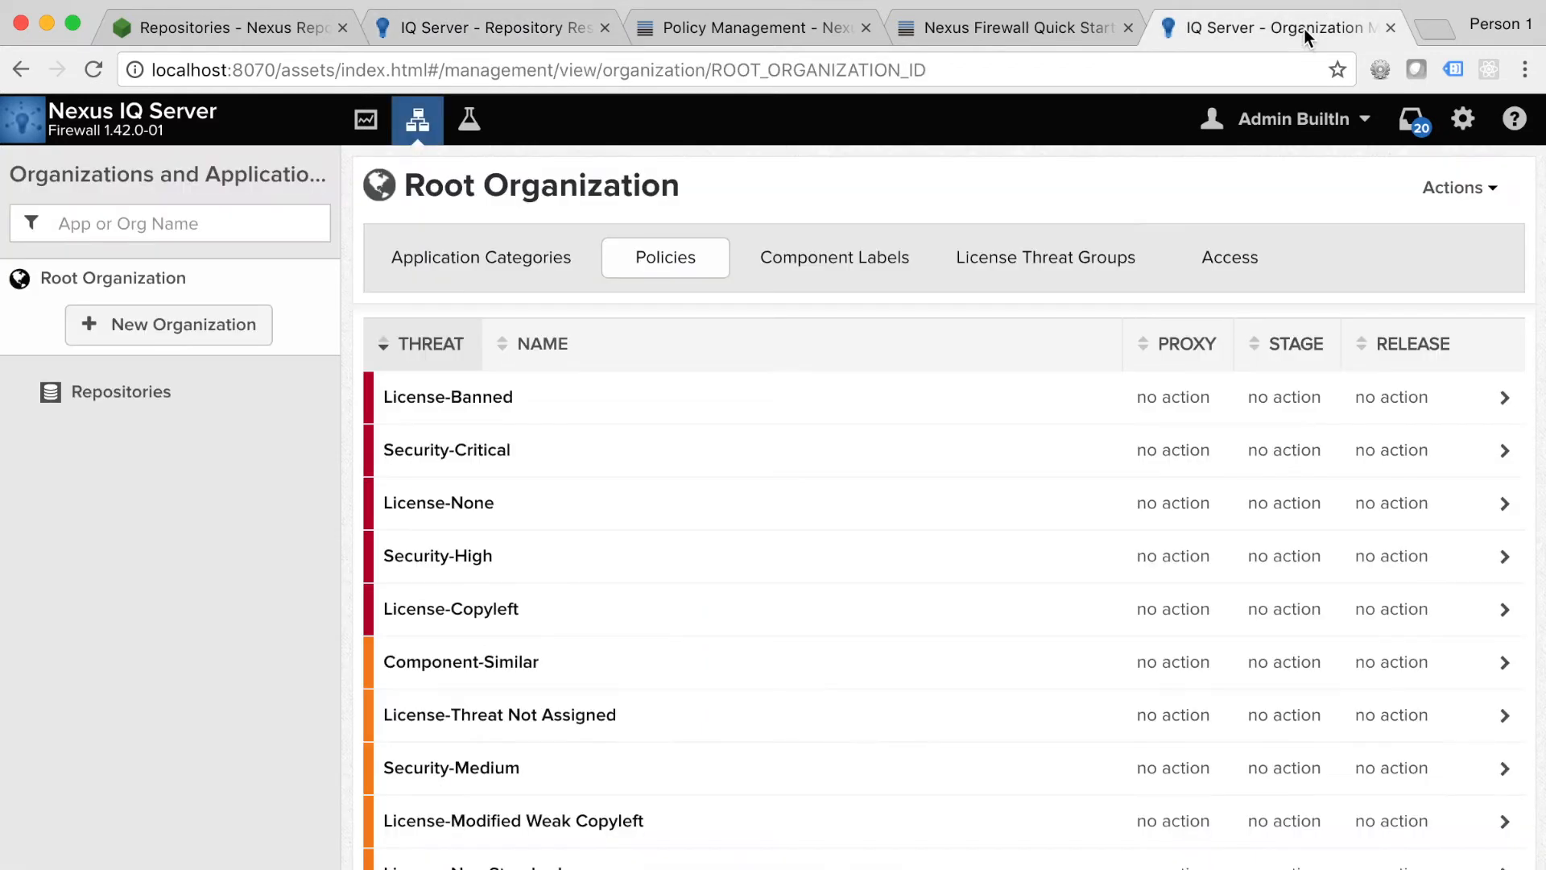
pyautogui.moveTo(554, 476)
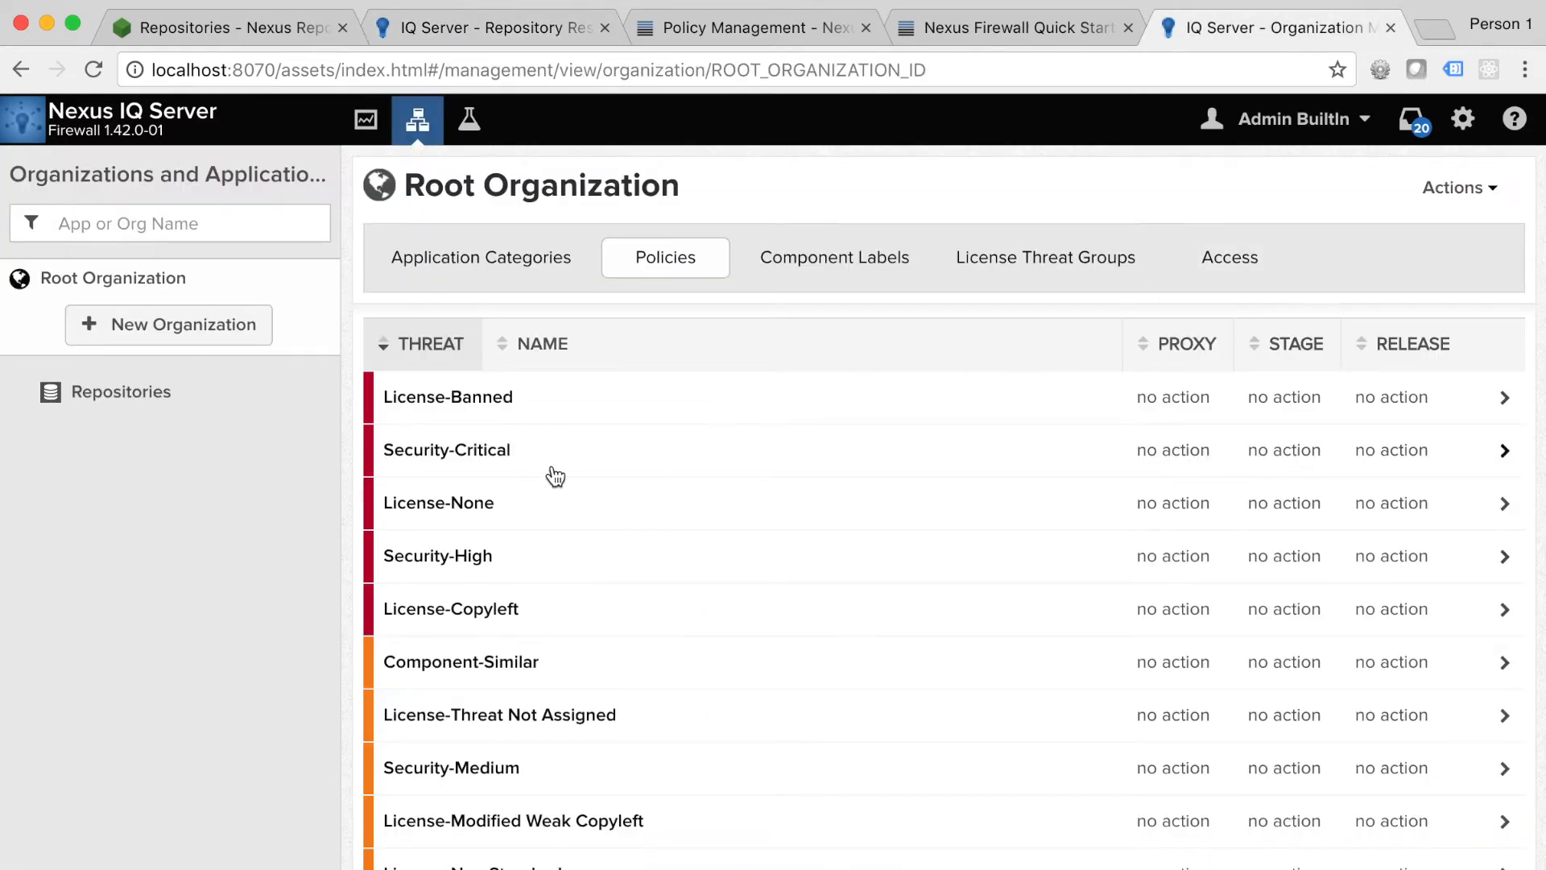
pyautogui.moveTo(503, 561)
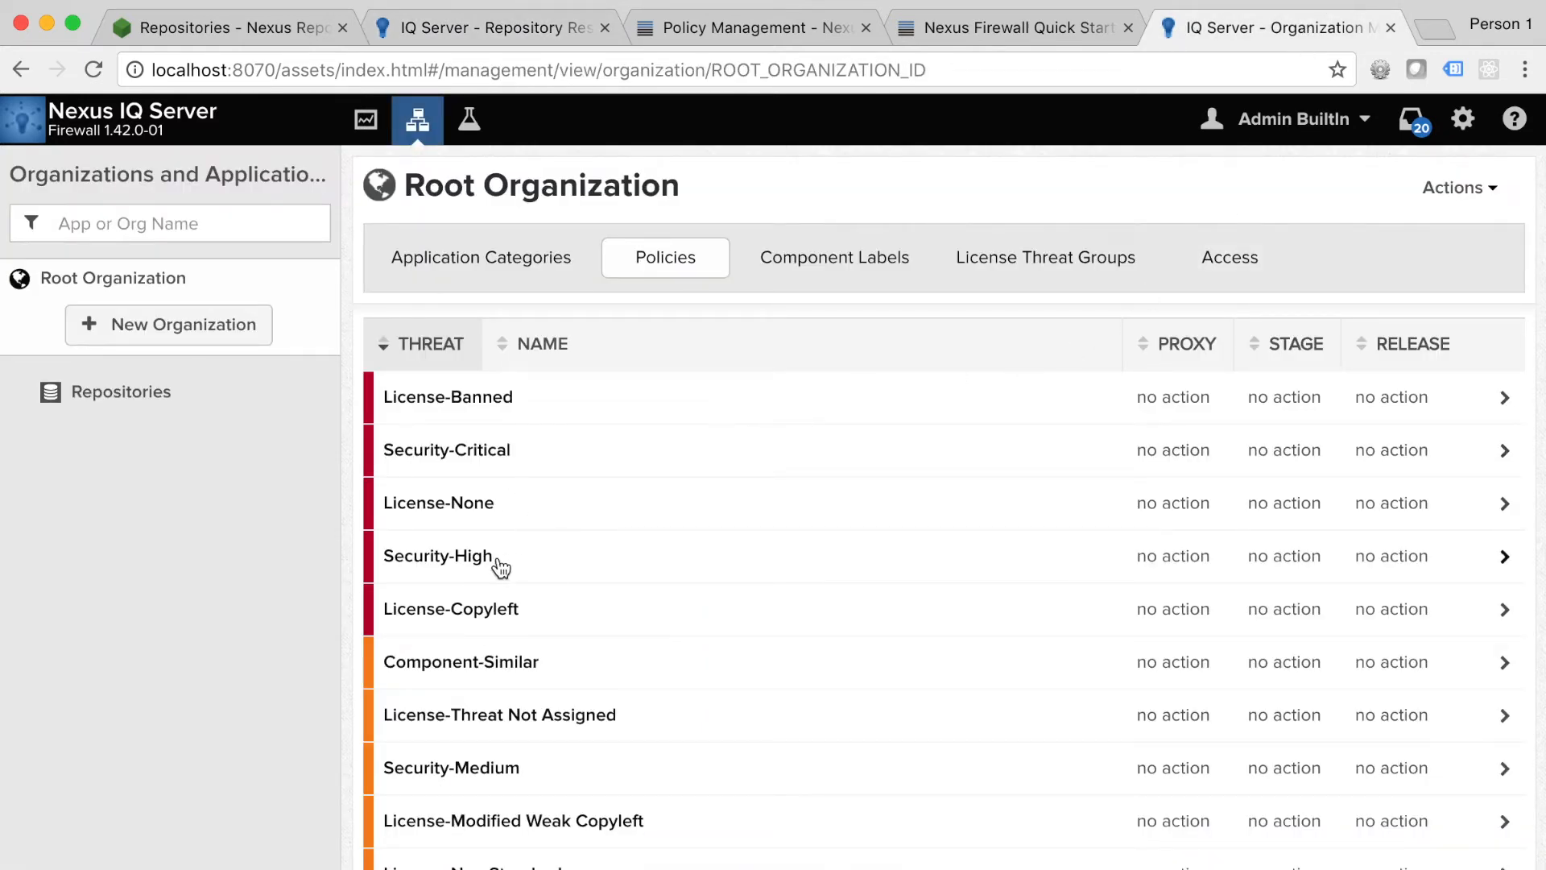
pyautogui.click(438, 556)
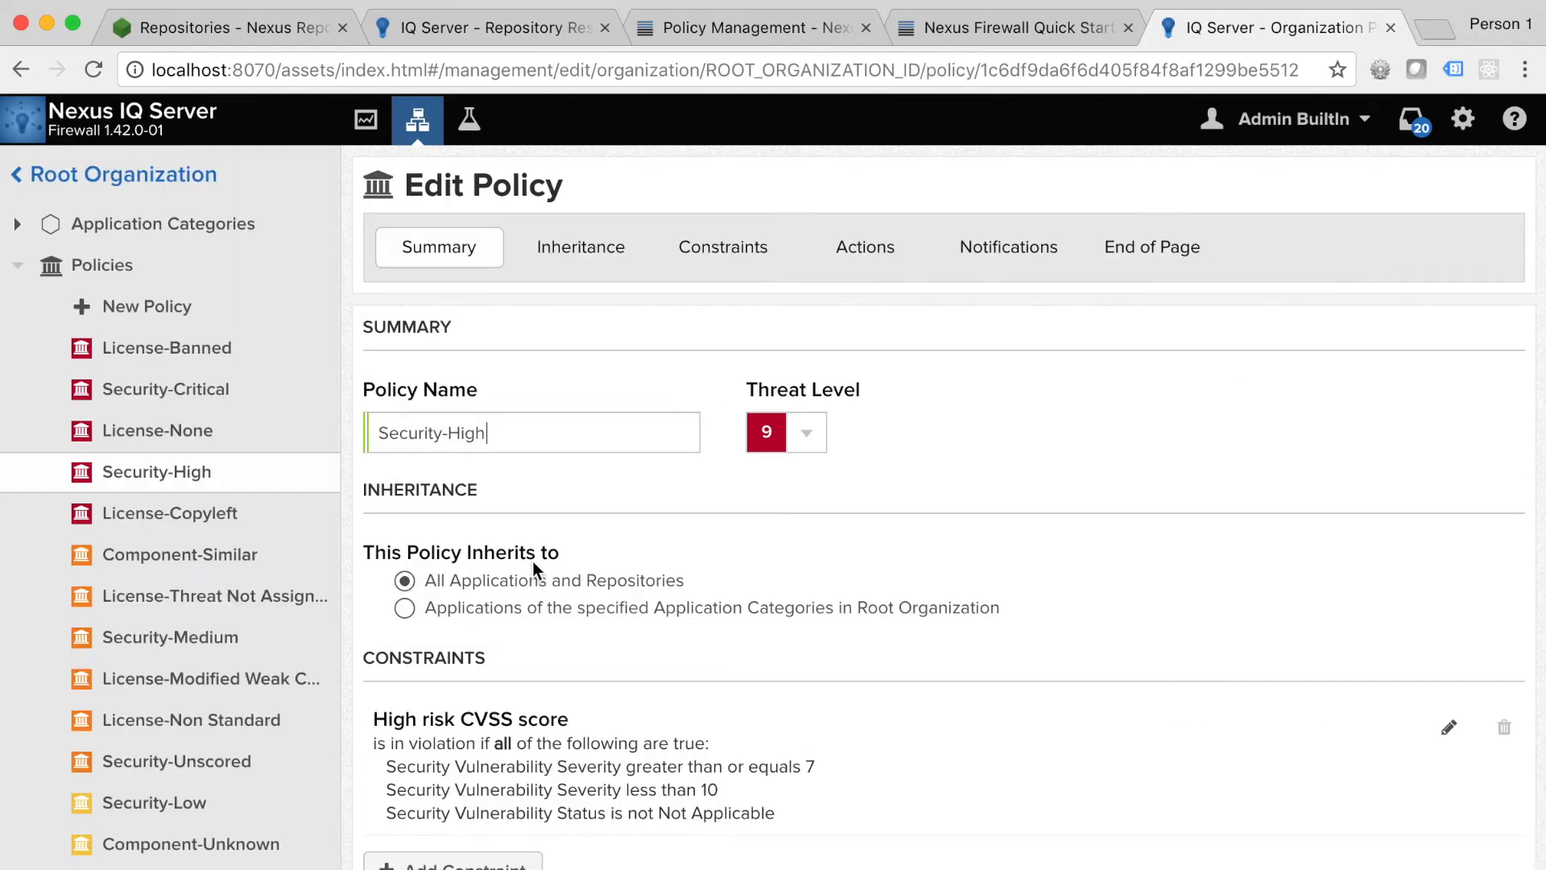
pyautogui.click(723, 247)
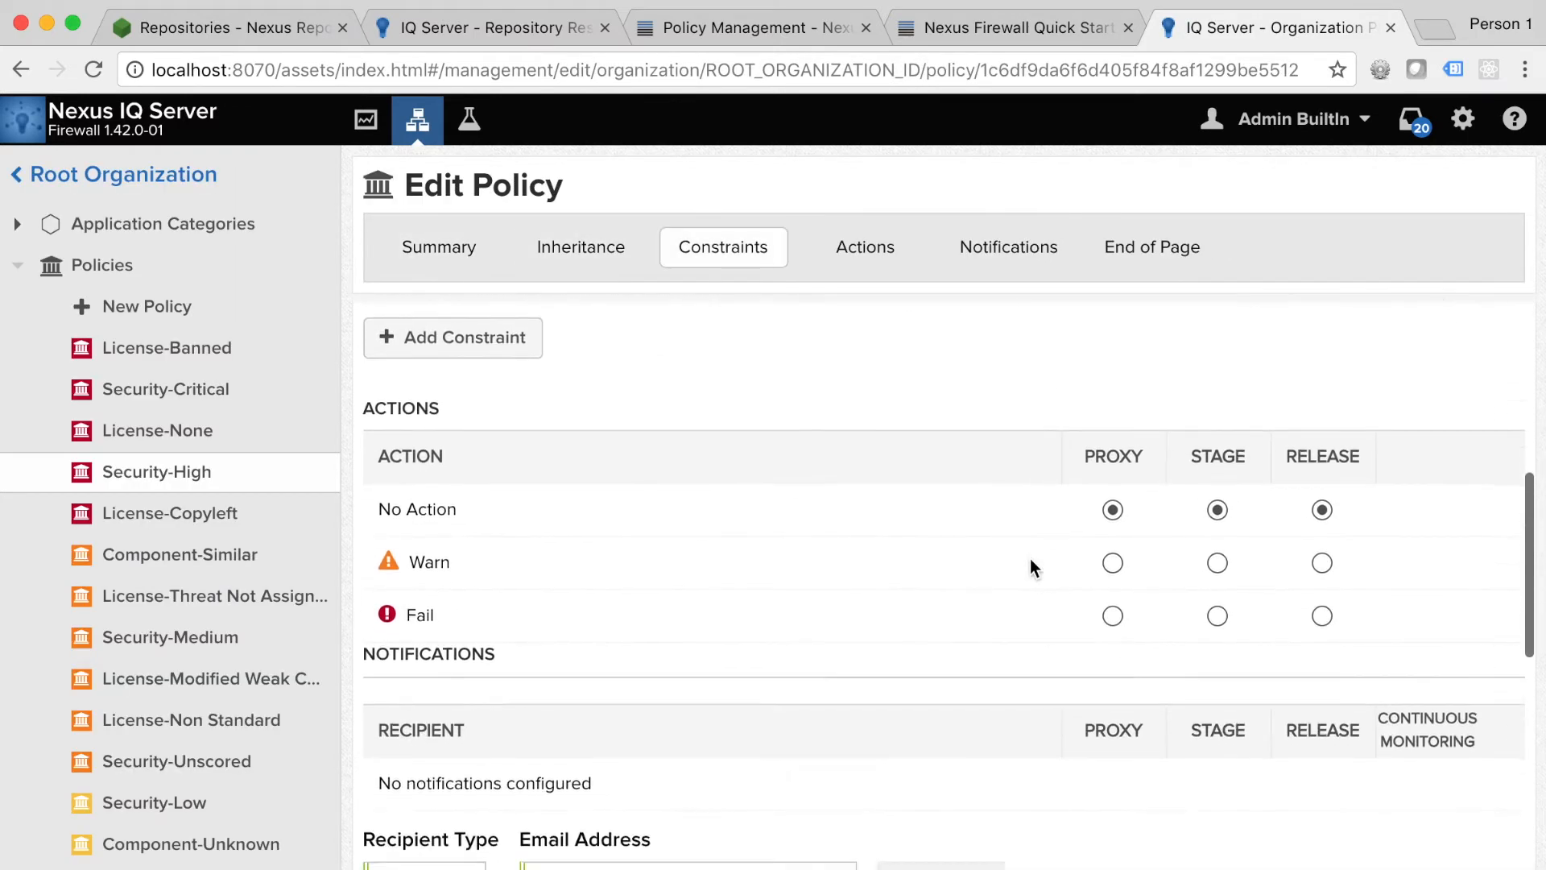
pyautogui.scroll(-3)
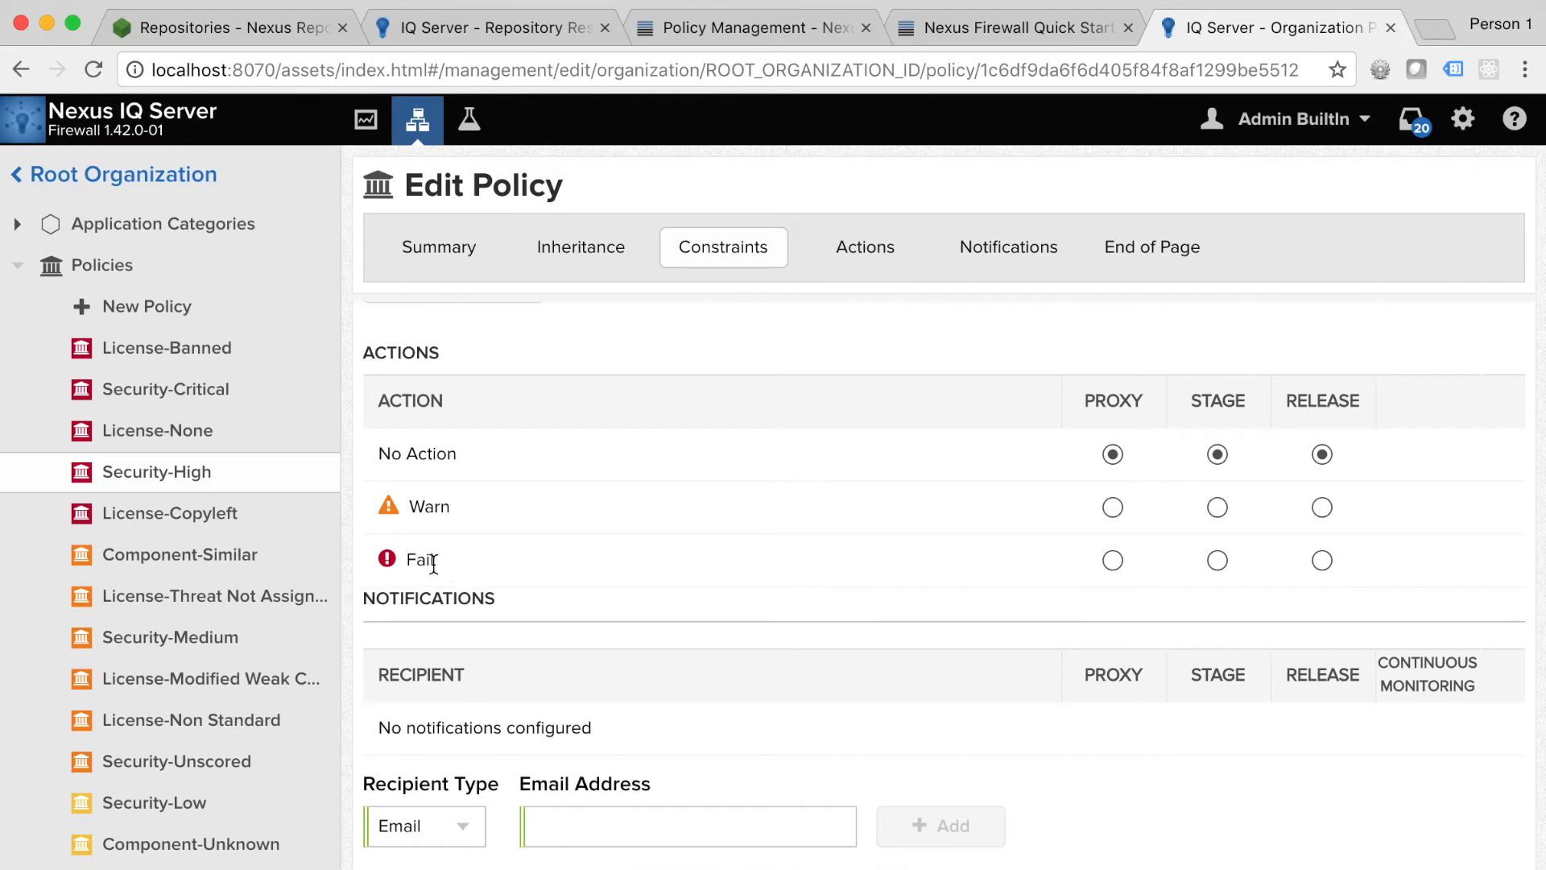
pyautogui.click(1112, 559)
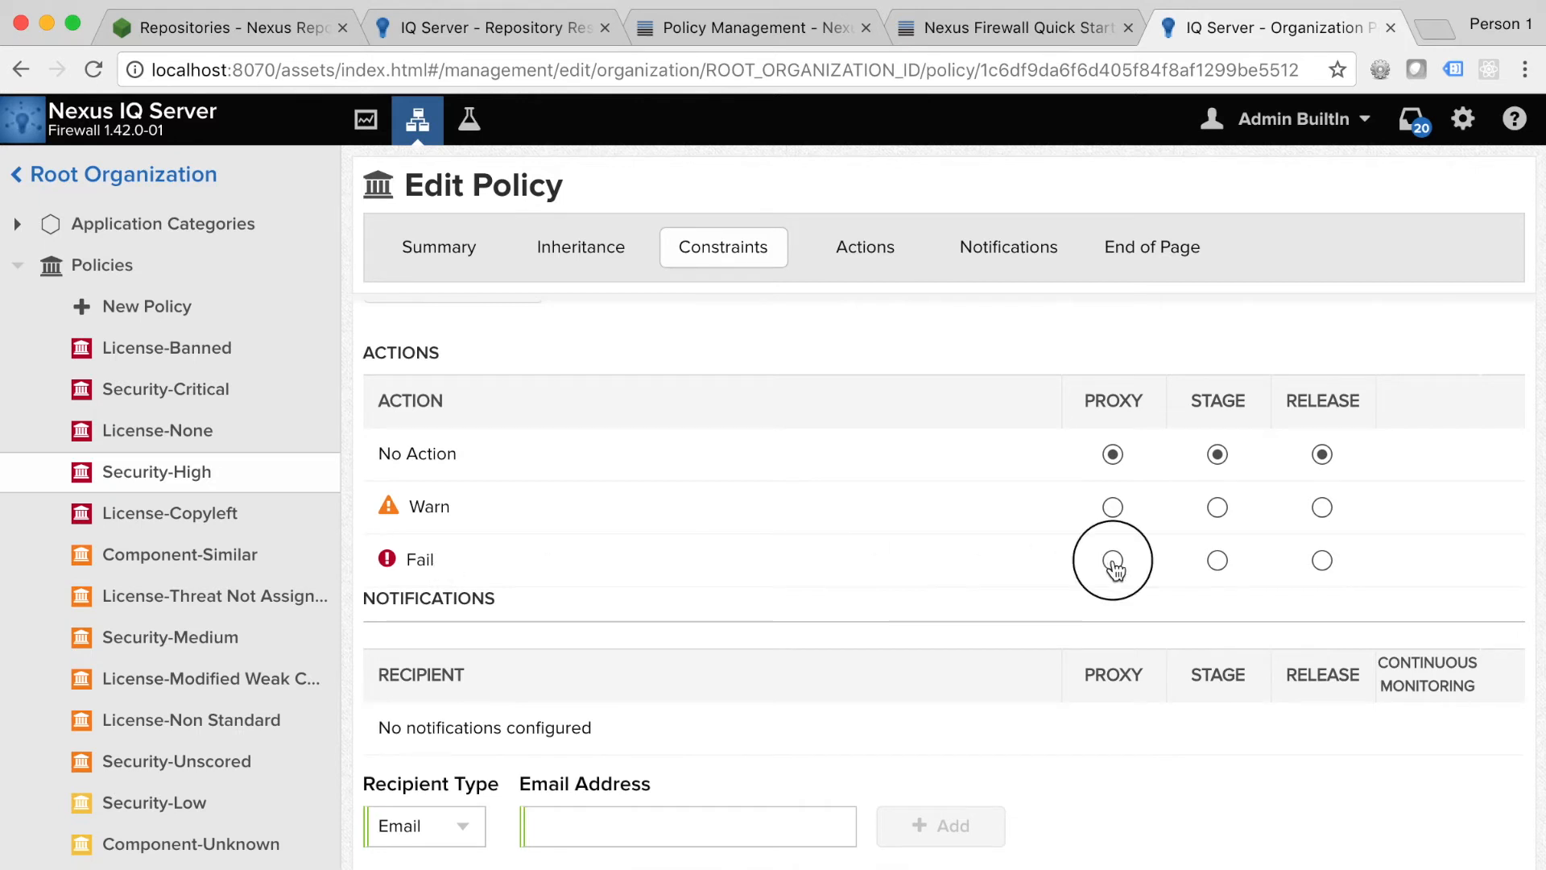
pyautogui.click(1112, 560)
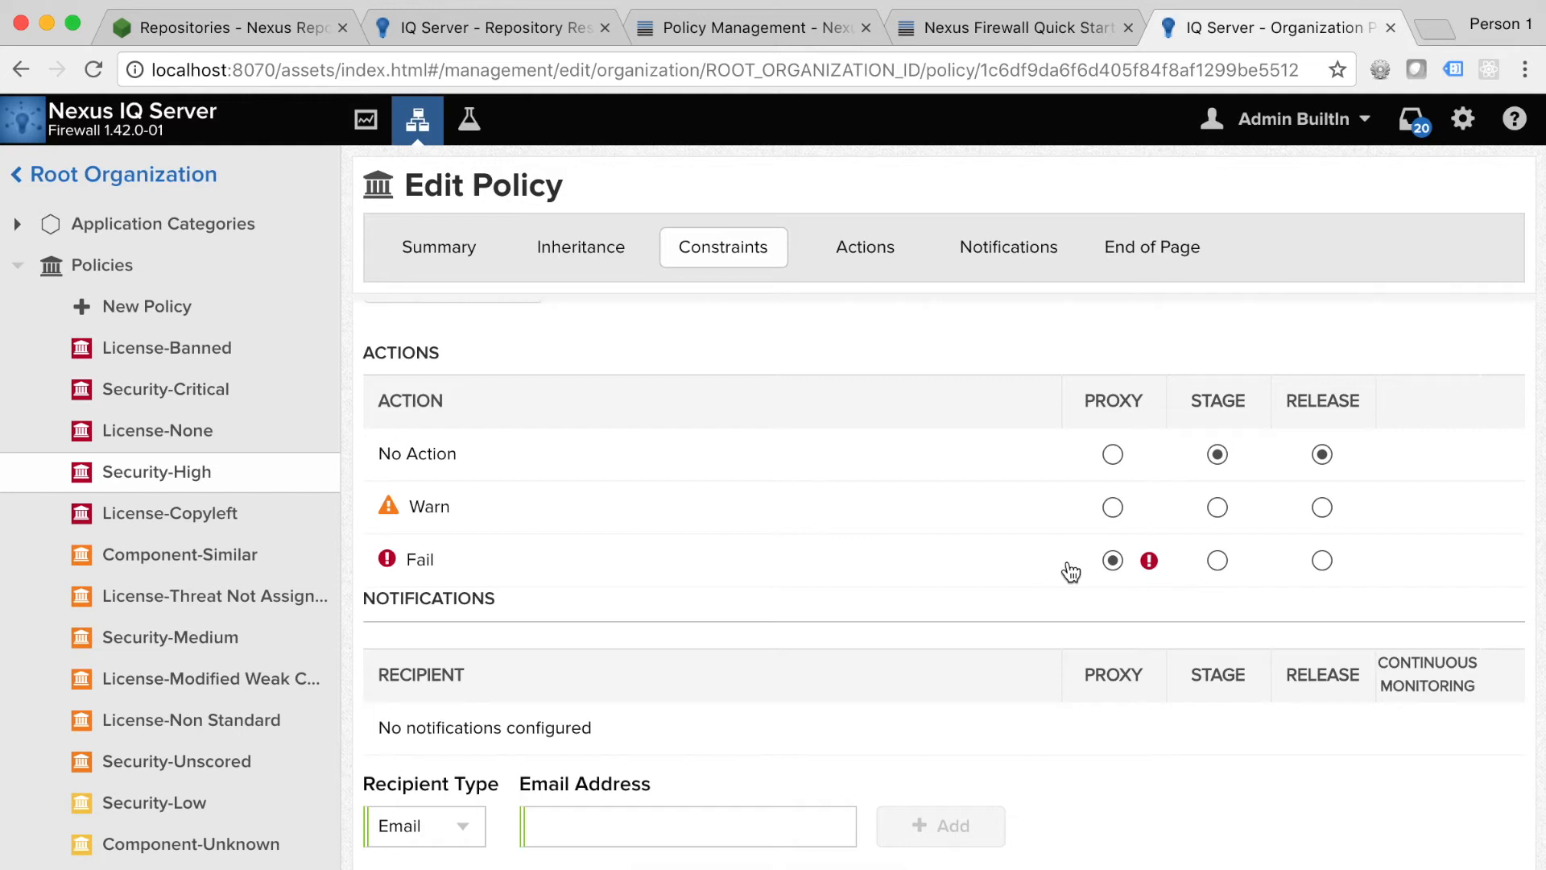
pyautogui.moveTo(1072, 578)
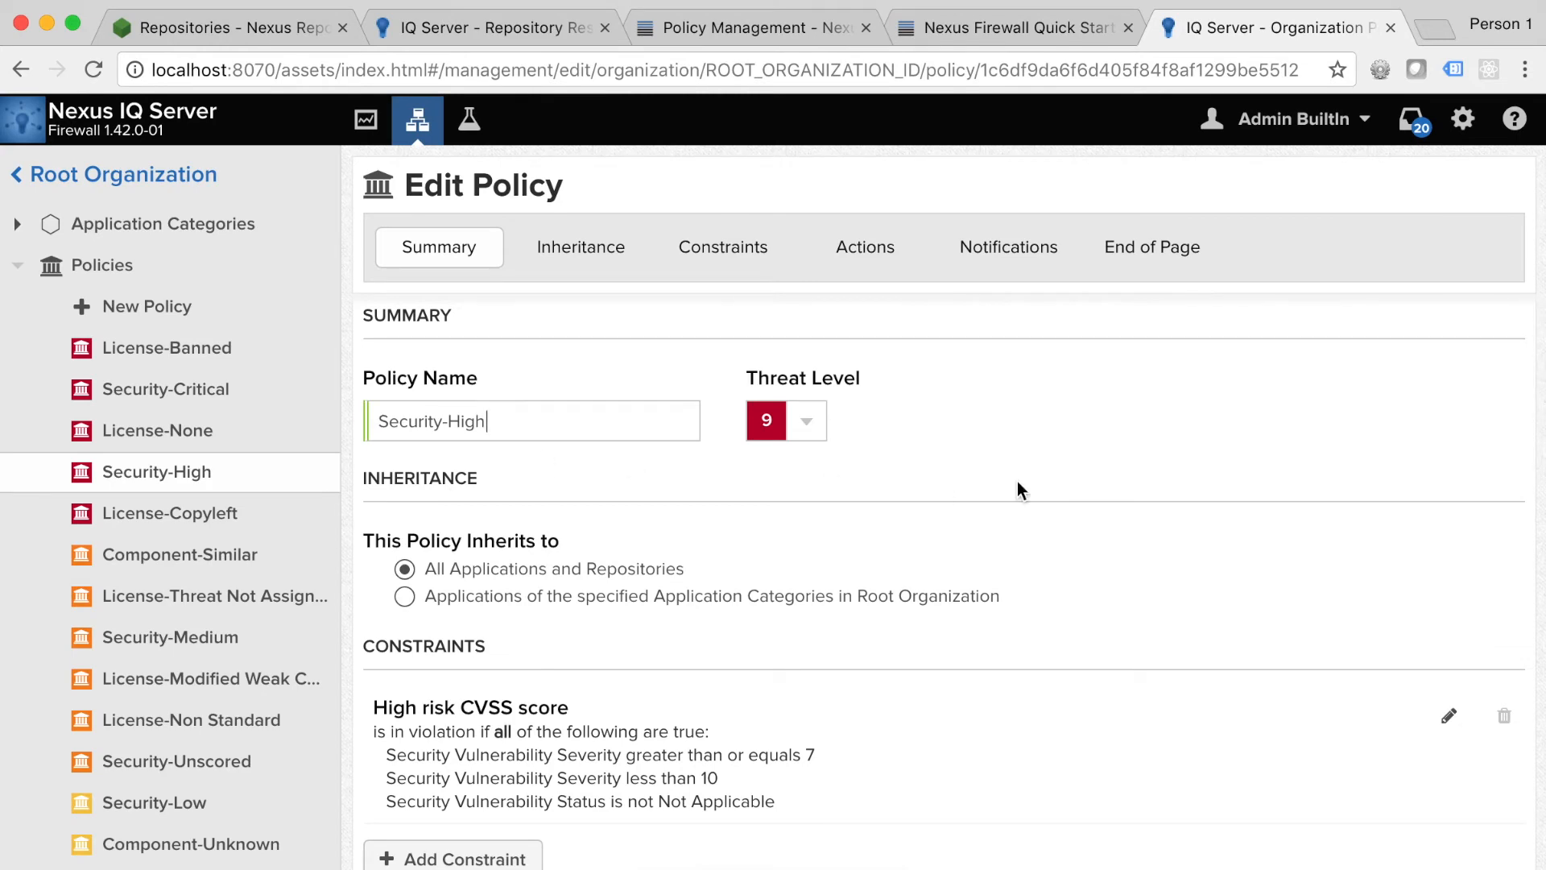
# Step: Search 'jackson-core' in Repository Manager and delete the jackson-core 2.1.5 component
pyautogui.click(226, 27)
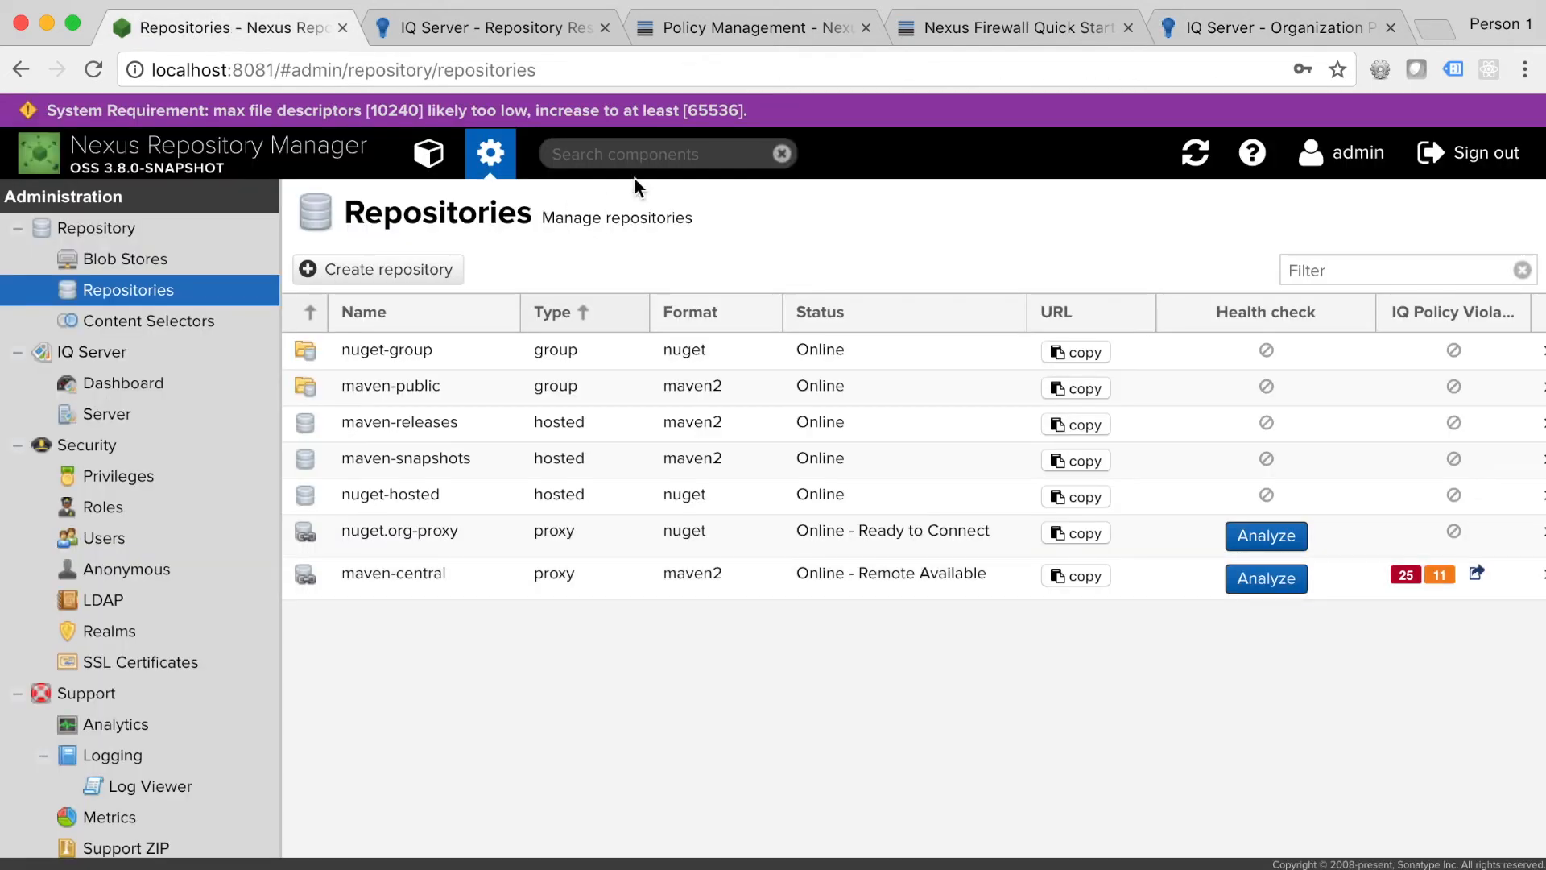
pyautogui.write('jackson-core')
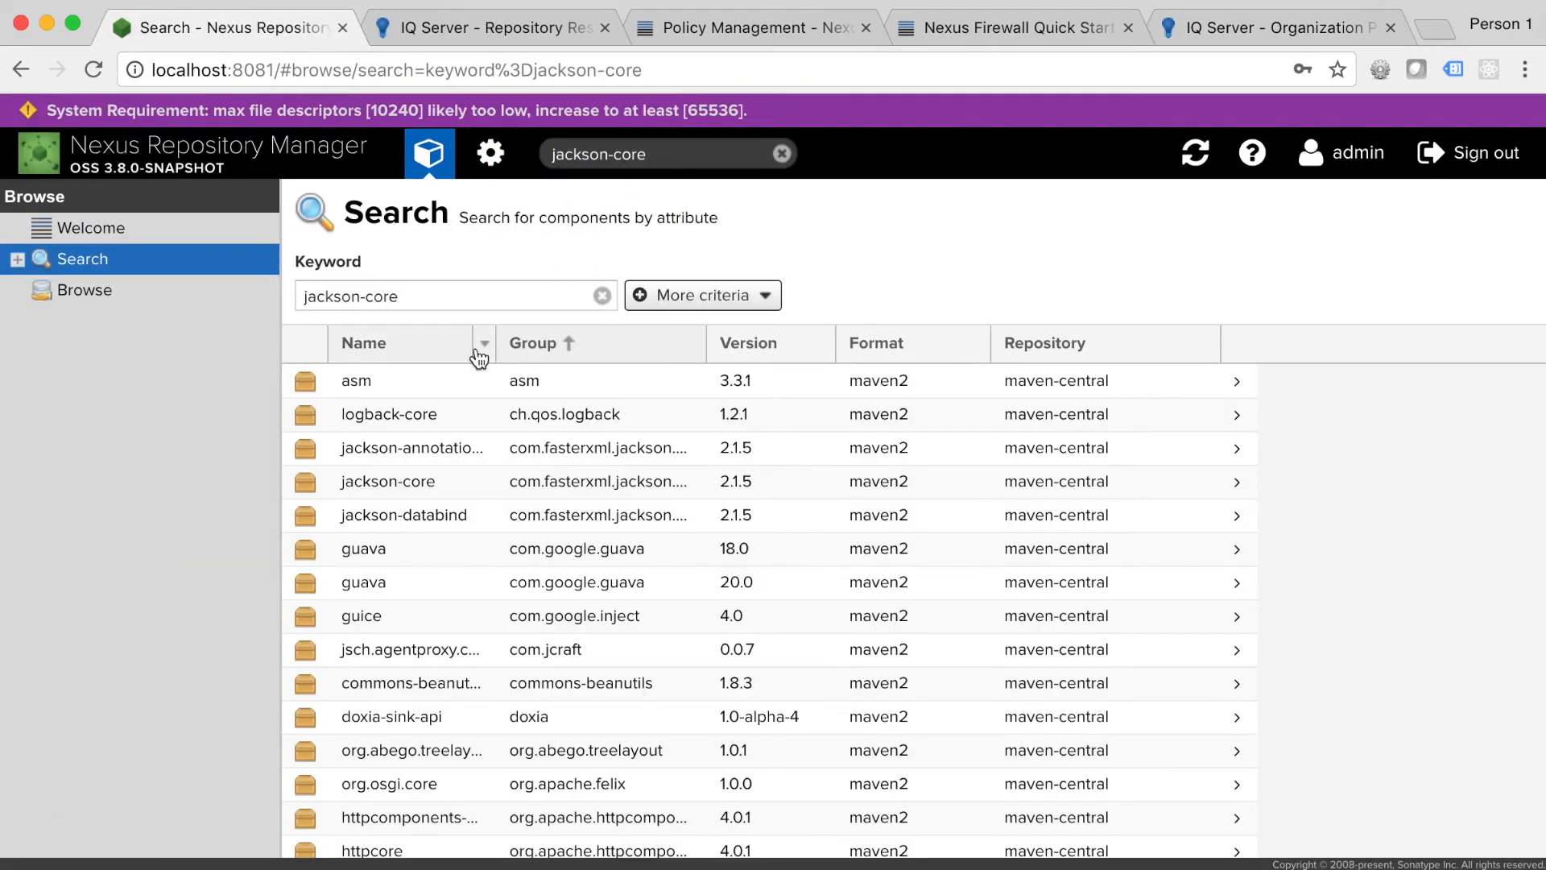
pyautogui.click(387, 482)
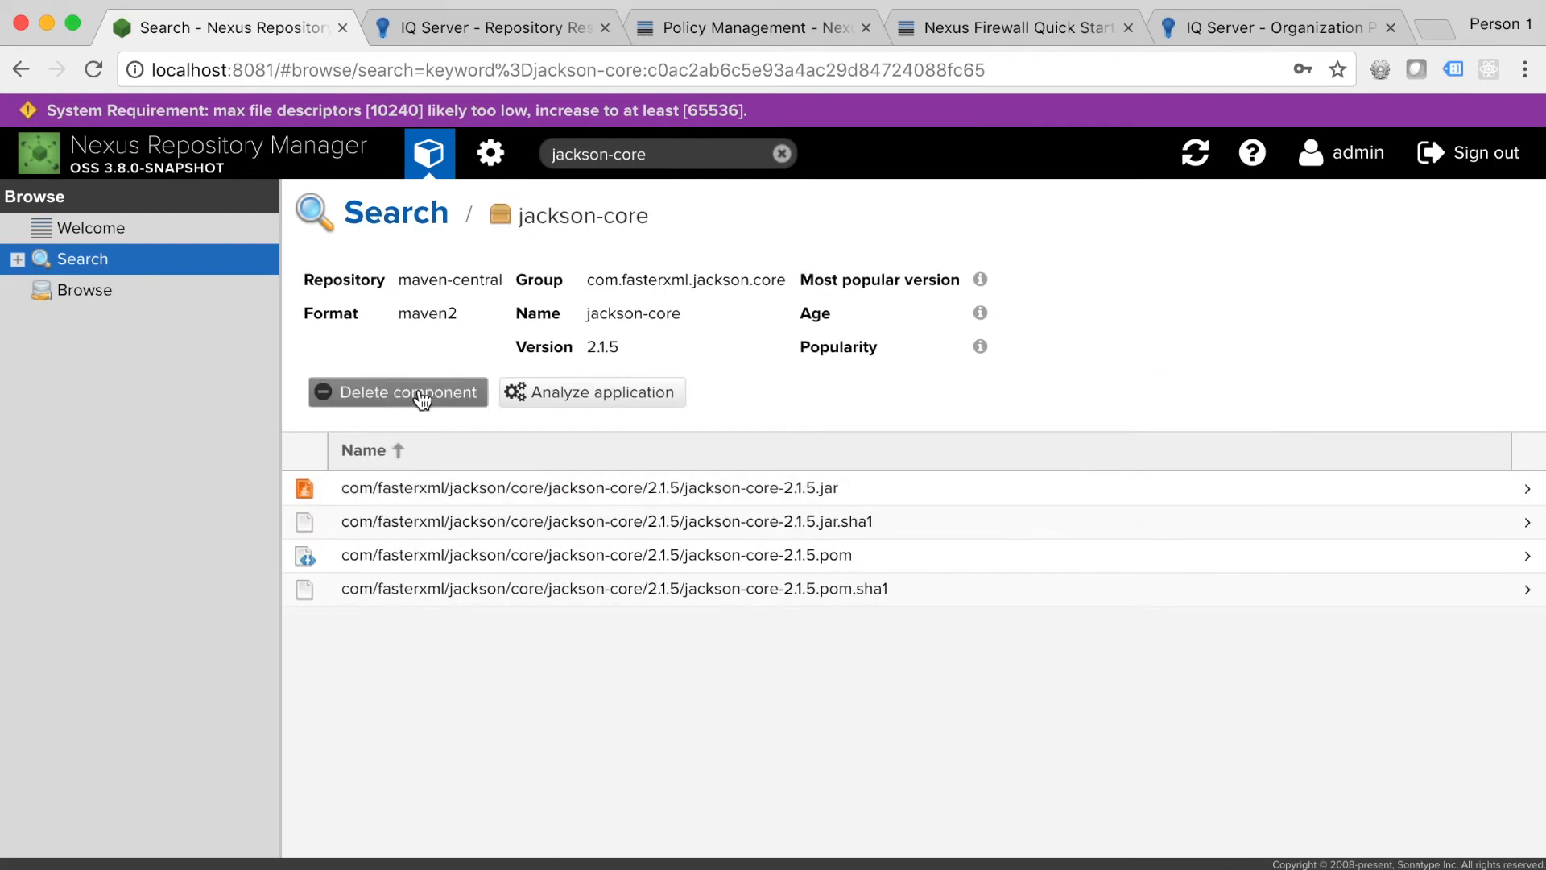
pyautogui.click(397, 392)
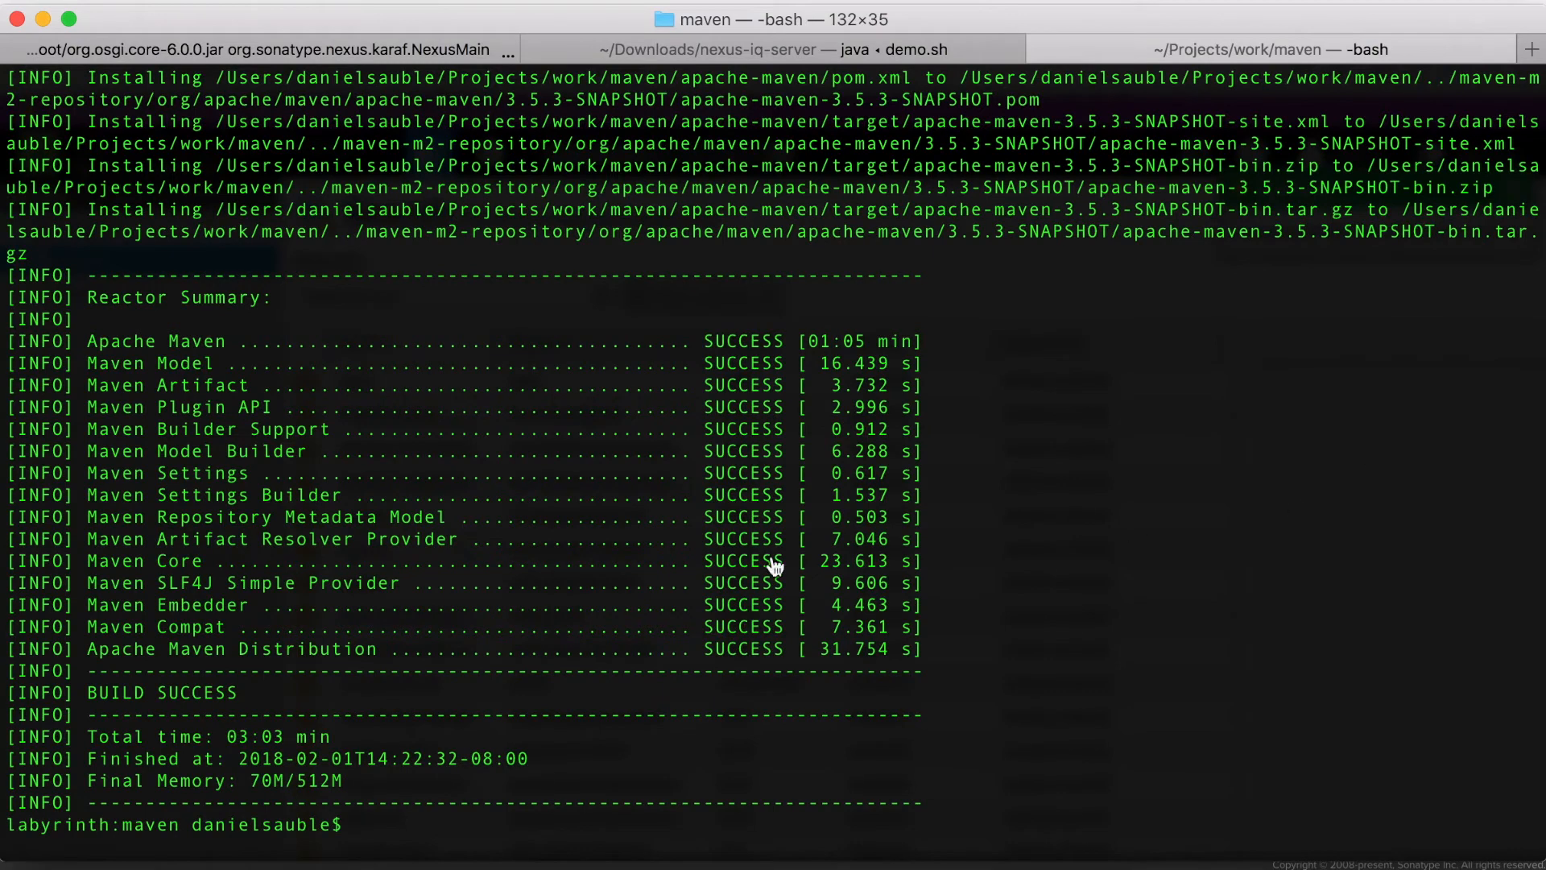
# Step: Delete ../maven-m2-repository/ and run mvn clean install, which fails on quarantined jackson-core
pyautogui.write('rm -rf')
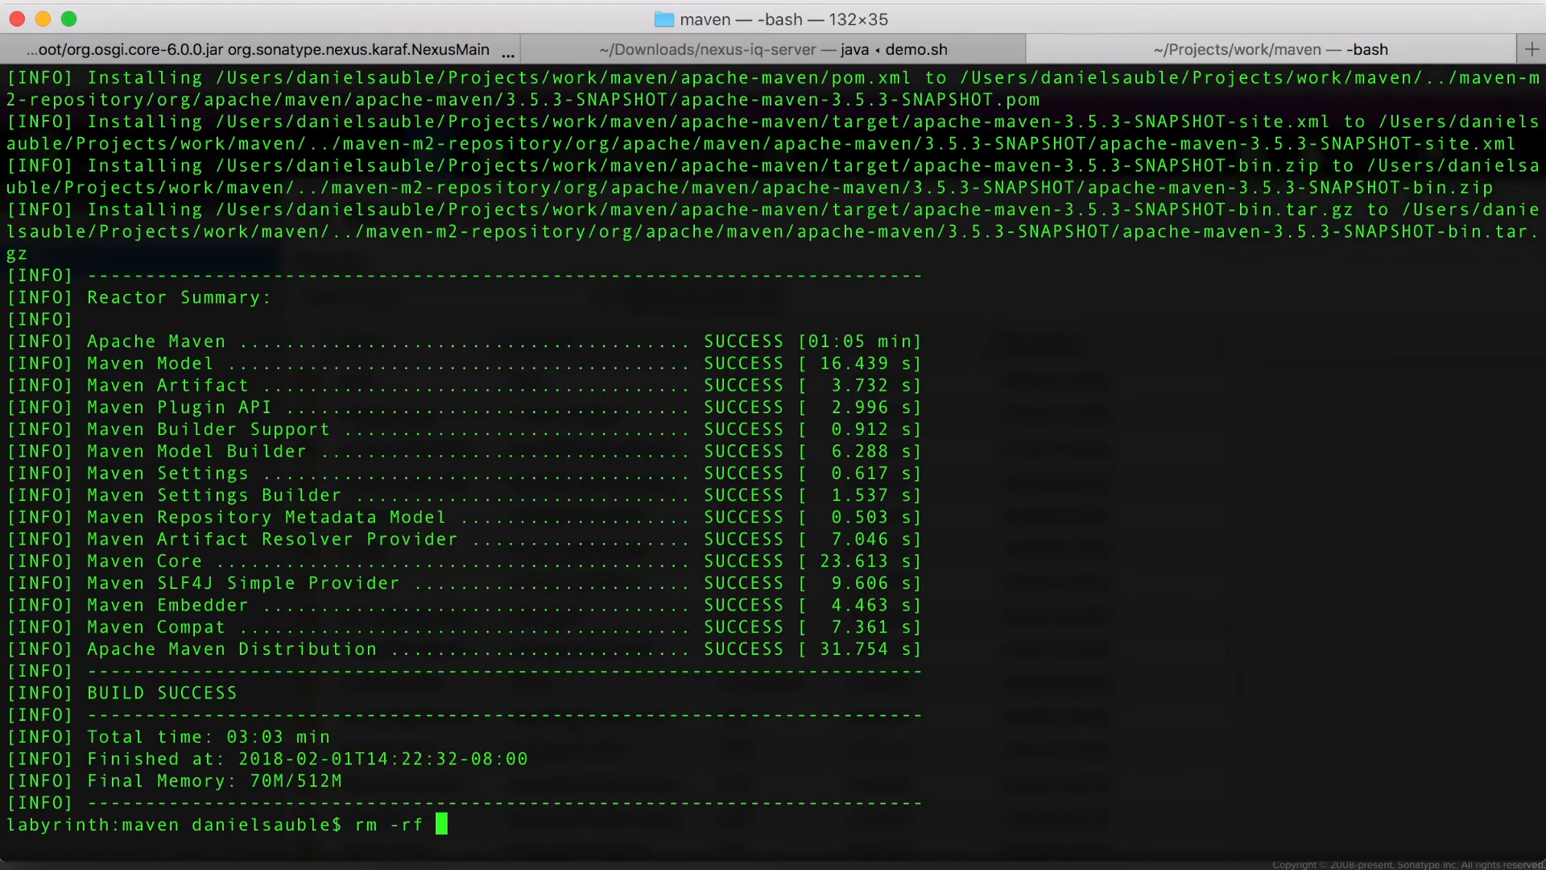
pyautogui.write('../maven-m2-repository/')
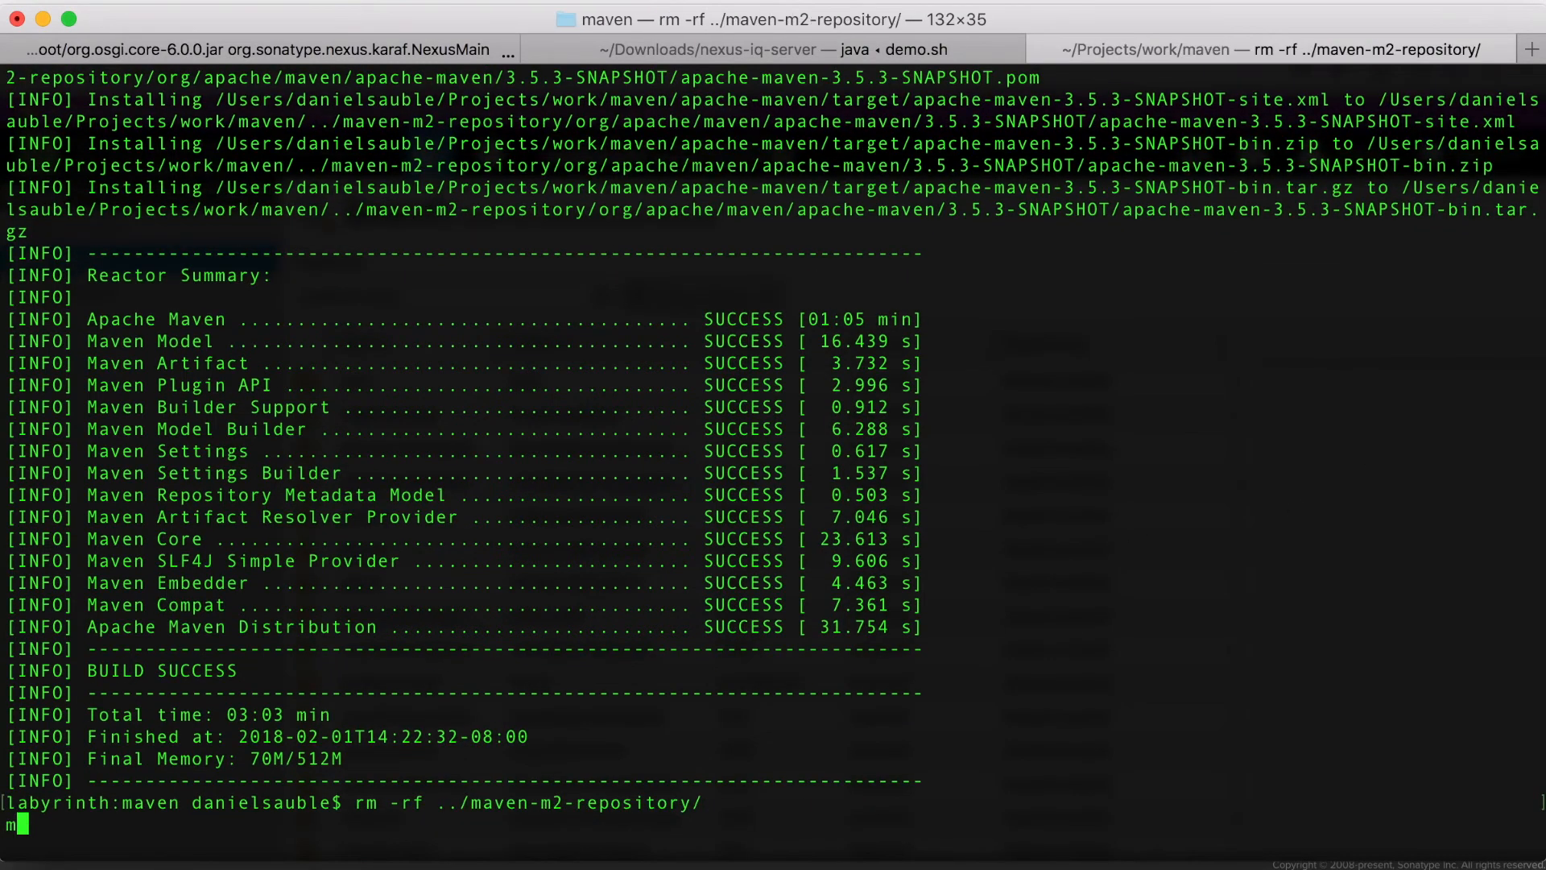
pyautogui.write('vn clean install -s settings.xml')
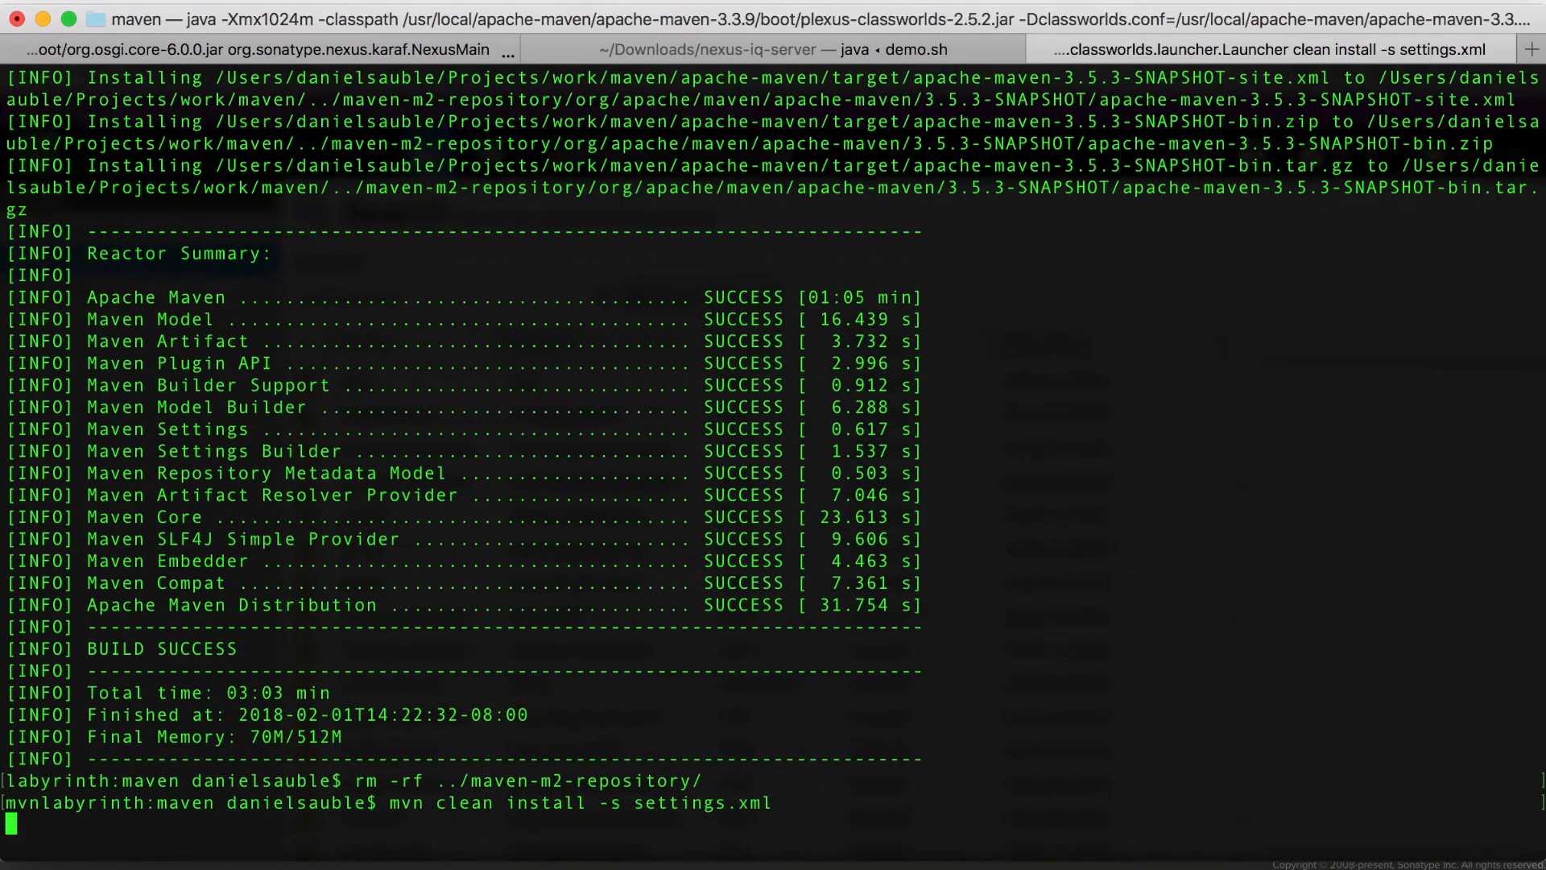
pyautogui.press('Return')
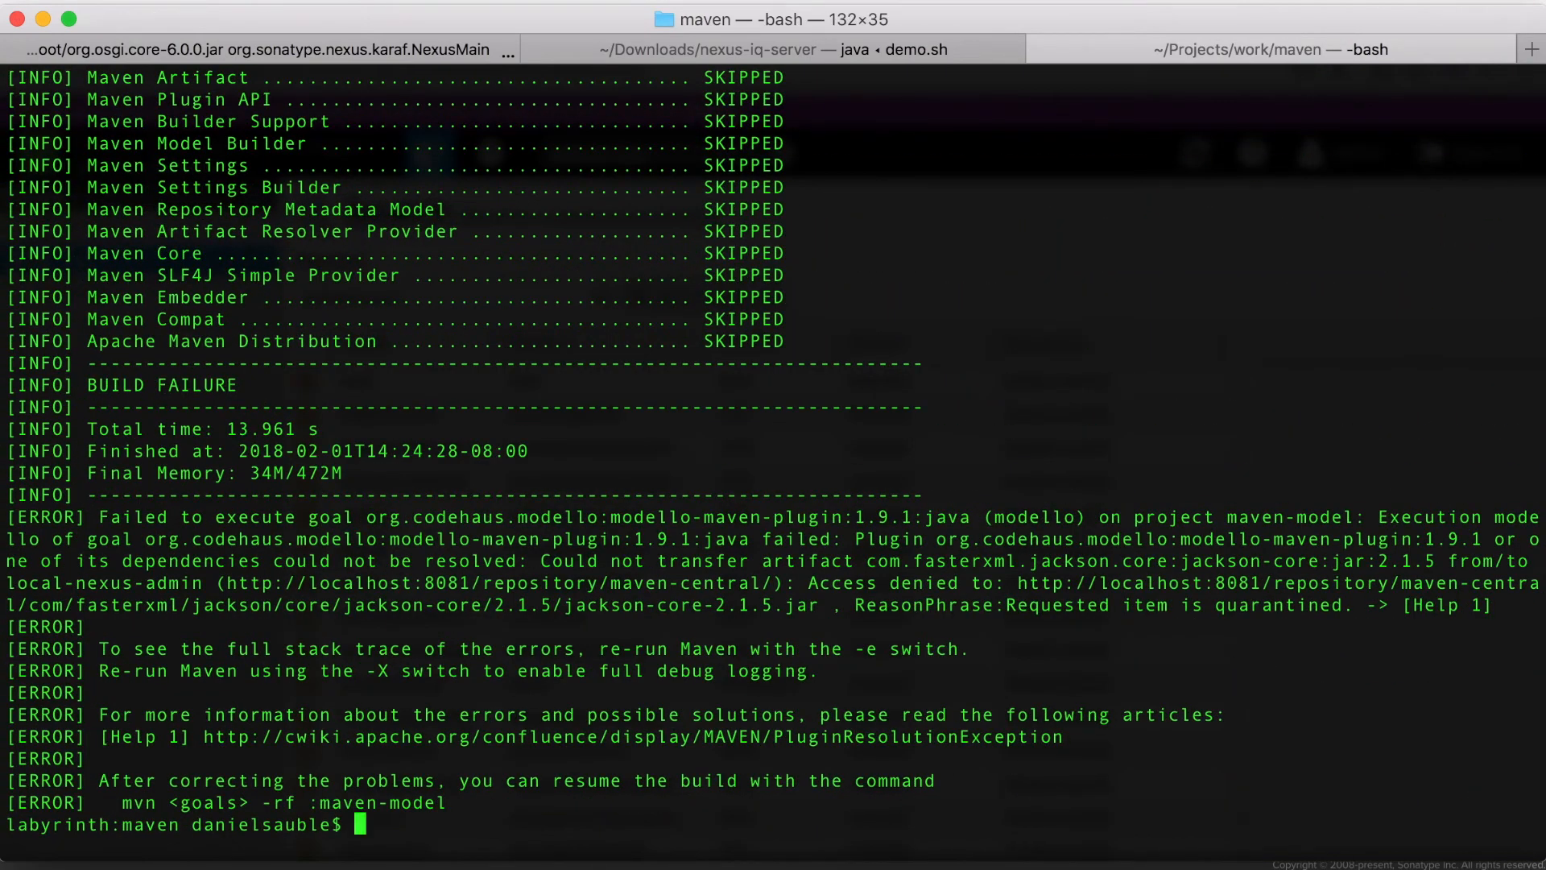
pyautogui.moveTo(1010, 614)
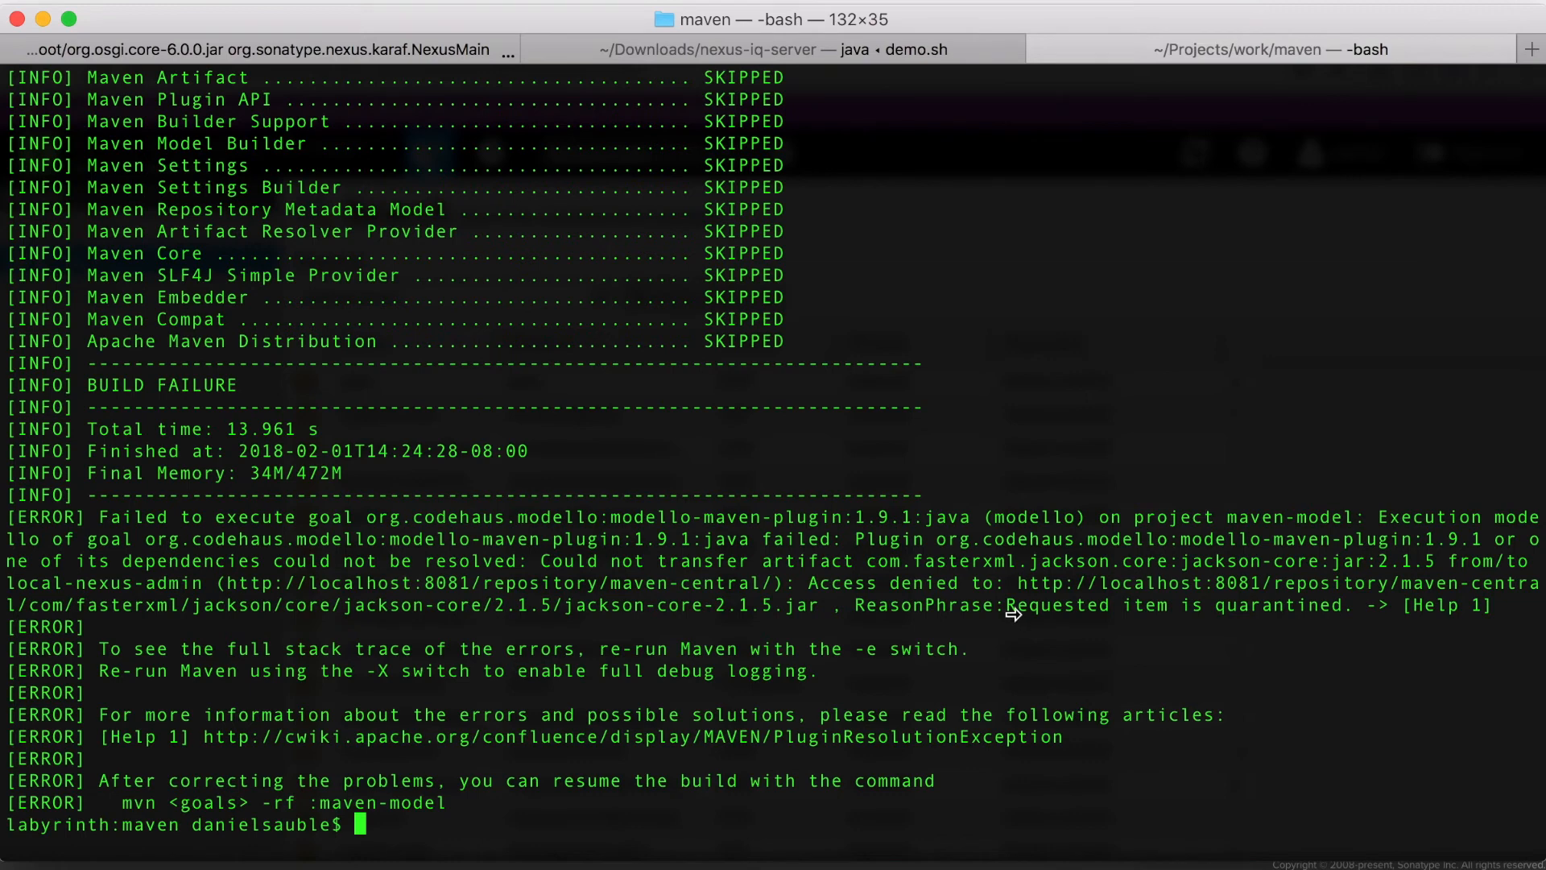
pyautogui.moveTo(586, 622)
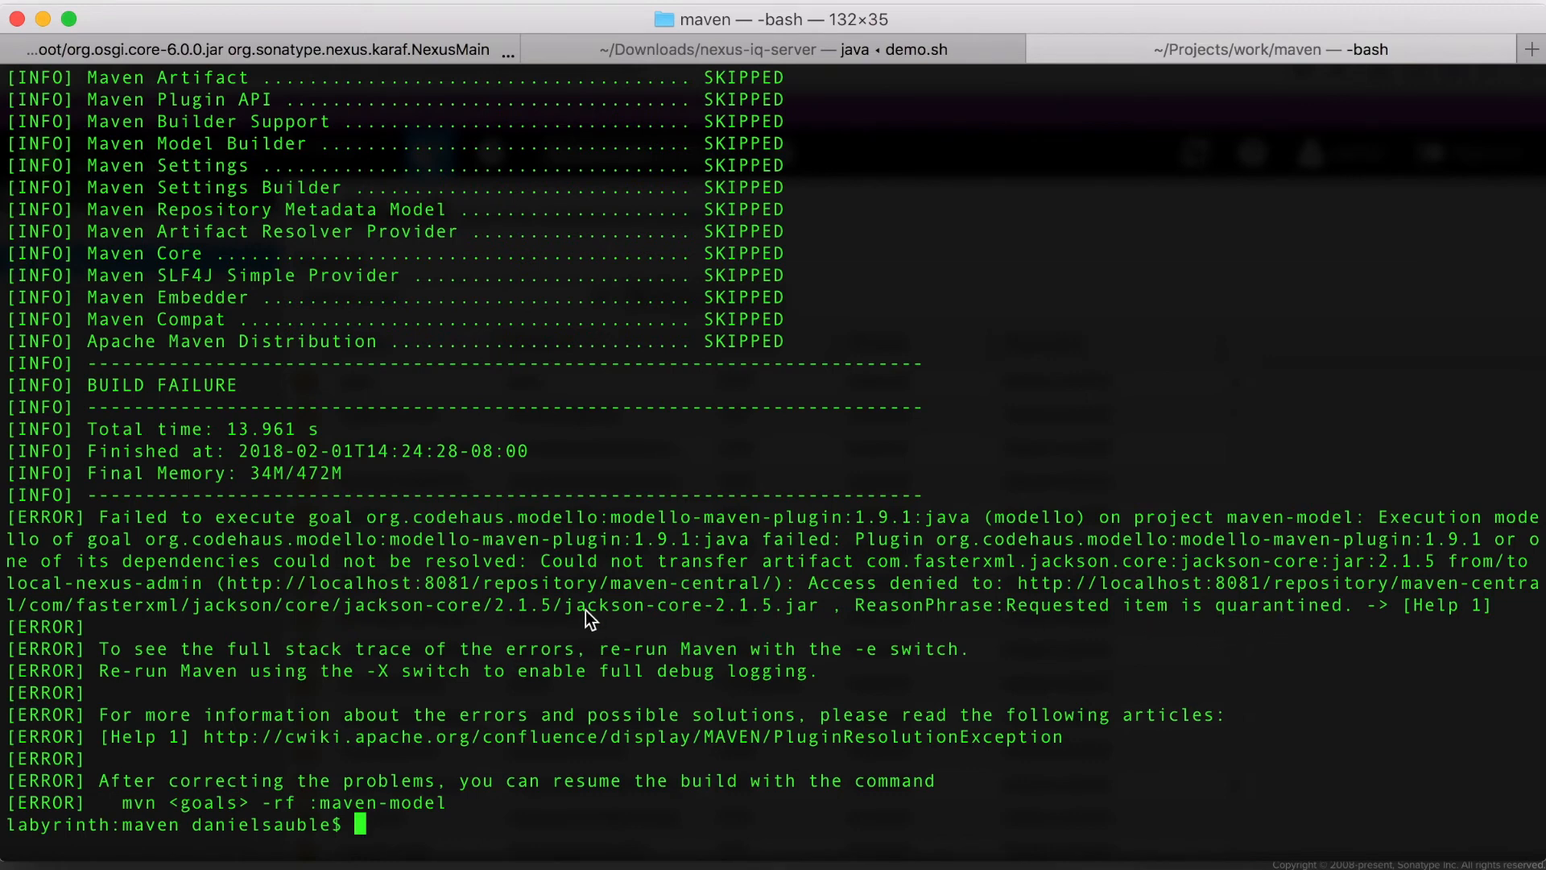
pyautogui.moveTo(662, 628)
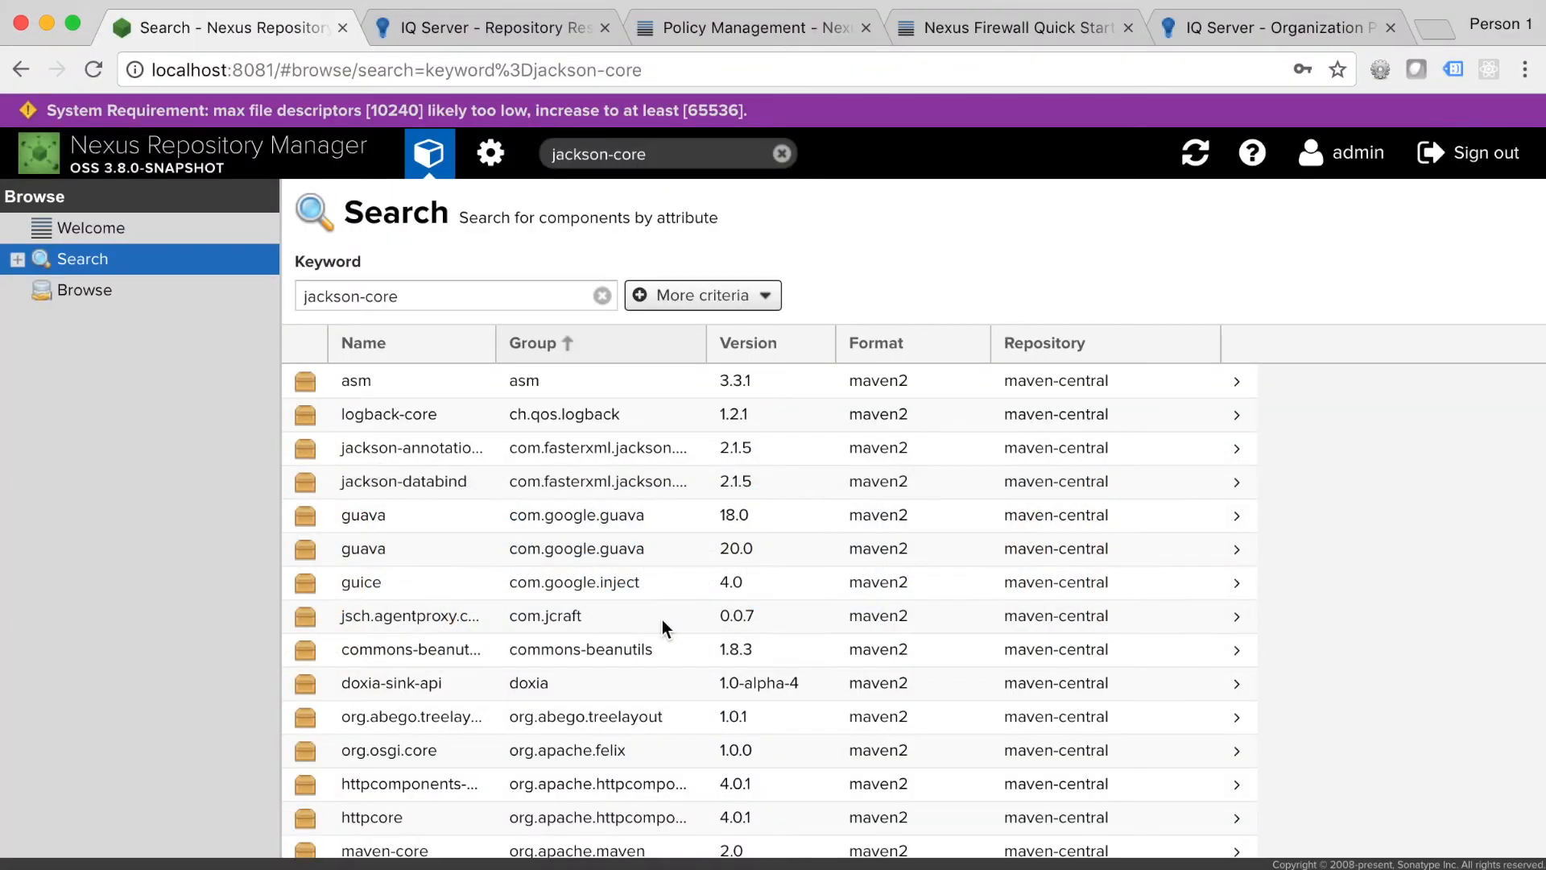
pyautogui.moveTo(489, 153)
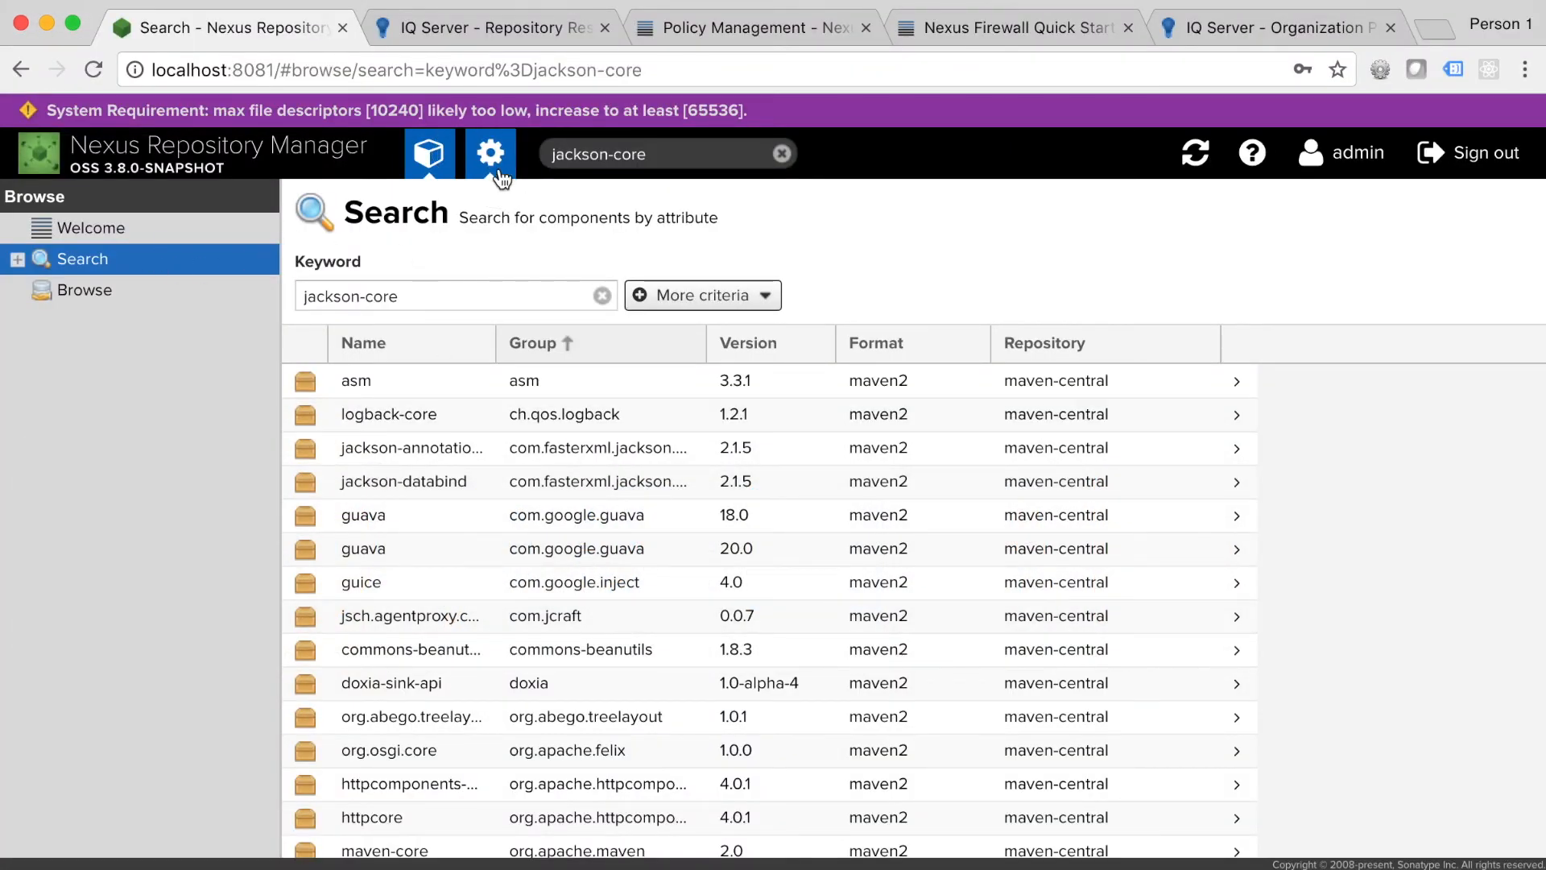
# Step: Filter maven-central results to quarantined violations and open jackson-core 2.1.5's details
pyautogui.click(491, 152)
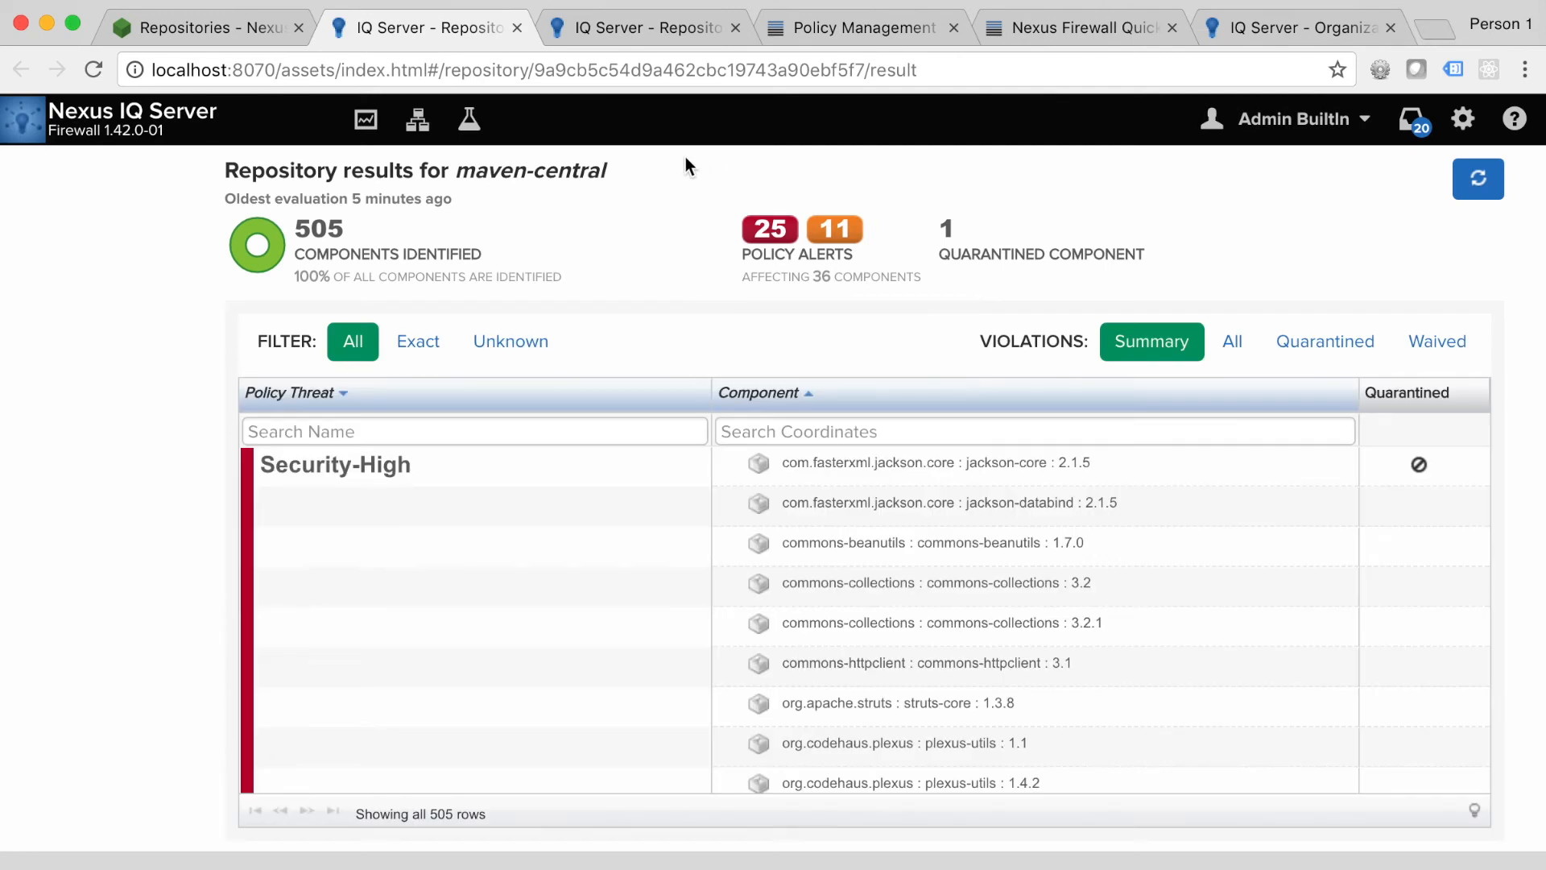
pyautogui.click(1325, 341)
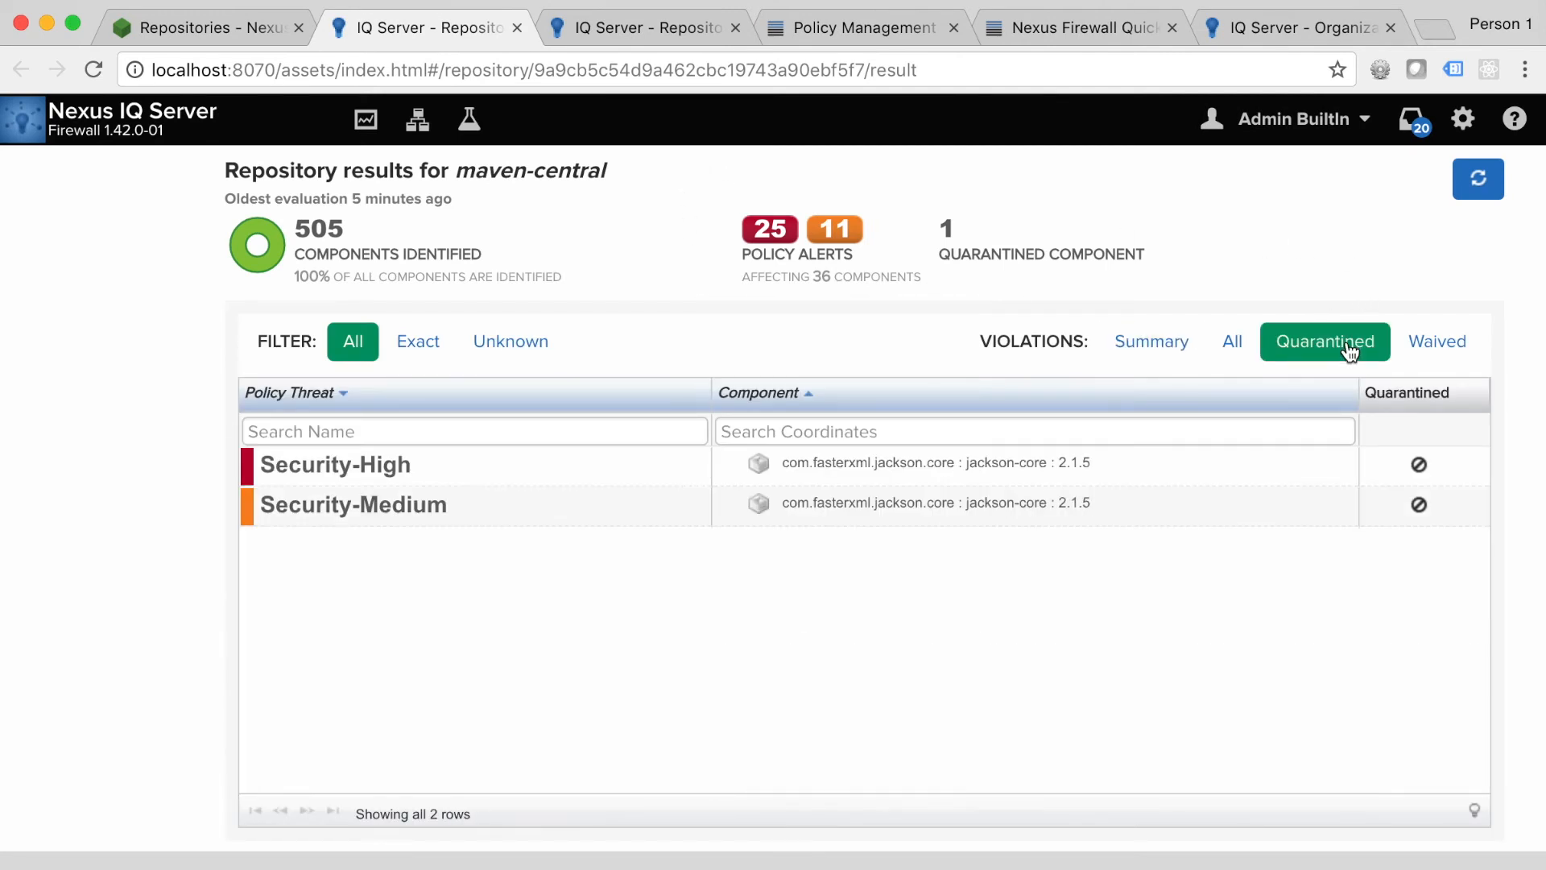
pyautogui.moveTo(1027, 486)
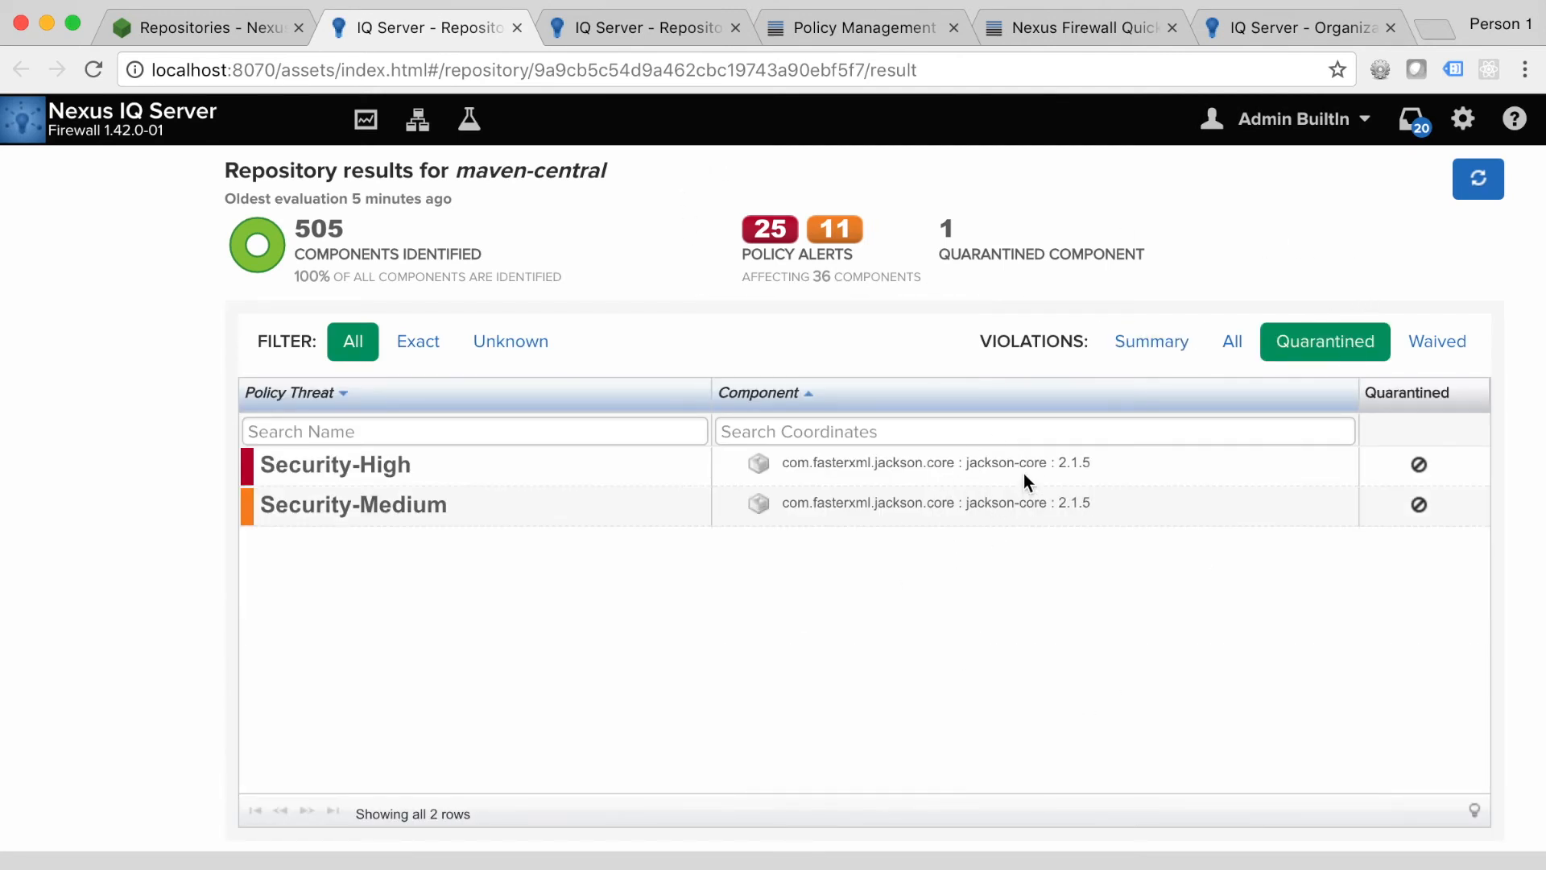
pyautogui.moveTo(495, 475)
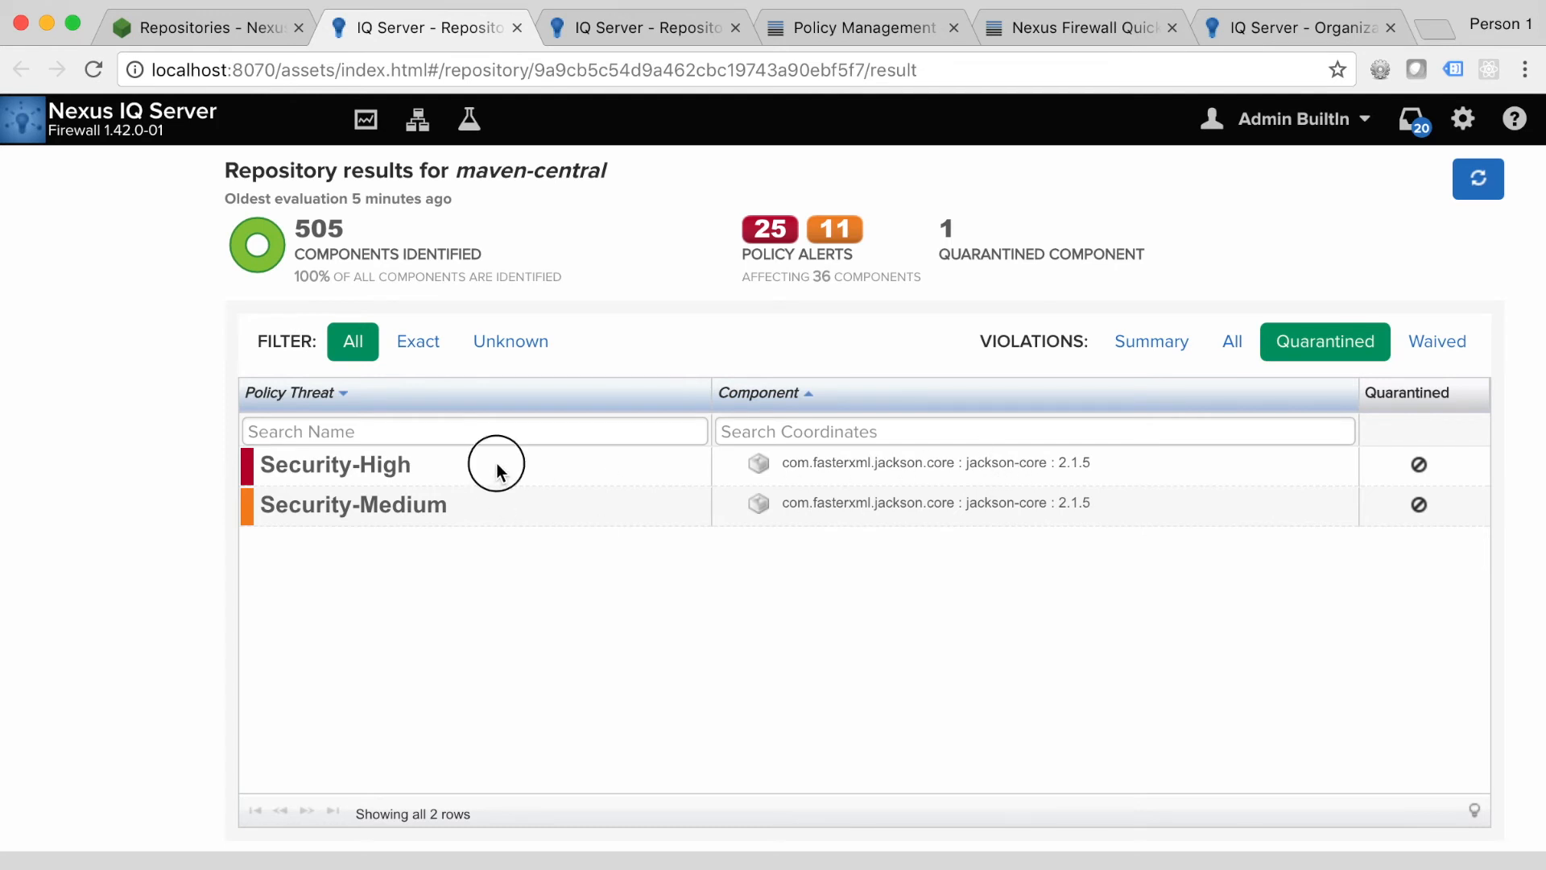
pyautogui.click(335, 465)
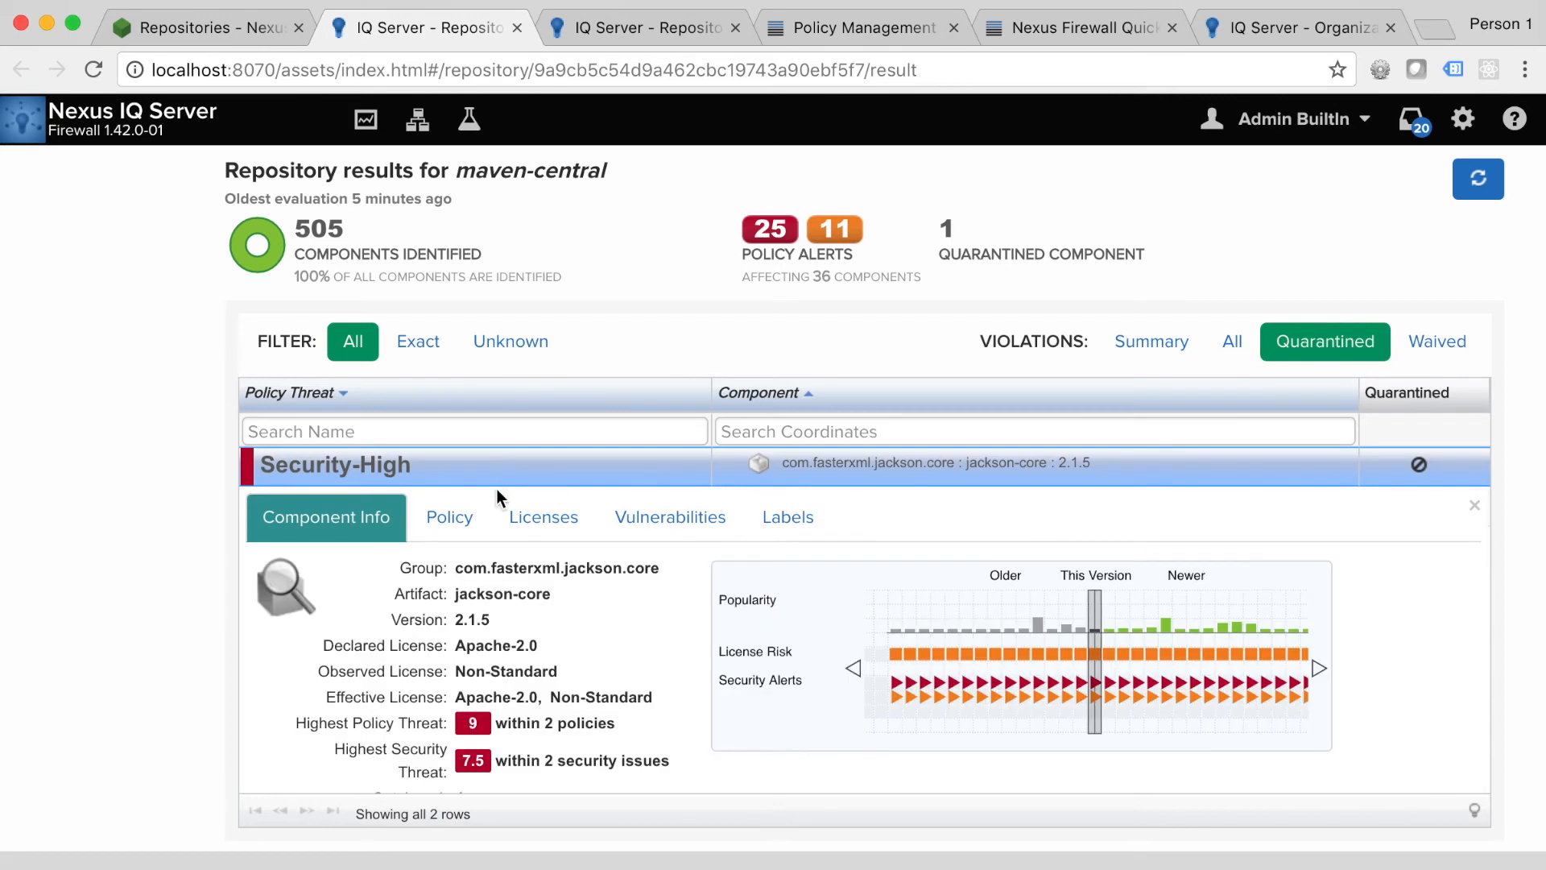
# Step: Waive jackson-core's Security-High violation and confirm releasing it from quarantine
pyautogui.click(449, 516)
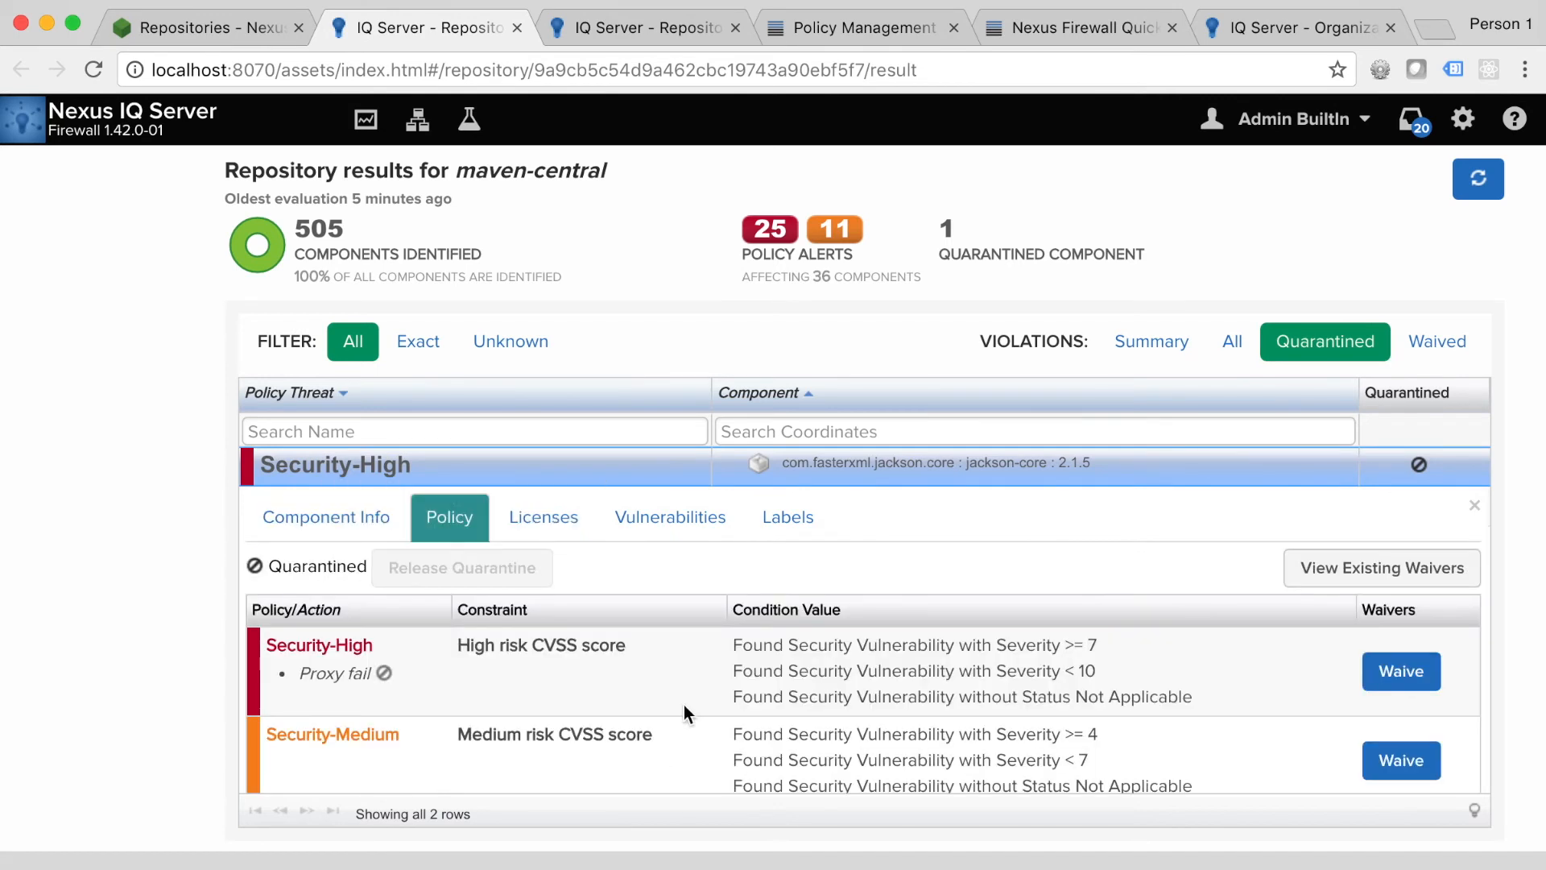
pyautogui.click(1400, 671)
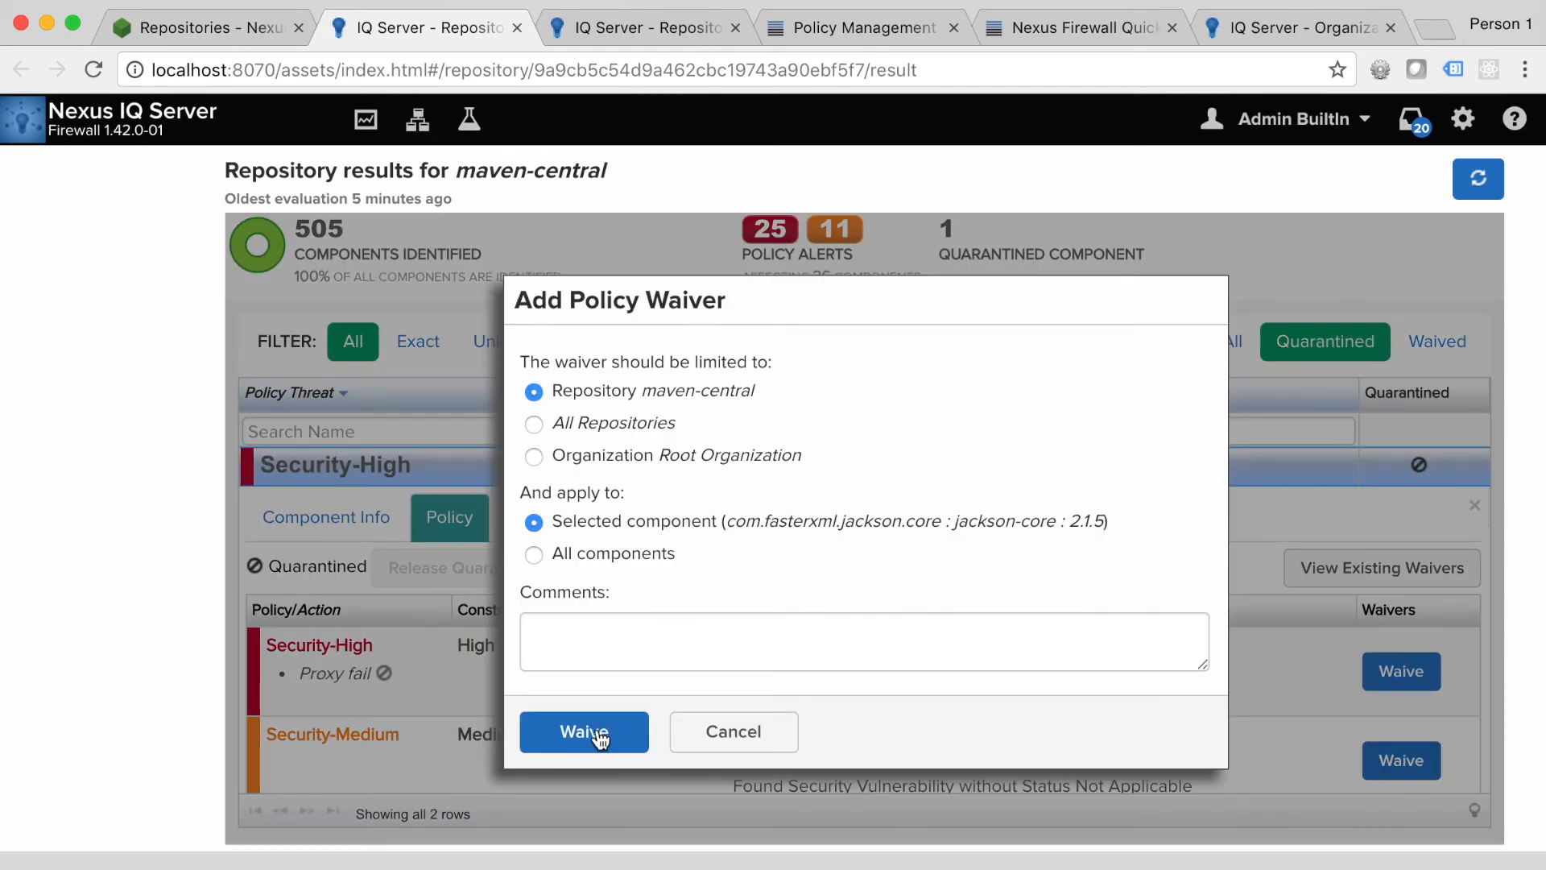
pyautogui.click(584, 732)
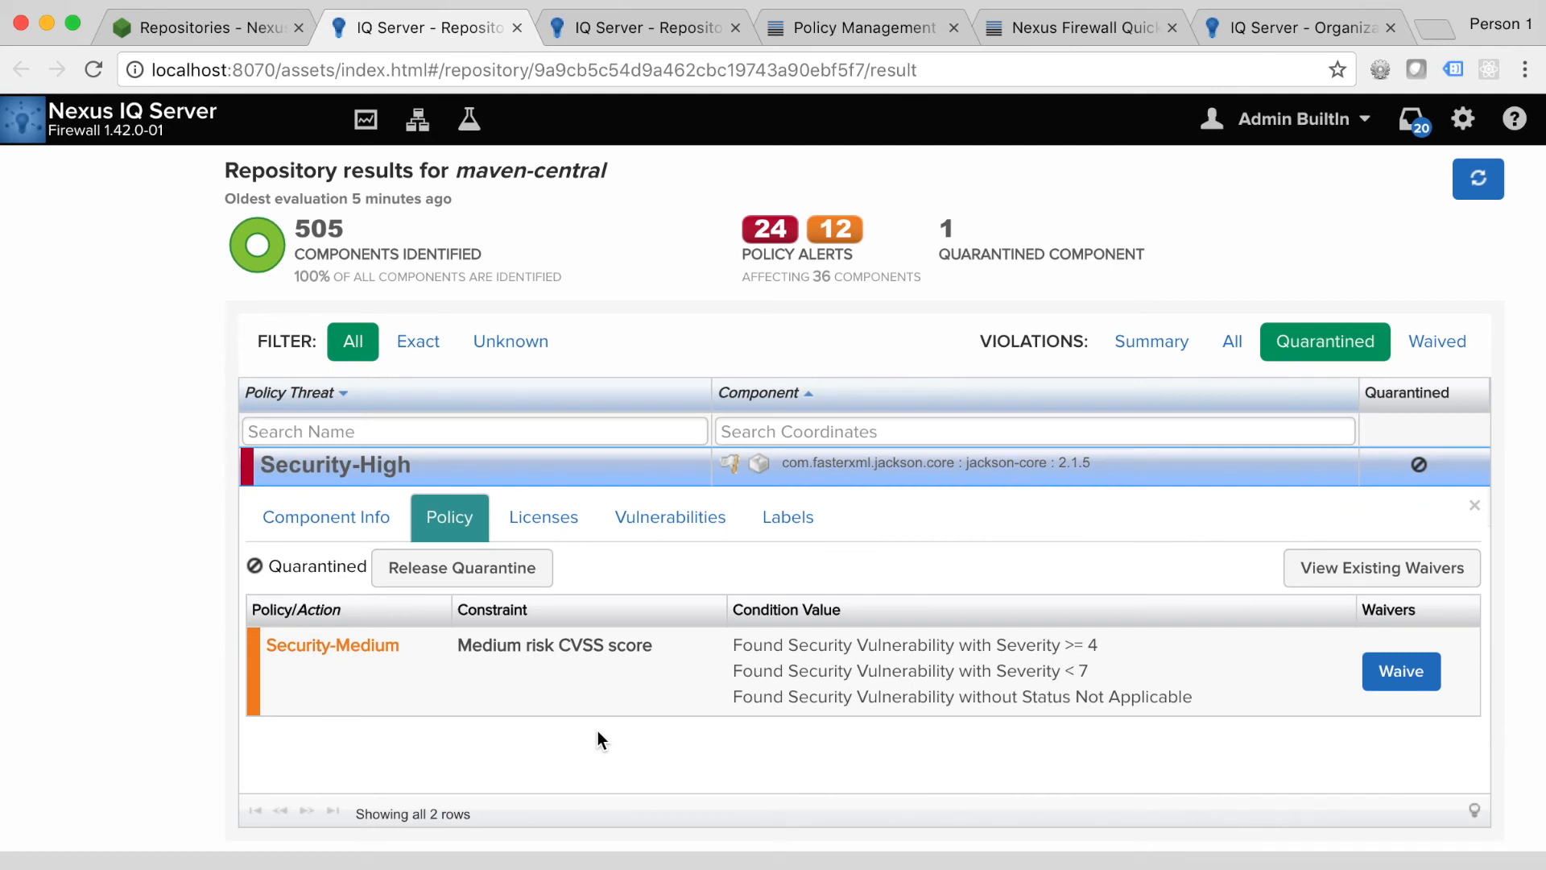
pyautogui.click(462, 568)
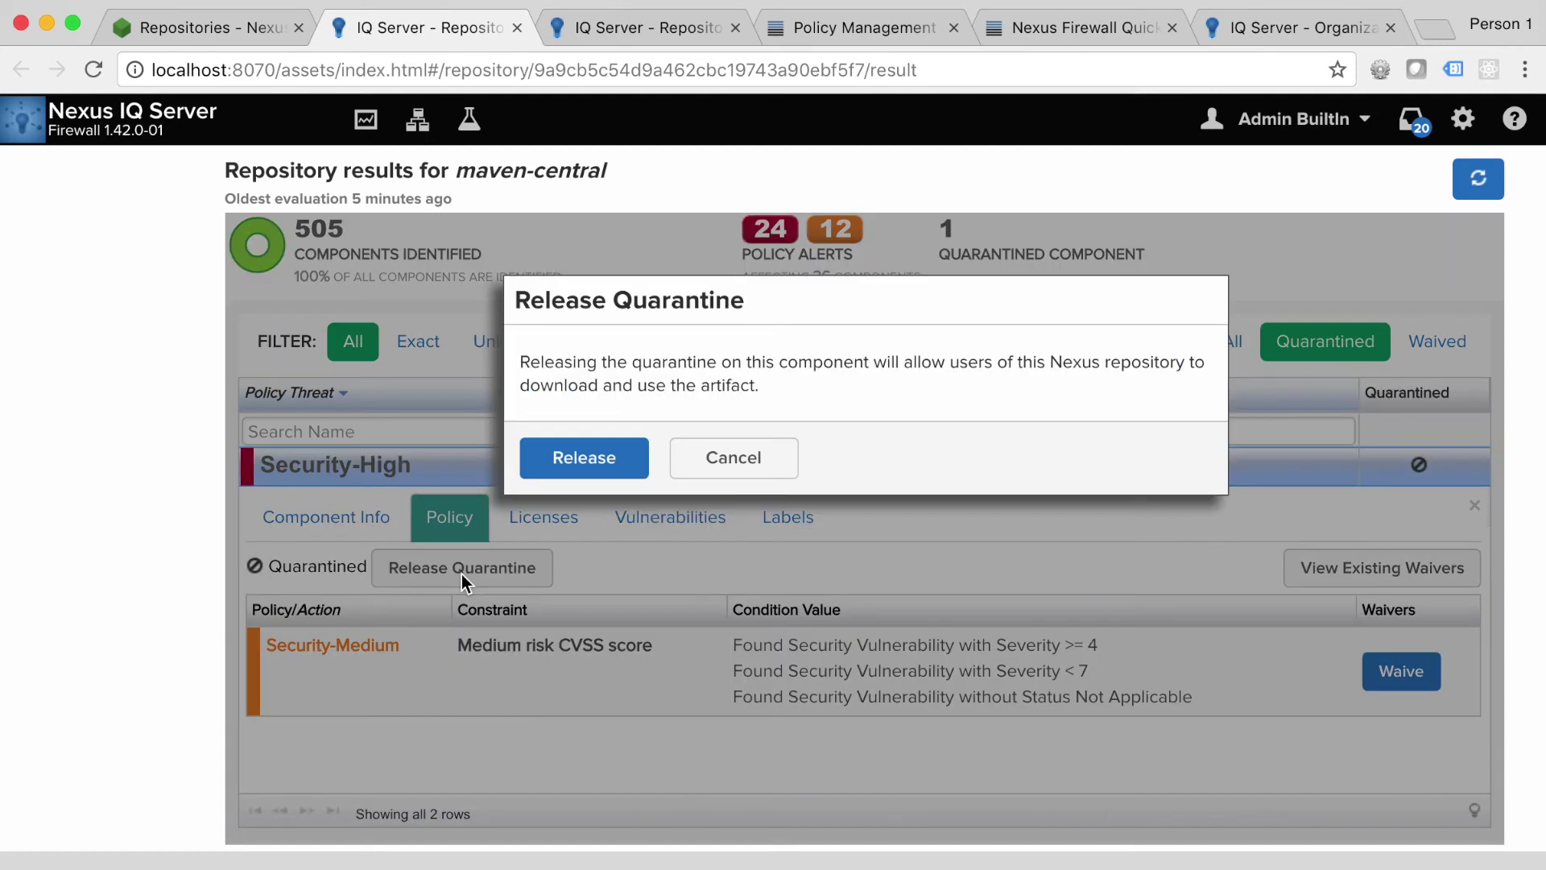
pyautogui.click(584, 457)
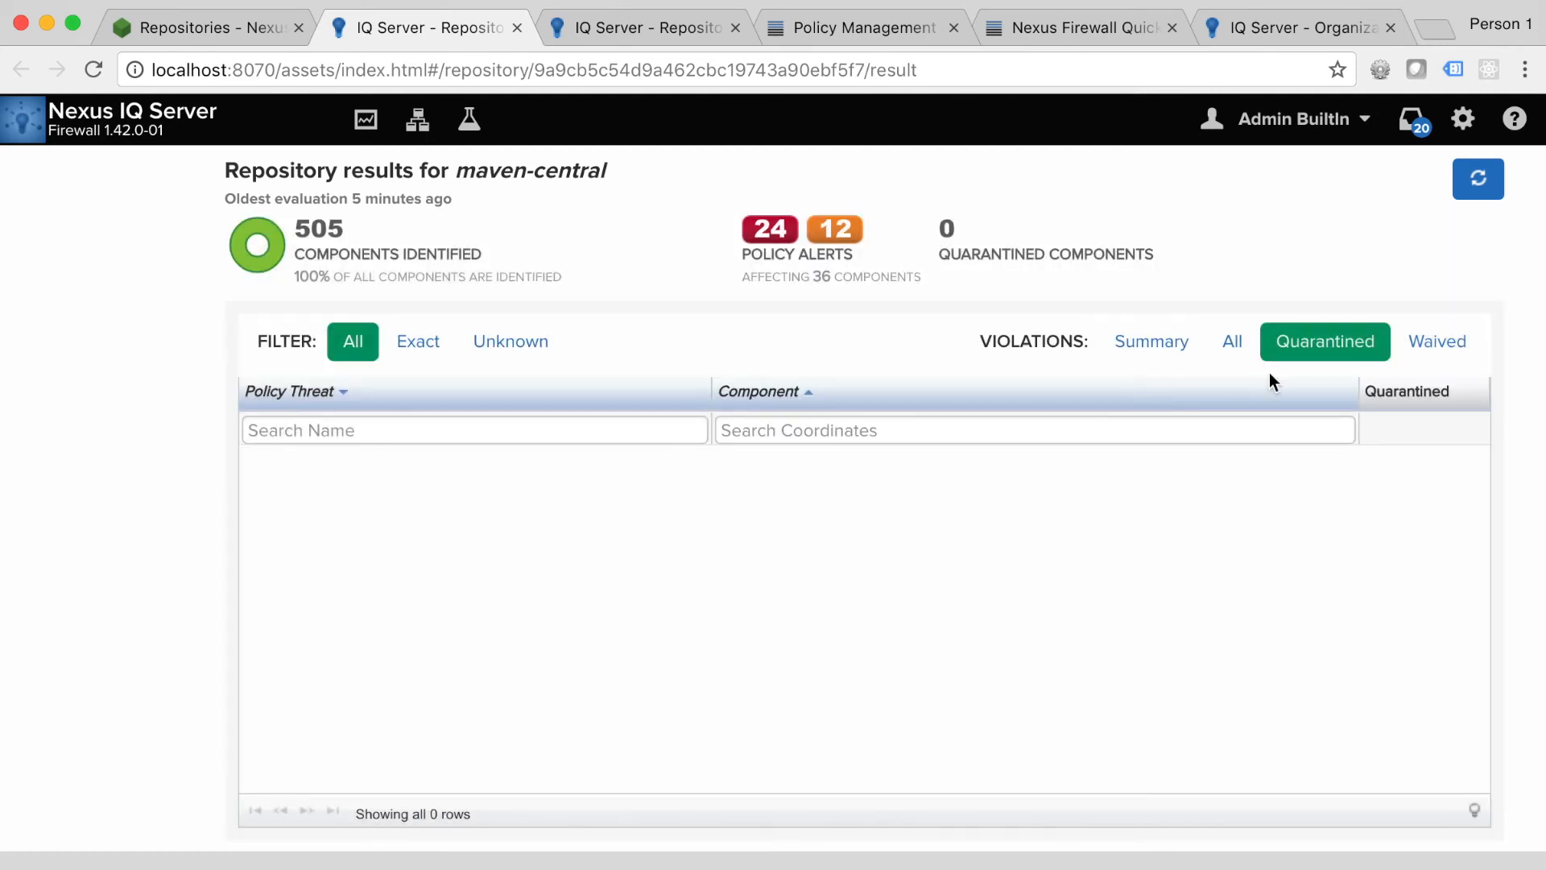
pyautogui.moveTo(1243, 365)
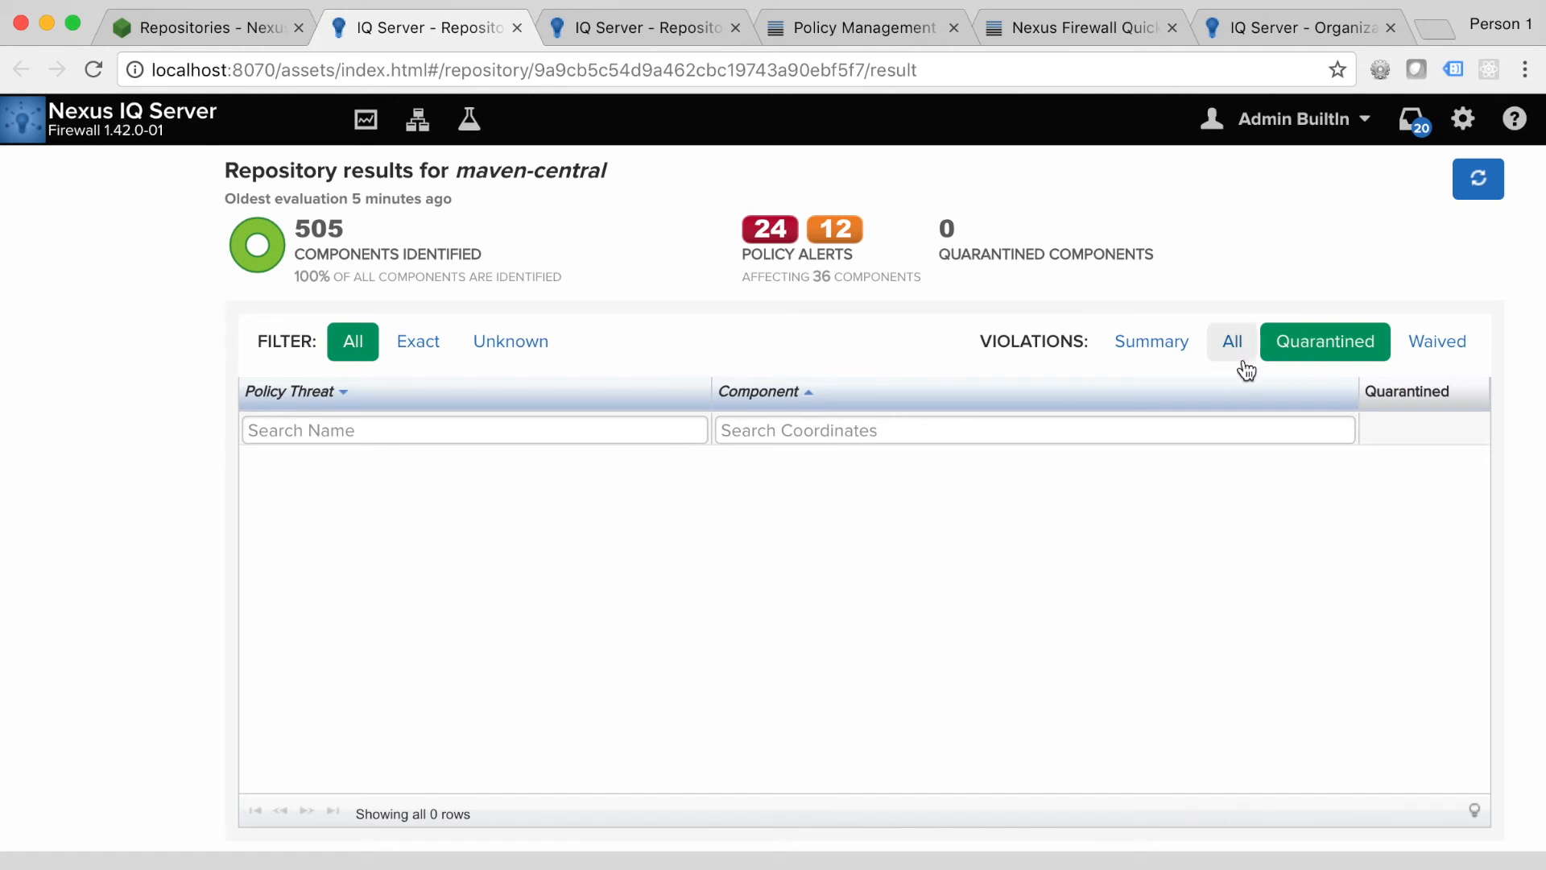
pyautogui.moveTo(243, 324)
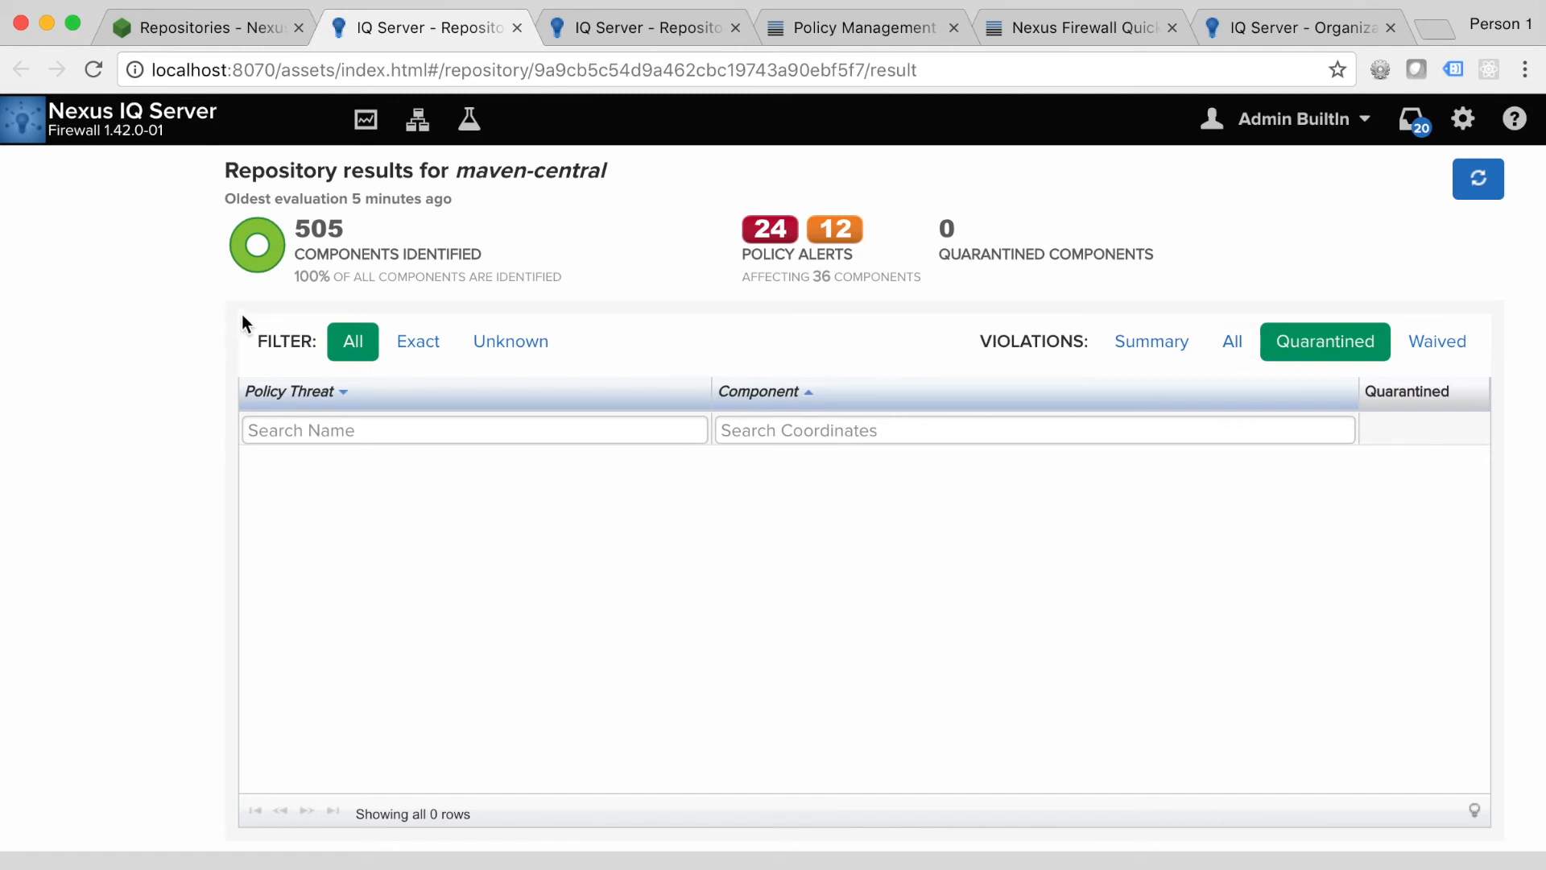
pyautogui.moveTo(201, 282)
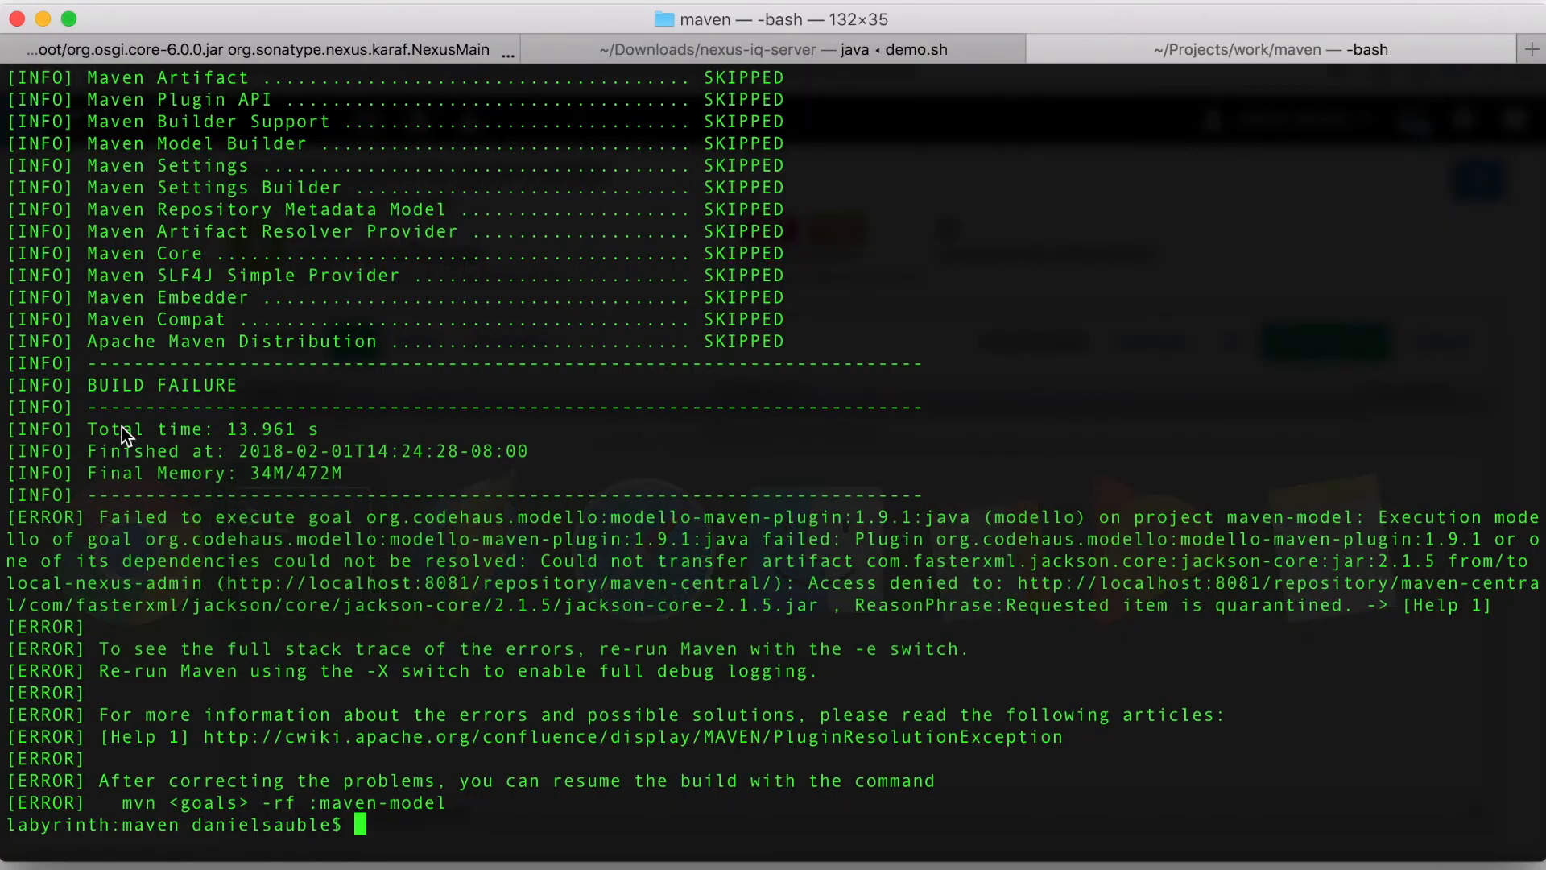
# Step: Run mvn clean install -s settings.xml in the terminal
pyautogui.write('mvn cl')
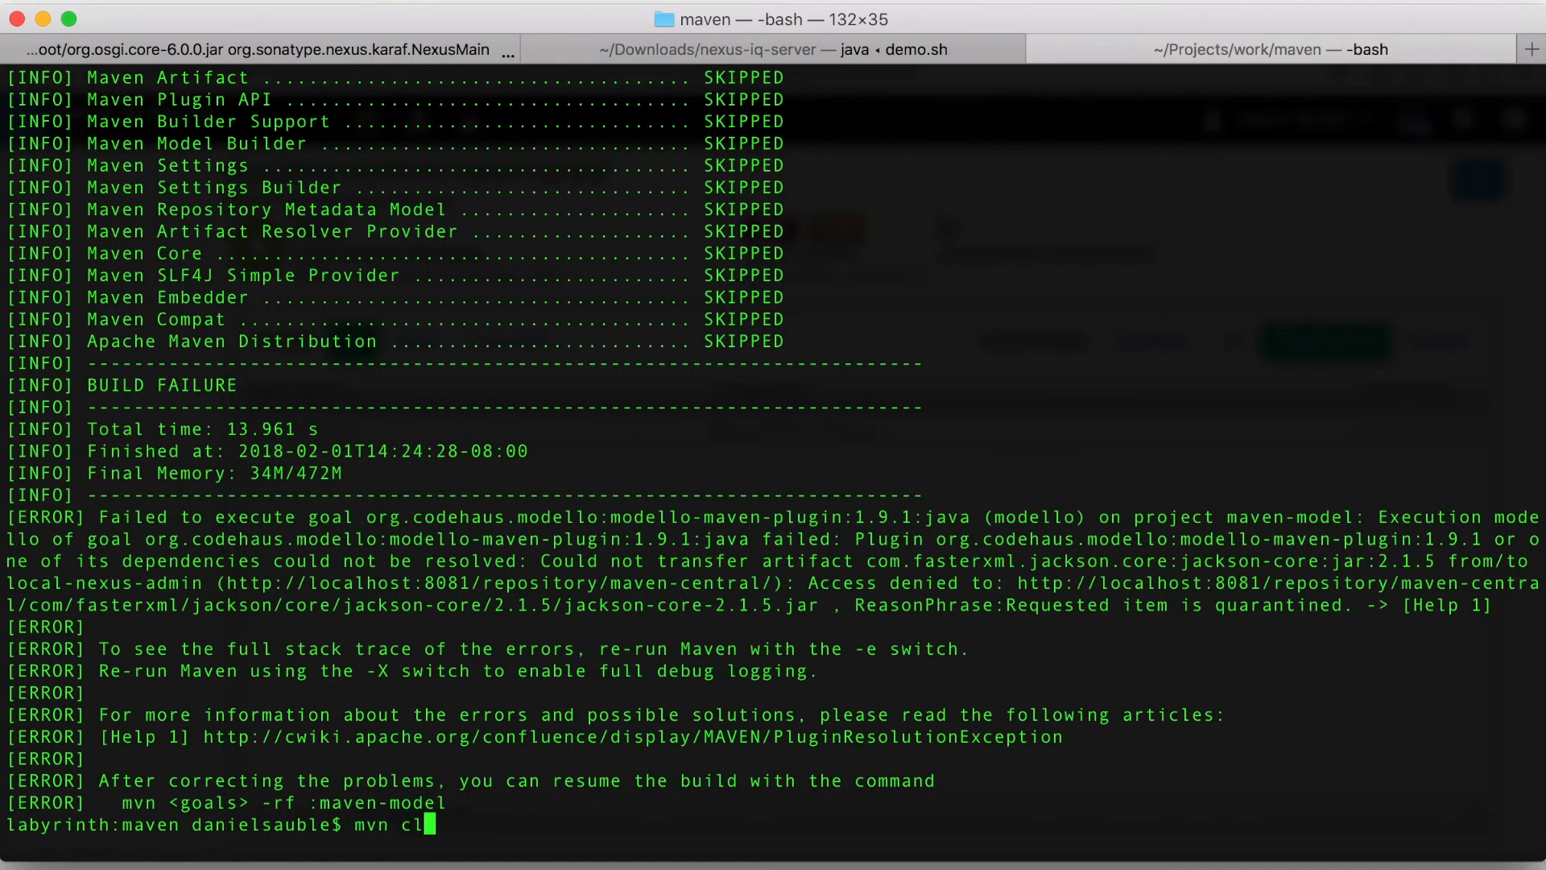
pyautogui.write('ean install -s settings.xml')
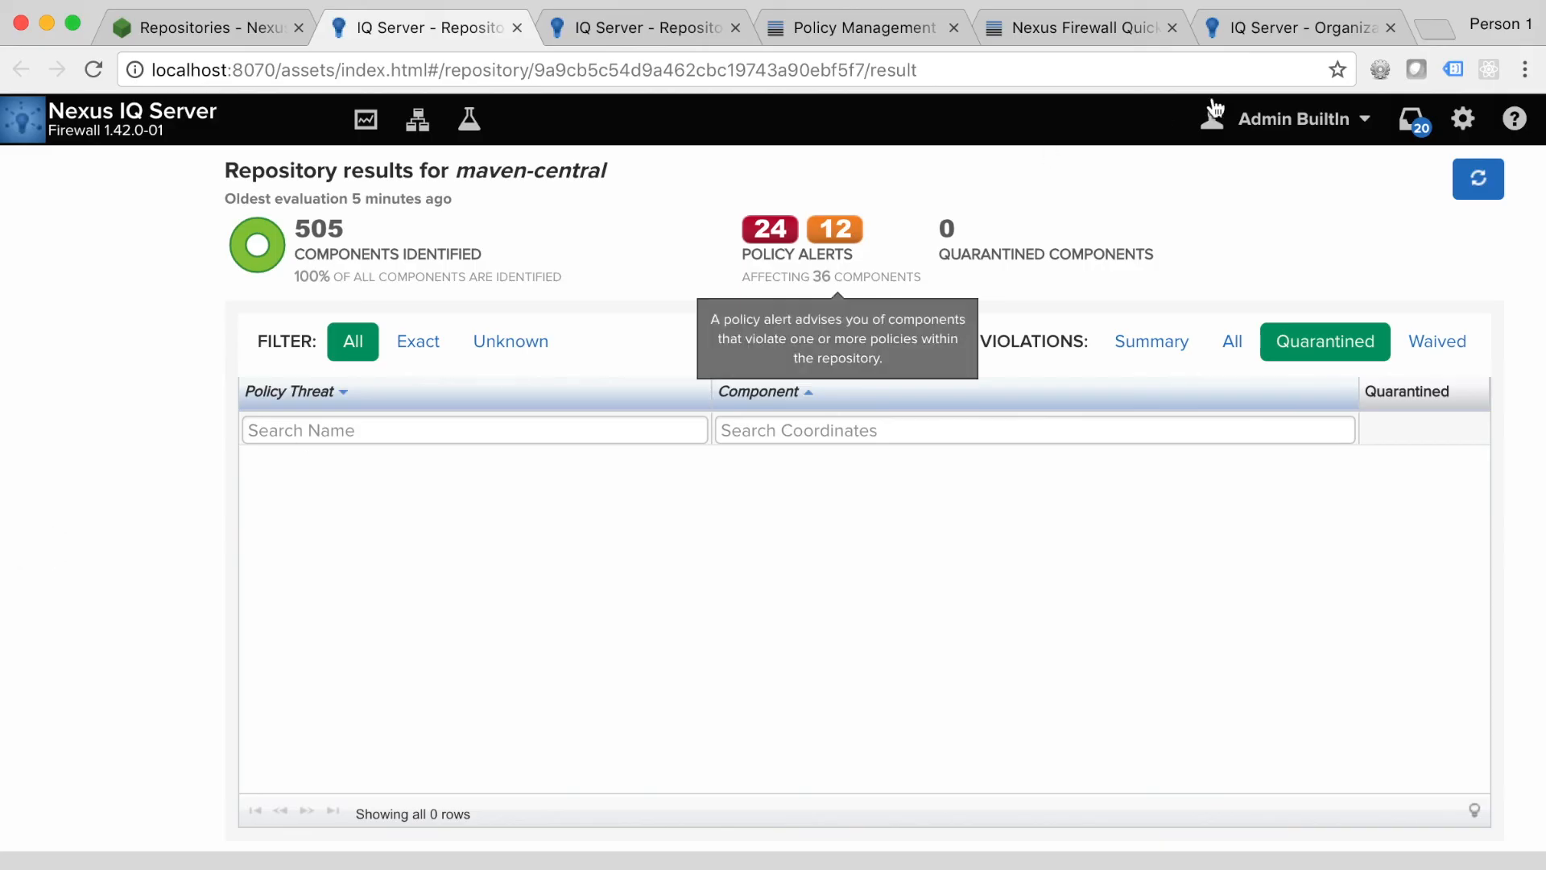
# Step: Show the Nexus Firewall Quick Start guide and scroll through its steps
pyautogui.click(1077, 28)
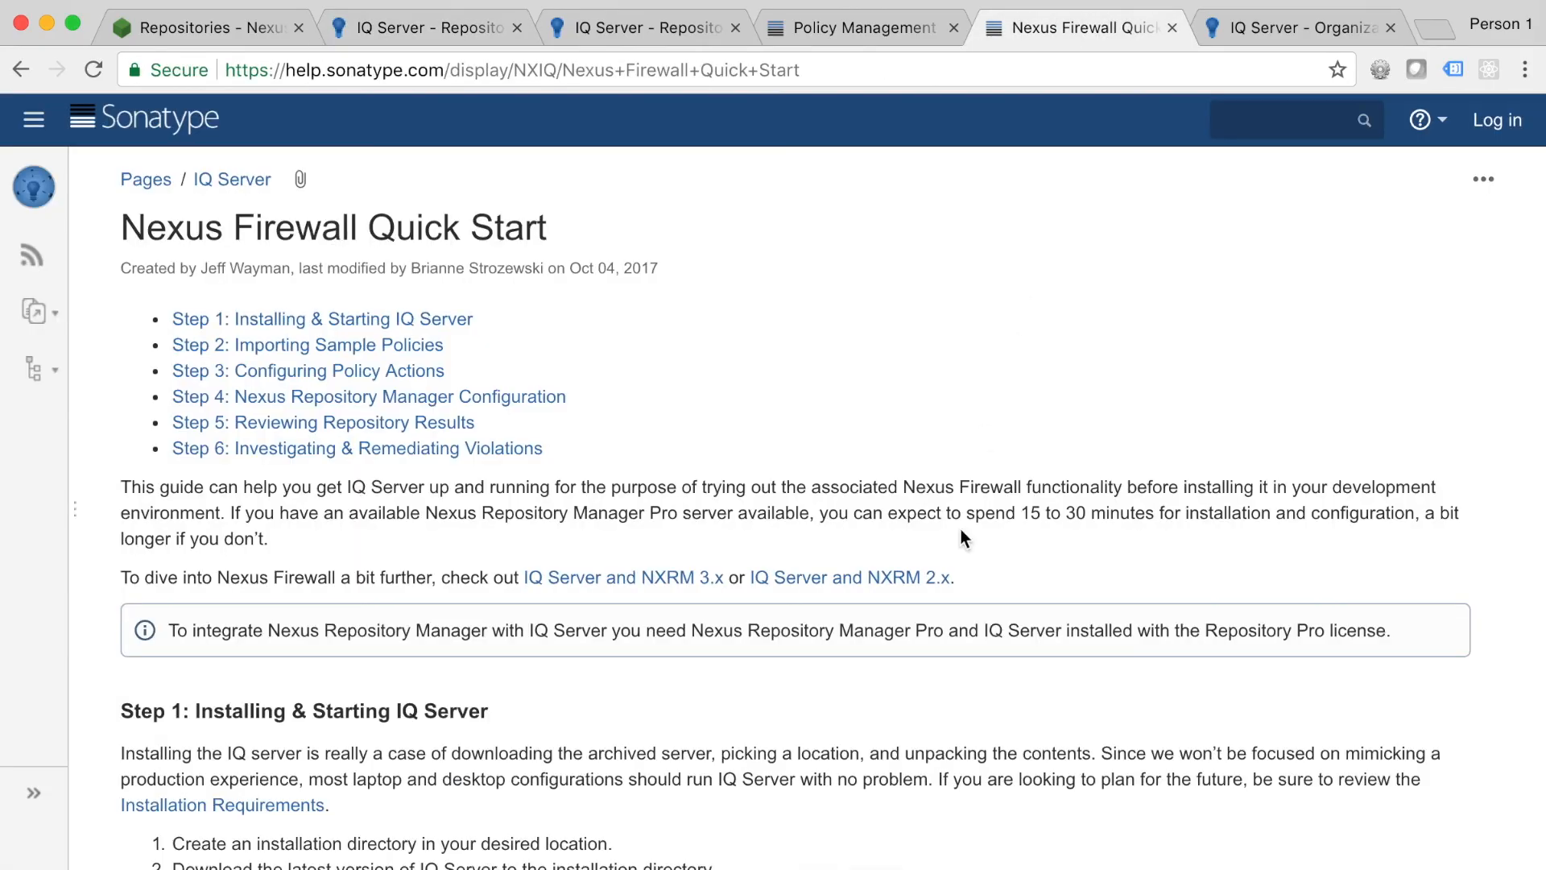
pyautogui.scroll(-3)
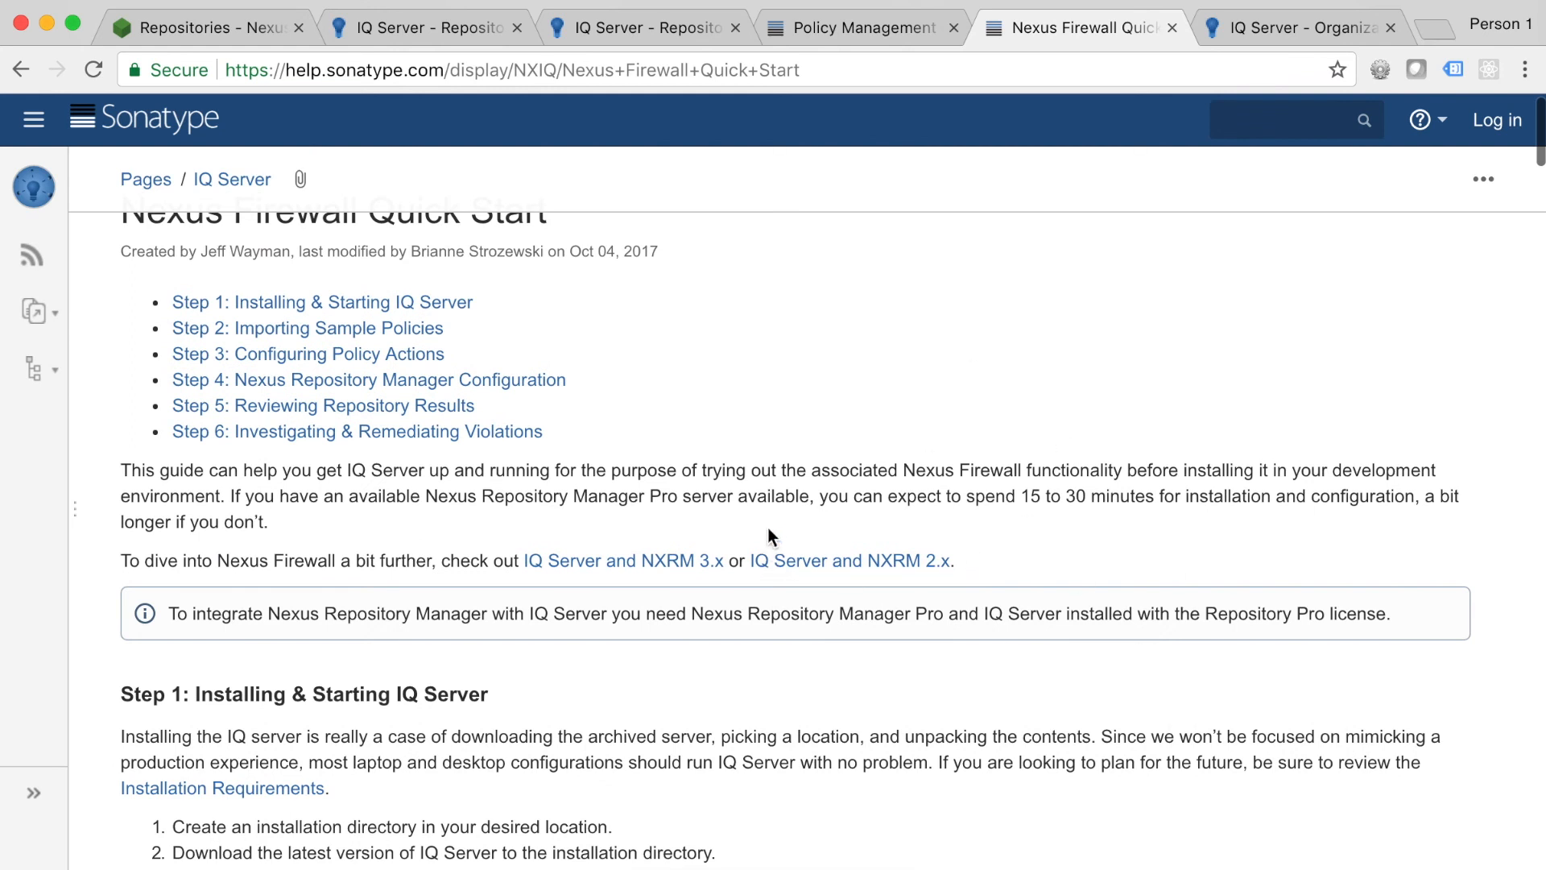